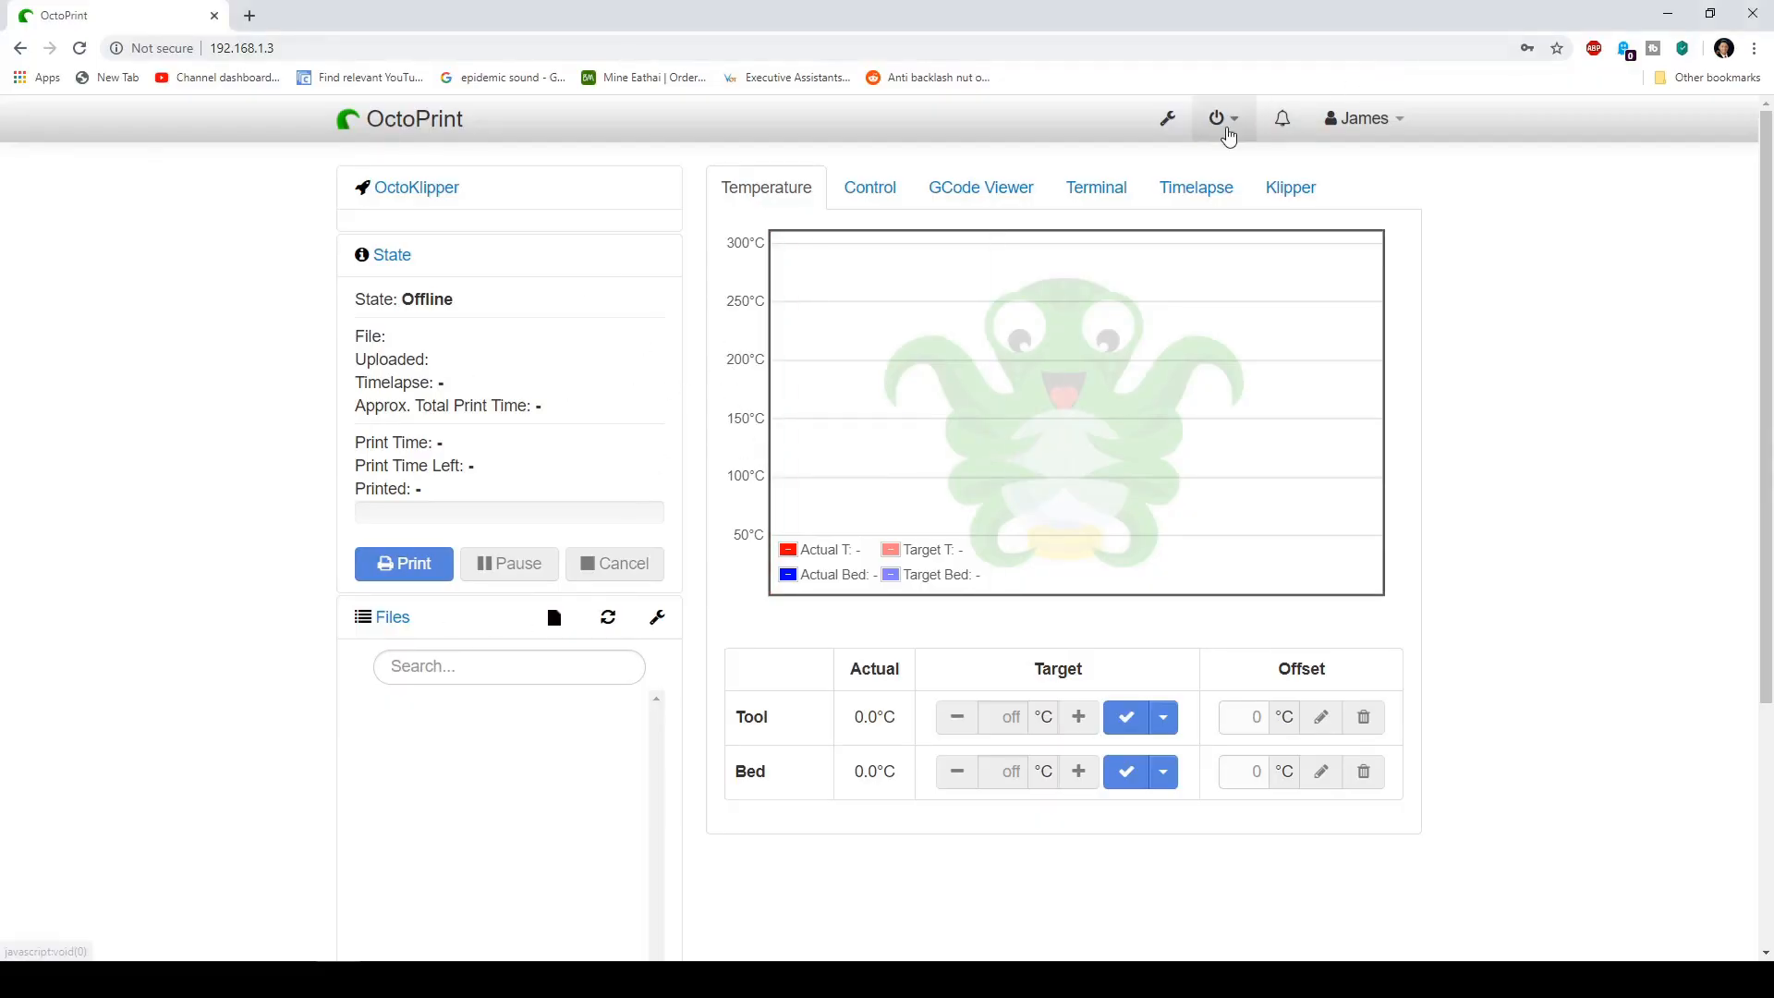
Step: Search the plugin repository for 'klipper' and install the OctoKlipper plugin
{"action": "left_click", "coordinate": [1166, 118]}
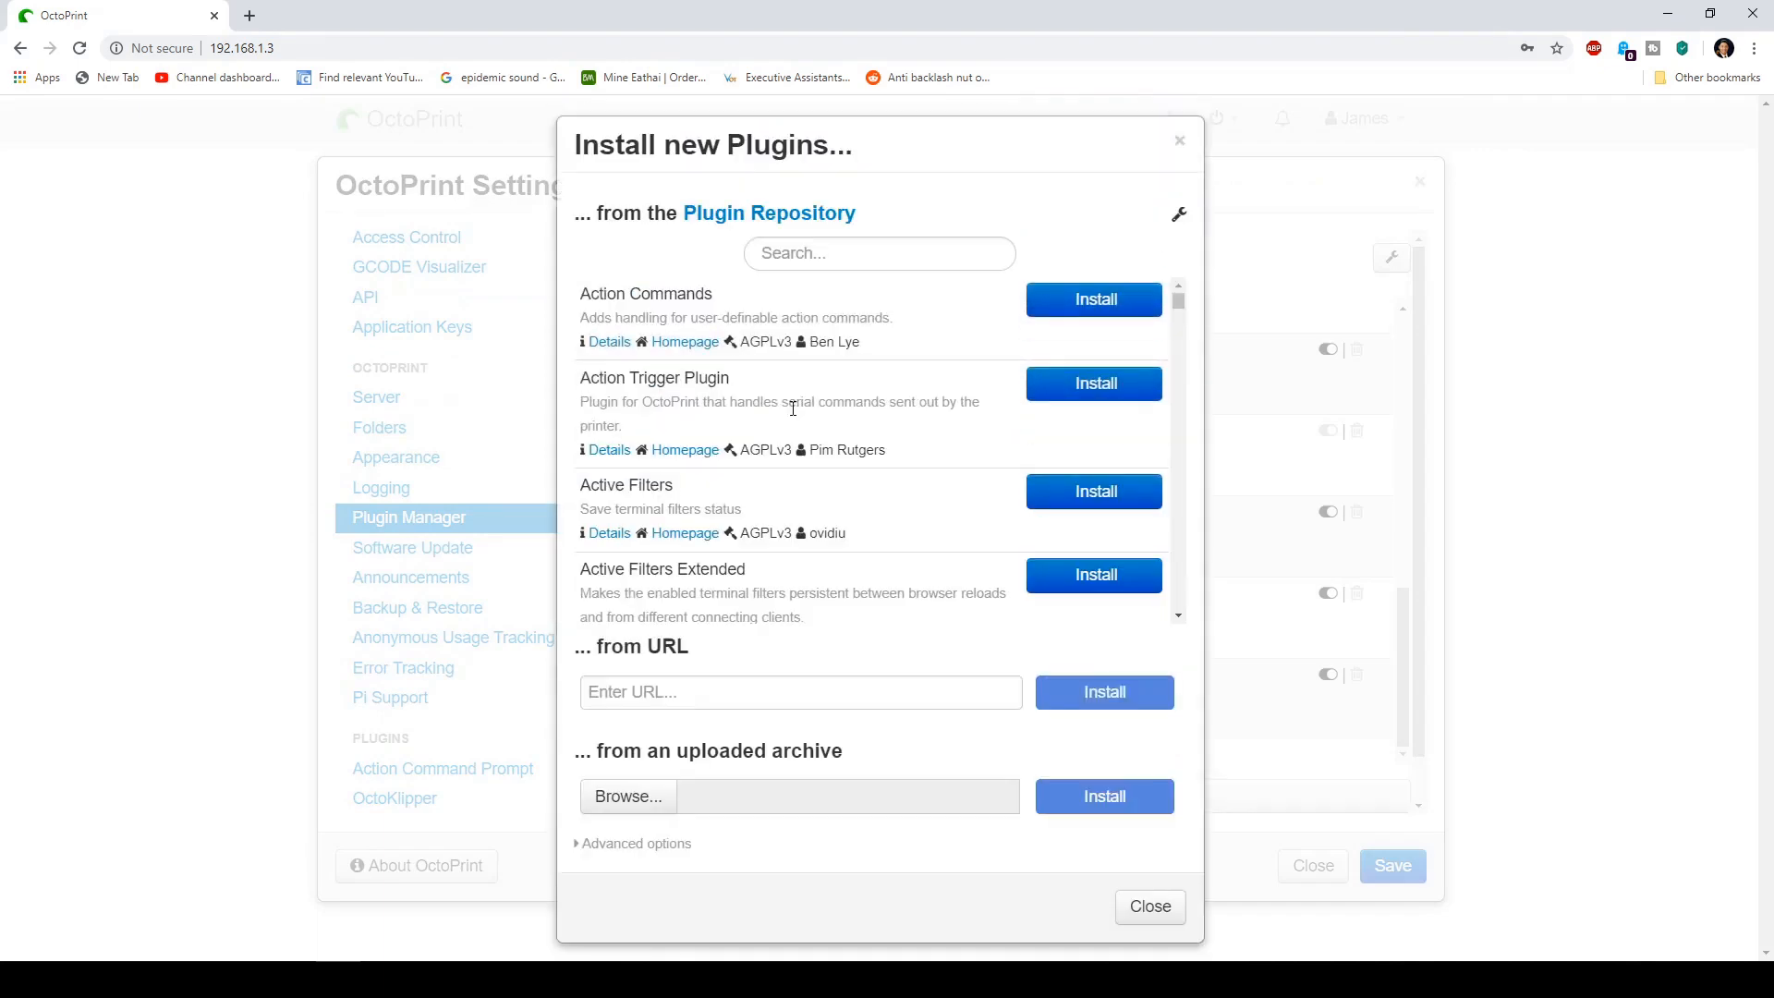
{"action": "left_click", "coordinate": [880, 253]}
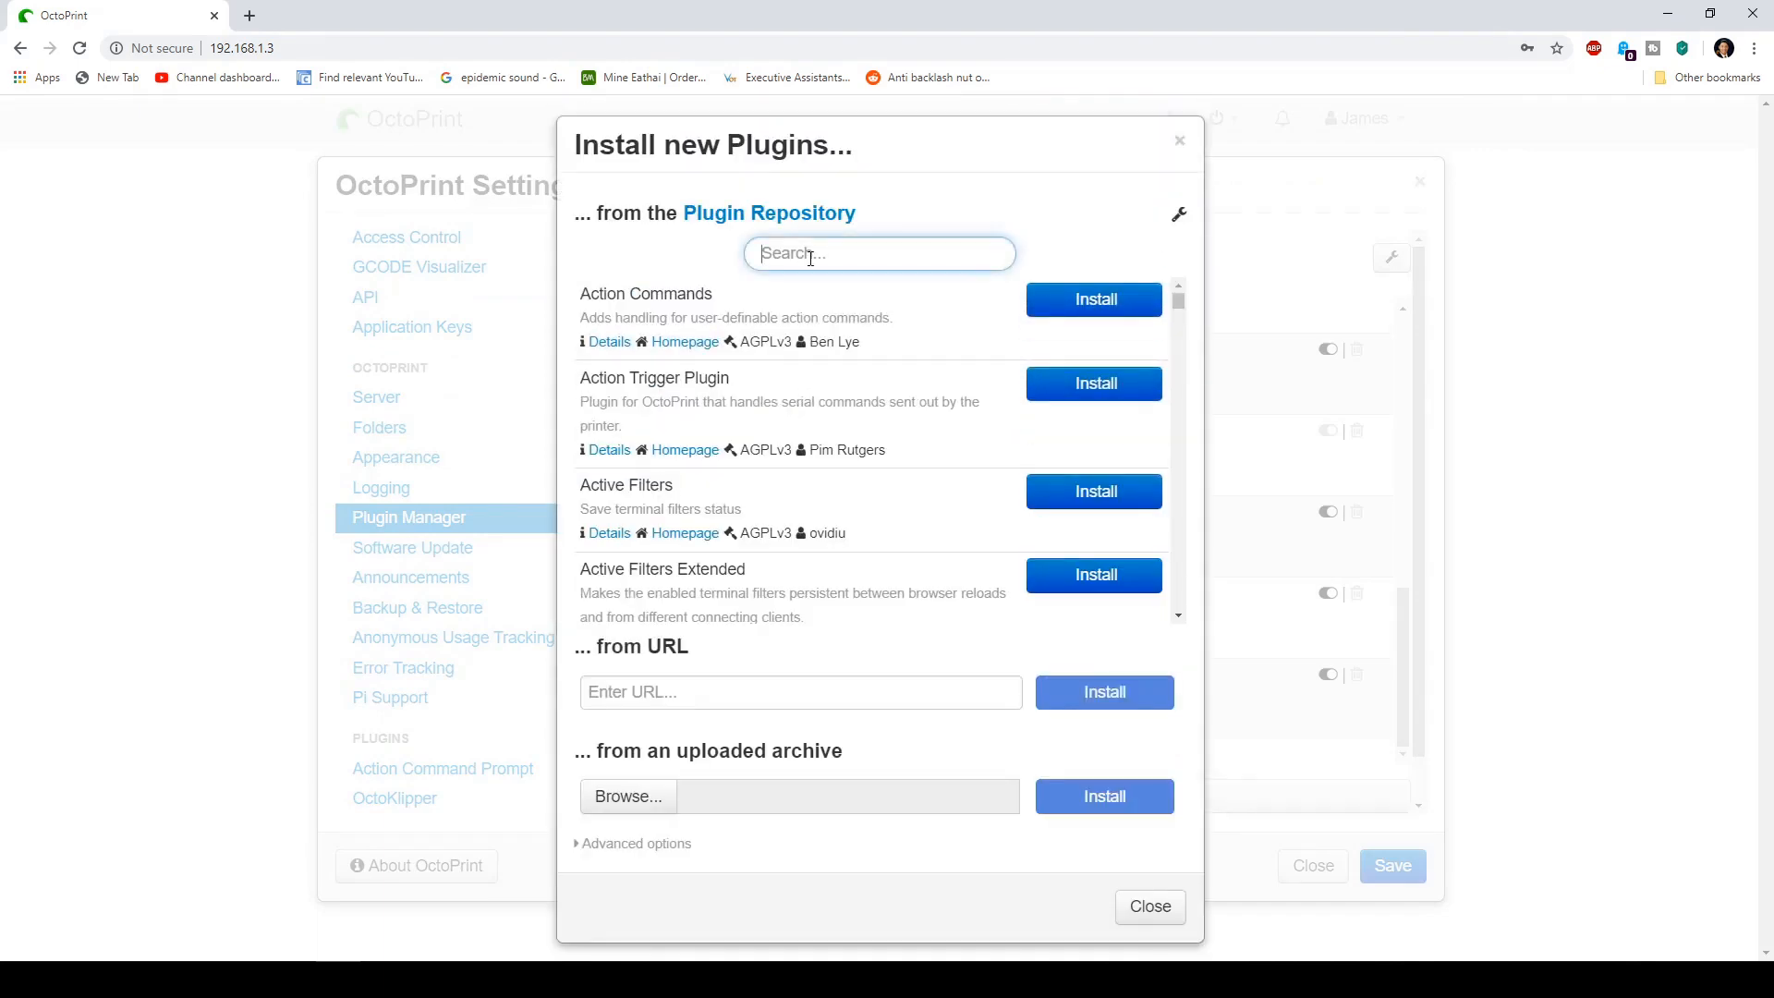
{"action": "type", "text": "klipper"}
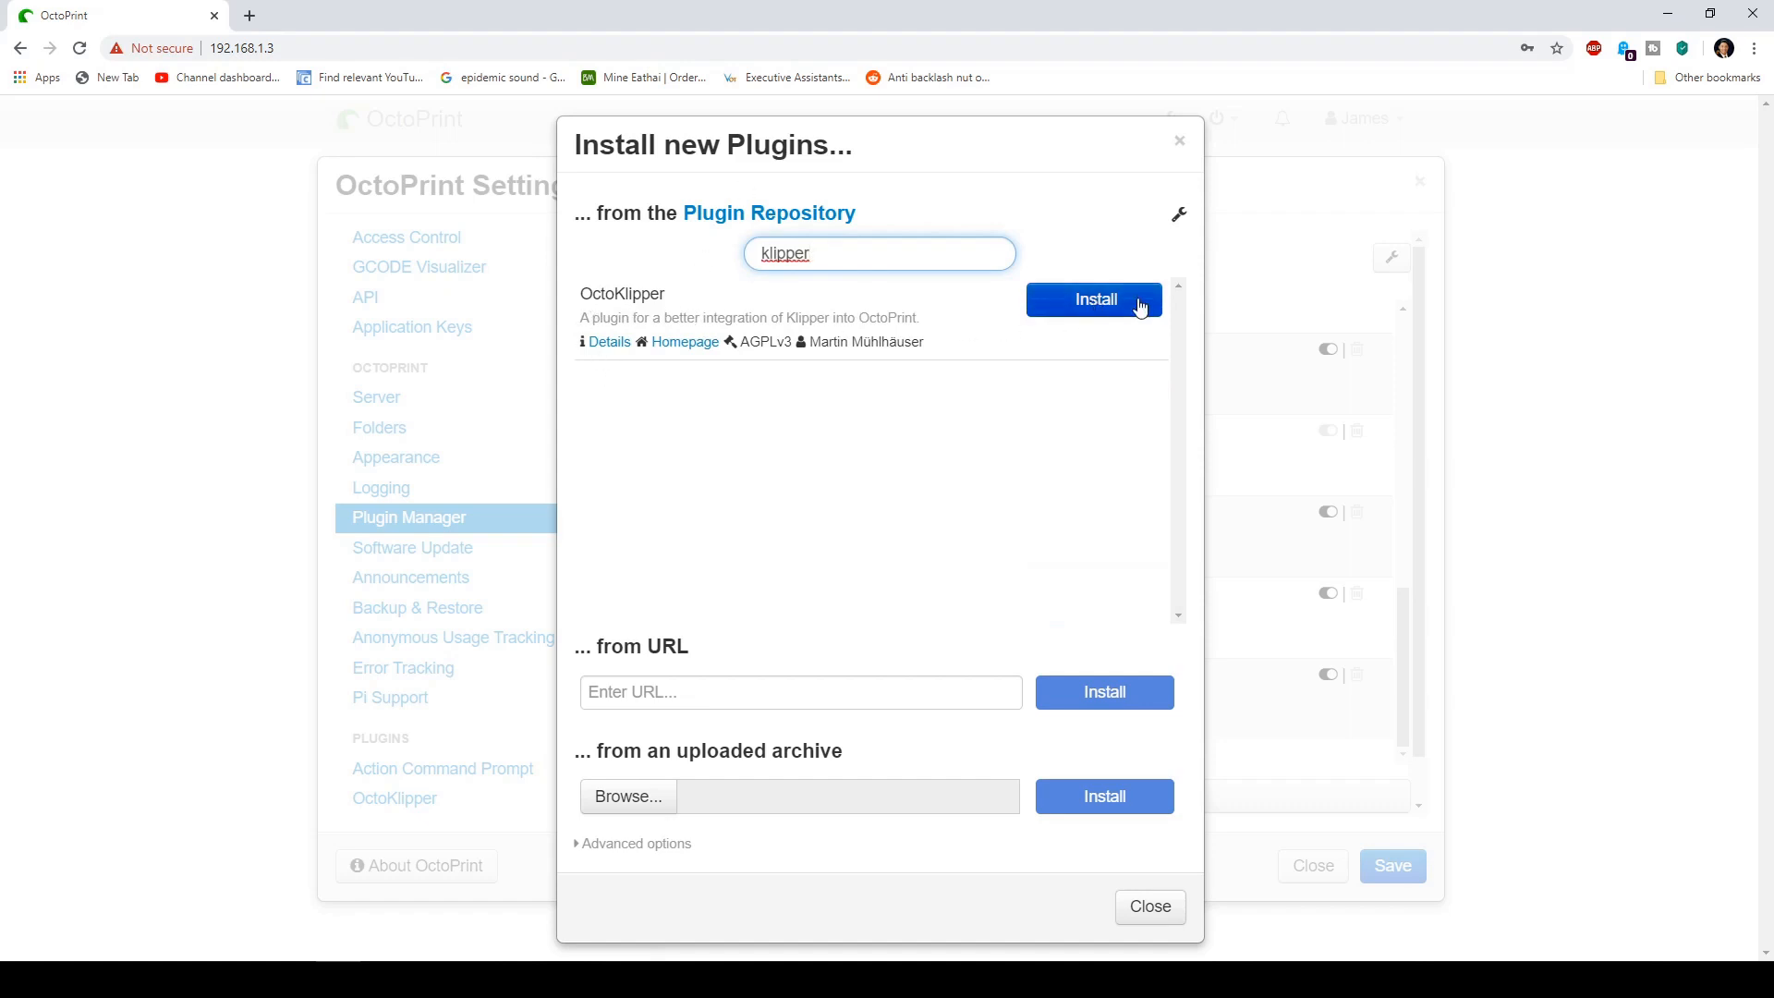
{"action": "left_click", "coordinate": [1095, 300]}
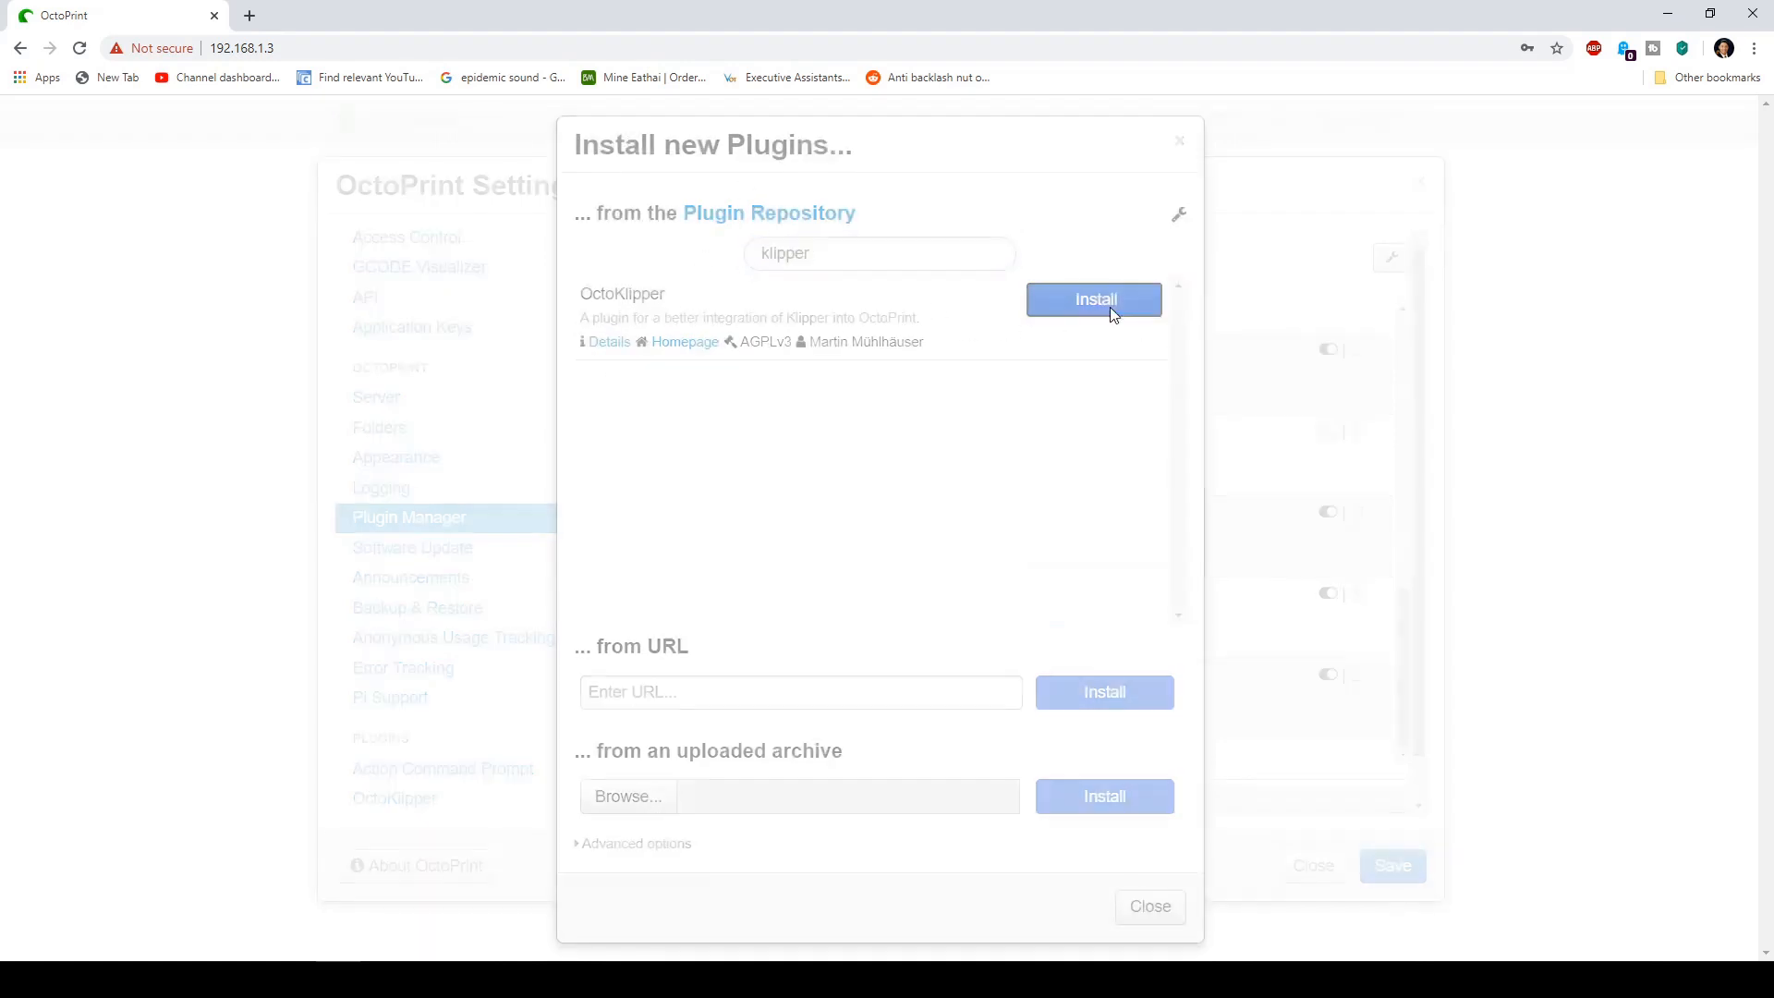
{"action": "left_click", "coordinate": [1094, 299]}
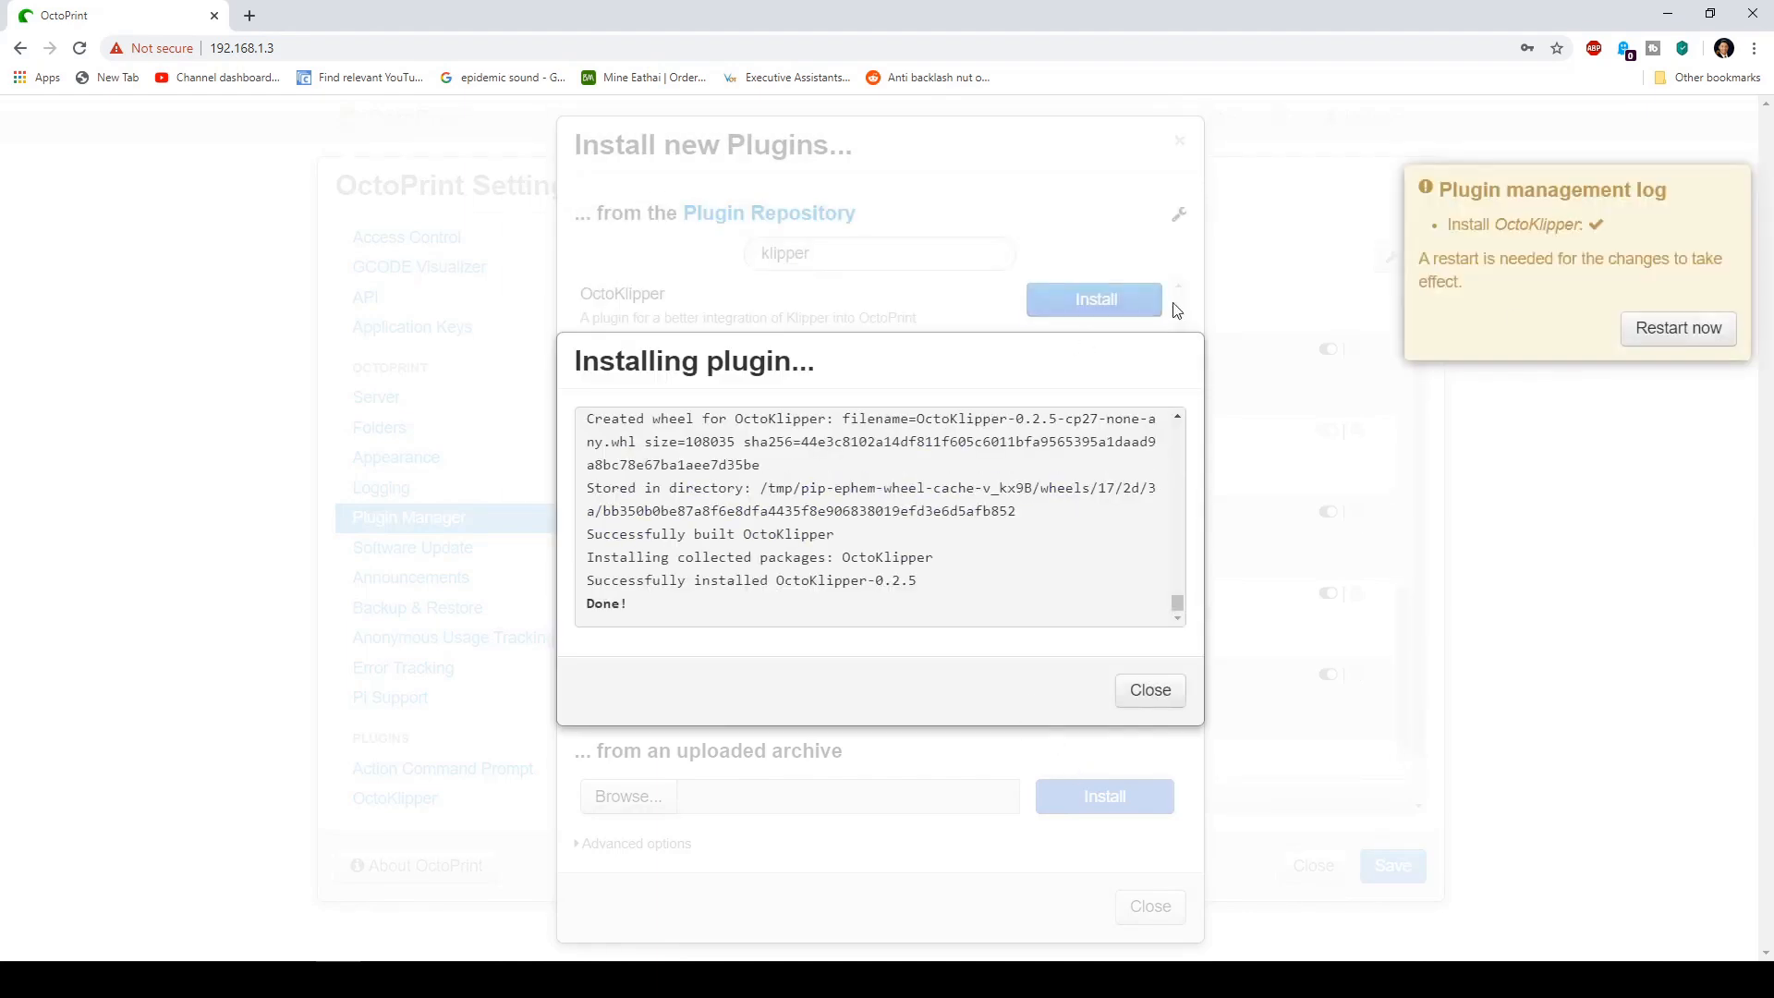
Step: Dismiss the installation log and close the plugin installer with a restart pending
{"action": "left_click", "coordinate": [1150, 691]}
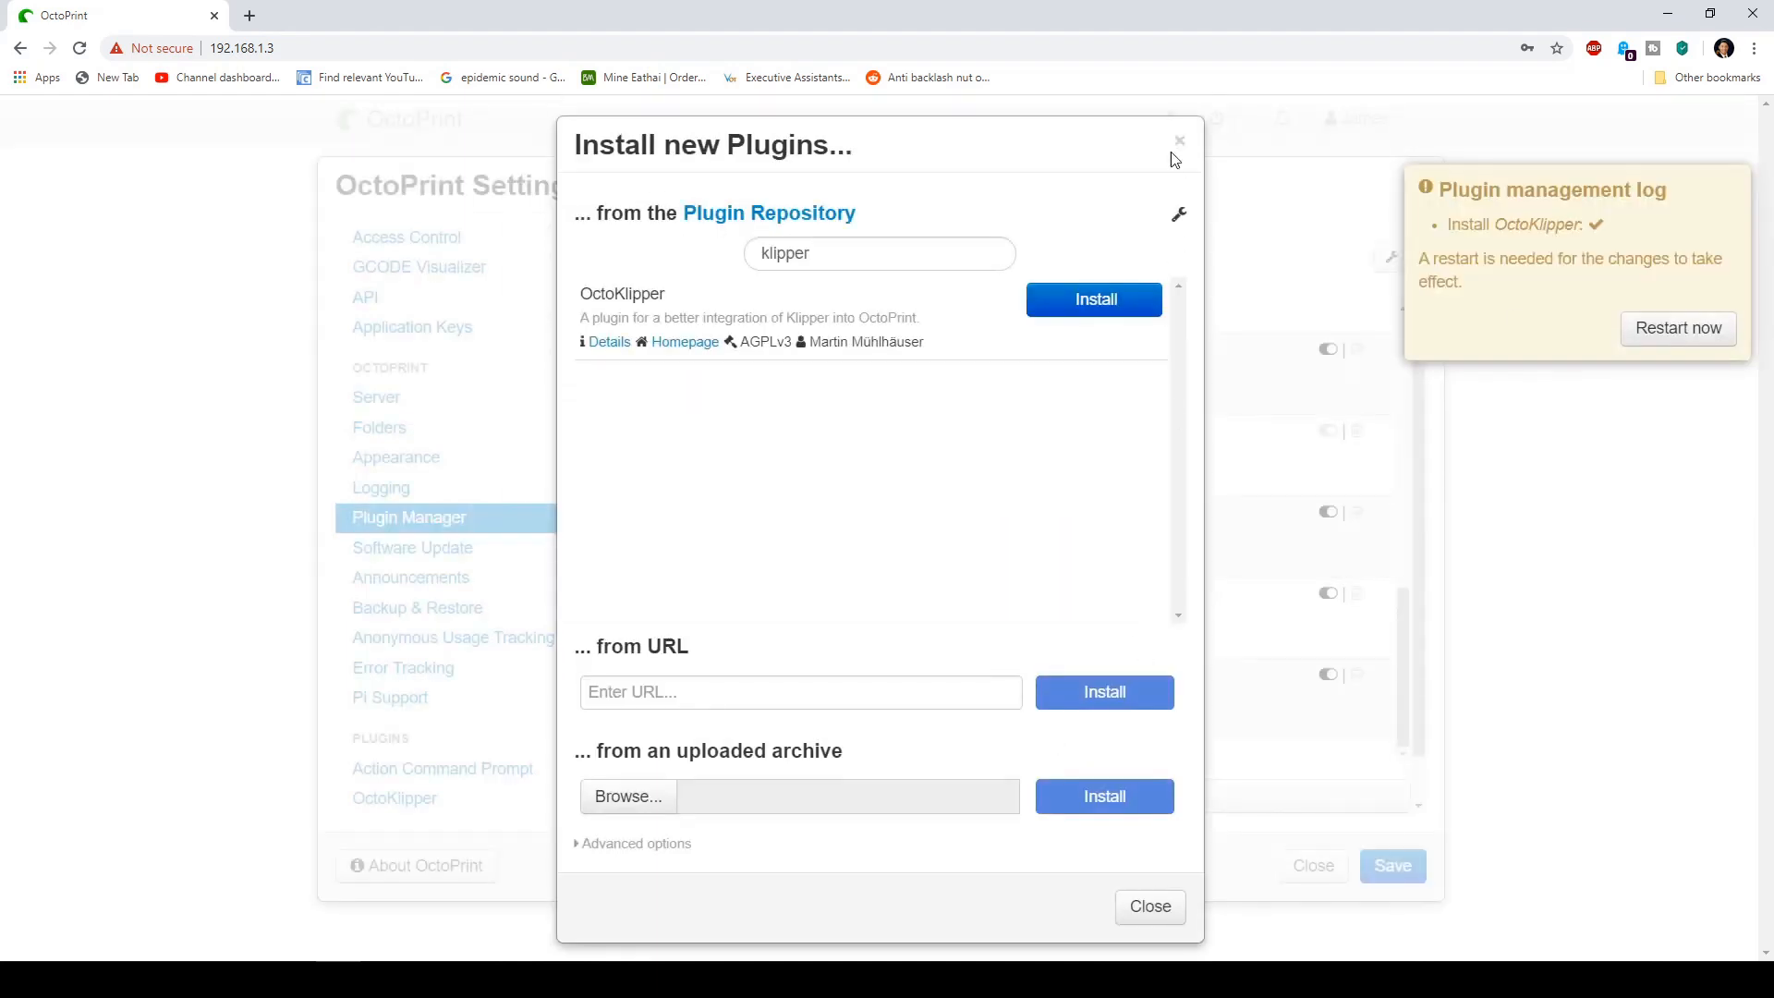
{"action": "left_click", "coordinate": [1150, 906]}
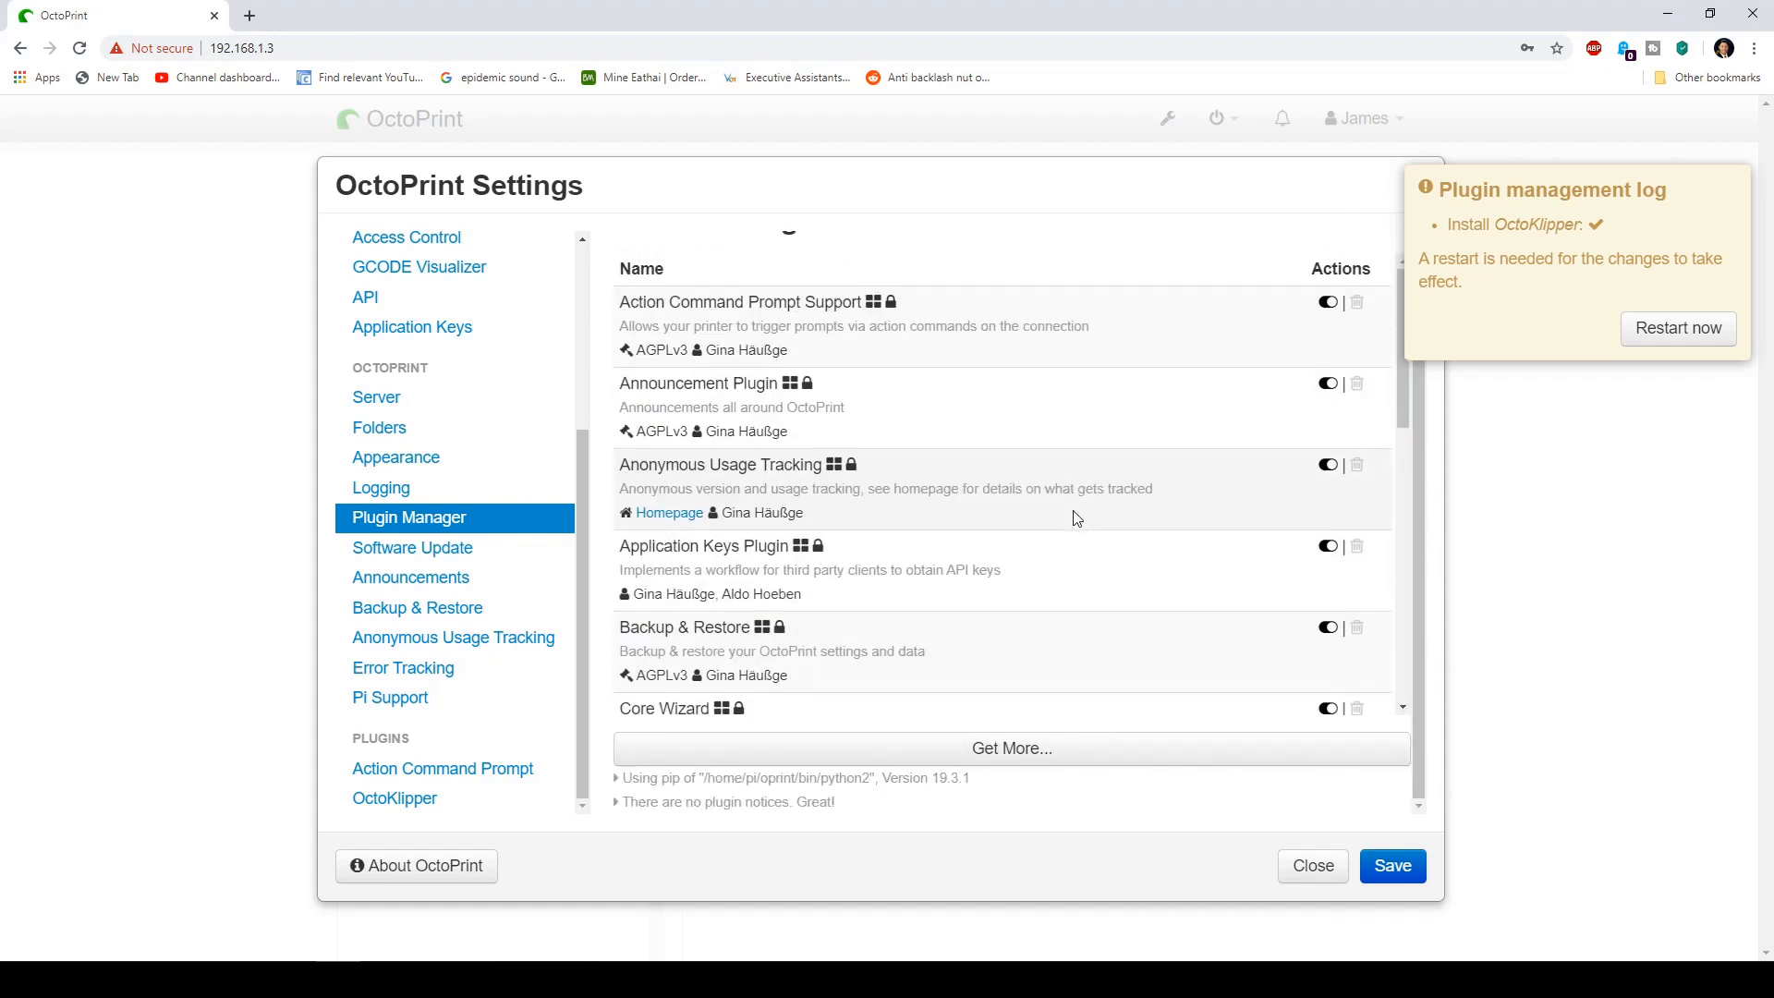
{"action": "scroll", "scroll_direction": "down", "scroll_amount": 3}
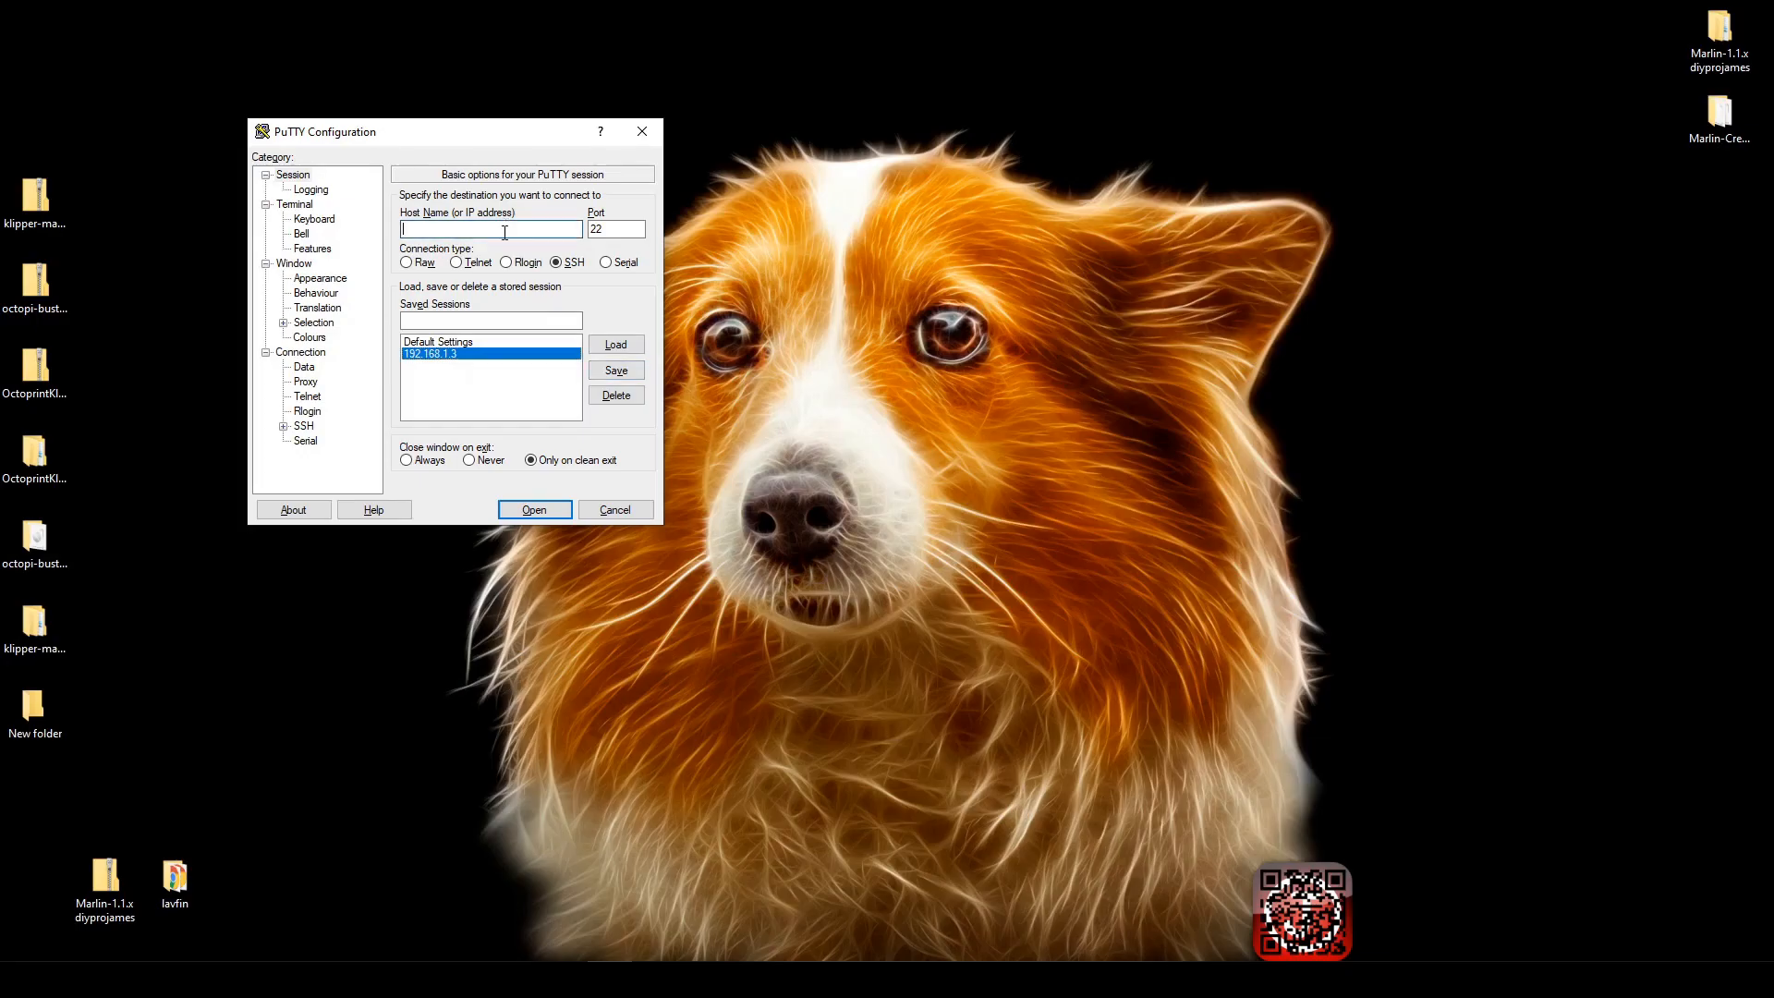
Step: Connect over SSH to 192.168.1.3 and log in as pi with the terminal maximized
{"action": "type", "text": "192.168.1.3"}
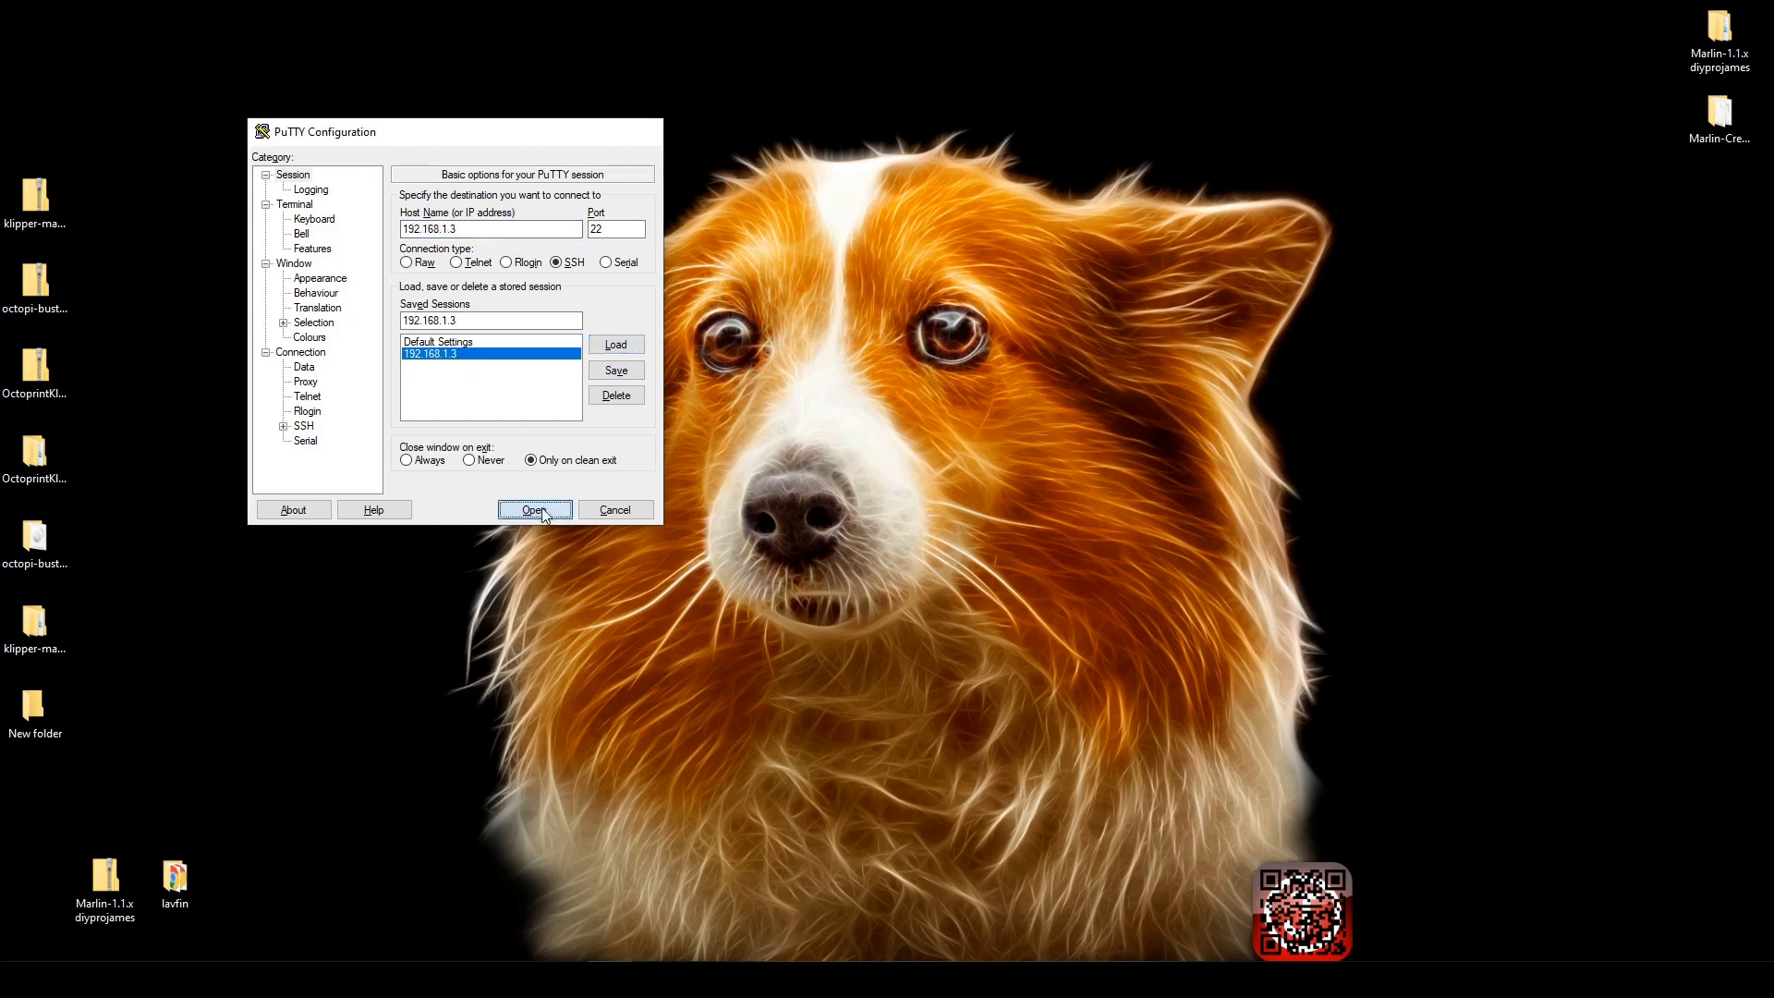
{"action": "left_click", "coordinate": [534, 511]}
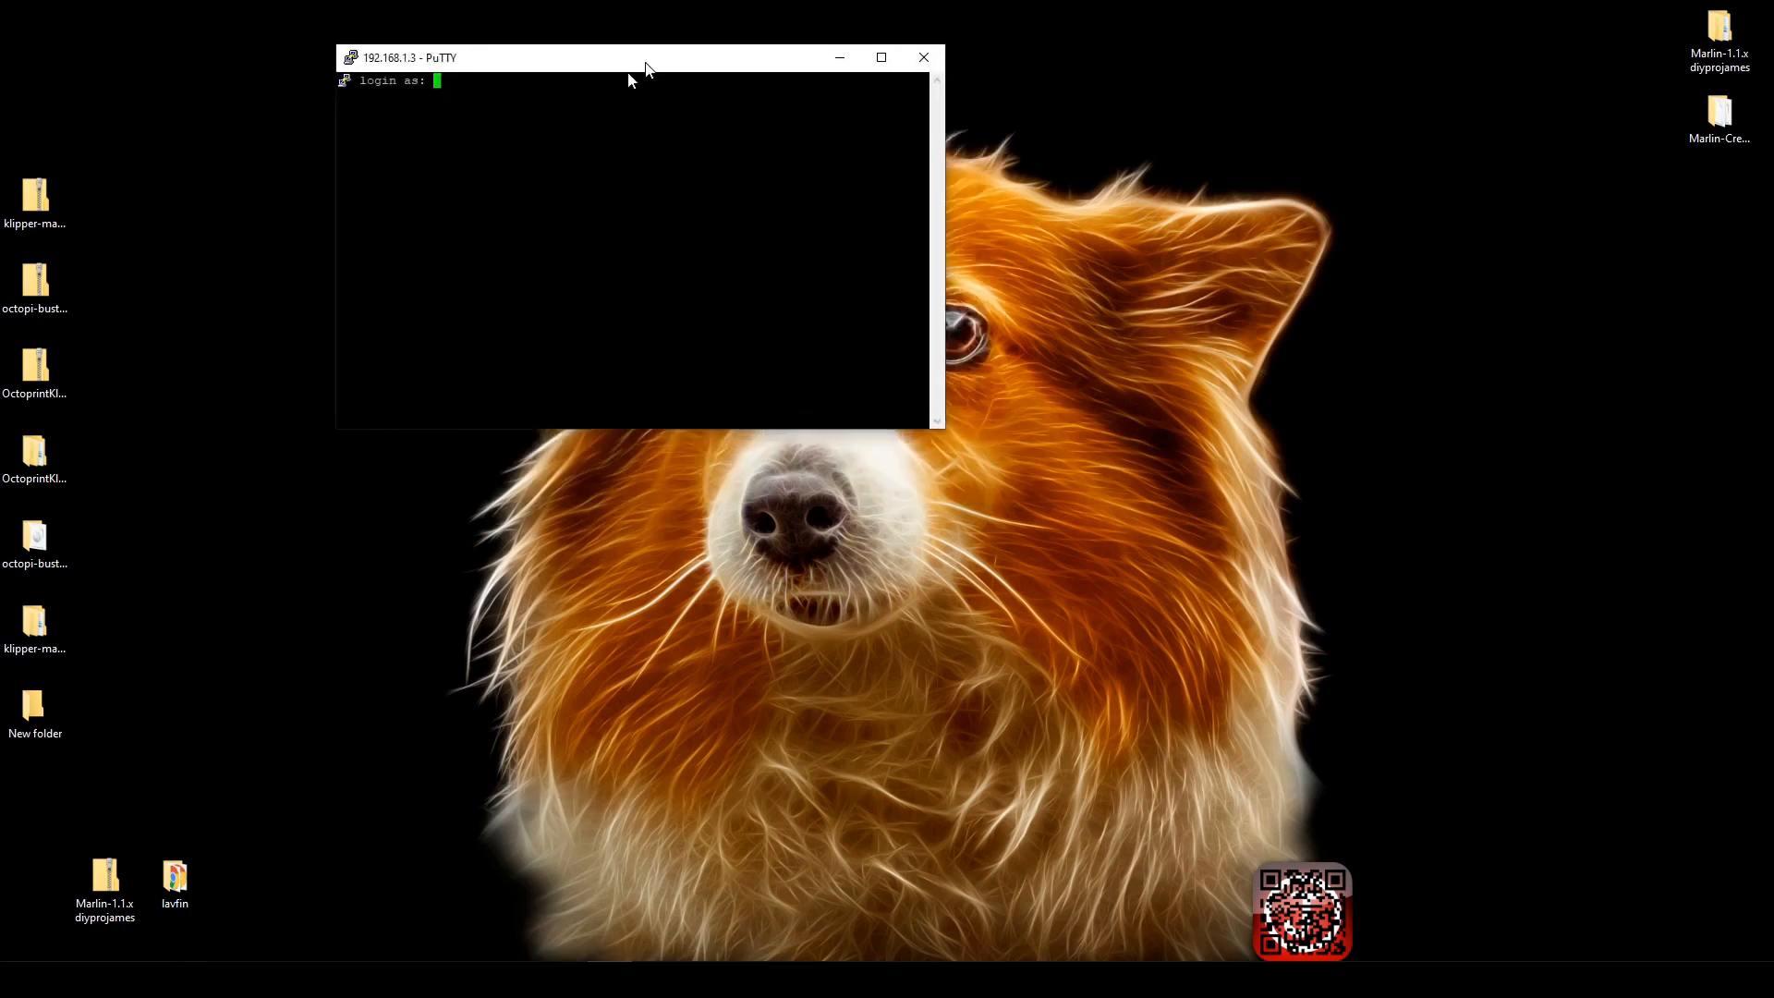
{"action": "left_click", "coordinate": [882, 55]}
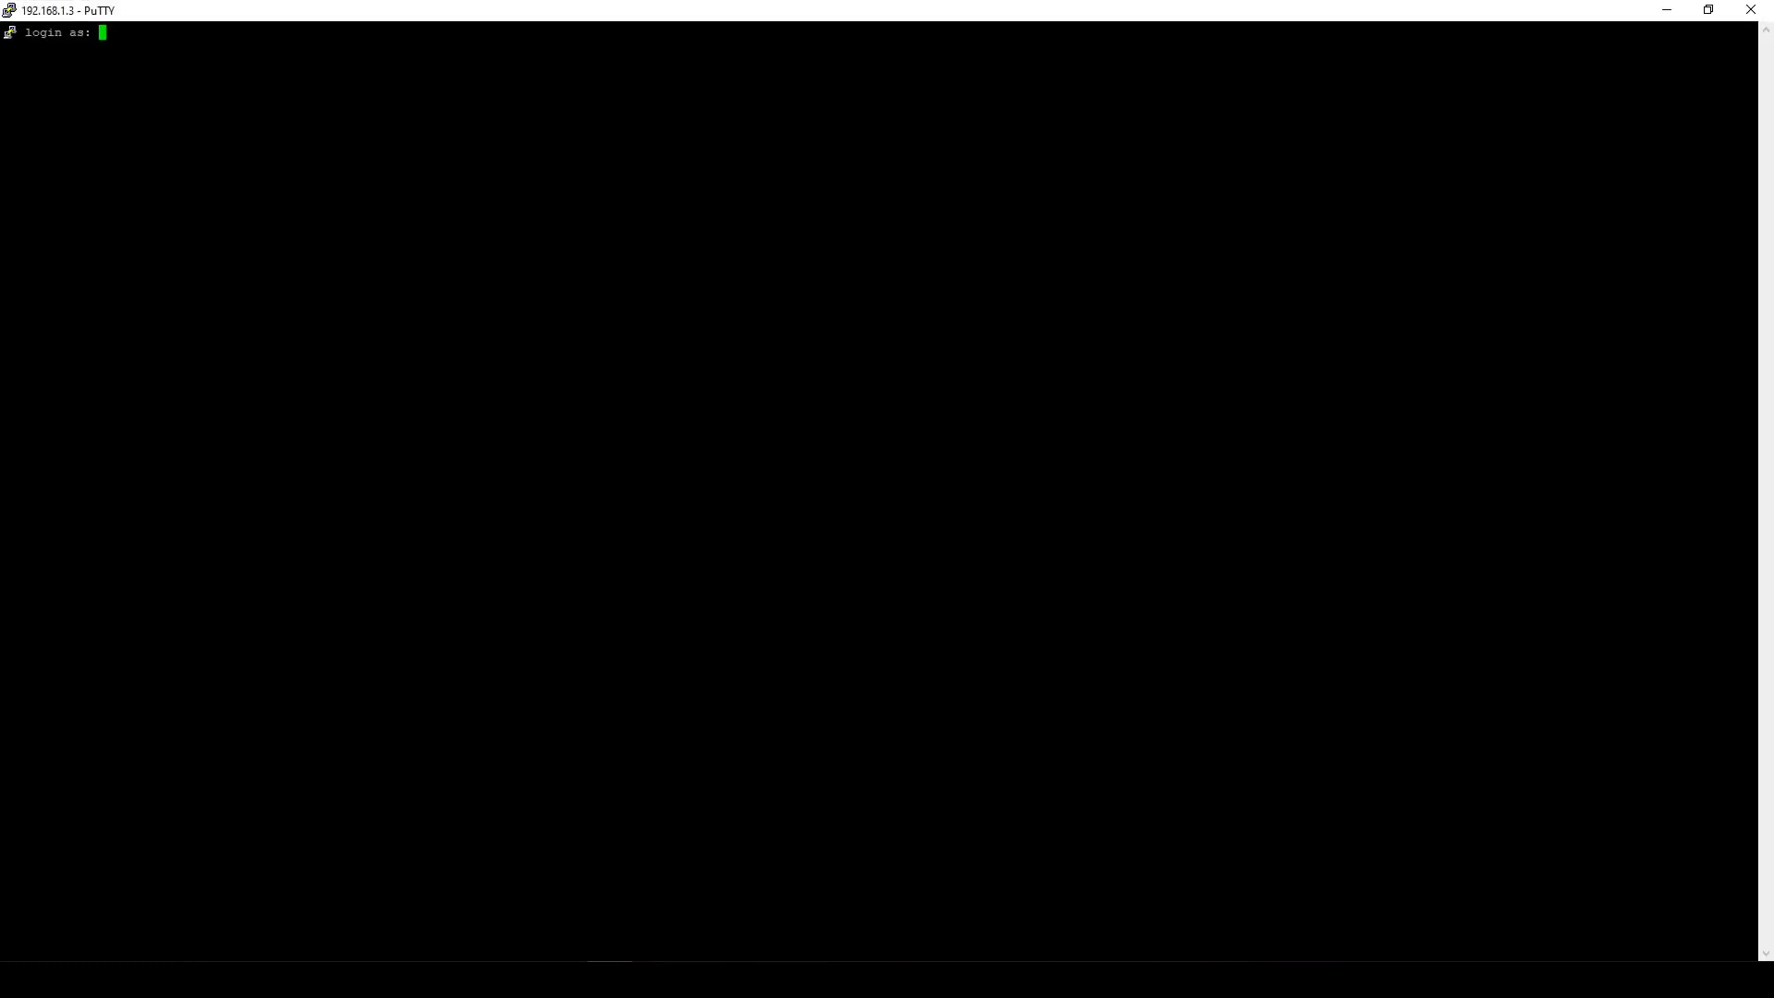
{"action": "type", "text": "pi"}
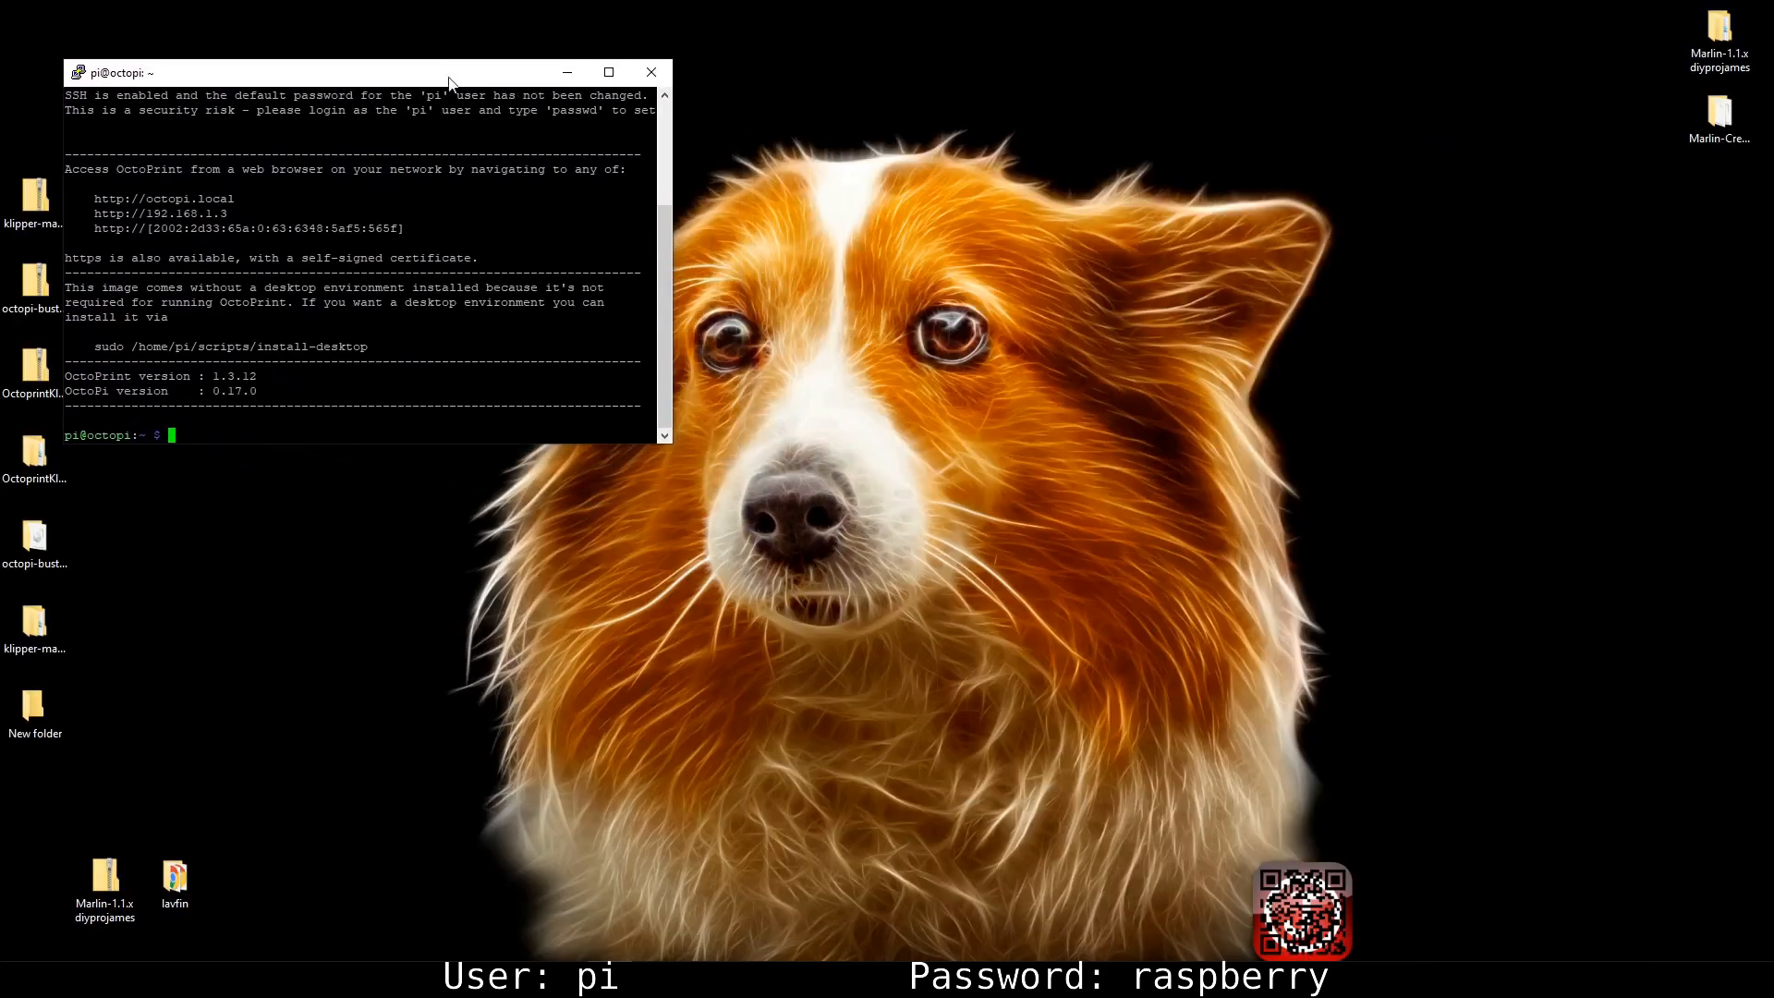
{"action": "mouse_move", "coordinate": [482, 898]}
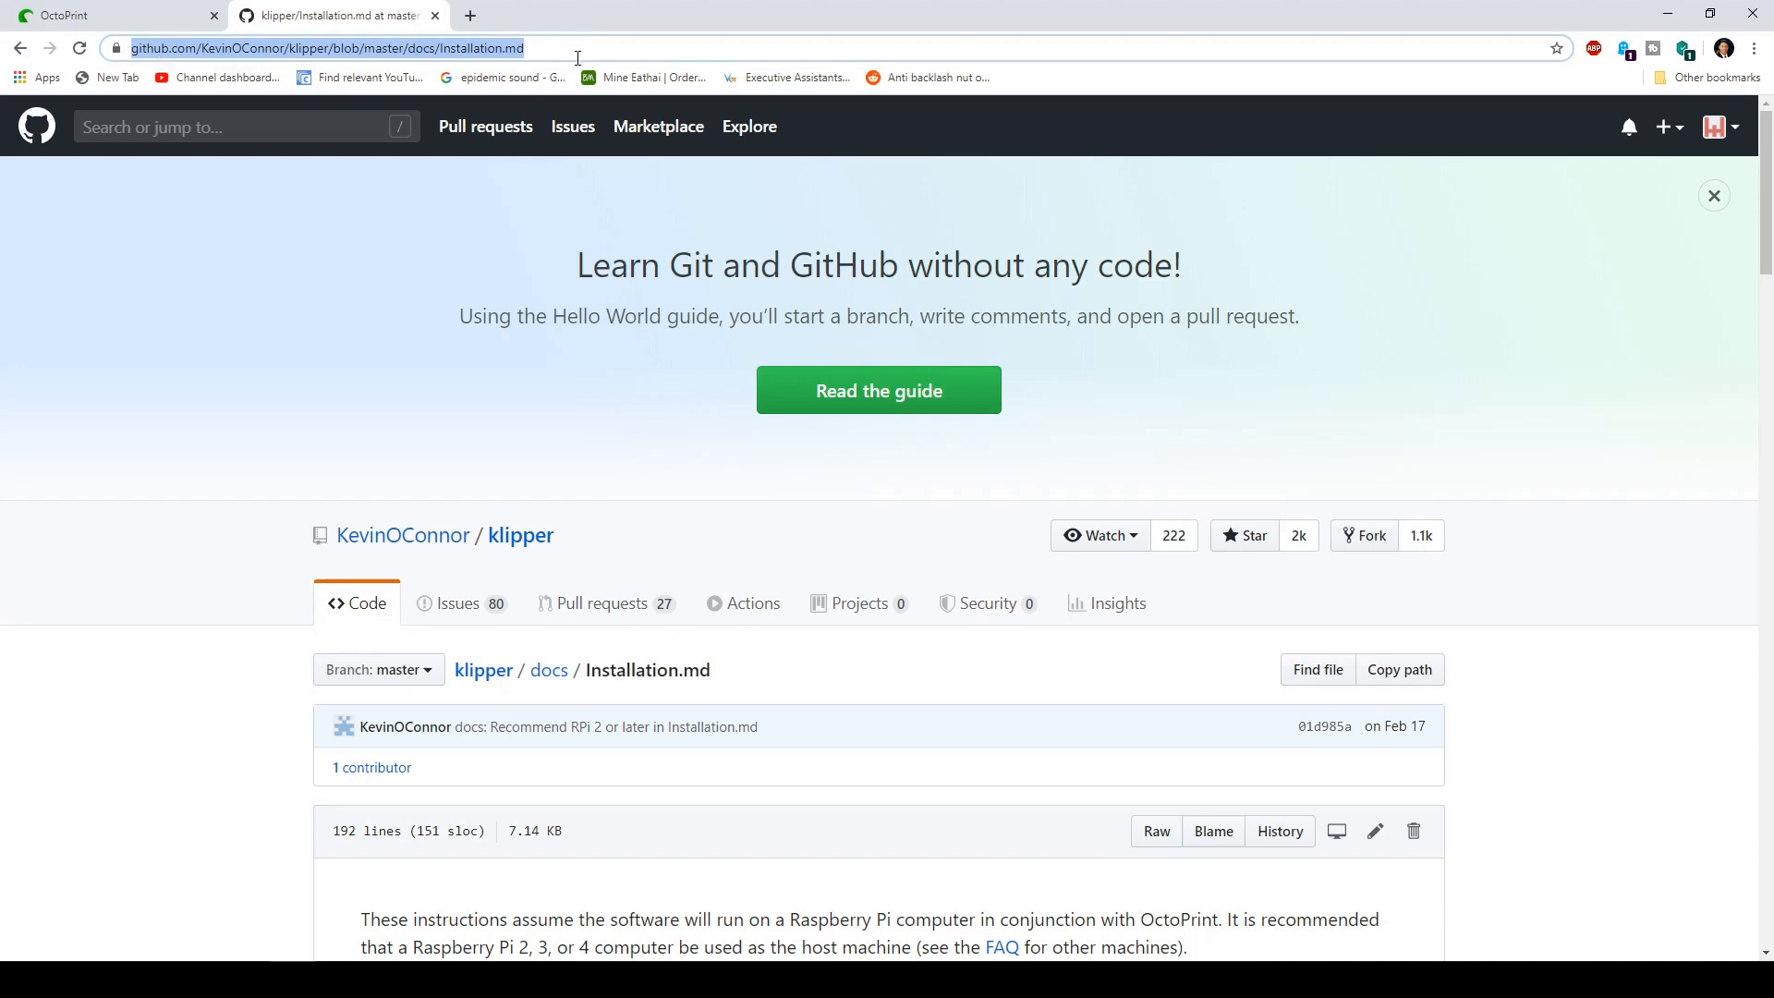
{"action": "scroll", "scroll_direction": "down", "scroll_amount": 3}
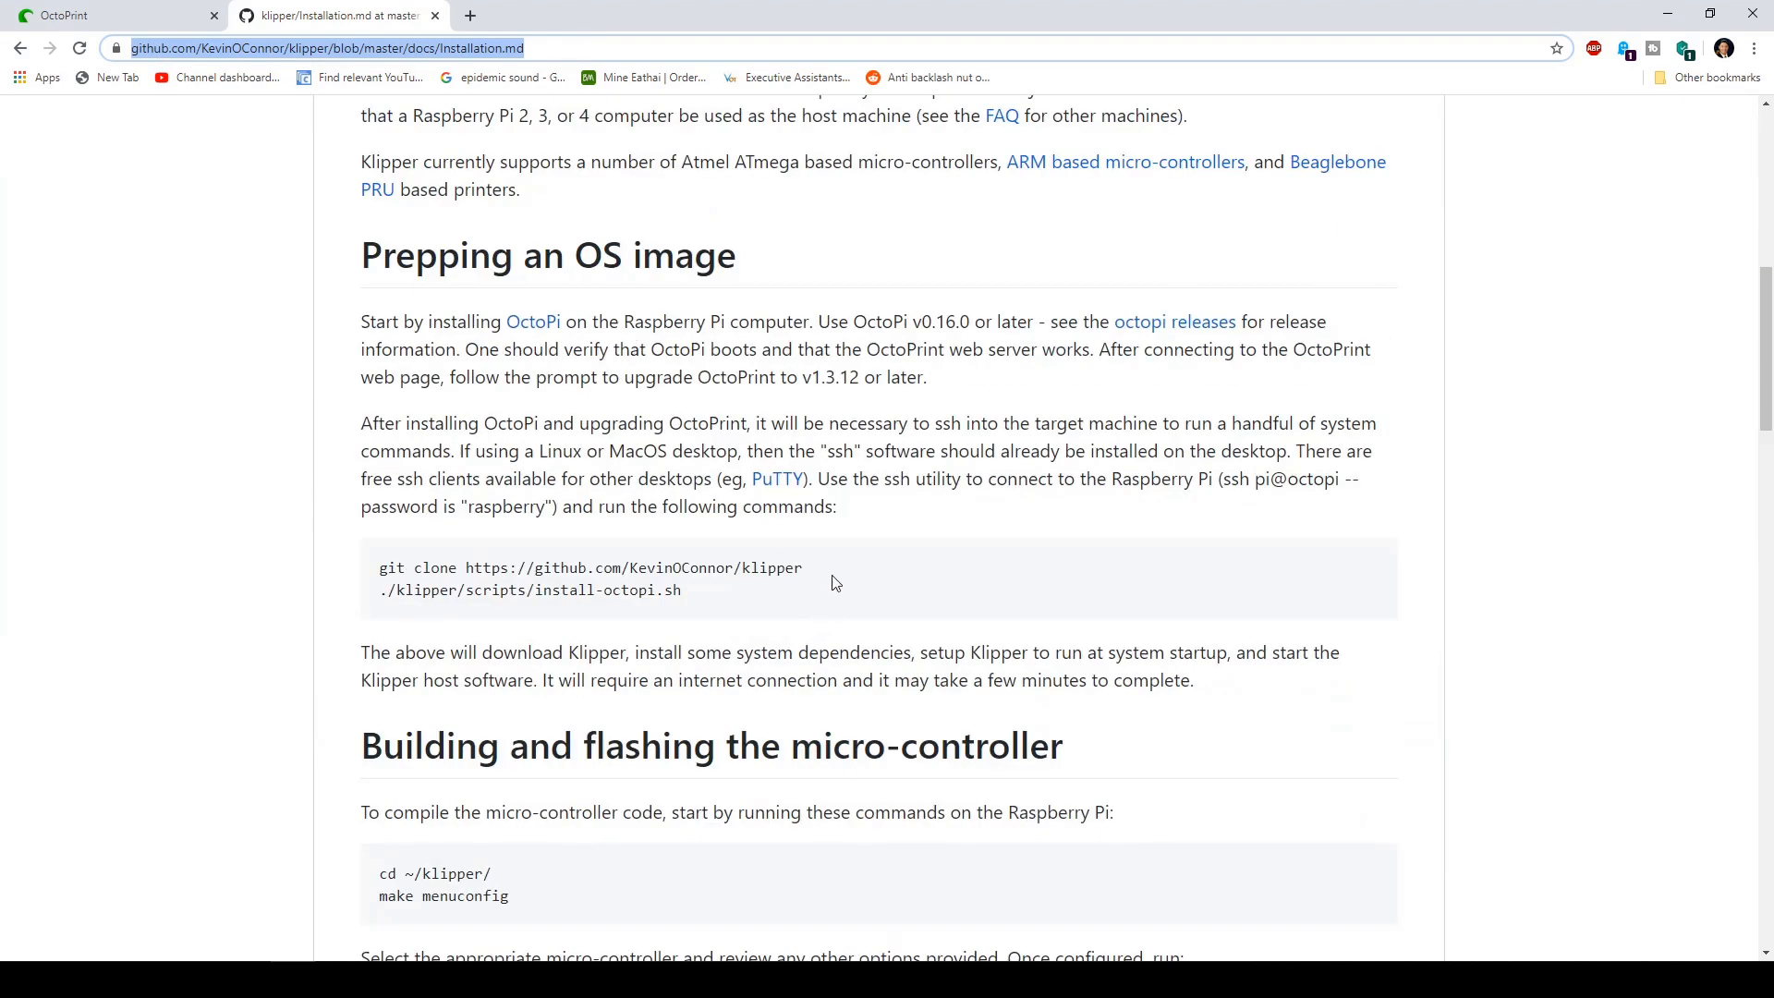
{"action": "right_click", "coordinate": [418, 567]}
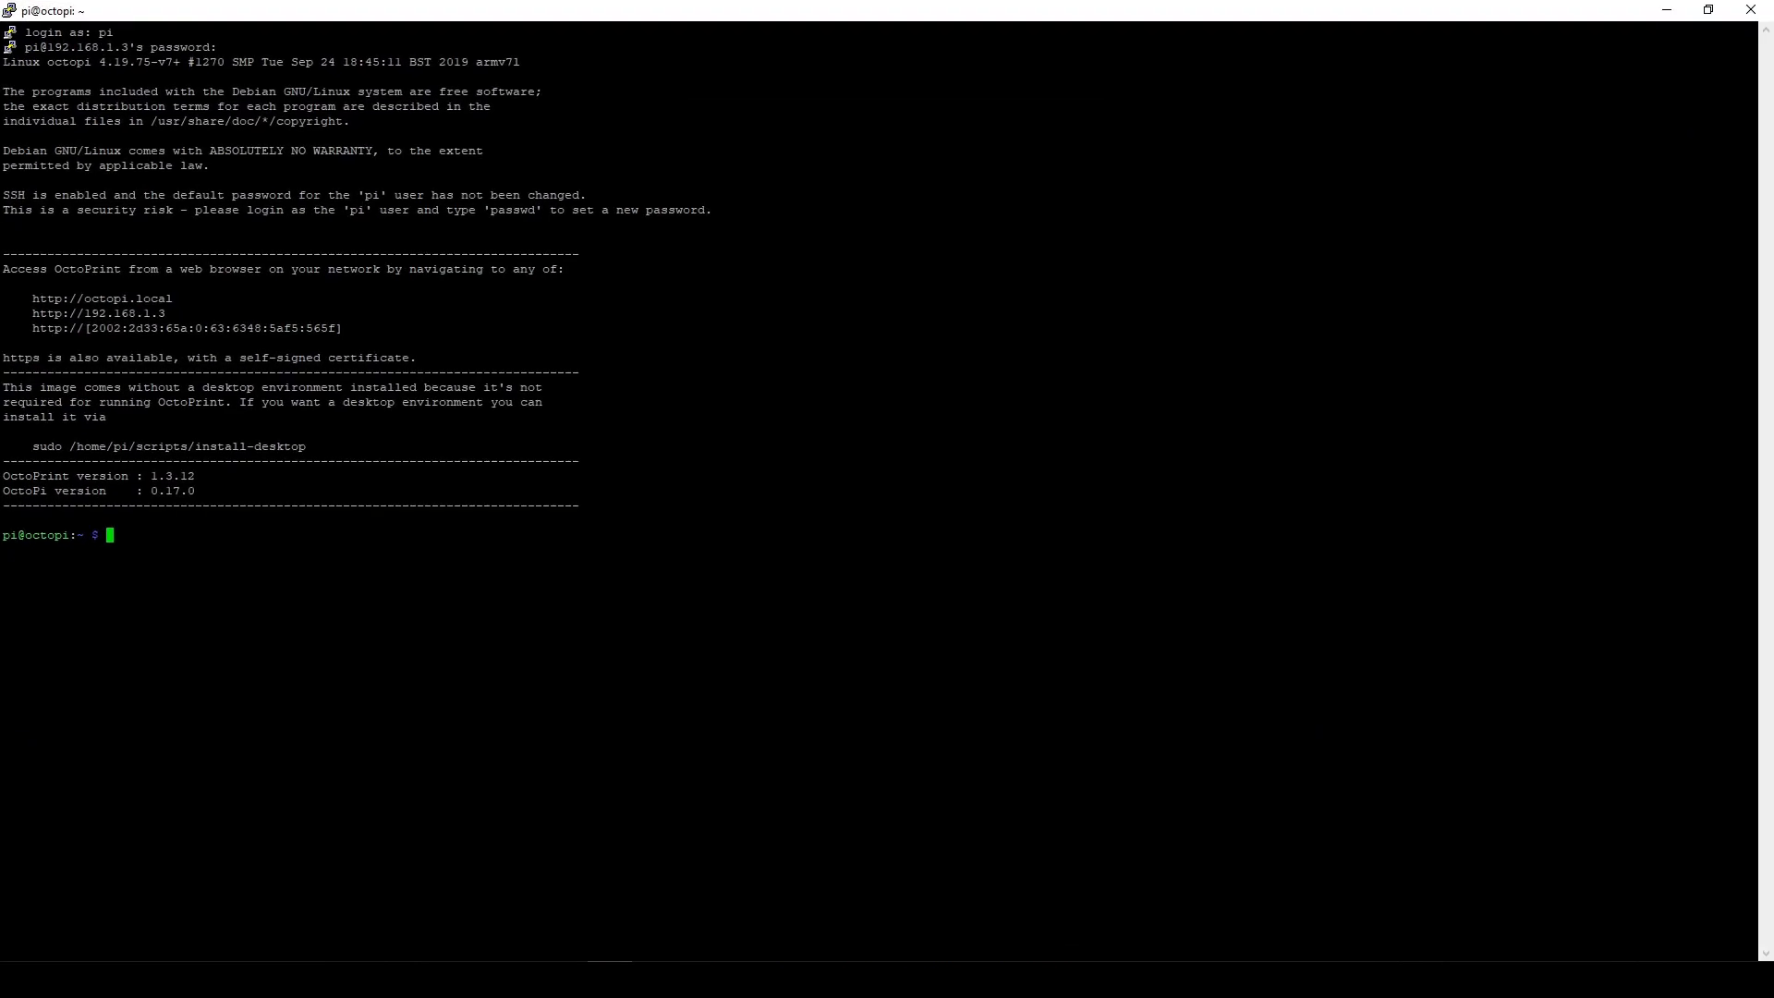
{"action": "type", "text": "git clone https://github.com/KevinOConnor/klipper"}
{"action": "type", "text": "./klipper/scripts/install-octopi.sh"}
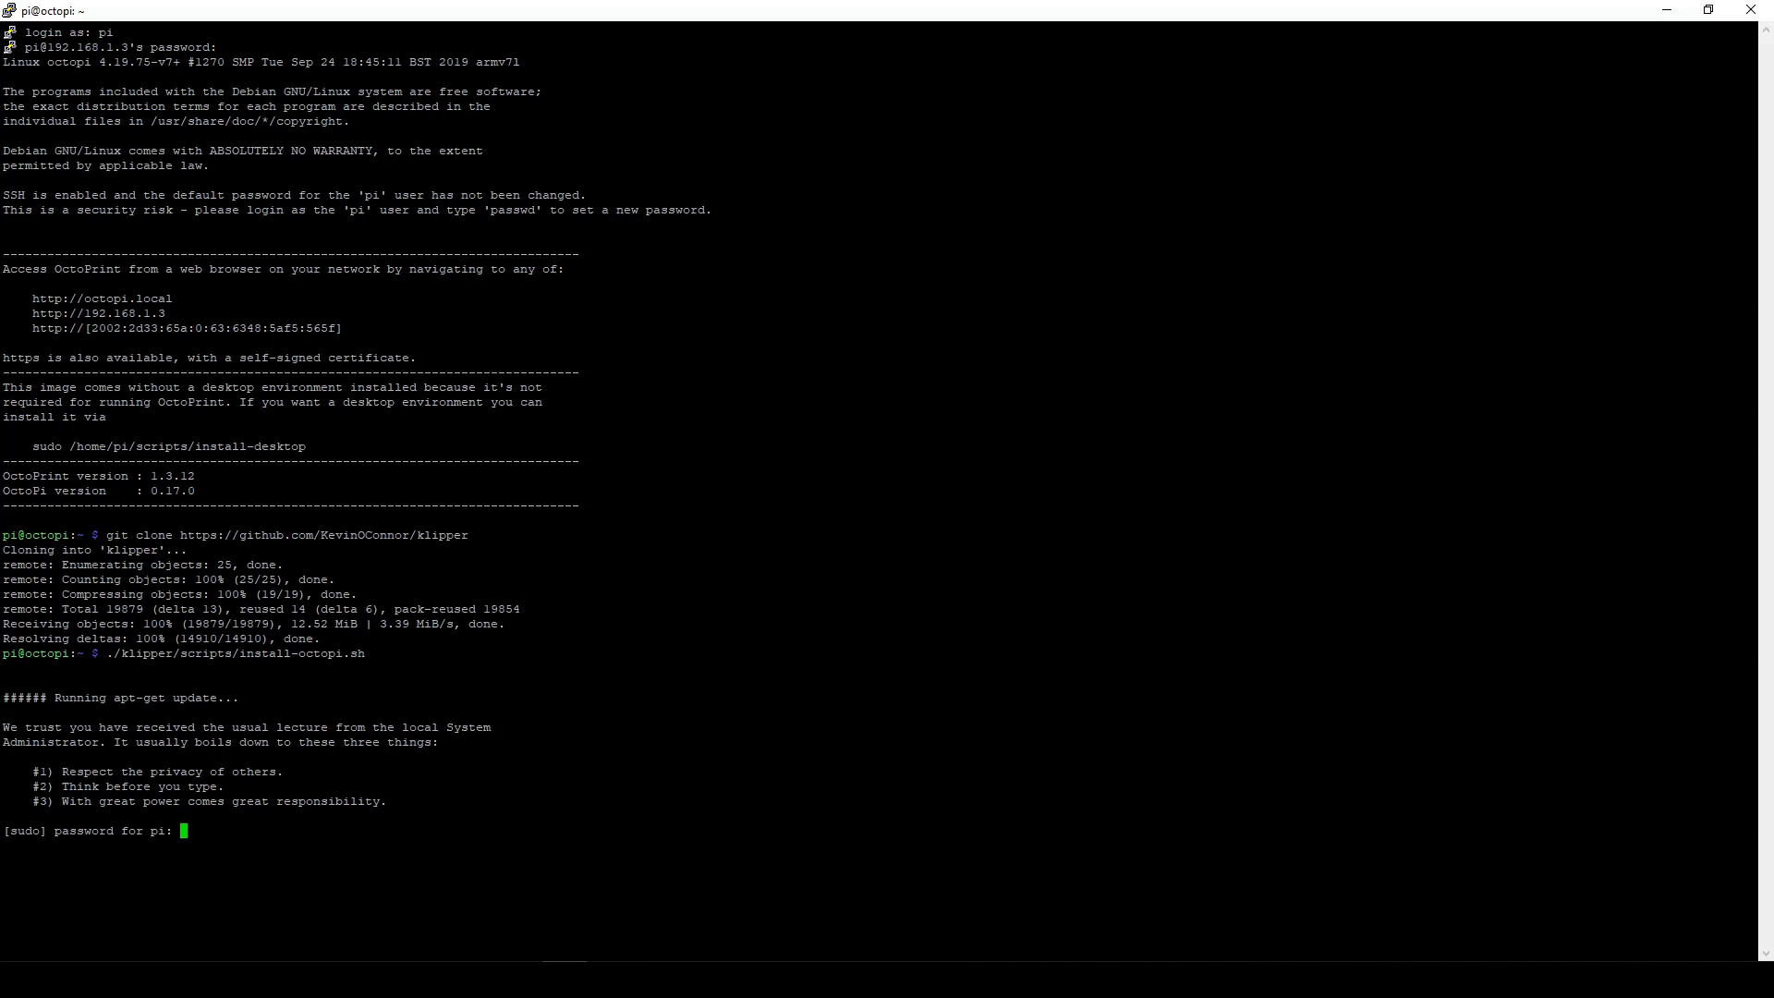
{"action": "key", "text": "Return"}
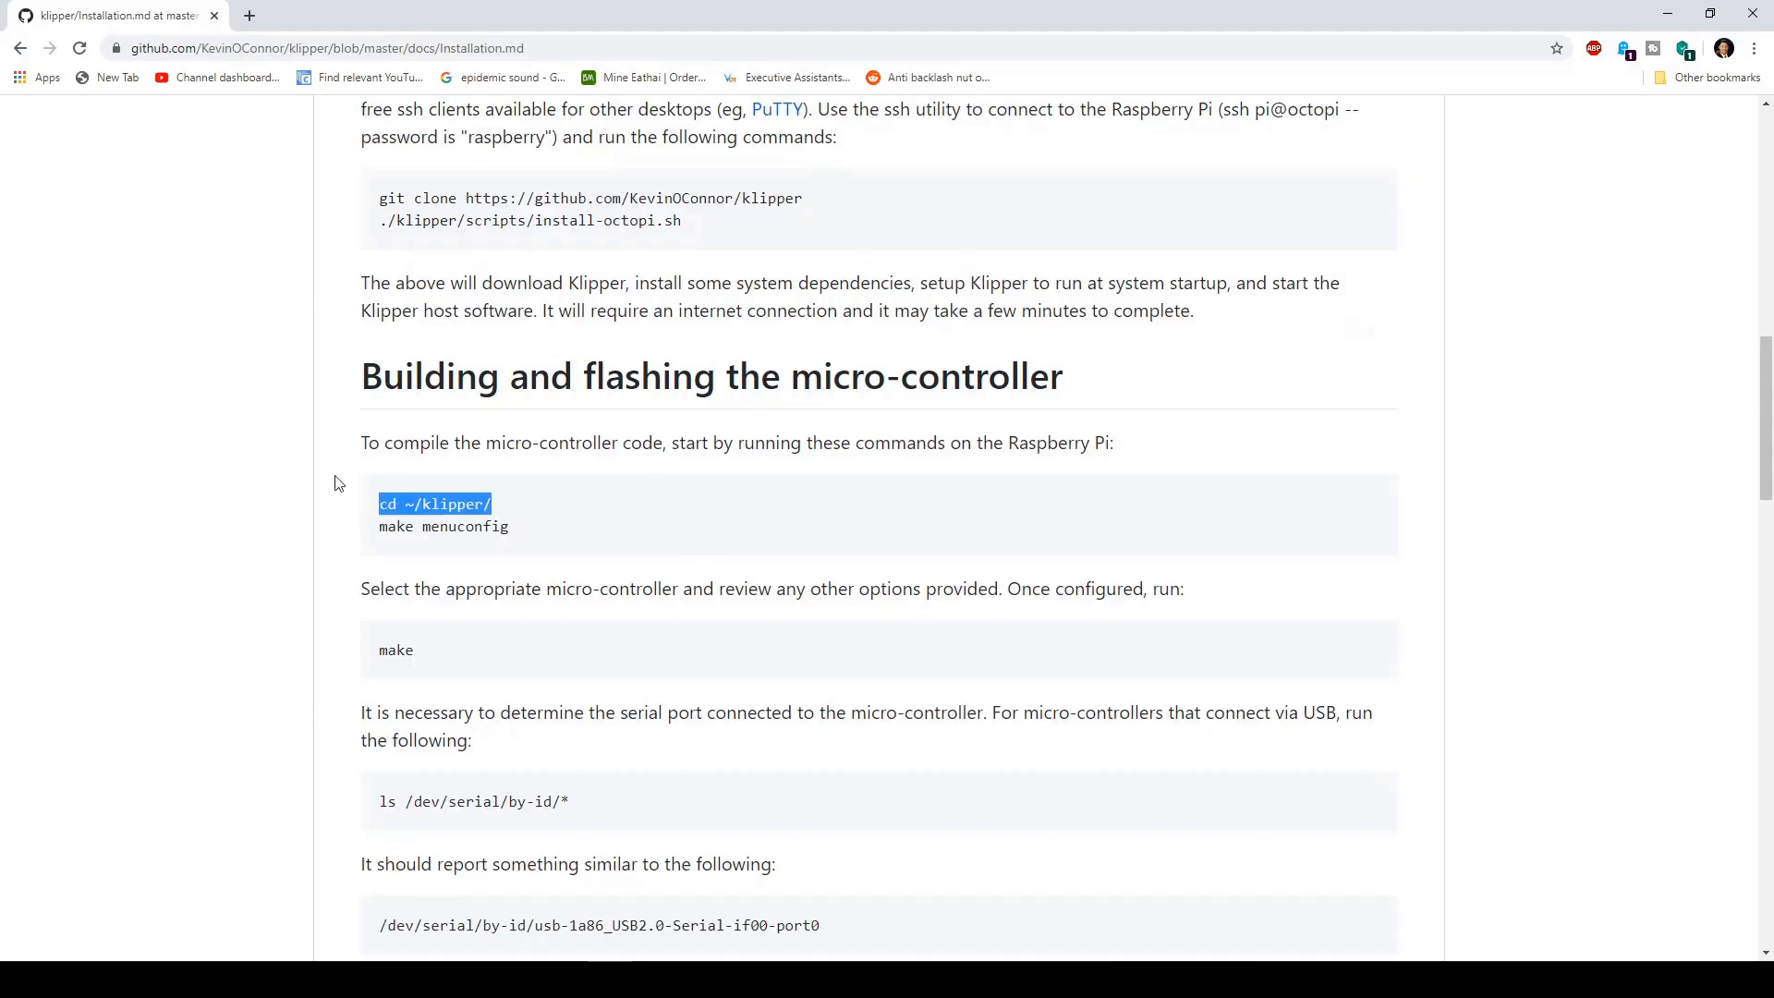
Step: Run cd ~/klipper and make menuconfig to reach the firmware configuration menu
{"action": "right_click", "coordinate": [434, 503]}
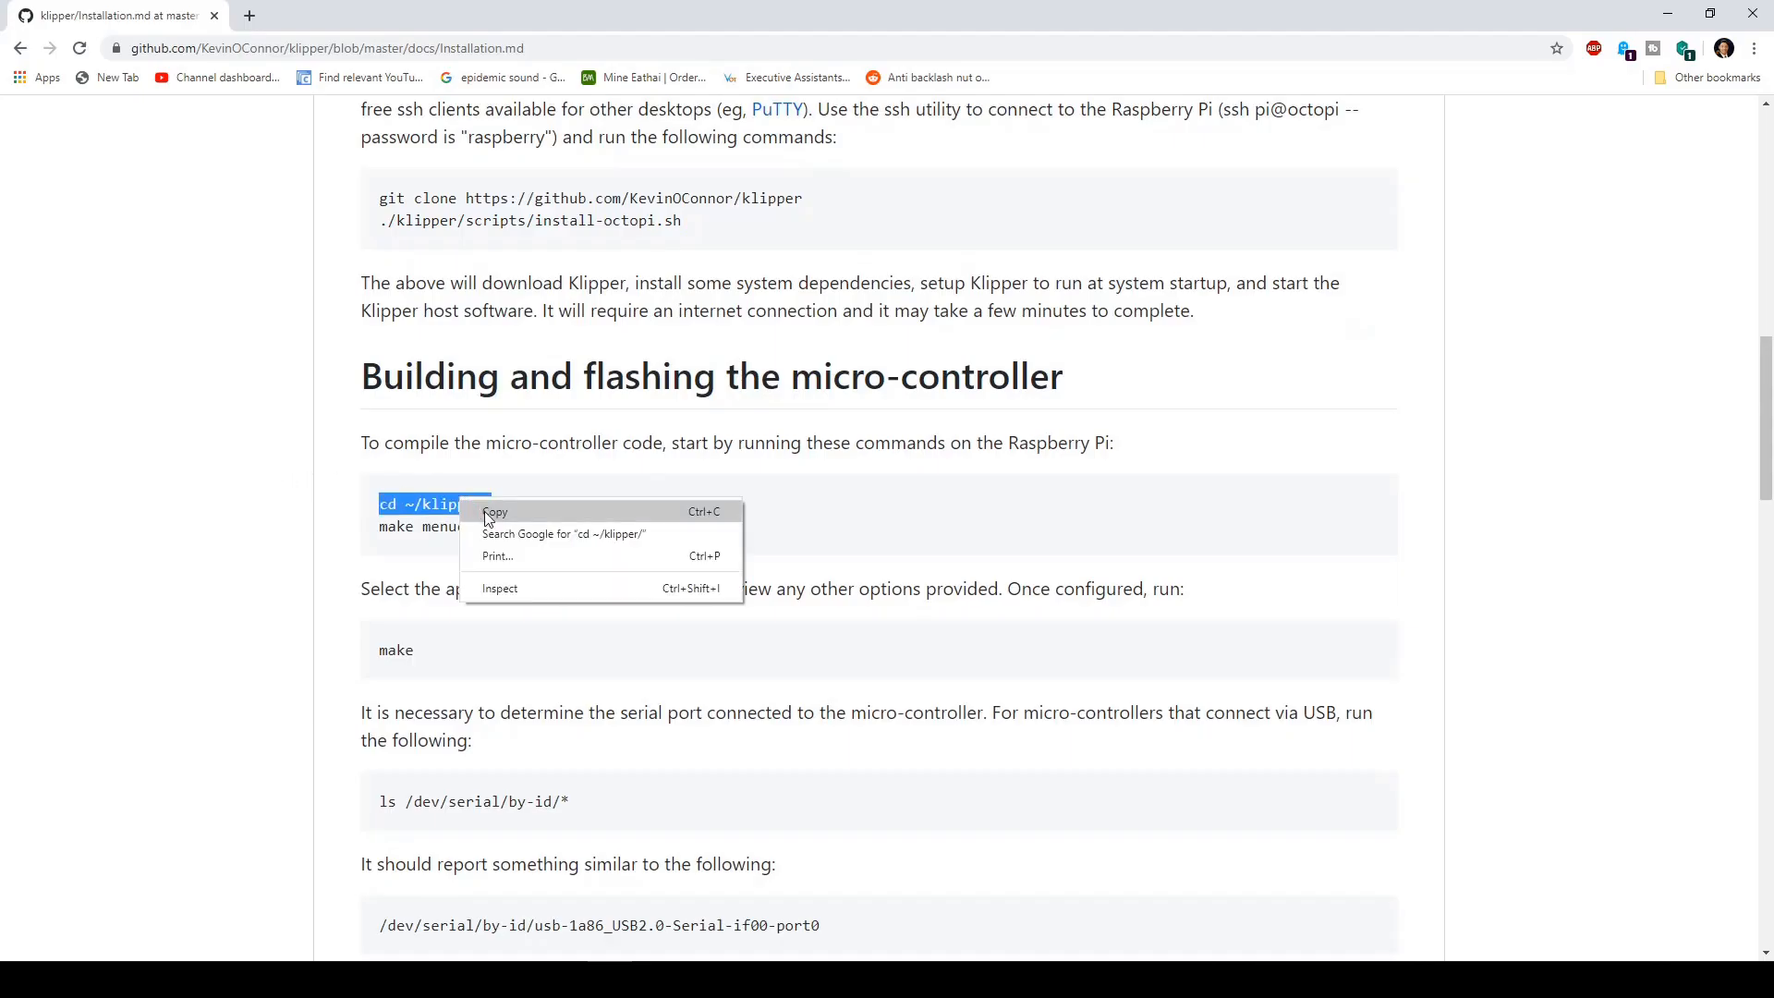
{"action": "left_click", "coordinate": [497, 512]}
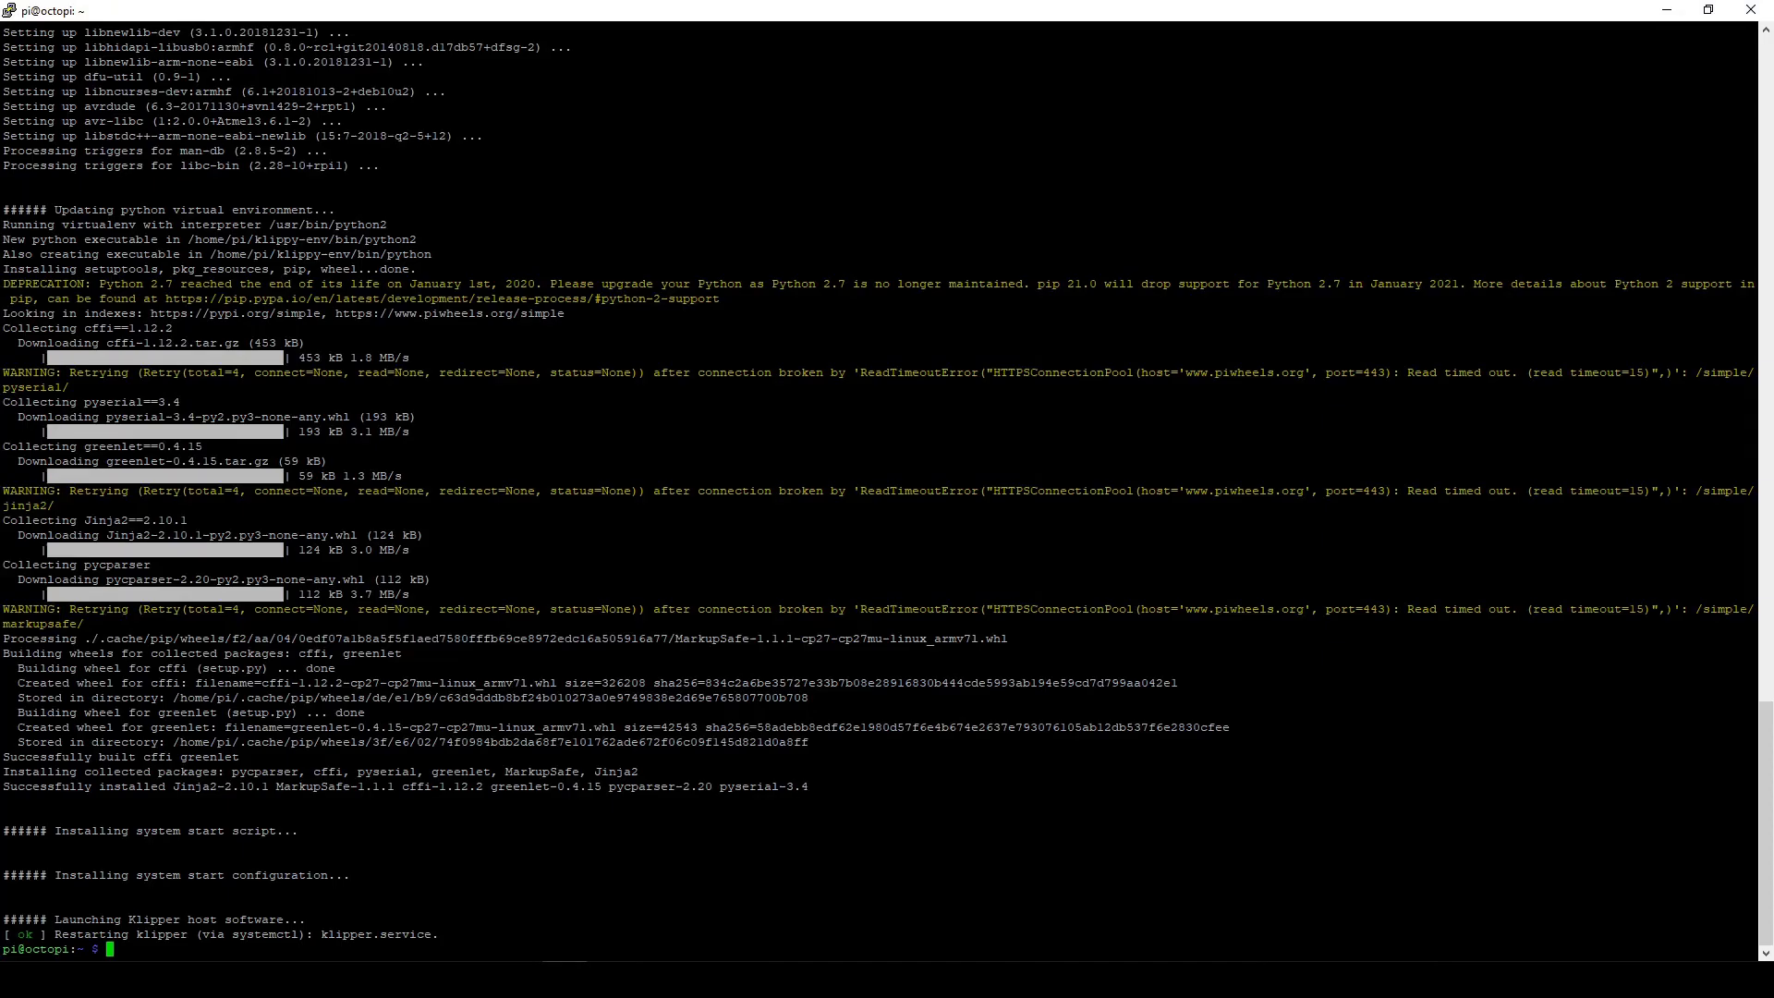
{"action": "type", "text": "cd ~/klipper"}
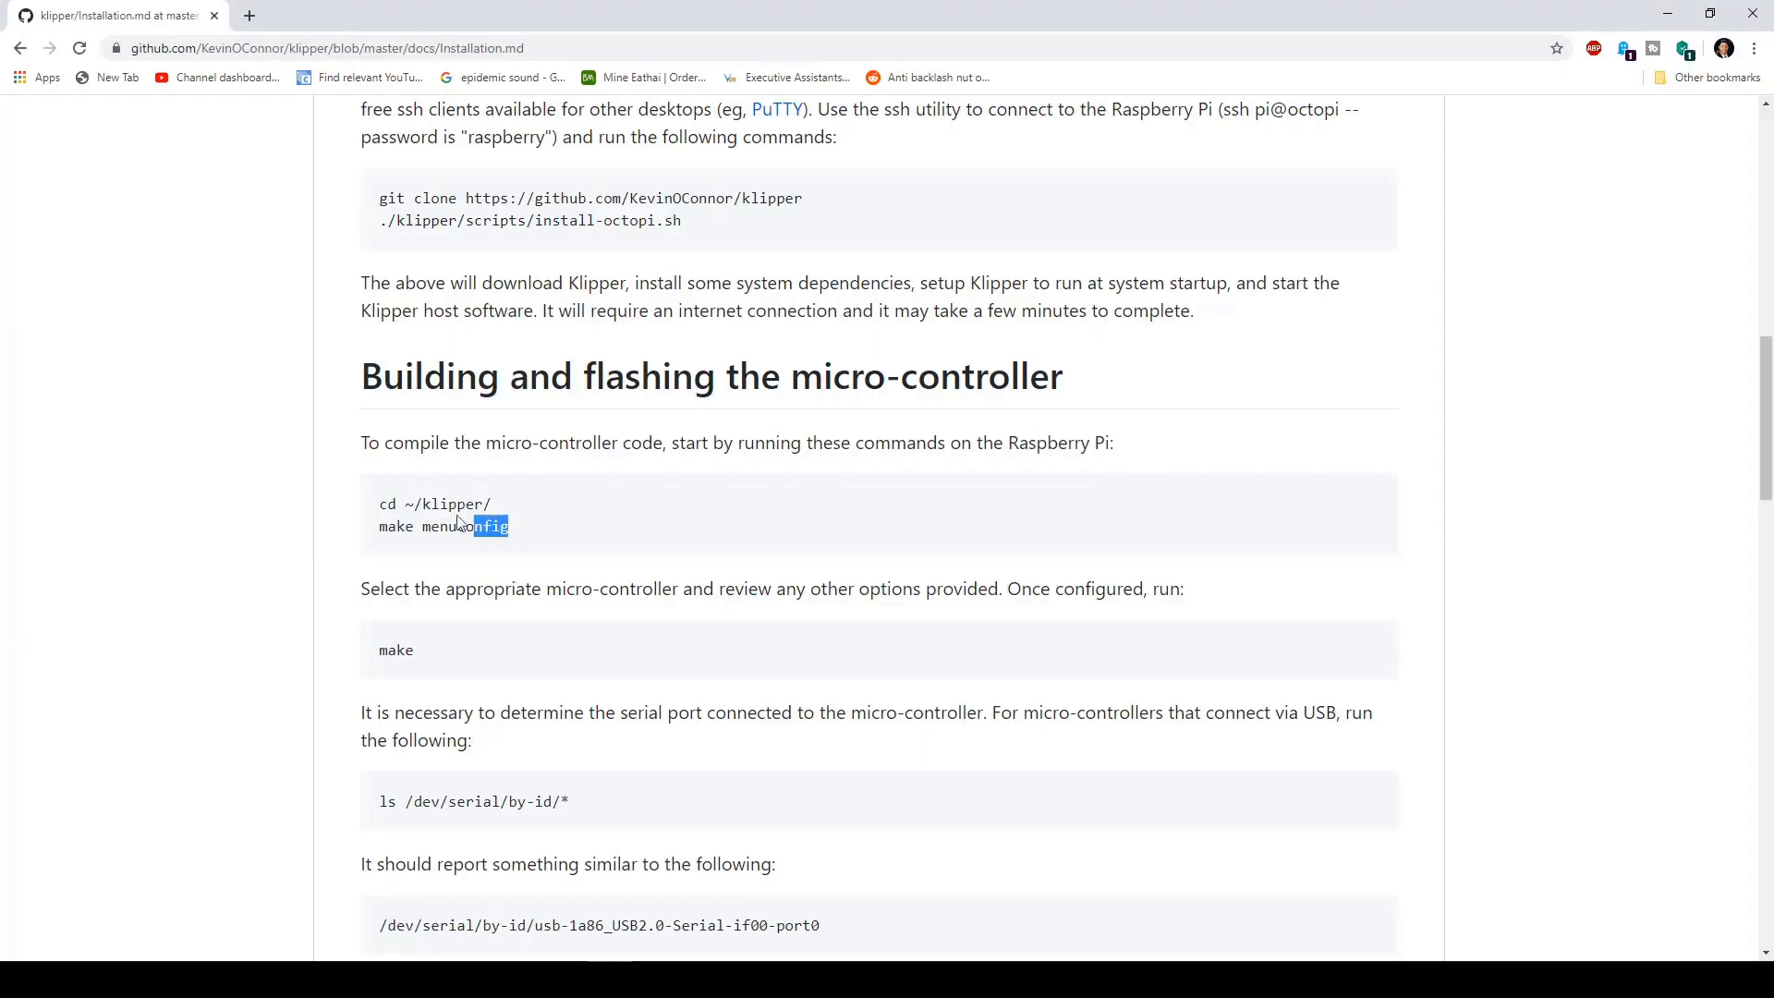
{"action": "right_click", "coordinate": [479, 527]}
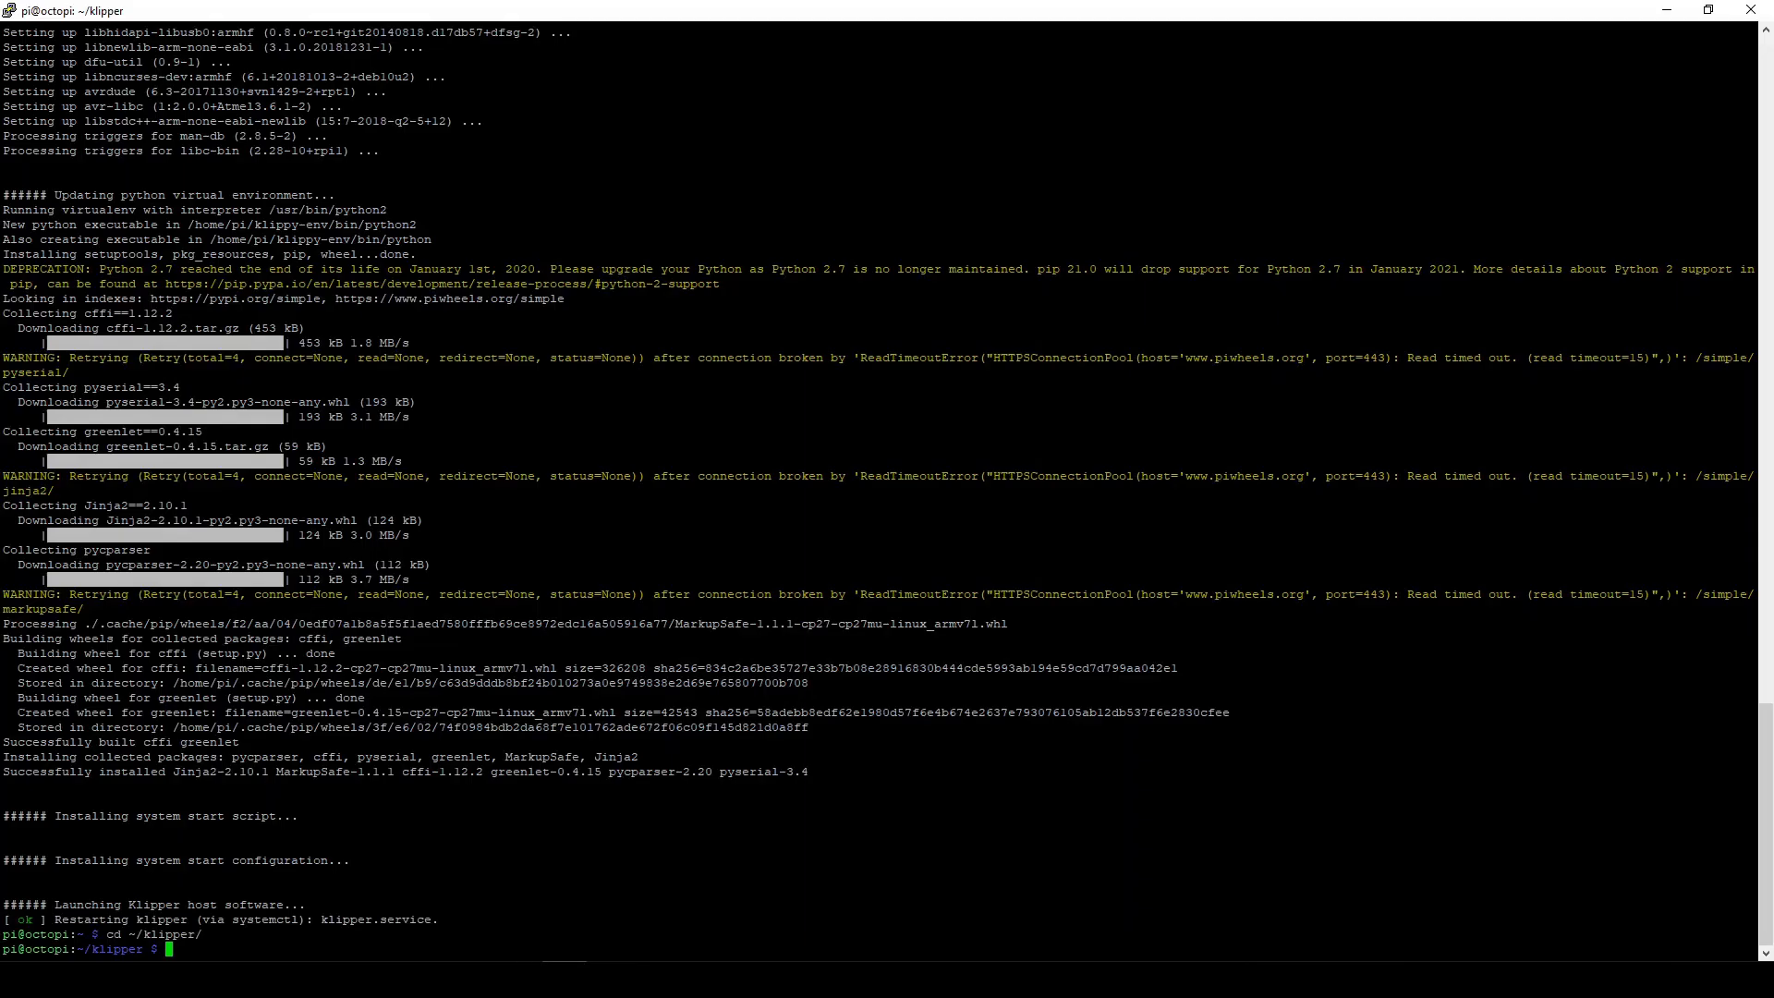
{"action": "type", "text": "make menuconfig"}
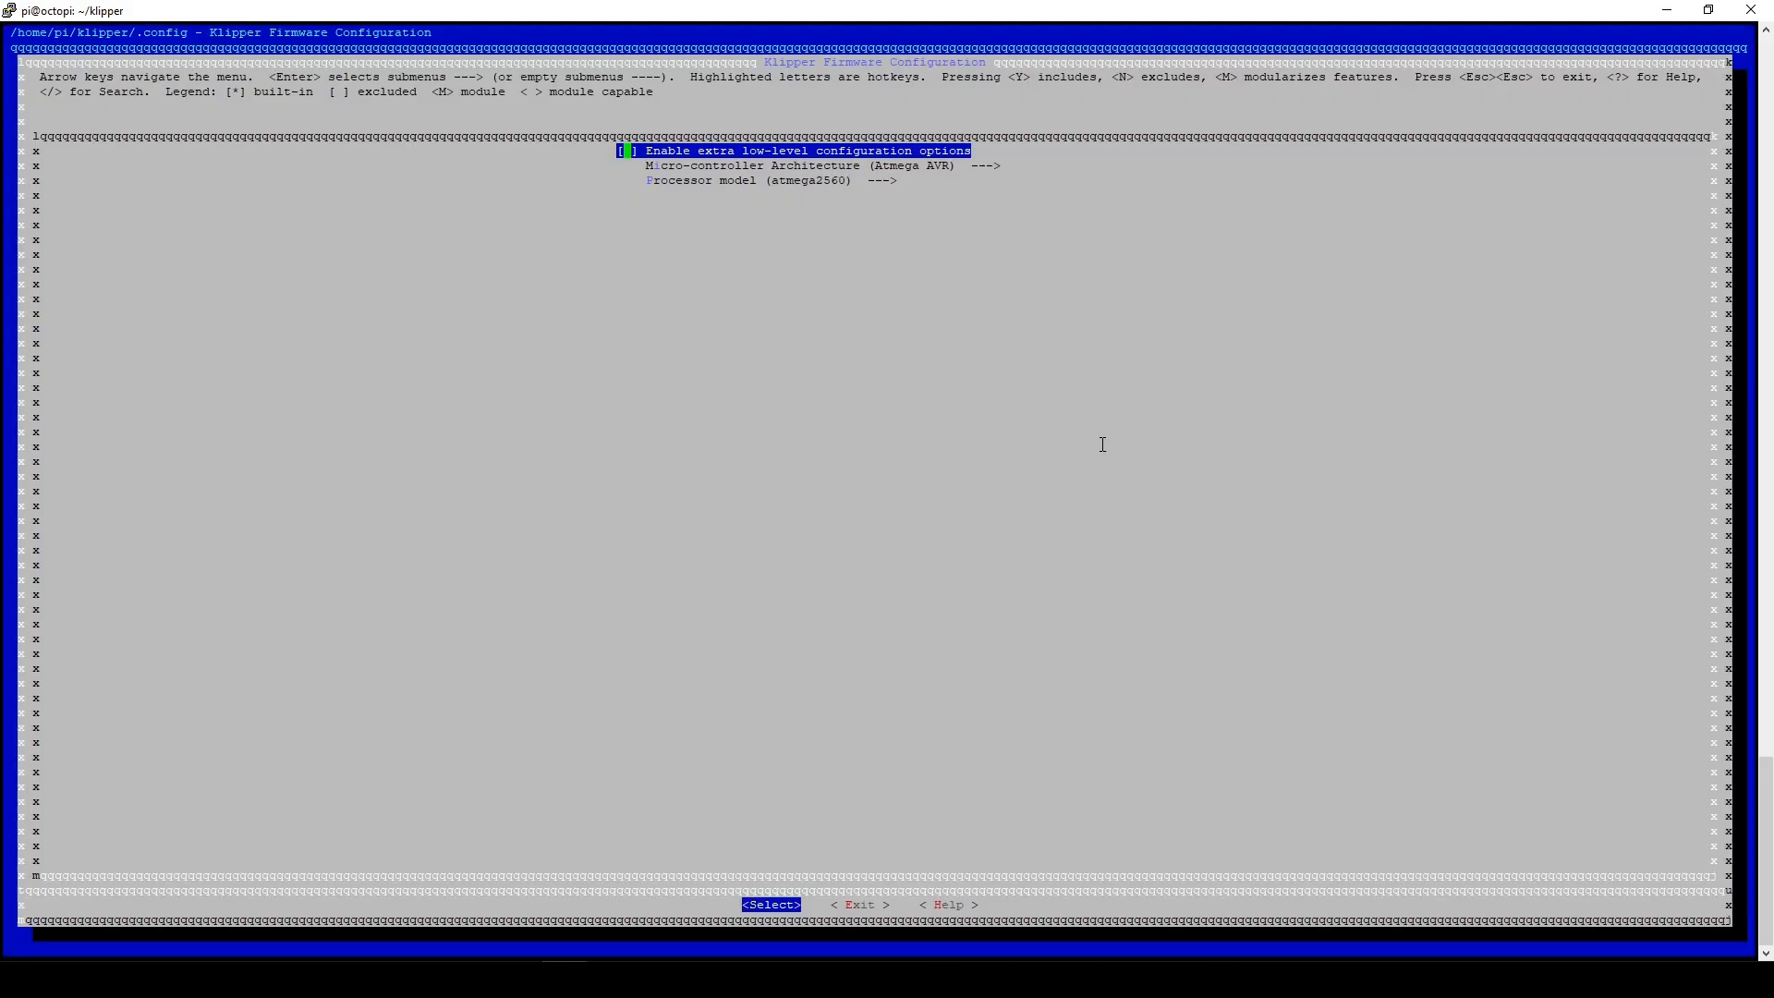
Step: Choose atmega1284p as the processor model, then exit saving the configuration to .config
{"action": "key", "text": "Down"}
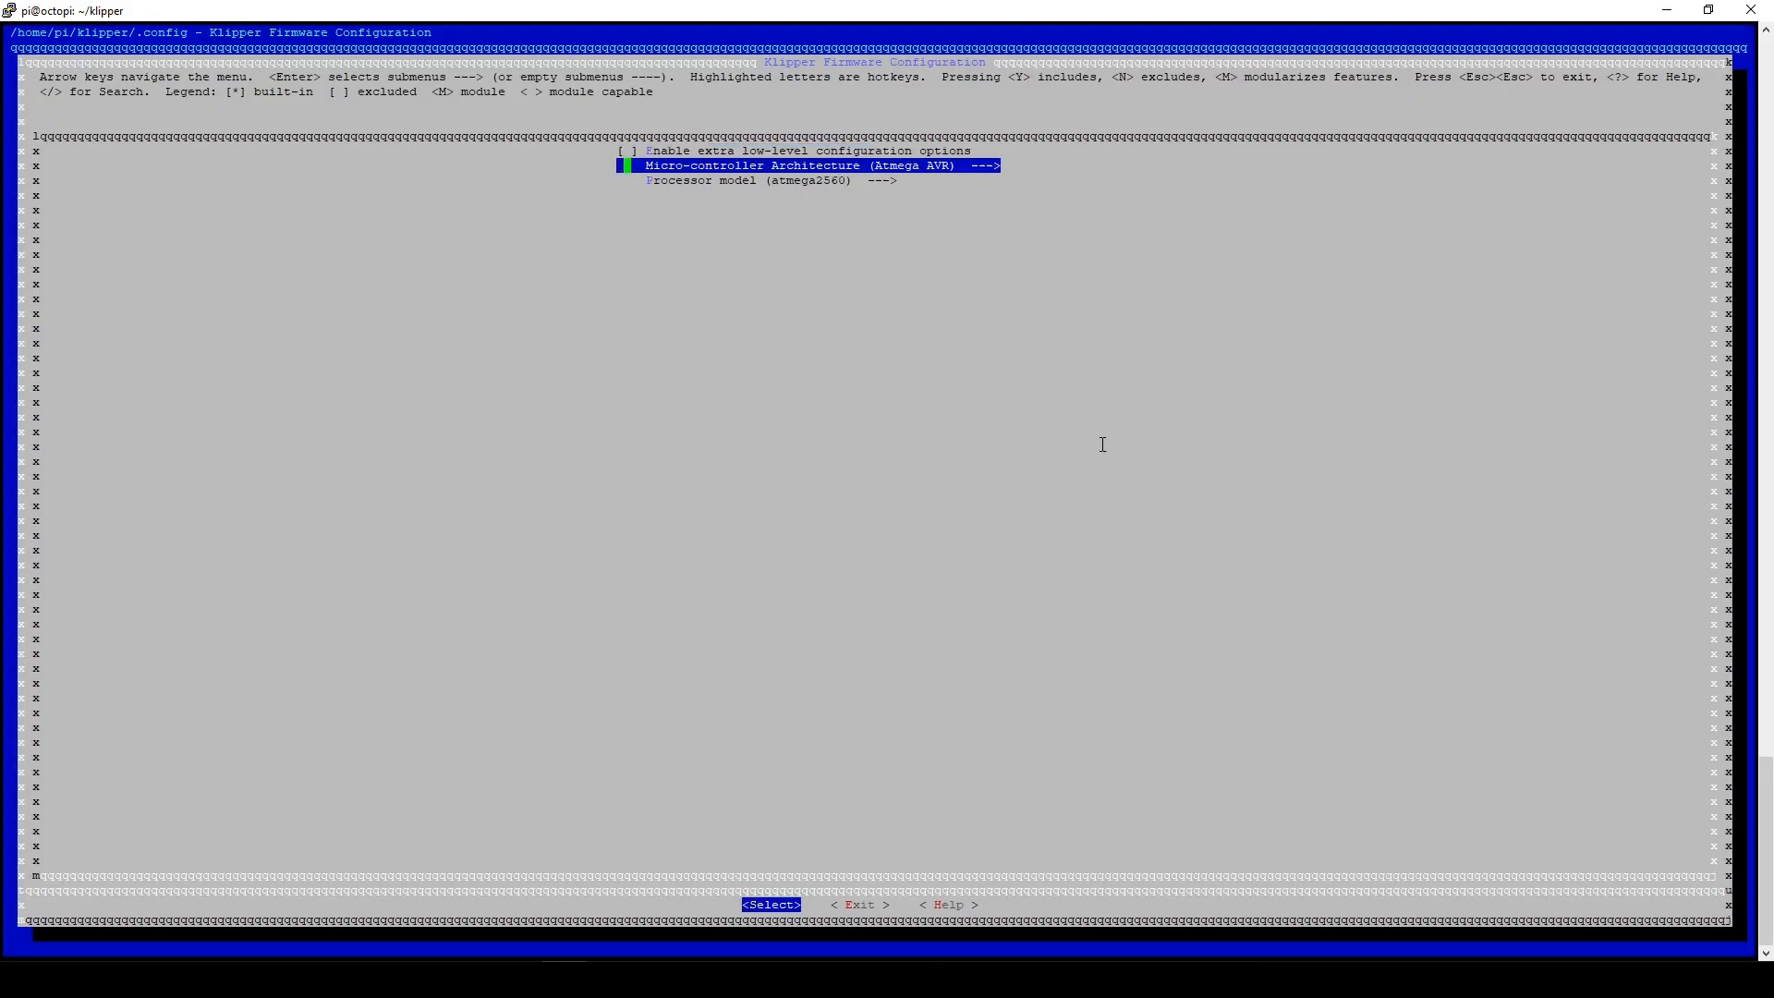
{"action": "key", "text": "Down"}
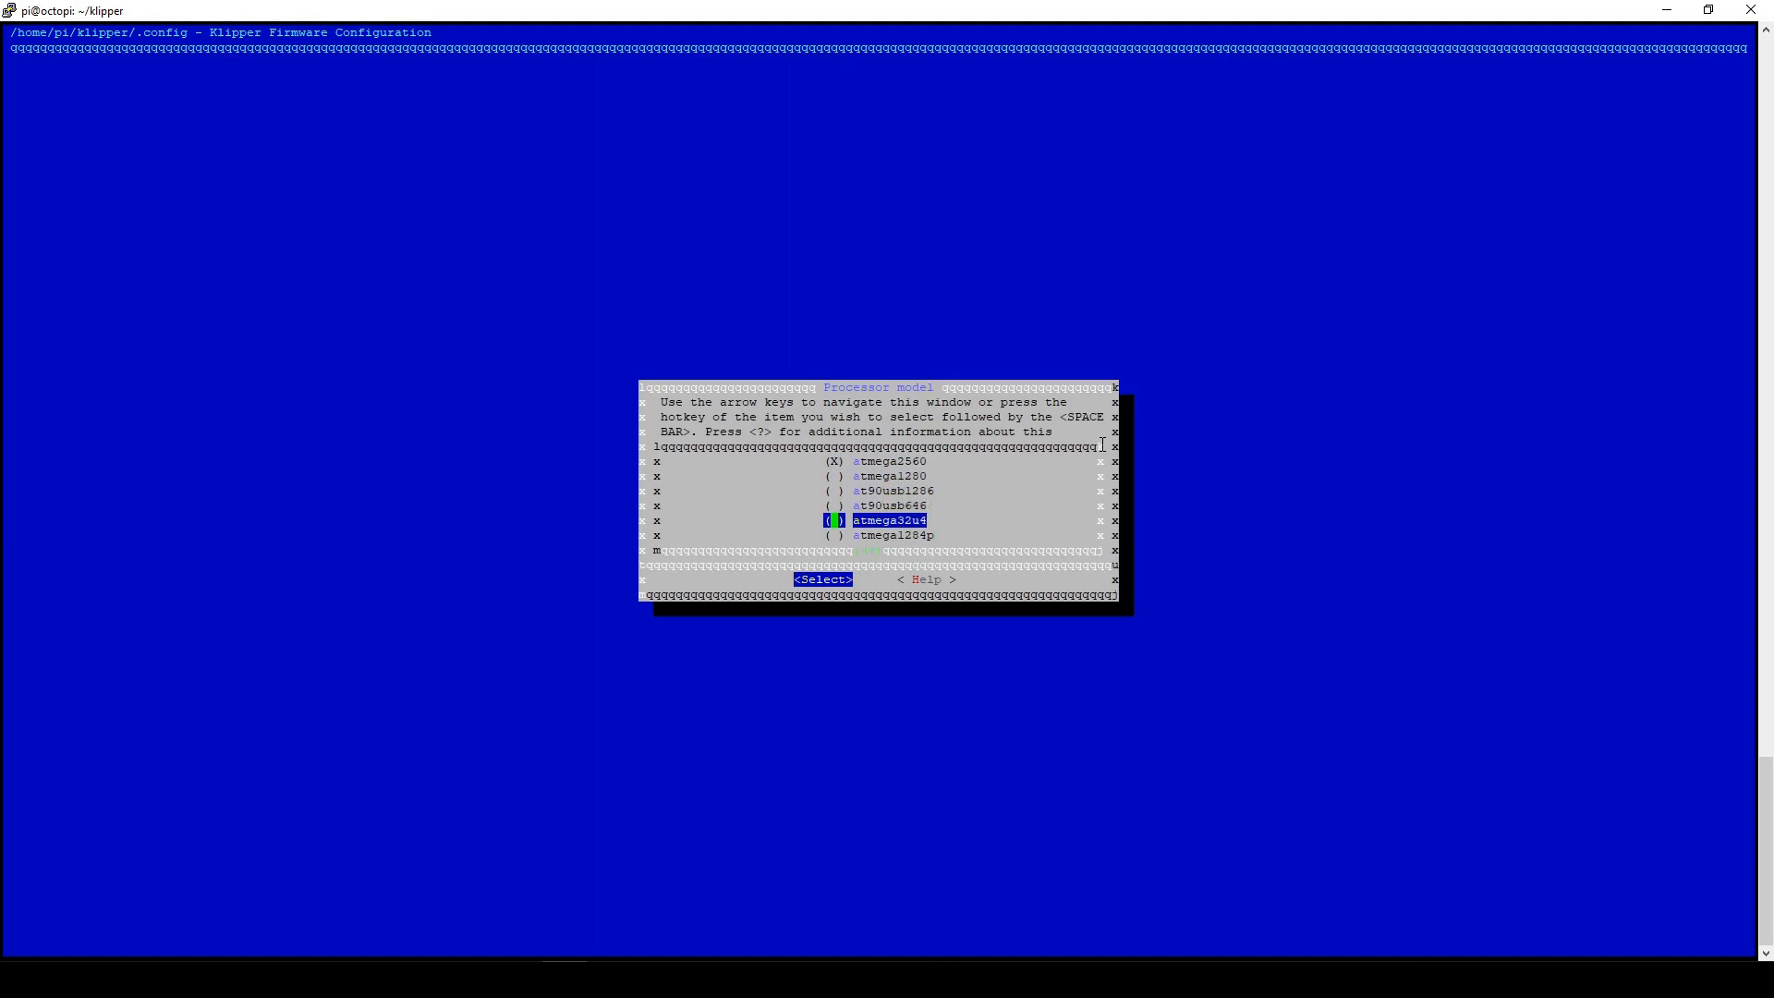
{"action": "key", "text": "Down"}
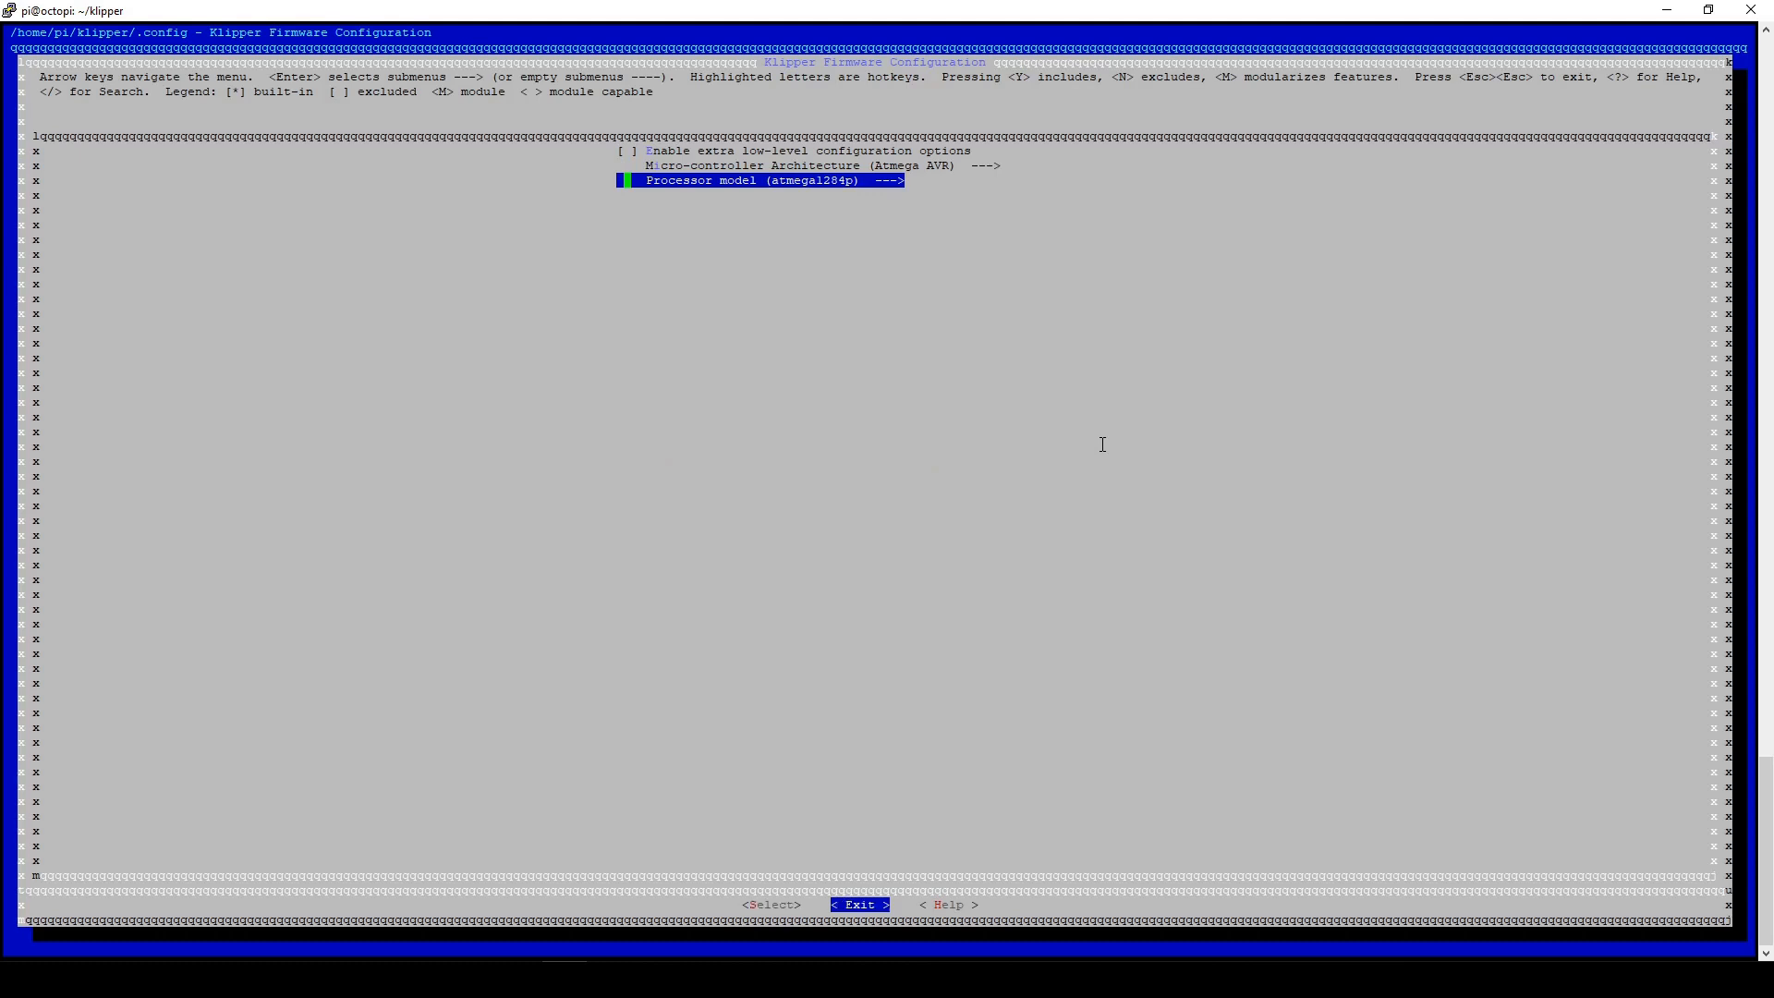
{"action": "left_click", "coordinate": [859, 906]}
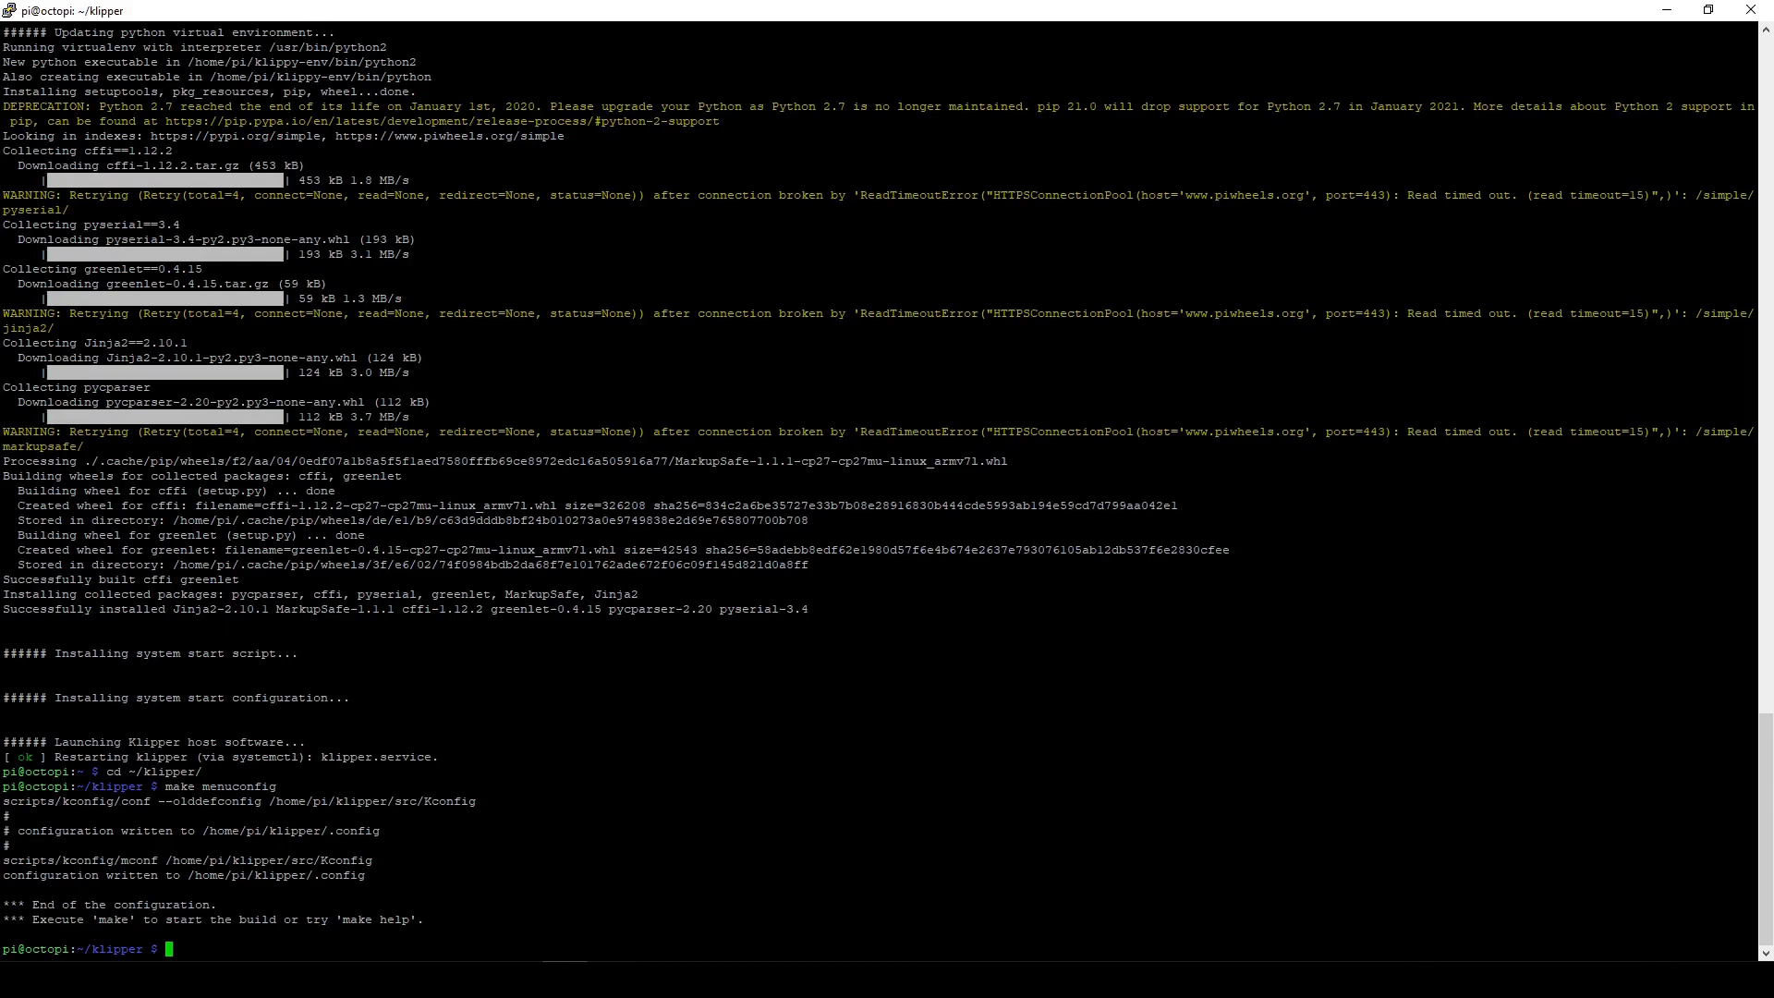
Step: Run make, then ls /dev/serial/by-id/* to list the board's USB serial device
{"action": "type", "text": "make"}
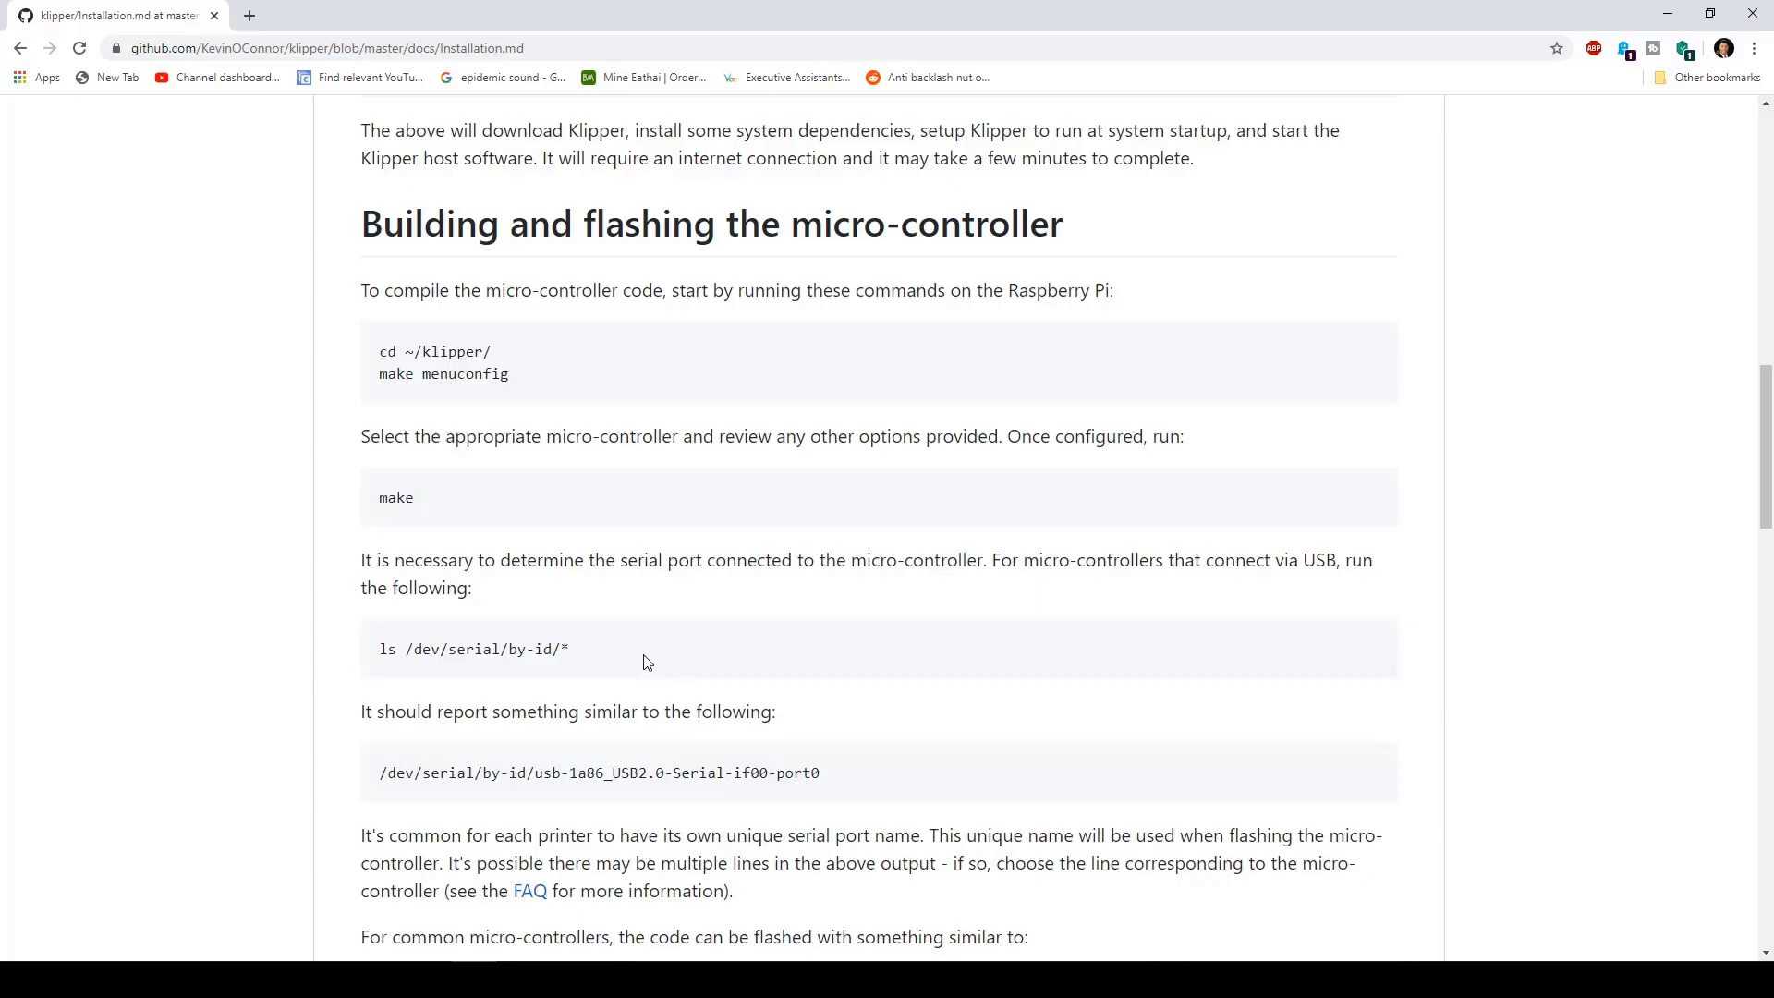
{"action": "right_click", "coordinate": [475, 649]}
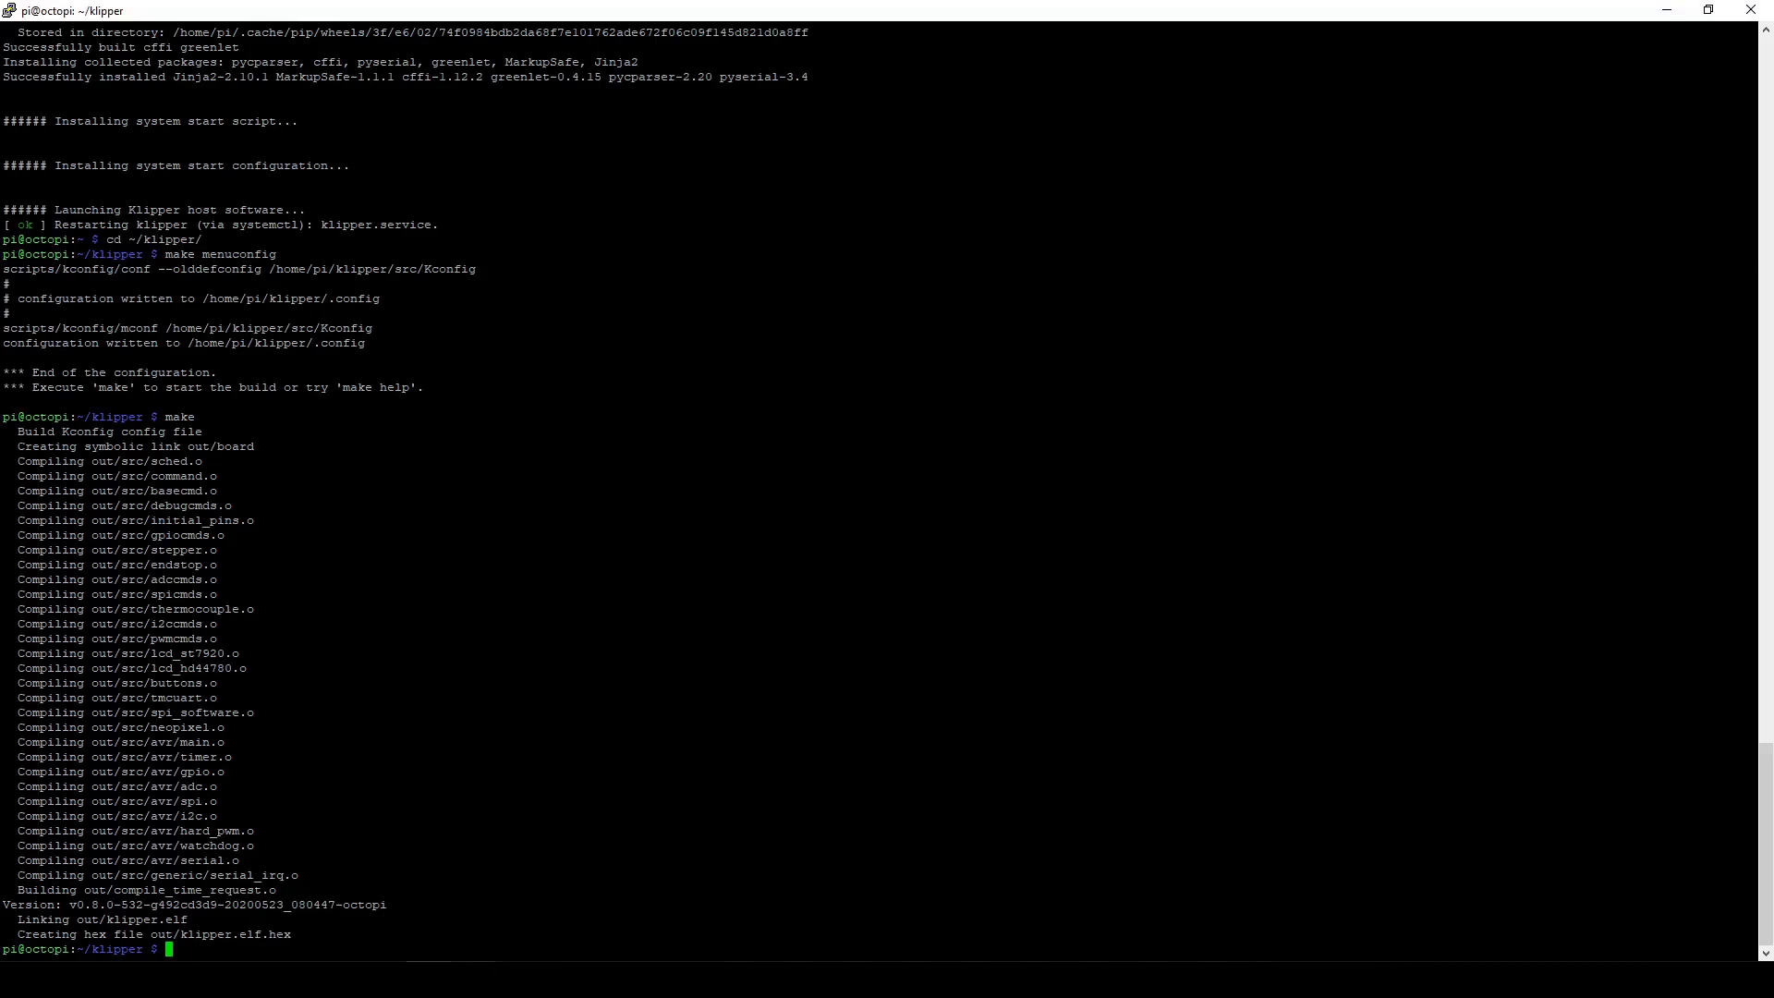
{"action": "type", "text": "ls /dev/serial/by-id/*"}
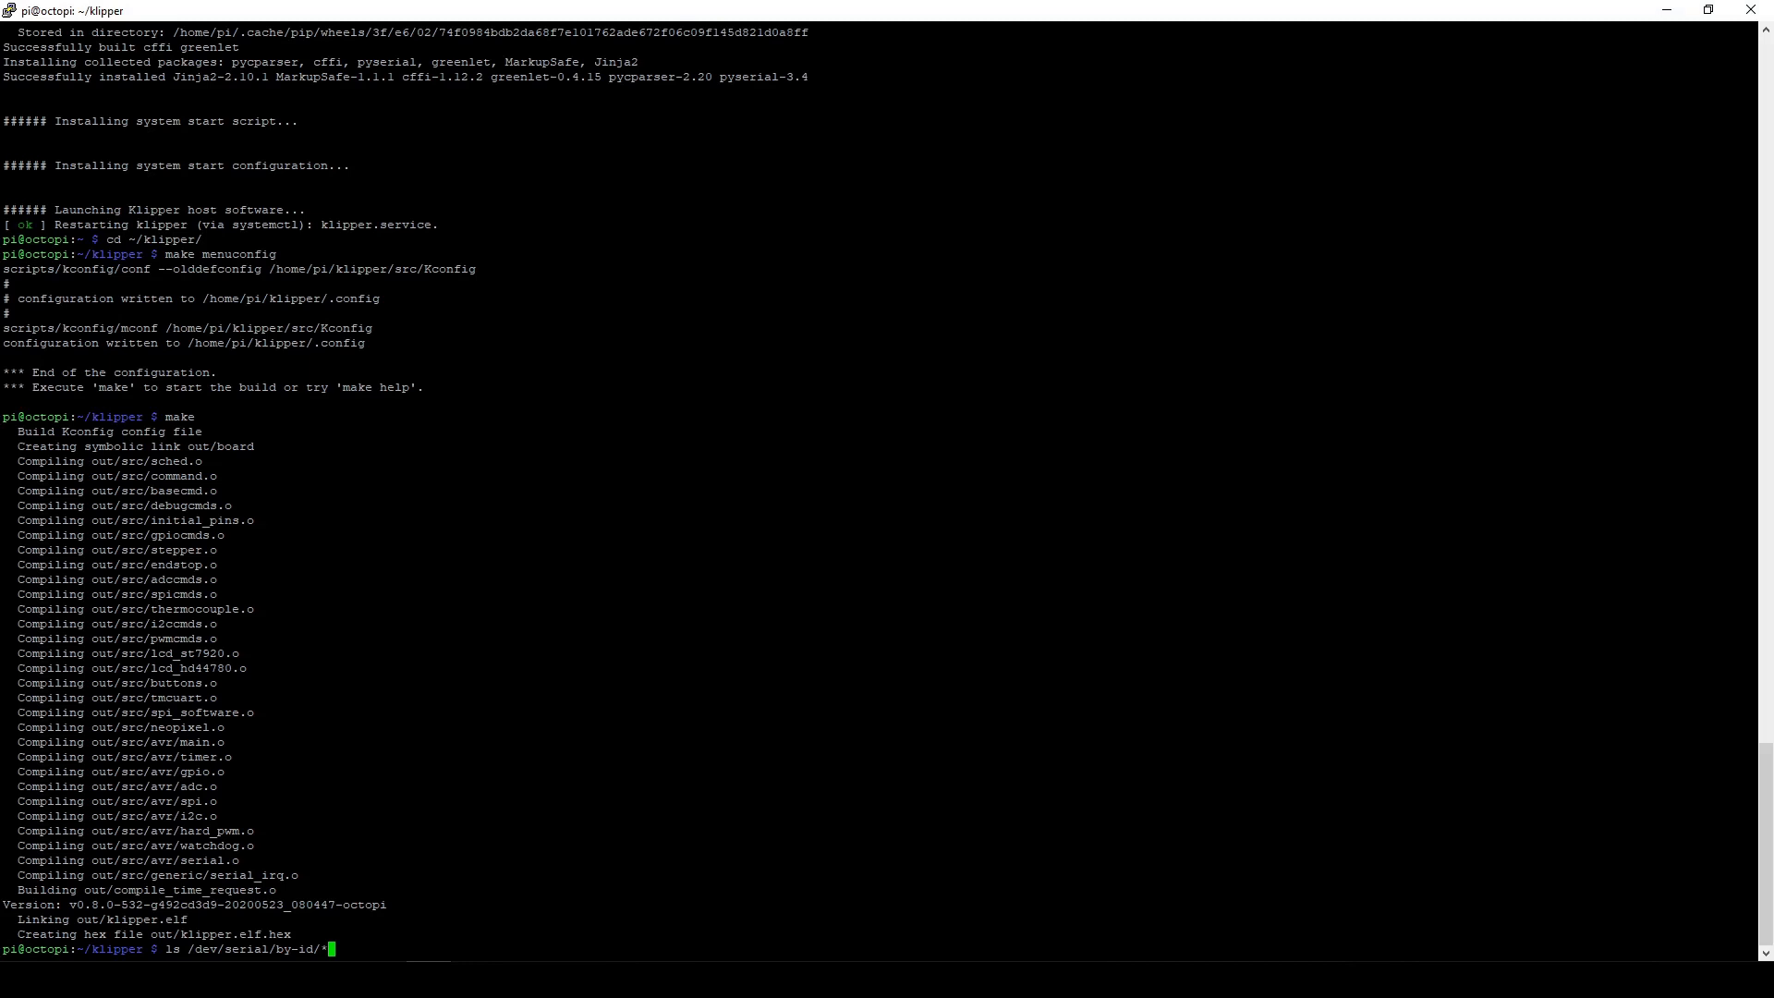
{"action": "key", "text": "Return"}
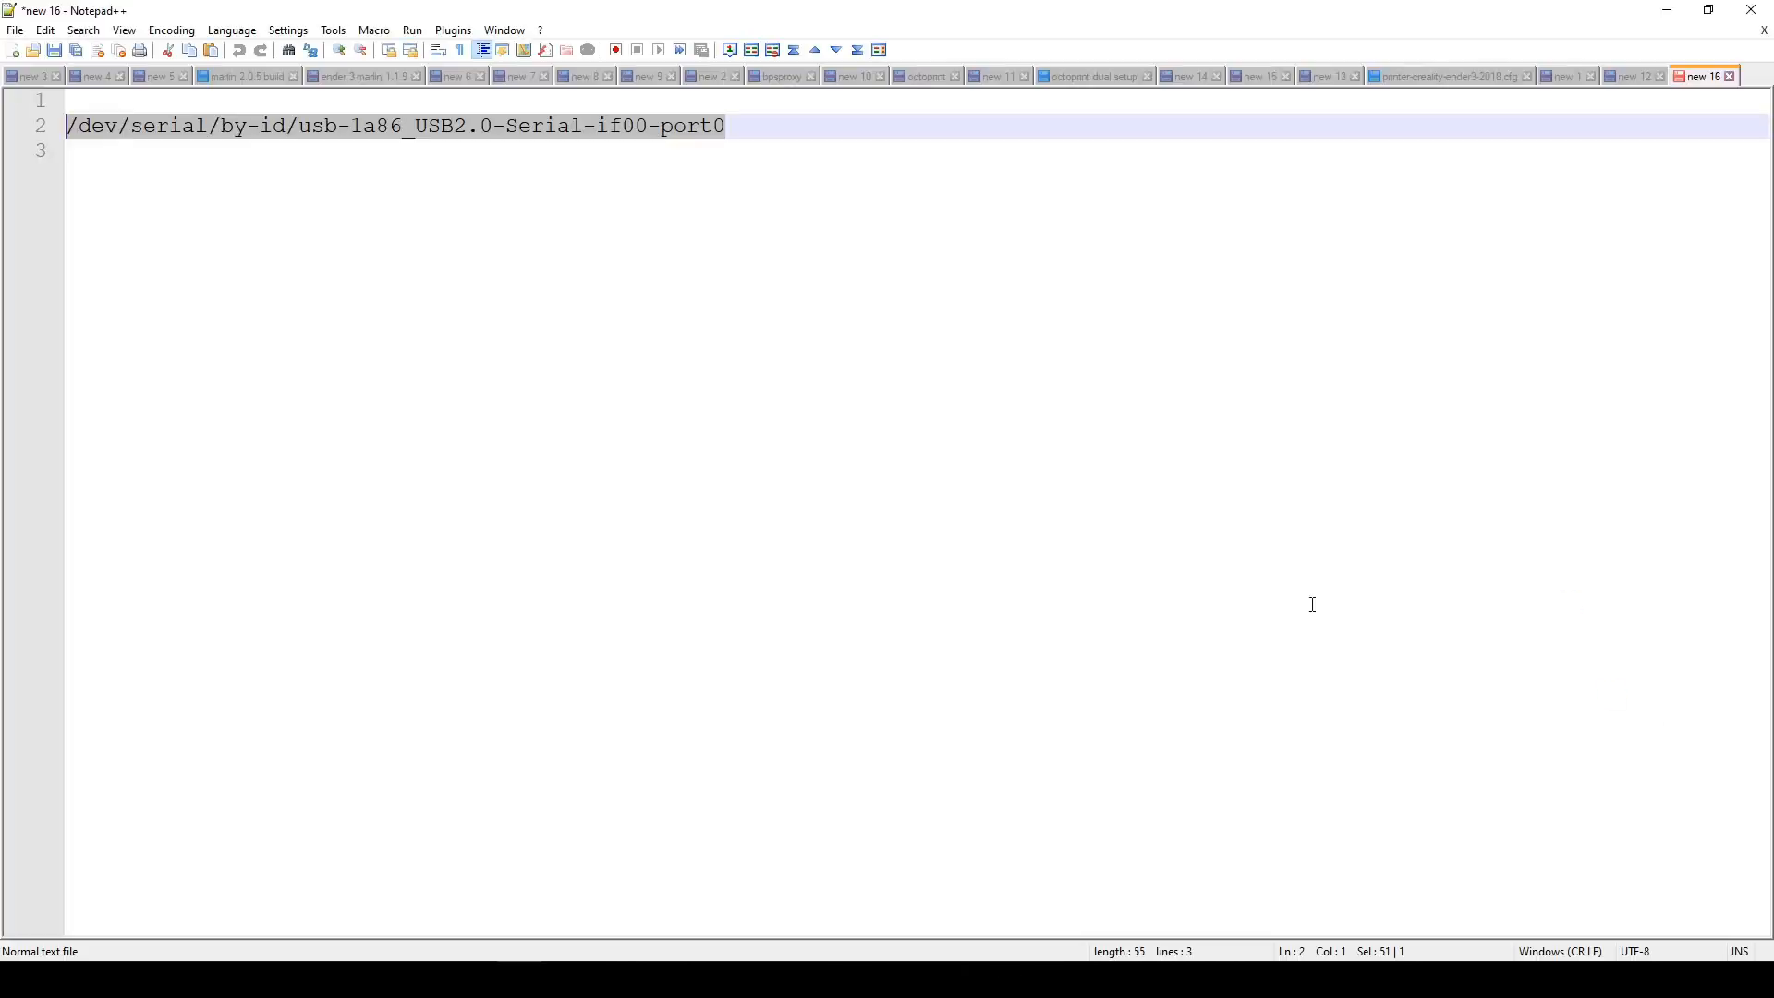
Step: Copy the usb-1a86_USB2.0-Serial-if00-port0 path and run sudo service klipper stop
{"action": "key", "text": "ctrl+a"}
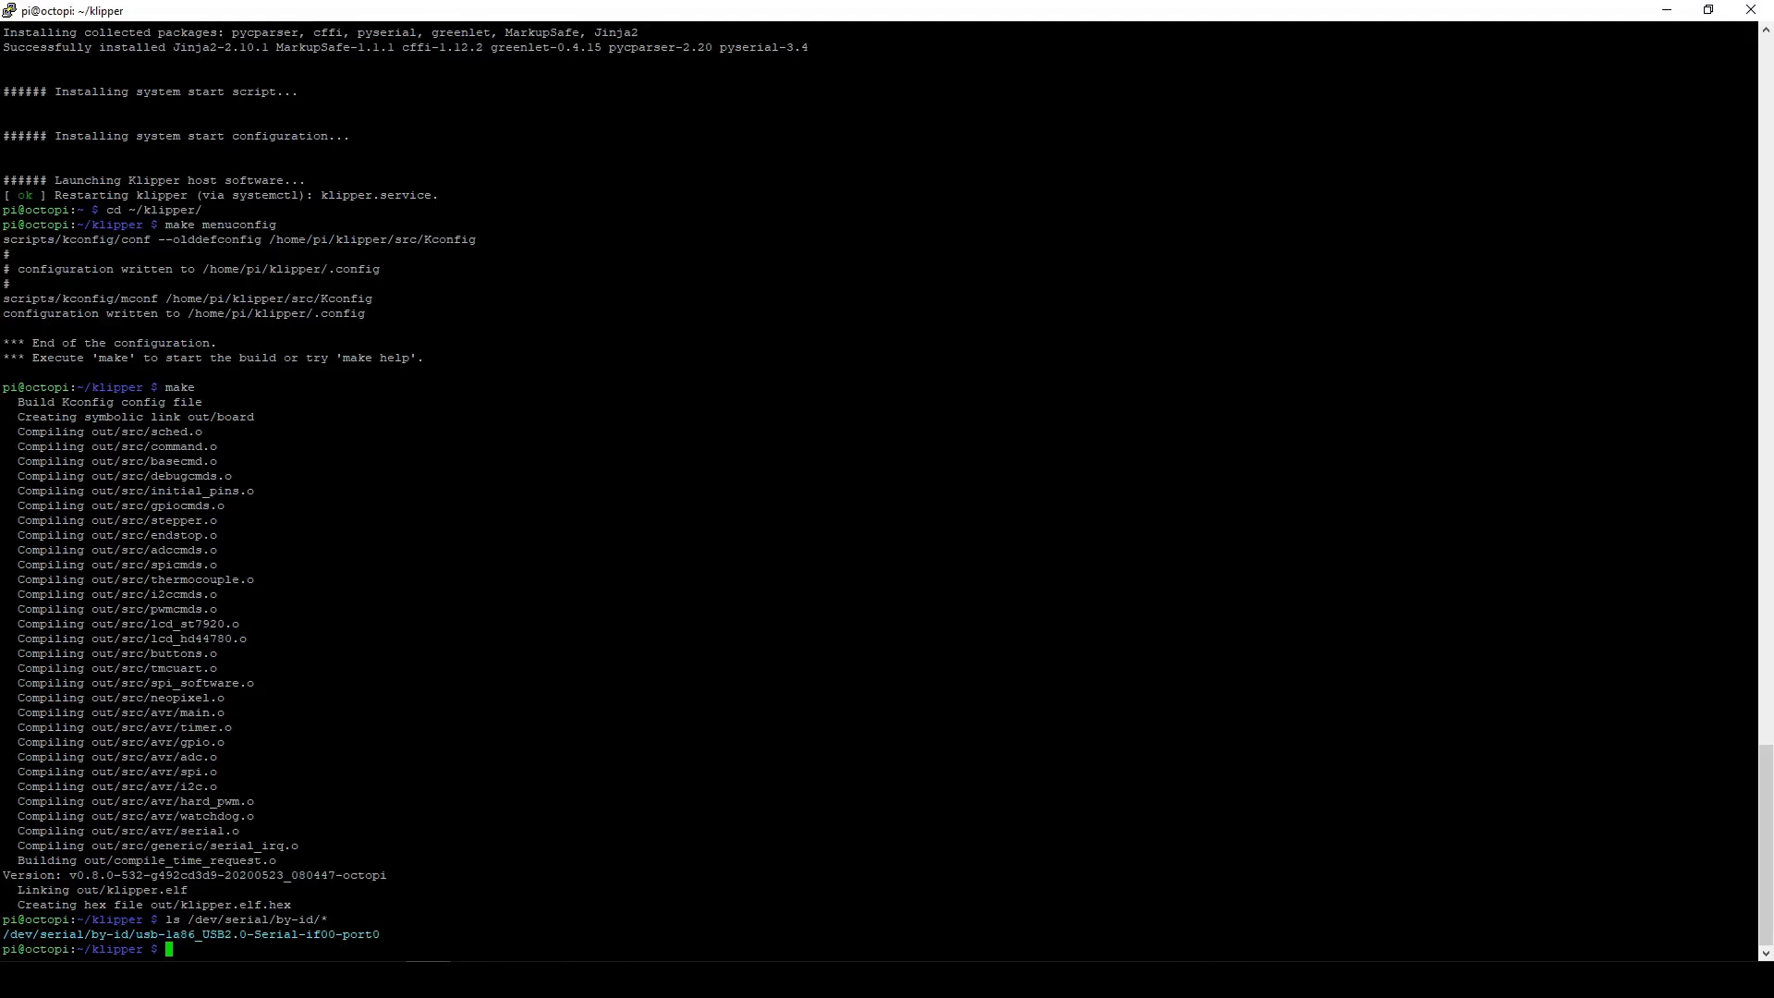
{"action": "type", "text": "sudo service klipper stop"}
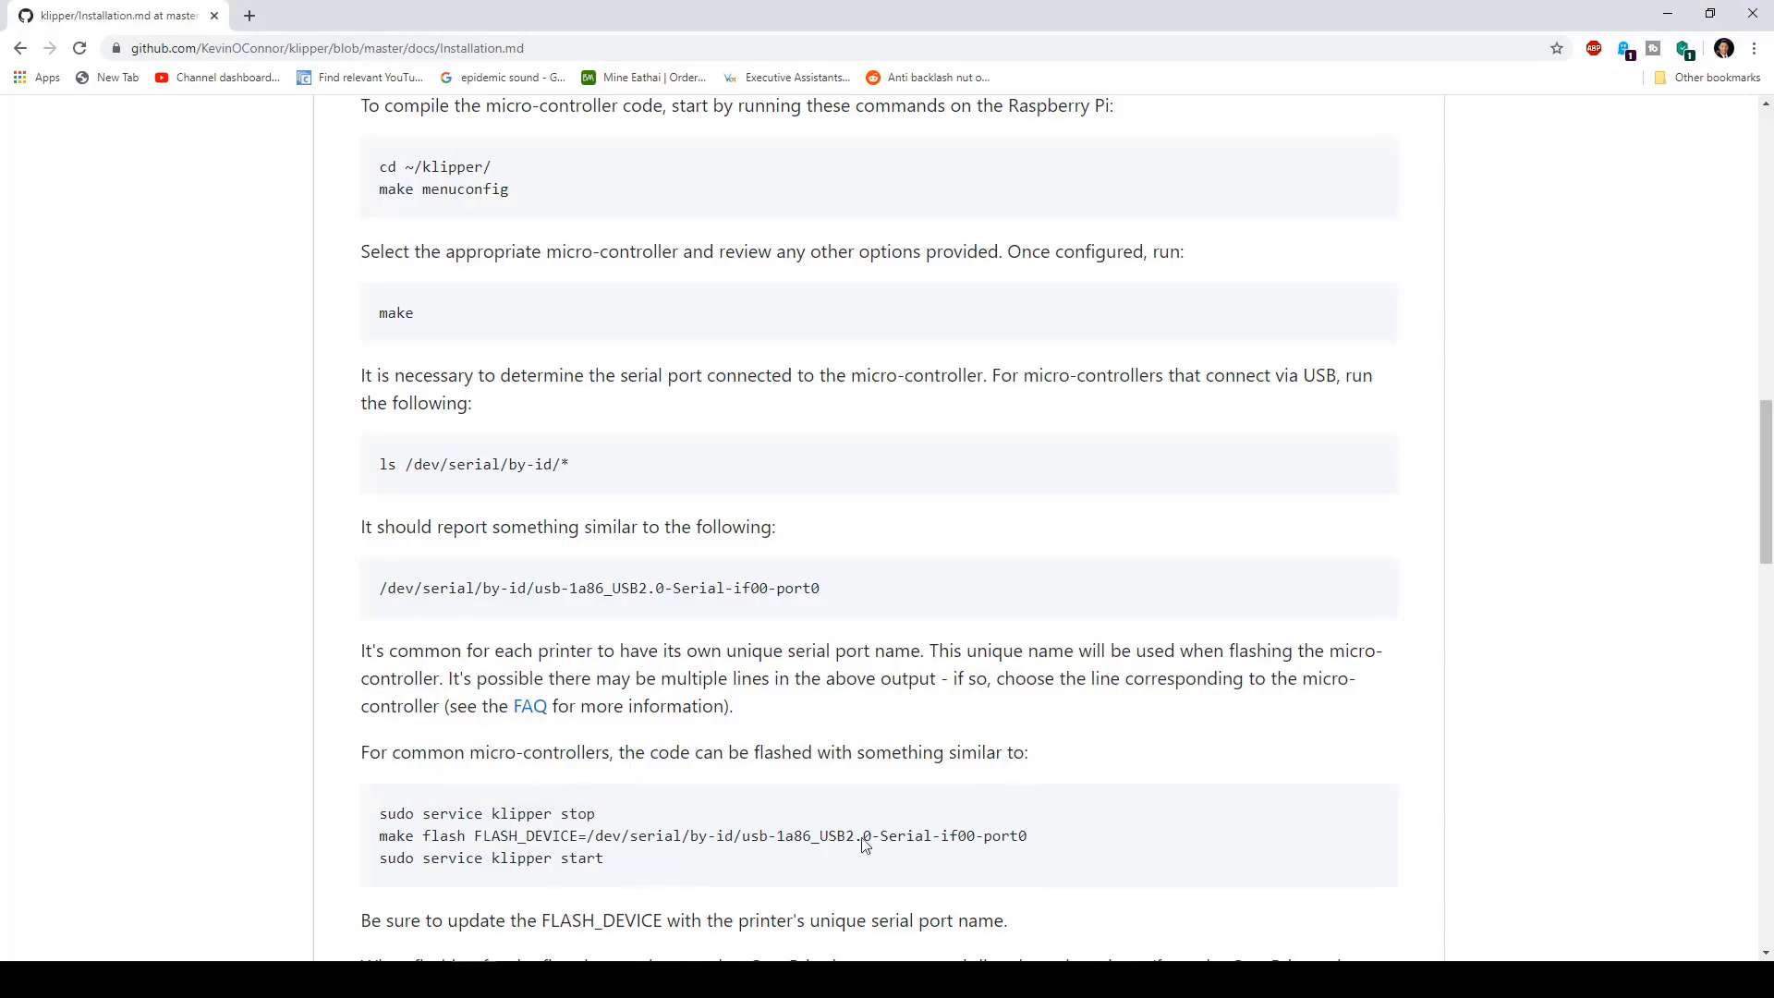
Step: Run make flash FLASH_DEVICE=/dev/serial/by-id/usb-1a86... then sudo service klipper start
{"action": "triple_click", "coordinate": [702, 835]}
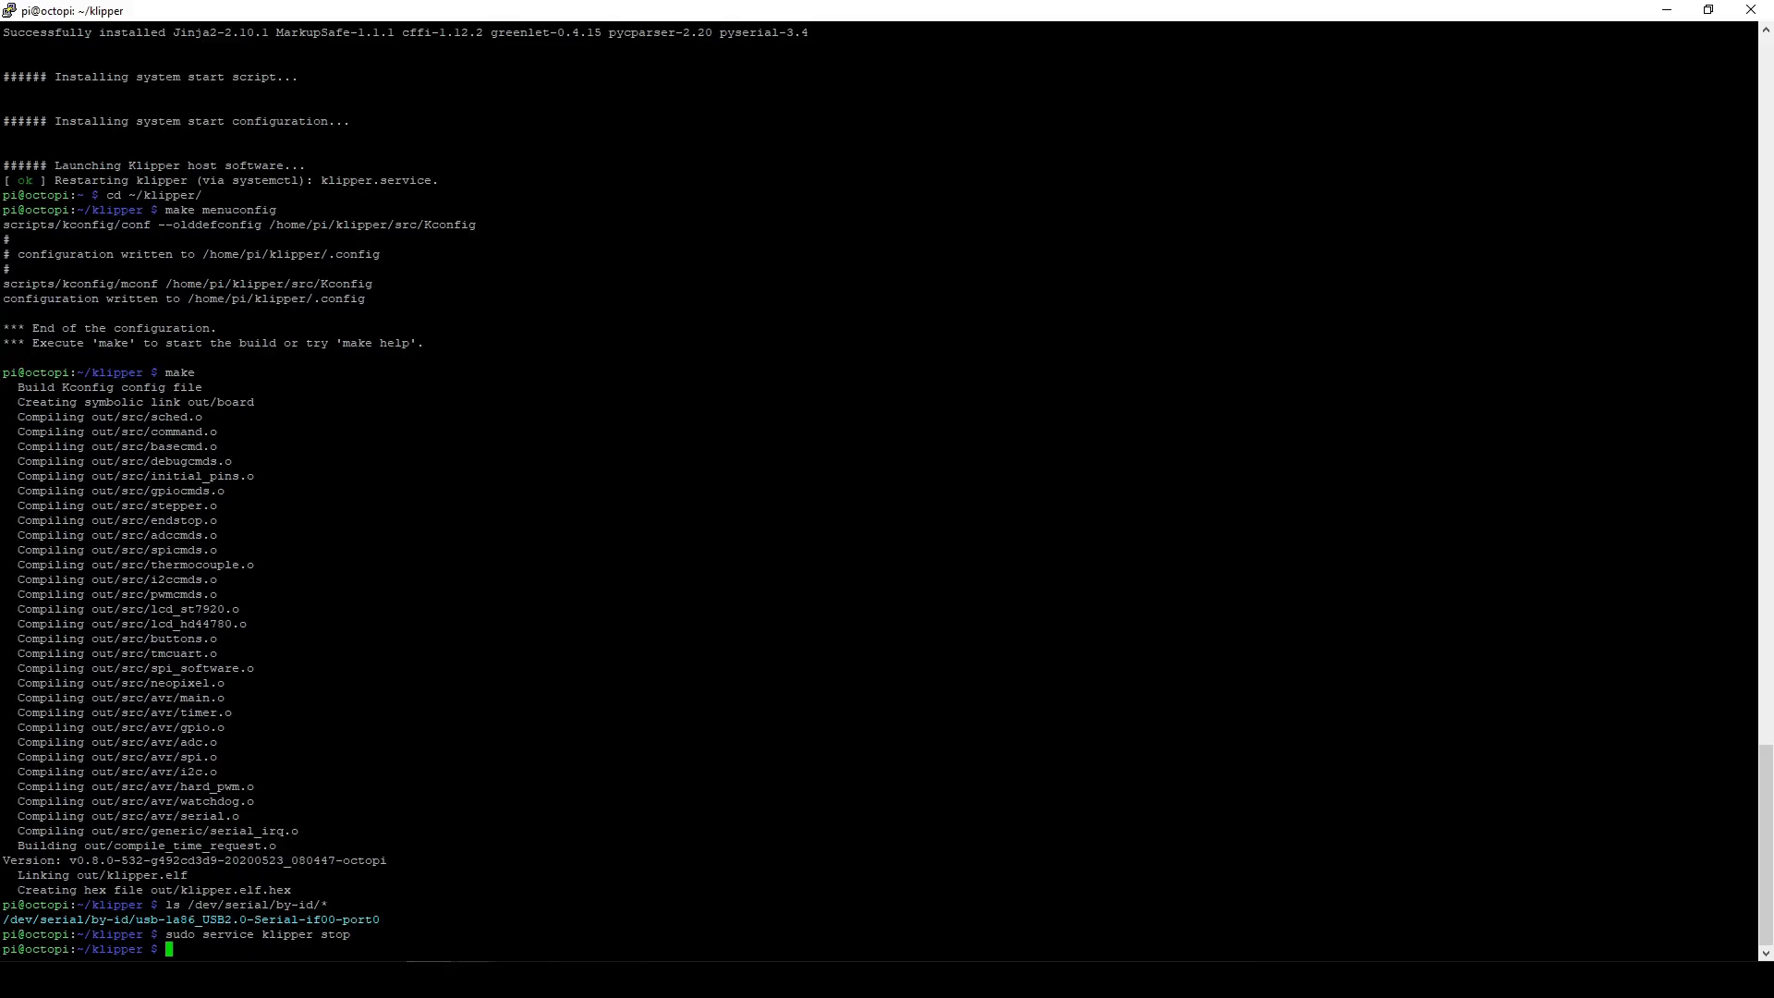
{"action": "type", "text": "make flash FLASH_DEVICE=/dev/serial/by-id/usb-1a86_USB2.0-Serial-if00-port0"}
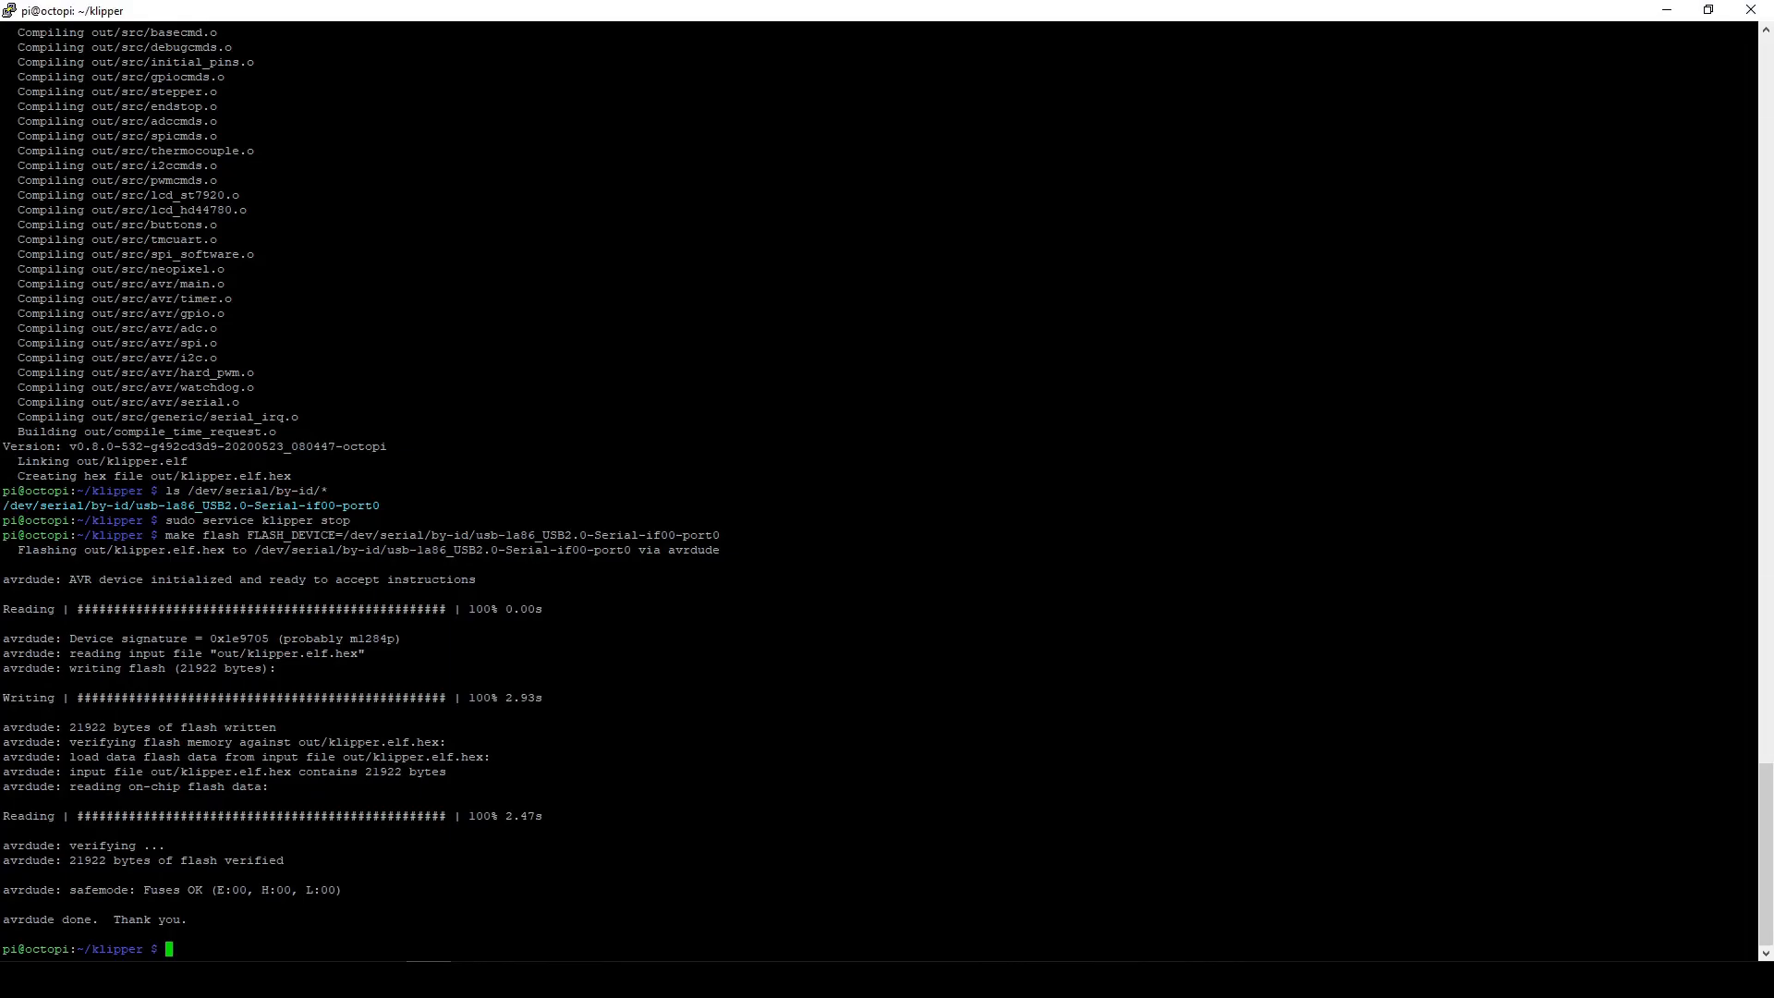
{"action": "type", "text": "sudo service klipper start"}
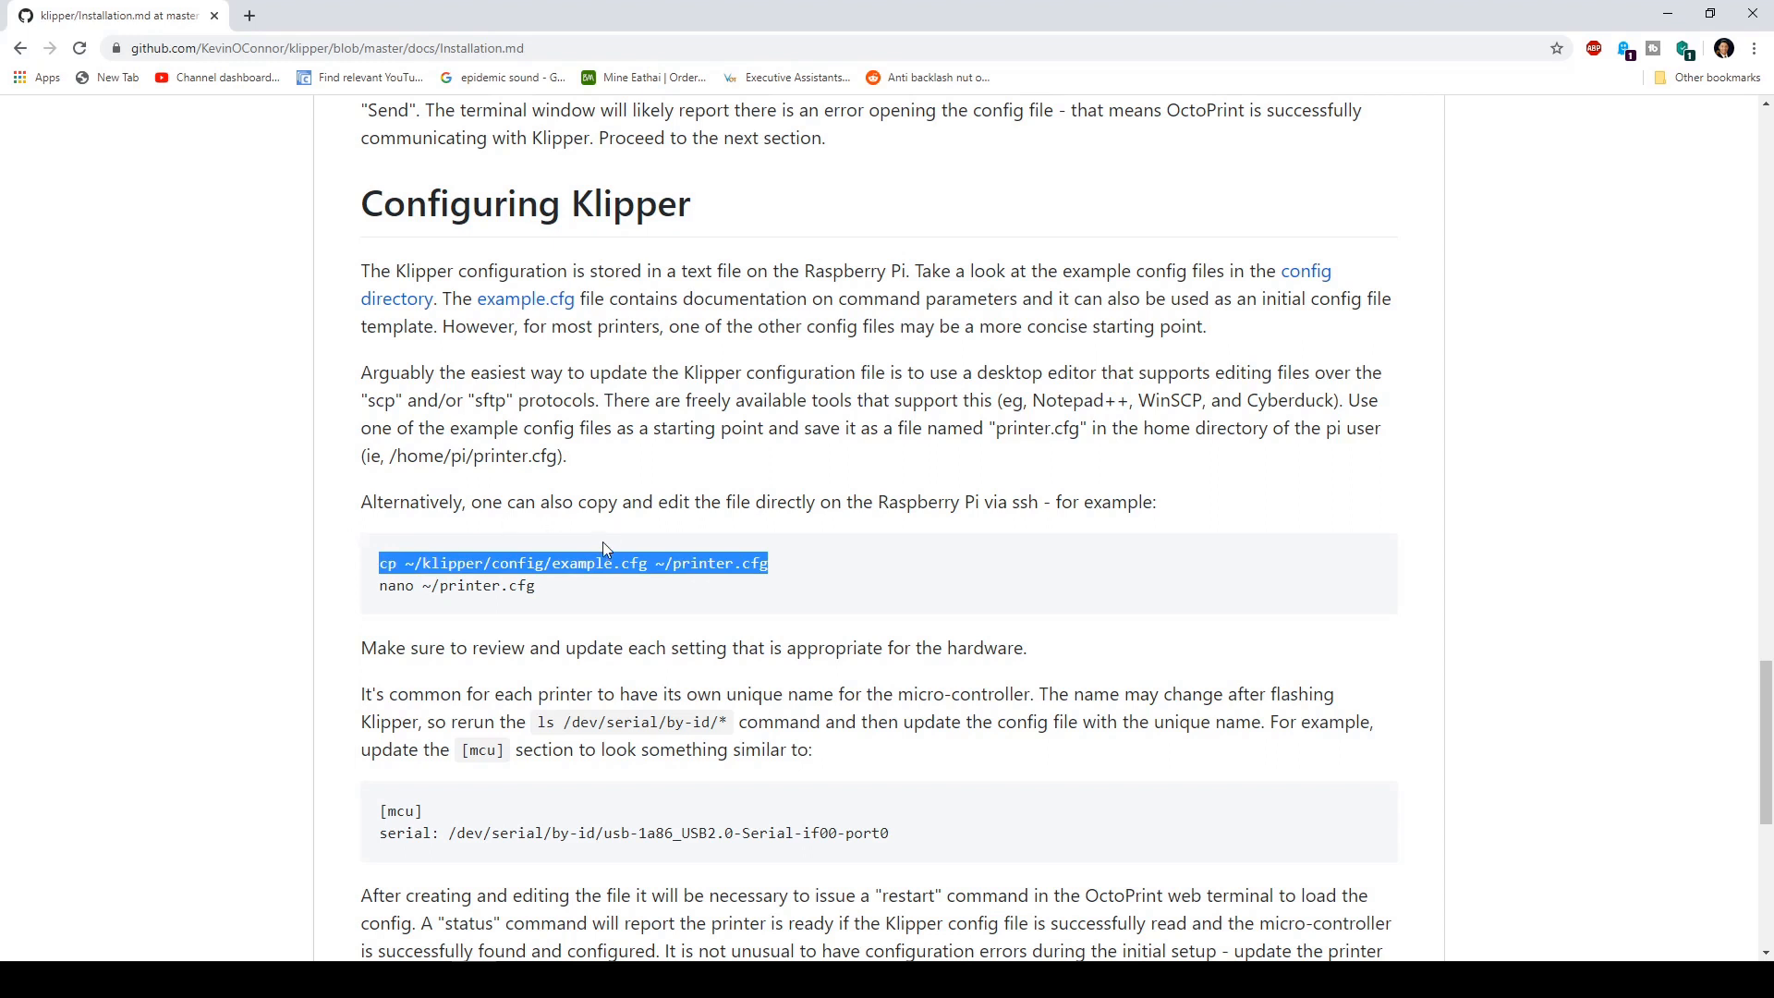
{"action": "mouse_move", "coordinate": [531, 894]}
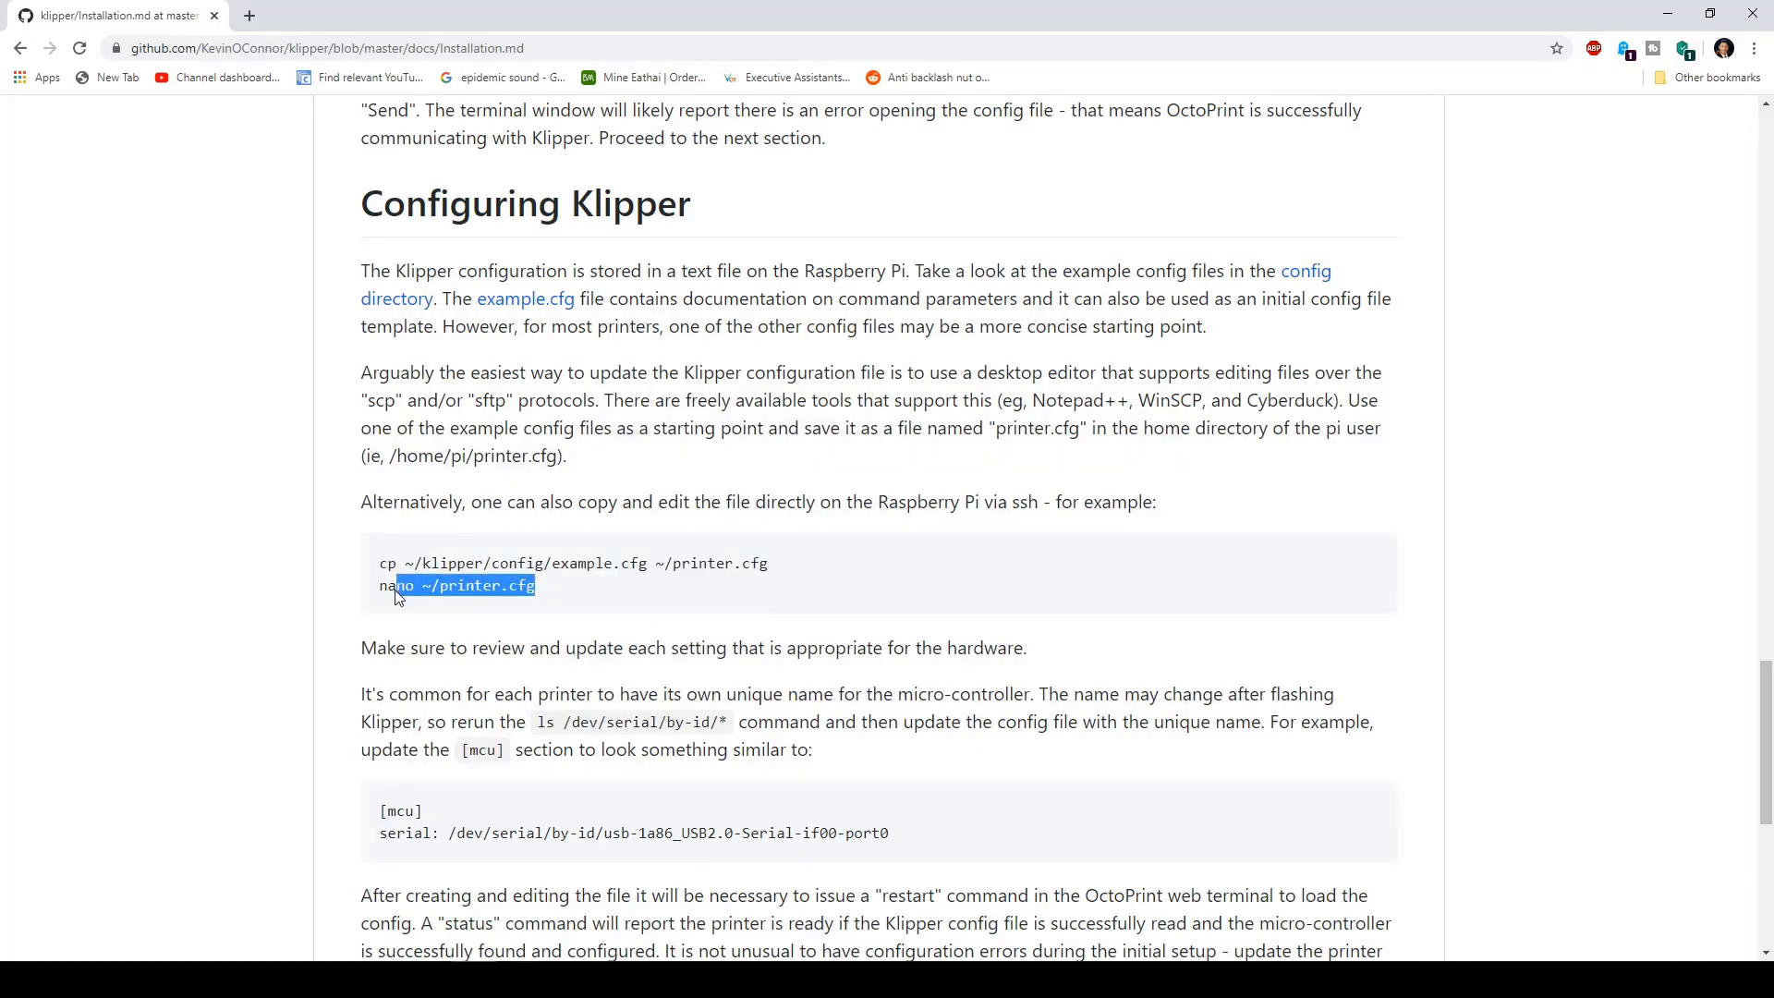
Step: Copy example.cfg to ~/printer.cfg and open it with nano ~/printer.cfg
{"action": "right_click", "coordinate": [396, 586]}
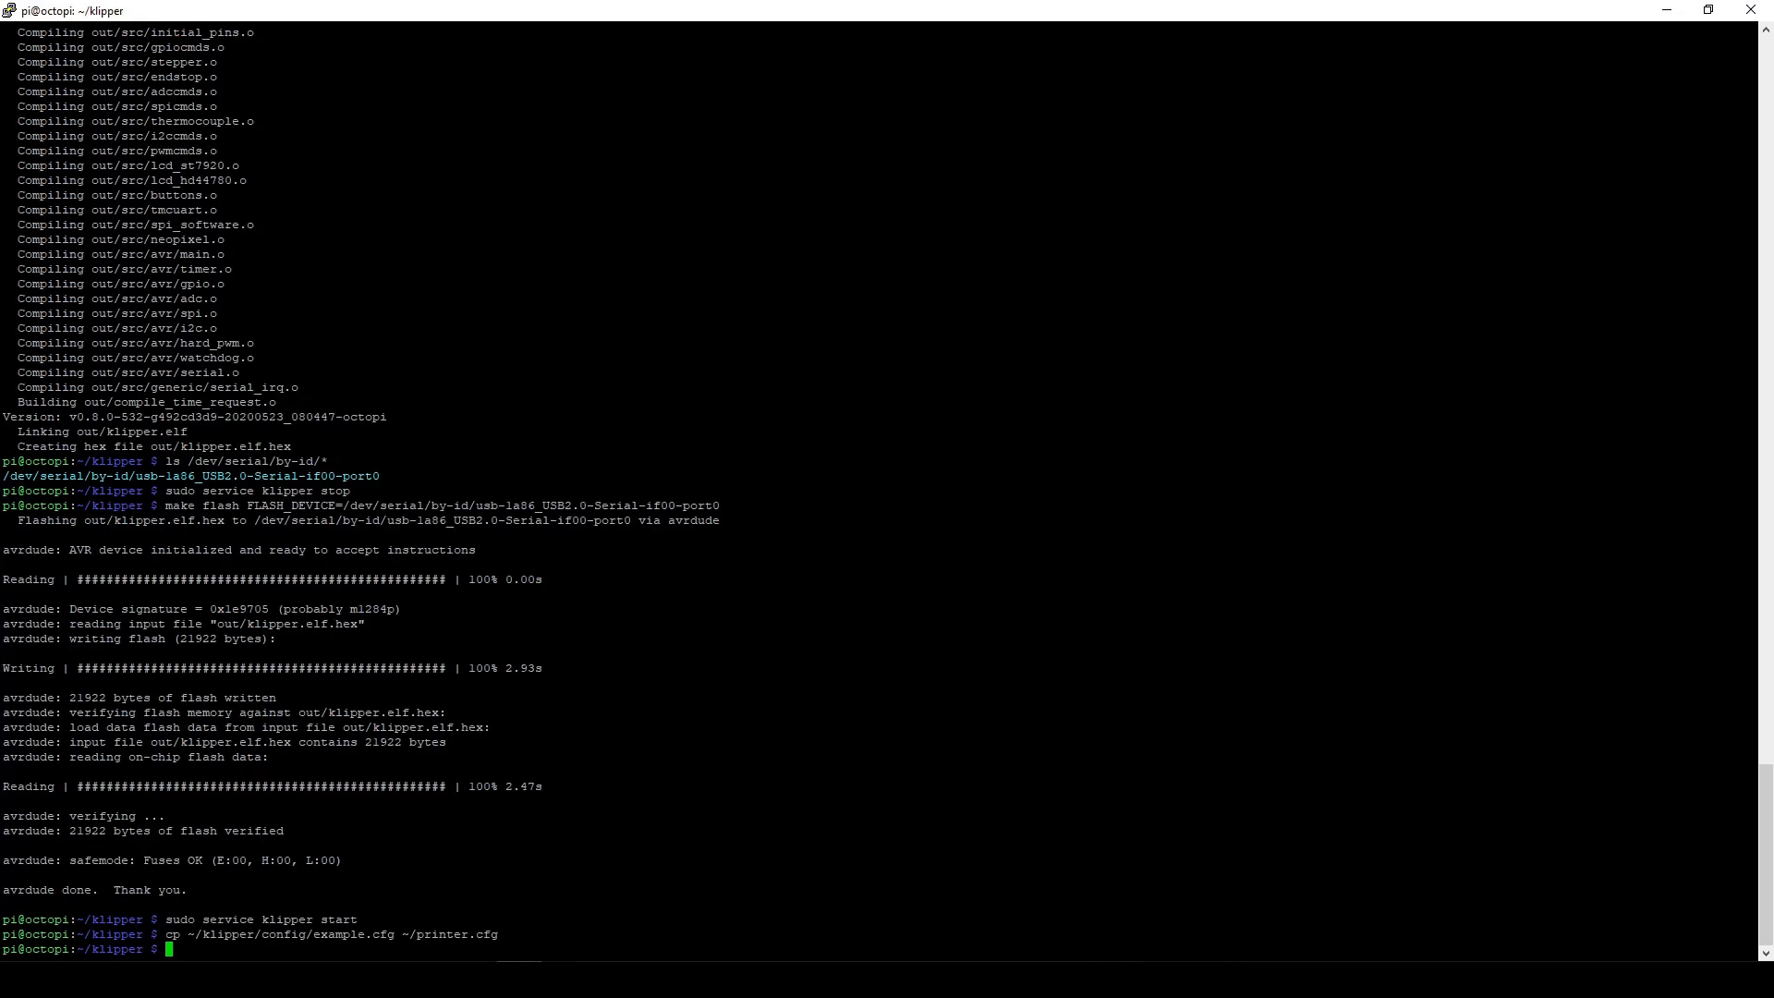
{"action": "type", "text": "nano ~/printer.cfg"}
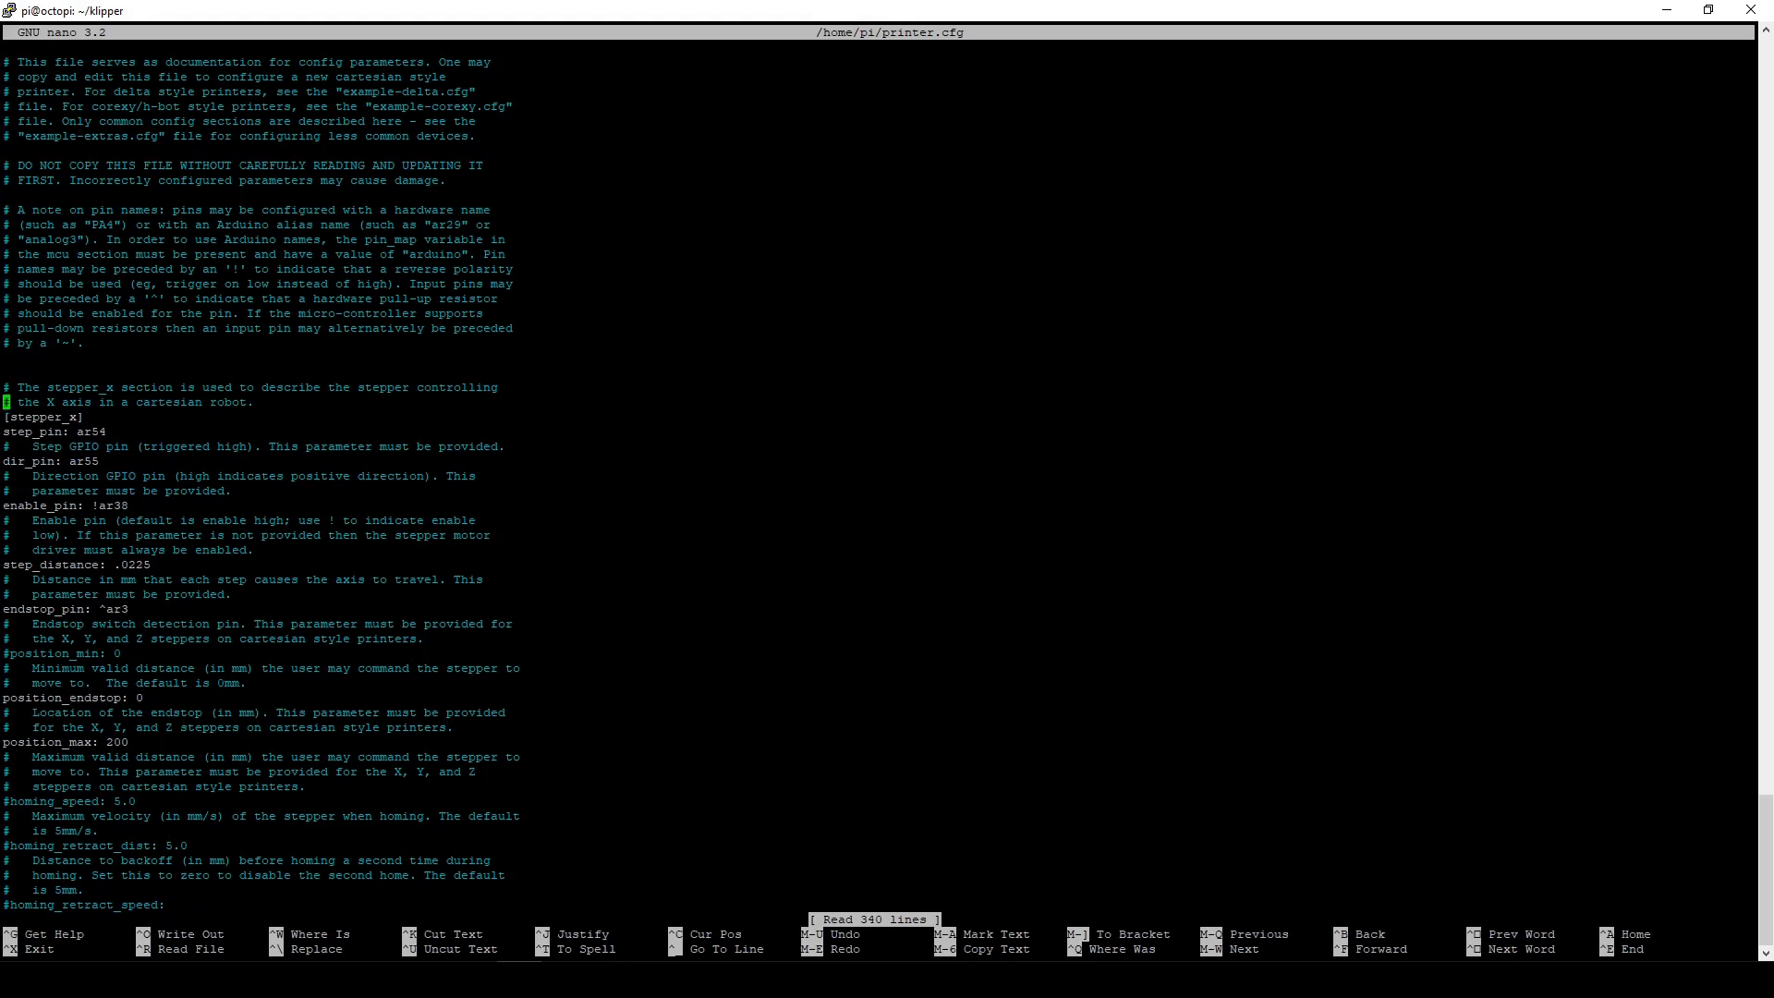
Step: In the [mcu] section, replace /dev/ttyACM0 with /dev/serial/by-id/usb-1a86_USB2.0-Serial-if00-port0
{"action": "scroll", "scroll_direction": "down", "scroll_amount": 3}
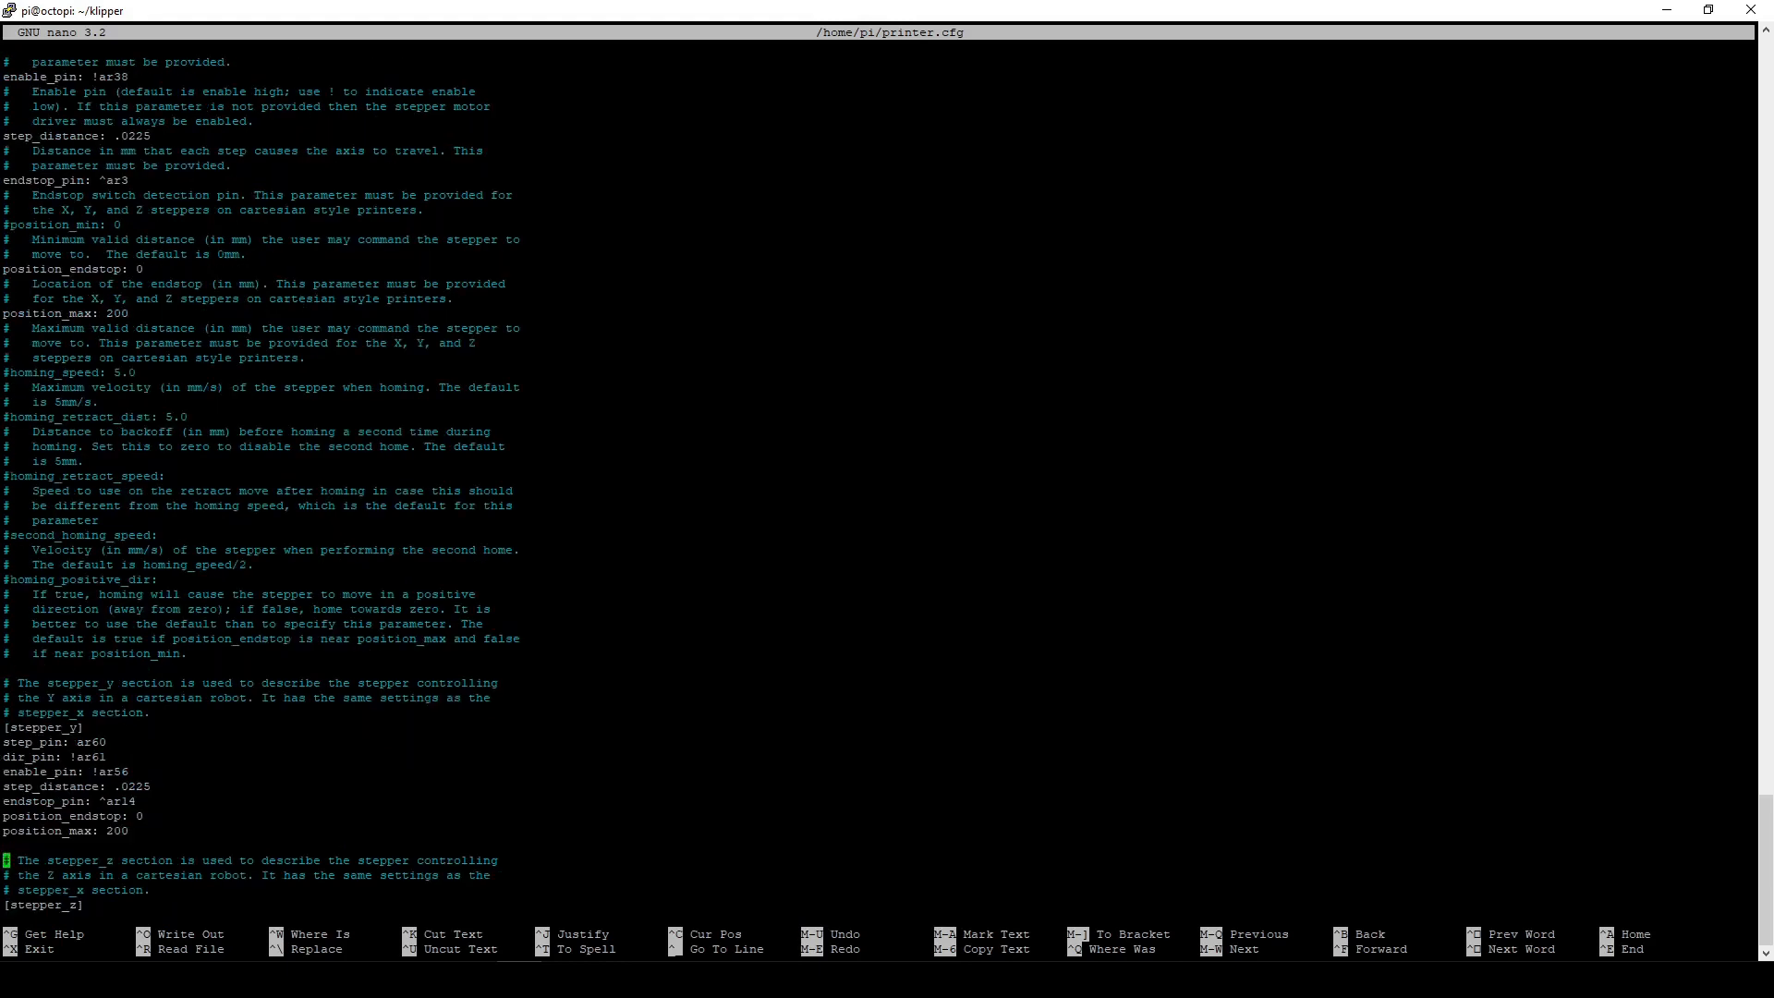
{"action": "scroll", "scroll_direction": "down", "scroll_amount": 3}
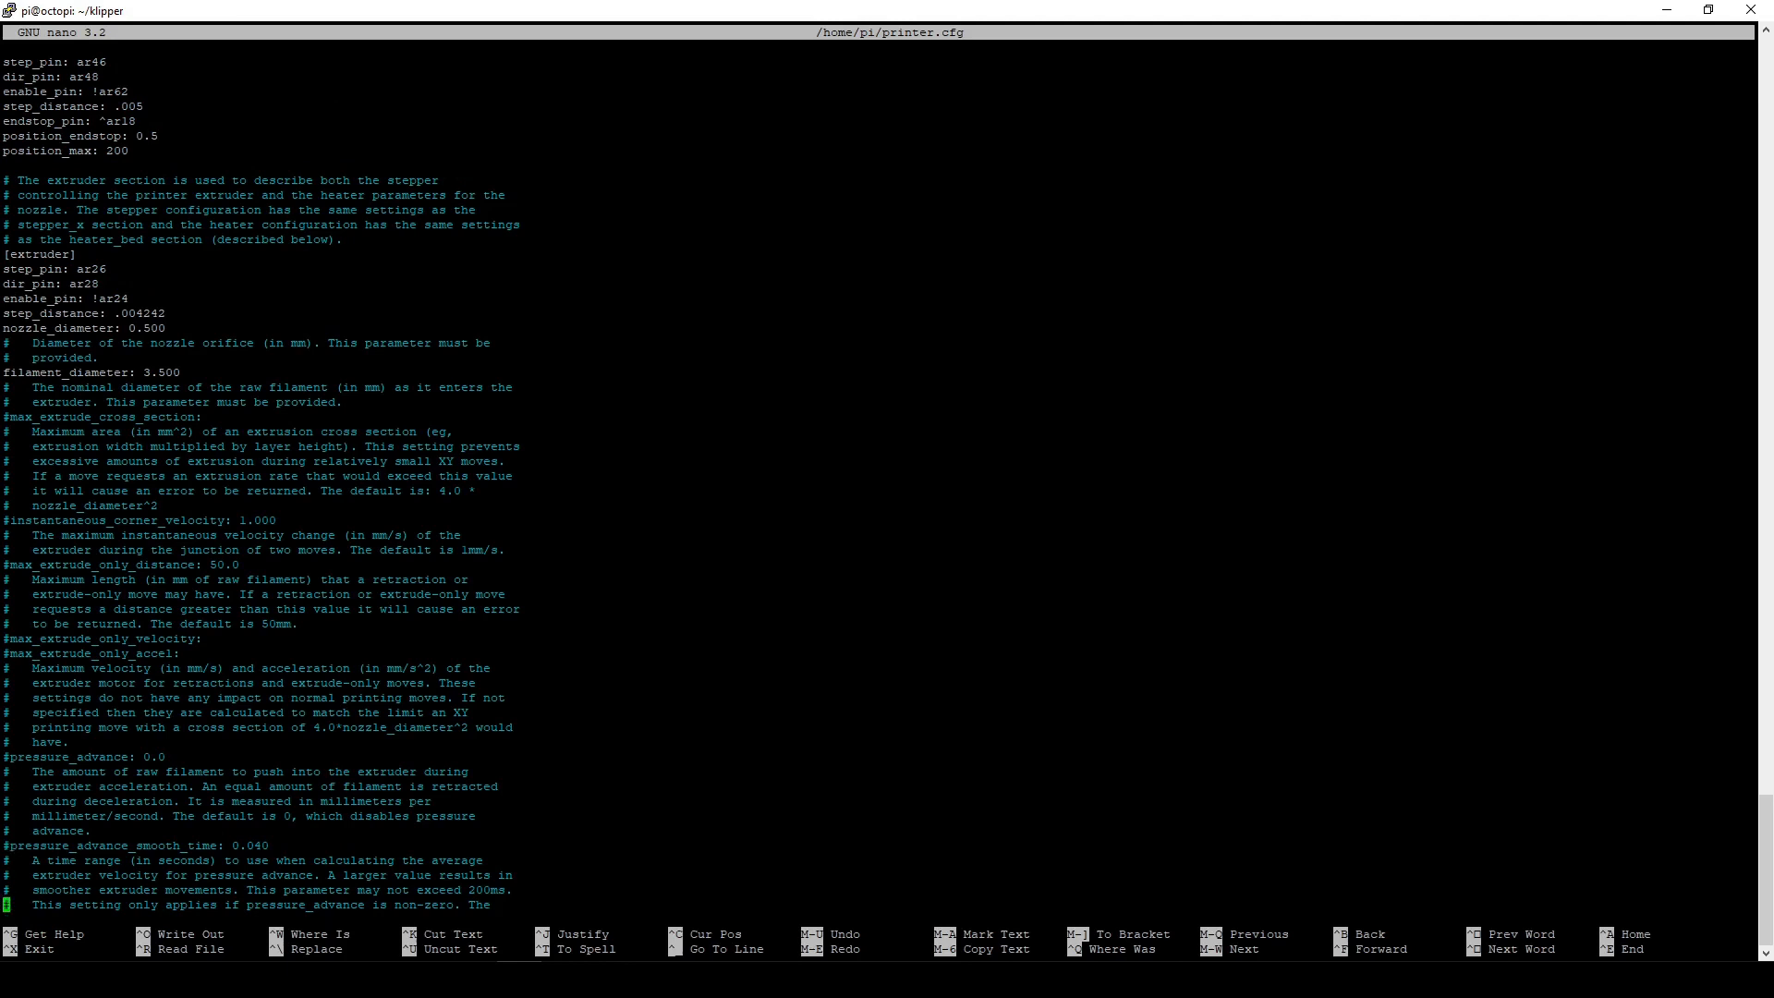
{"action": "scroll", "scroll_direction": "down", "scroll_amount": 3}
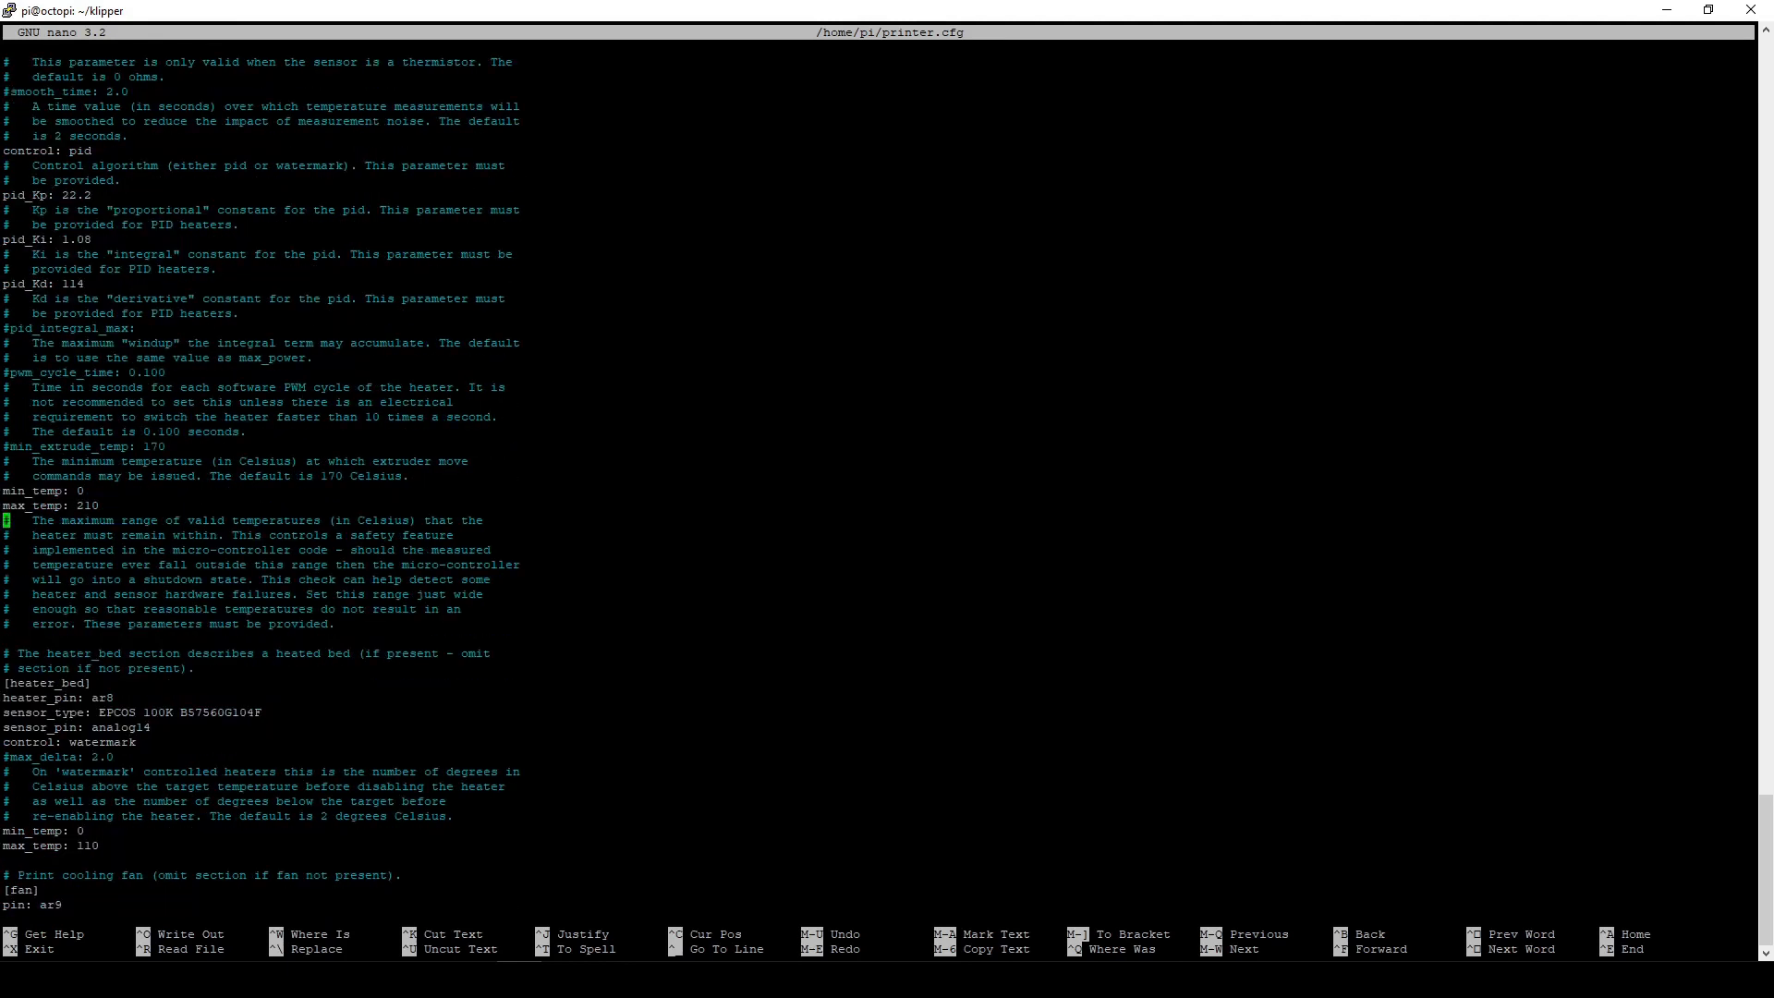
{"action": "key", "text": "Down"}
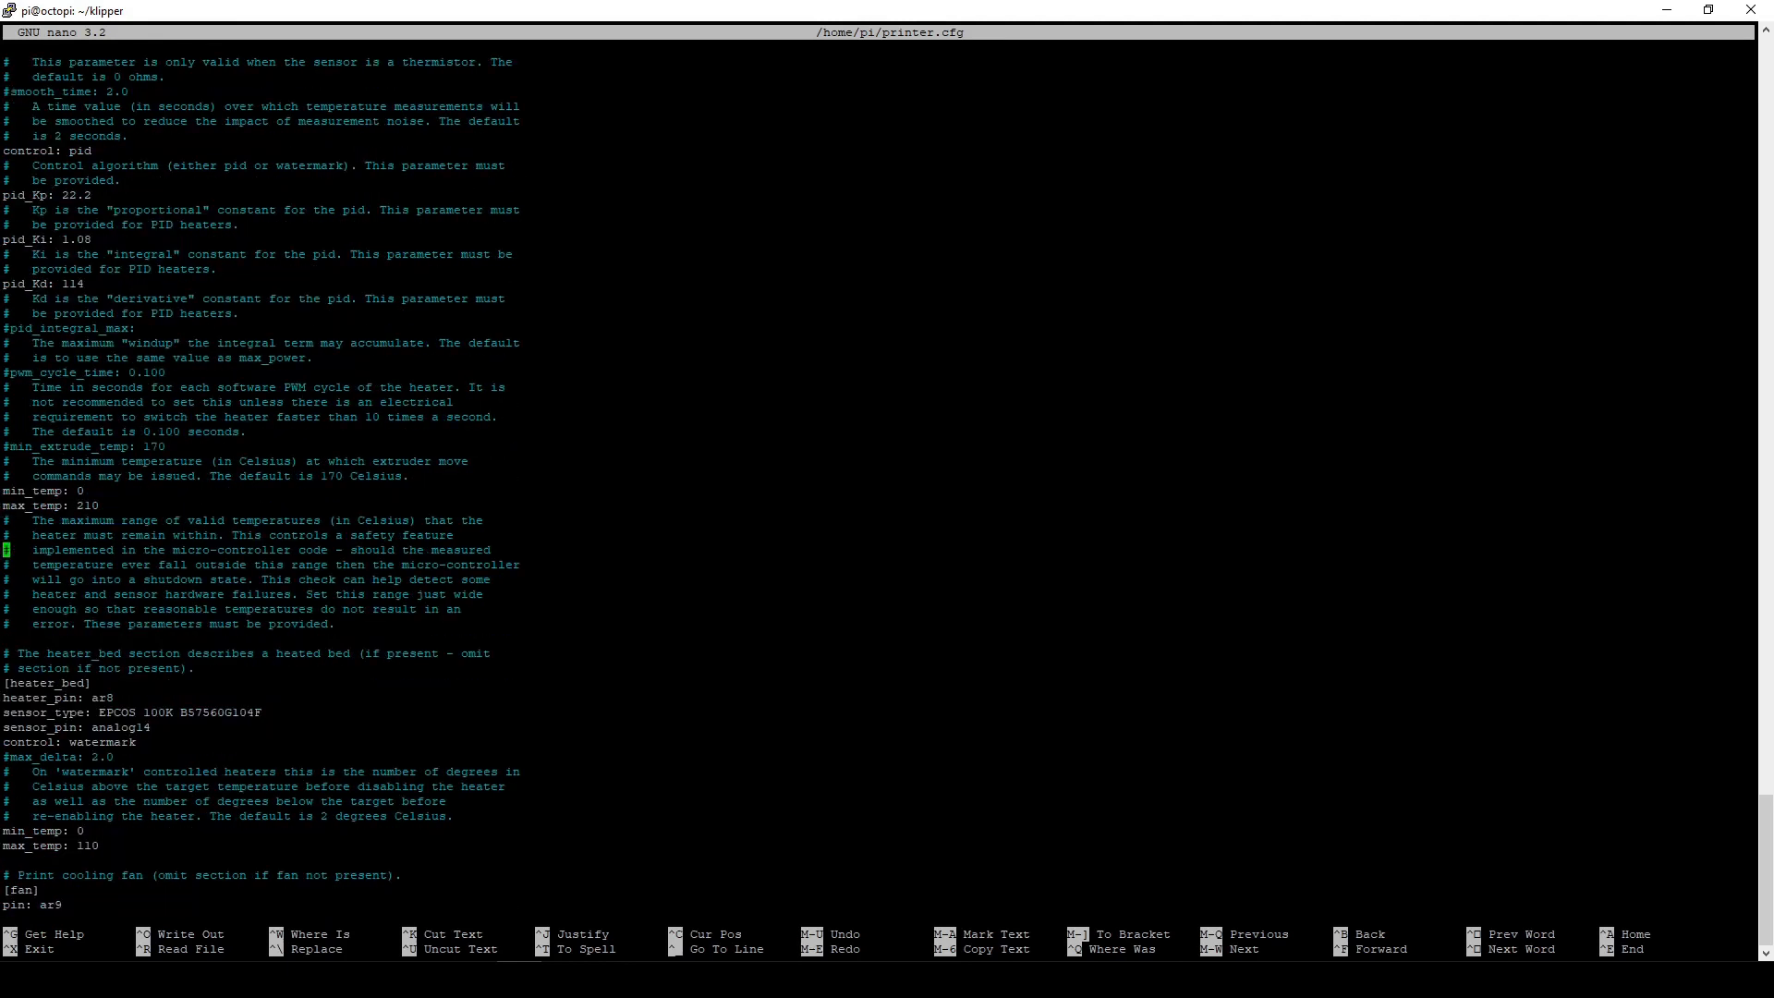
{"action": "scroll", "scroll_direction": "down", "scroll_amount": 3}
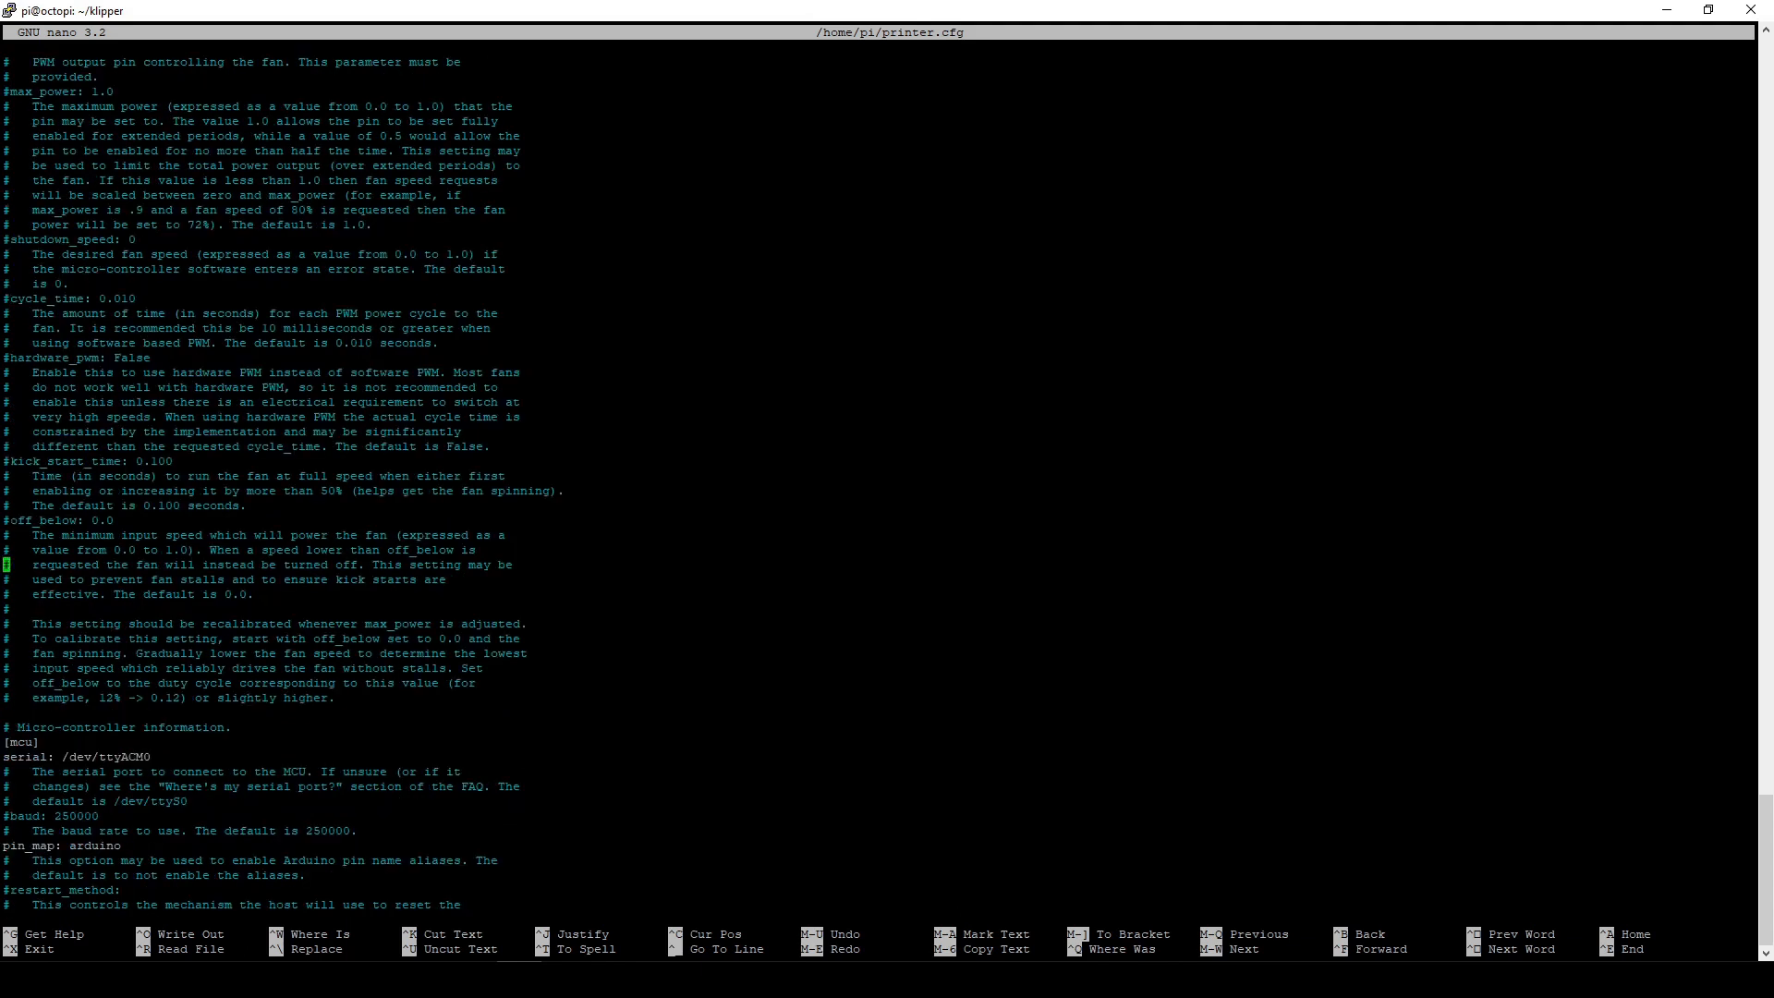
{"action": "scroll", "scroll_direction": "down", "scroll_amount": 3}
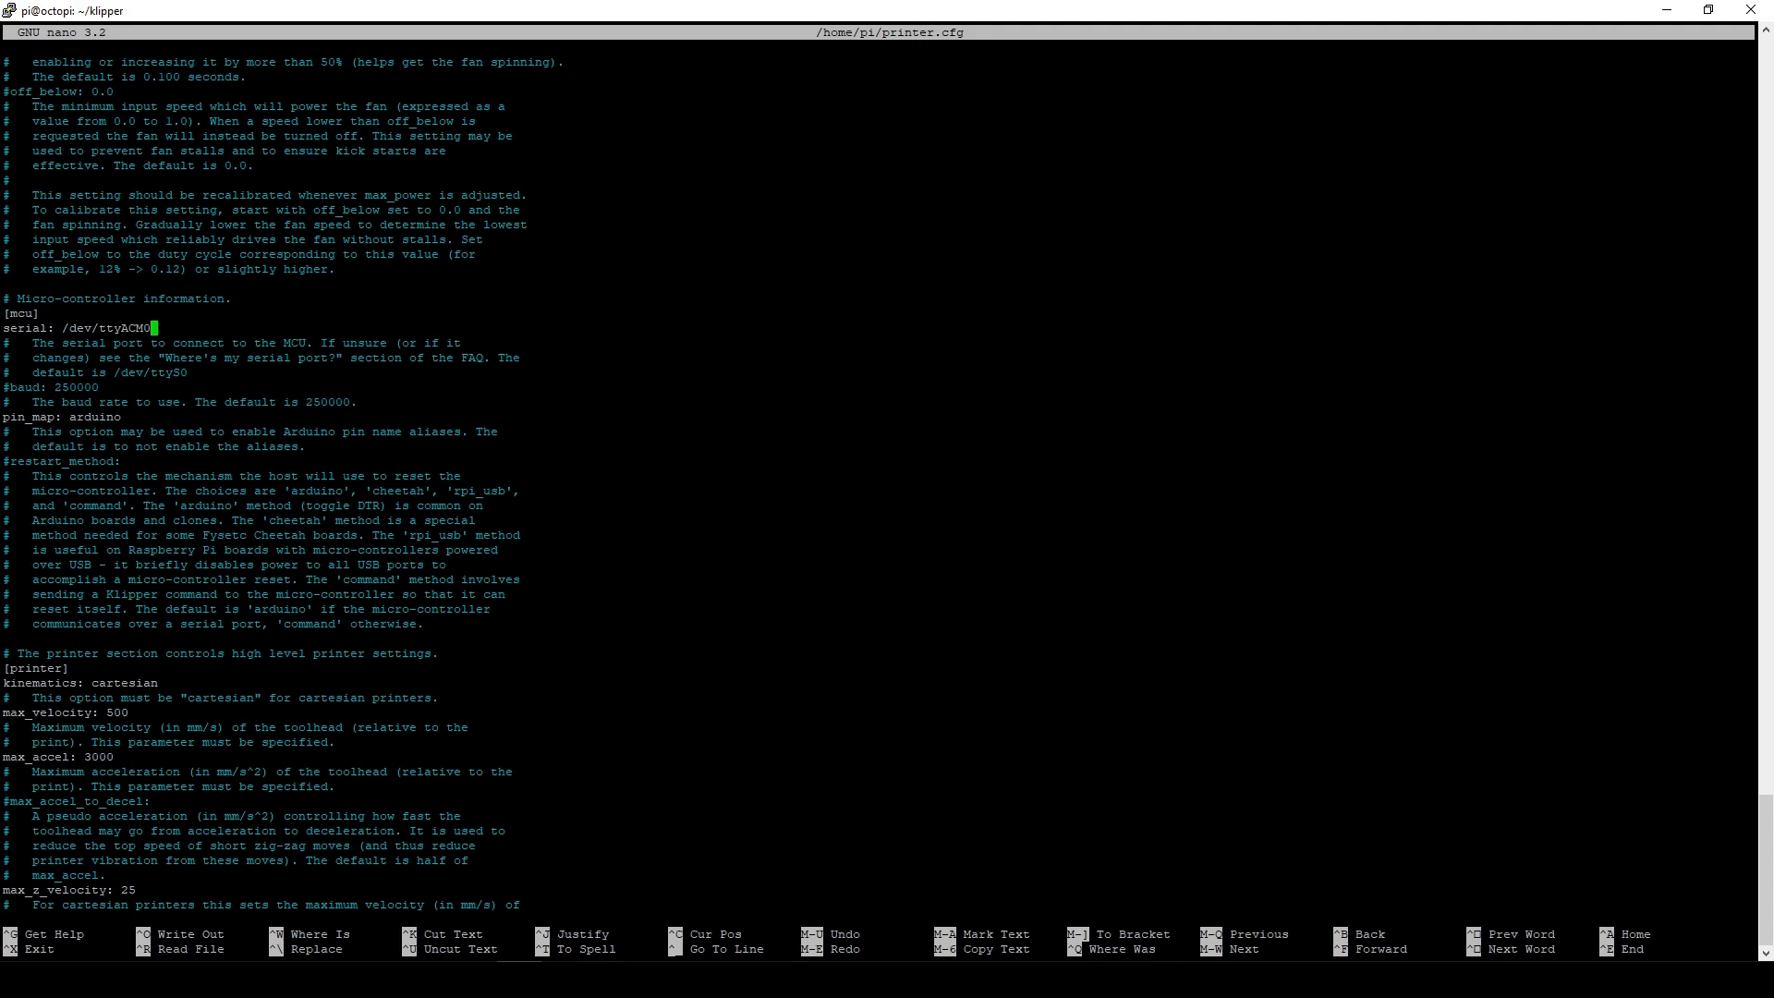
{"action": "key", "text": "BackSpace"}
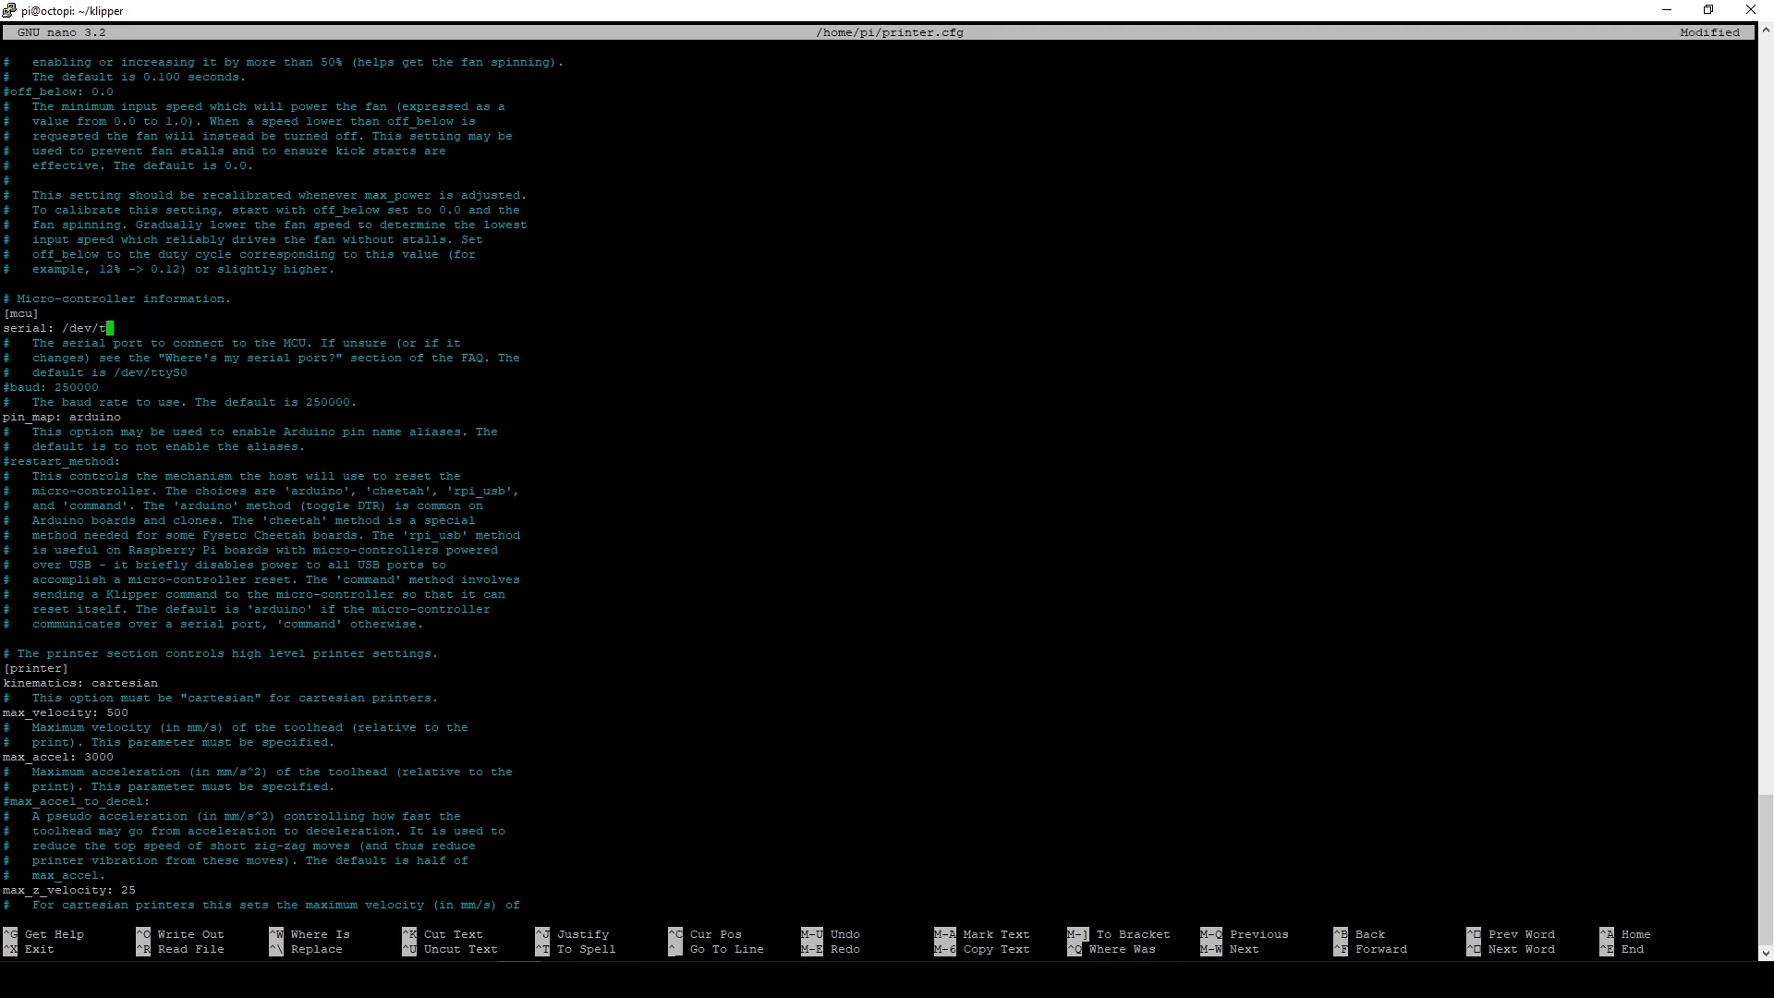
{"action": "key", "text": "BackSpace"}
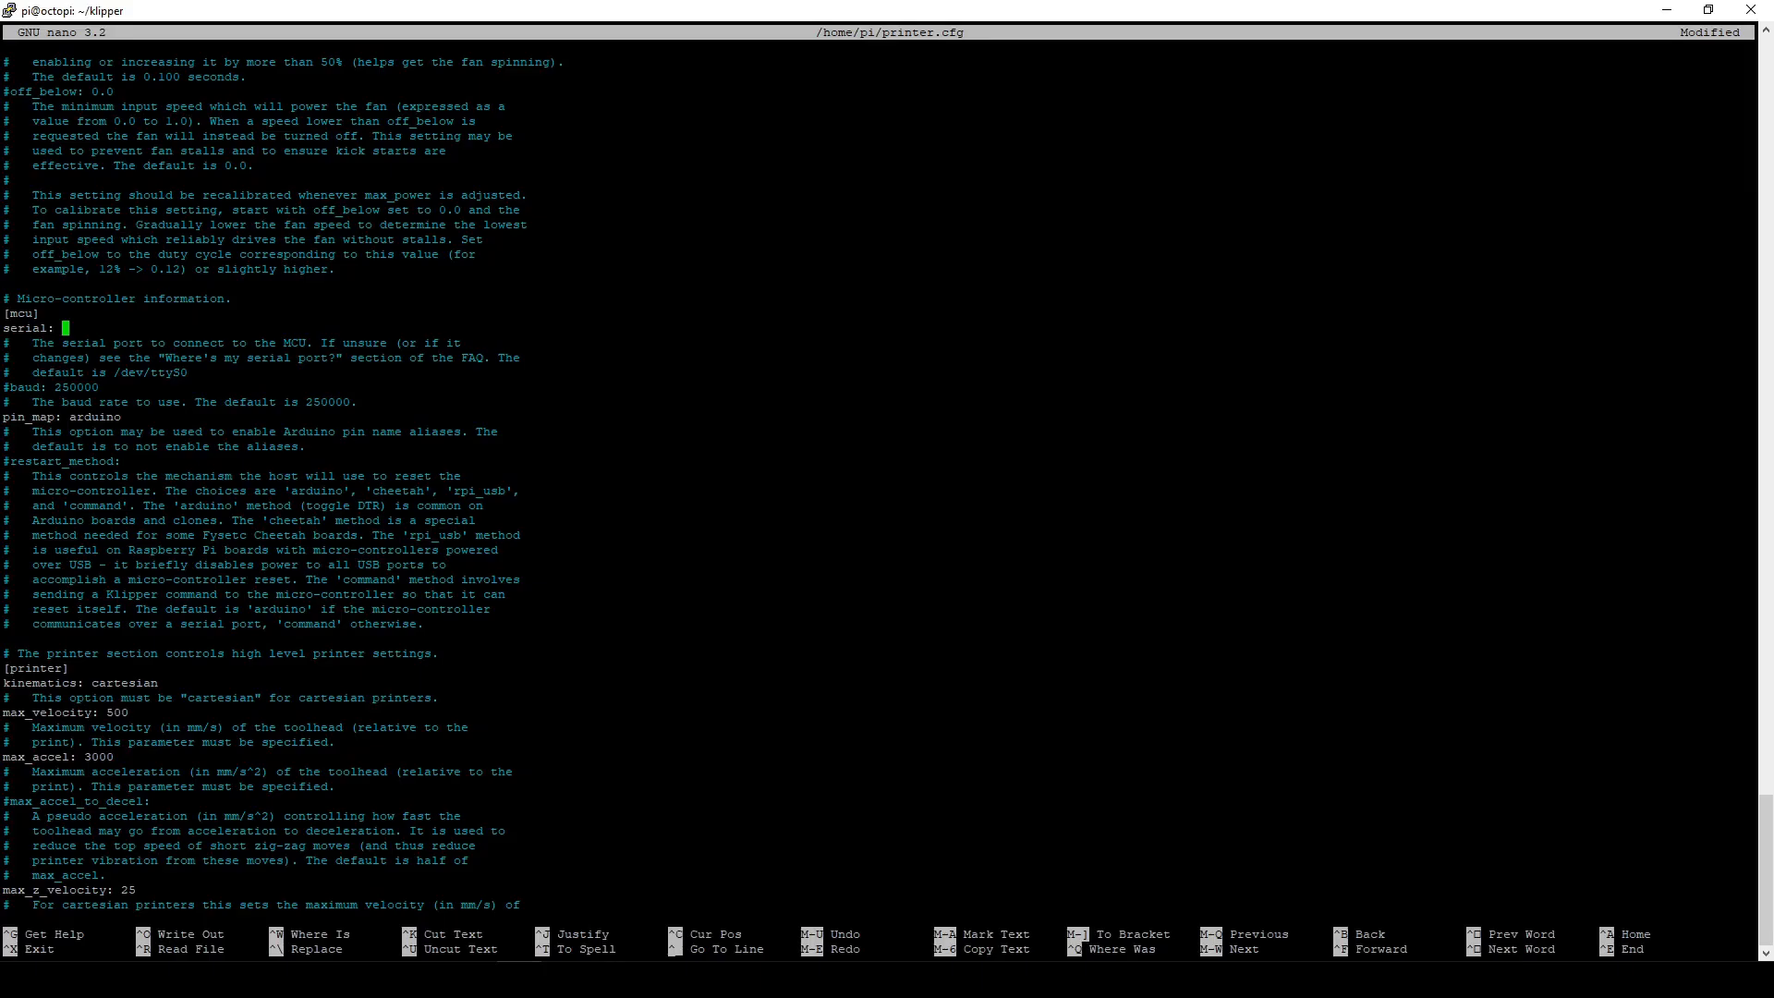
{"action": "type", "text": "/dev/serial/by-id/usb-1a86_USB2.0-Serial-if00-port0"}
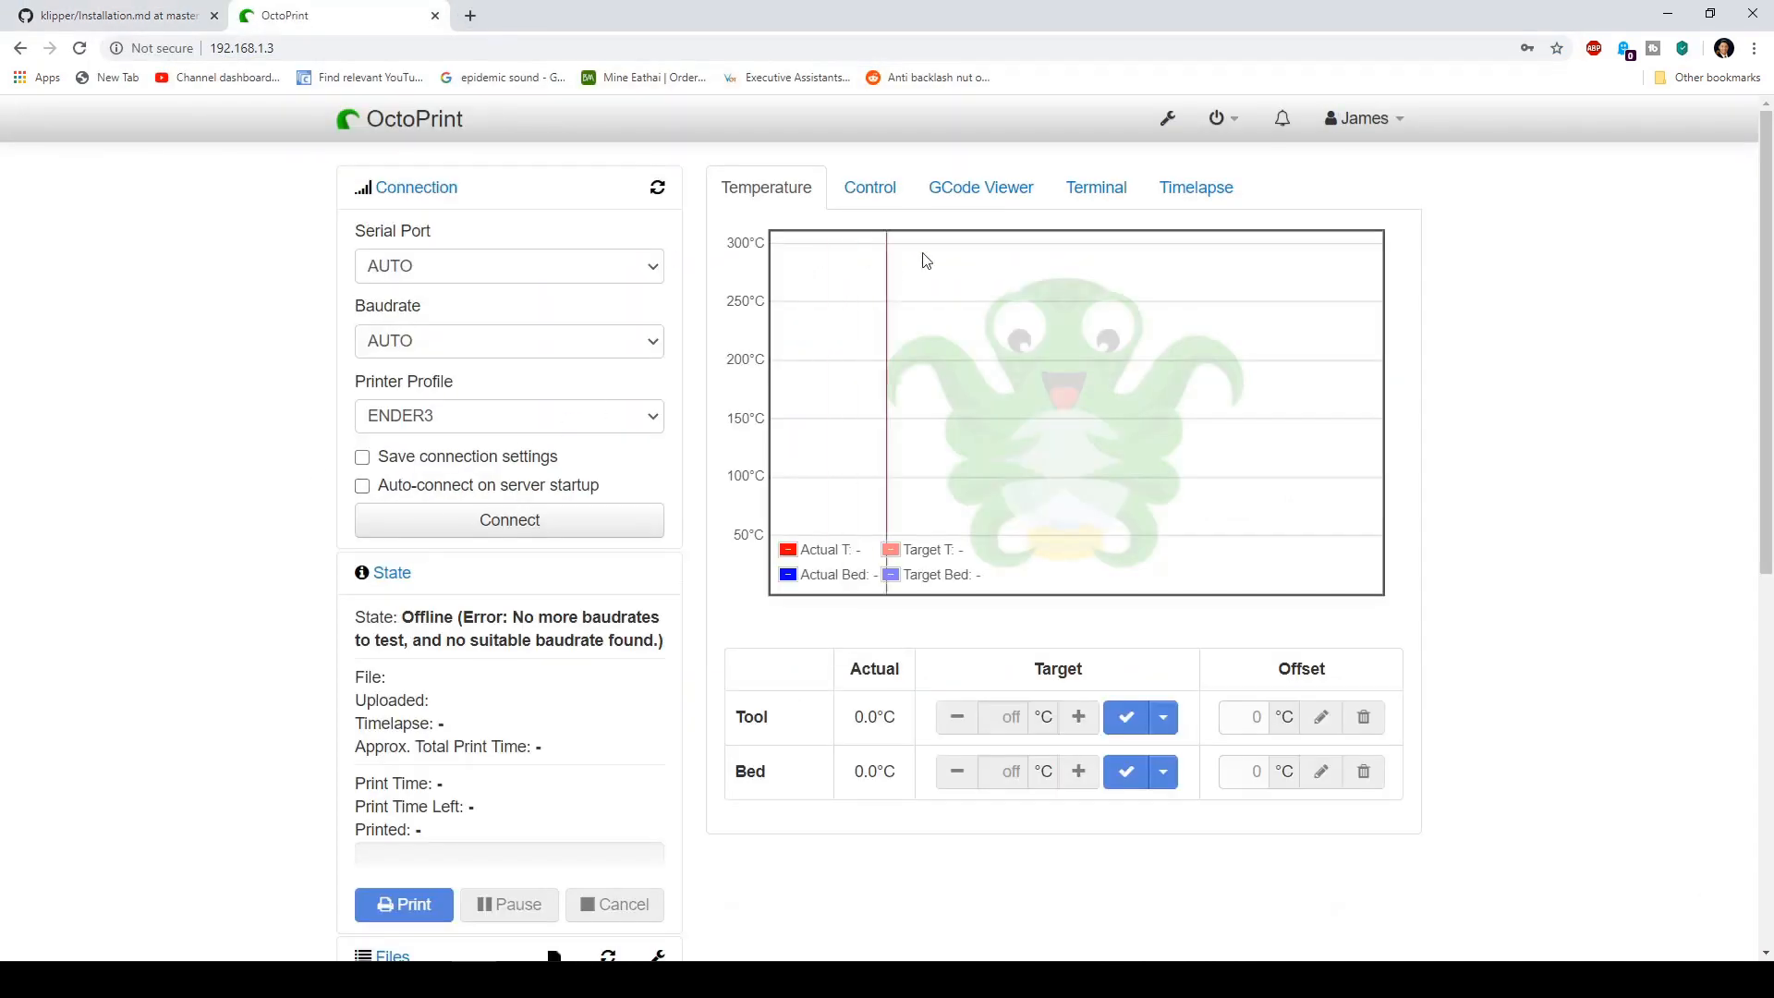
Step: Add /tmp/printer as an additional serial port in OctoPrint settings and save
{"action": "left_click", "coordinate": [1168, 118]}
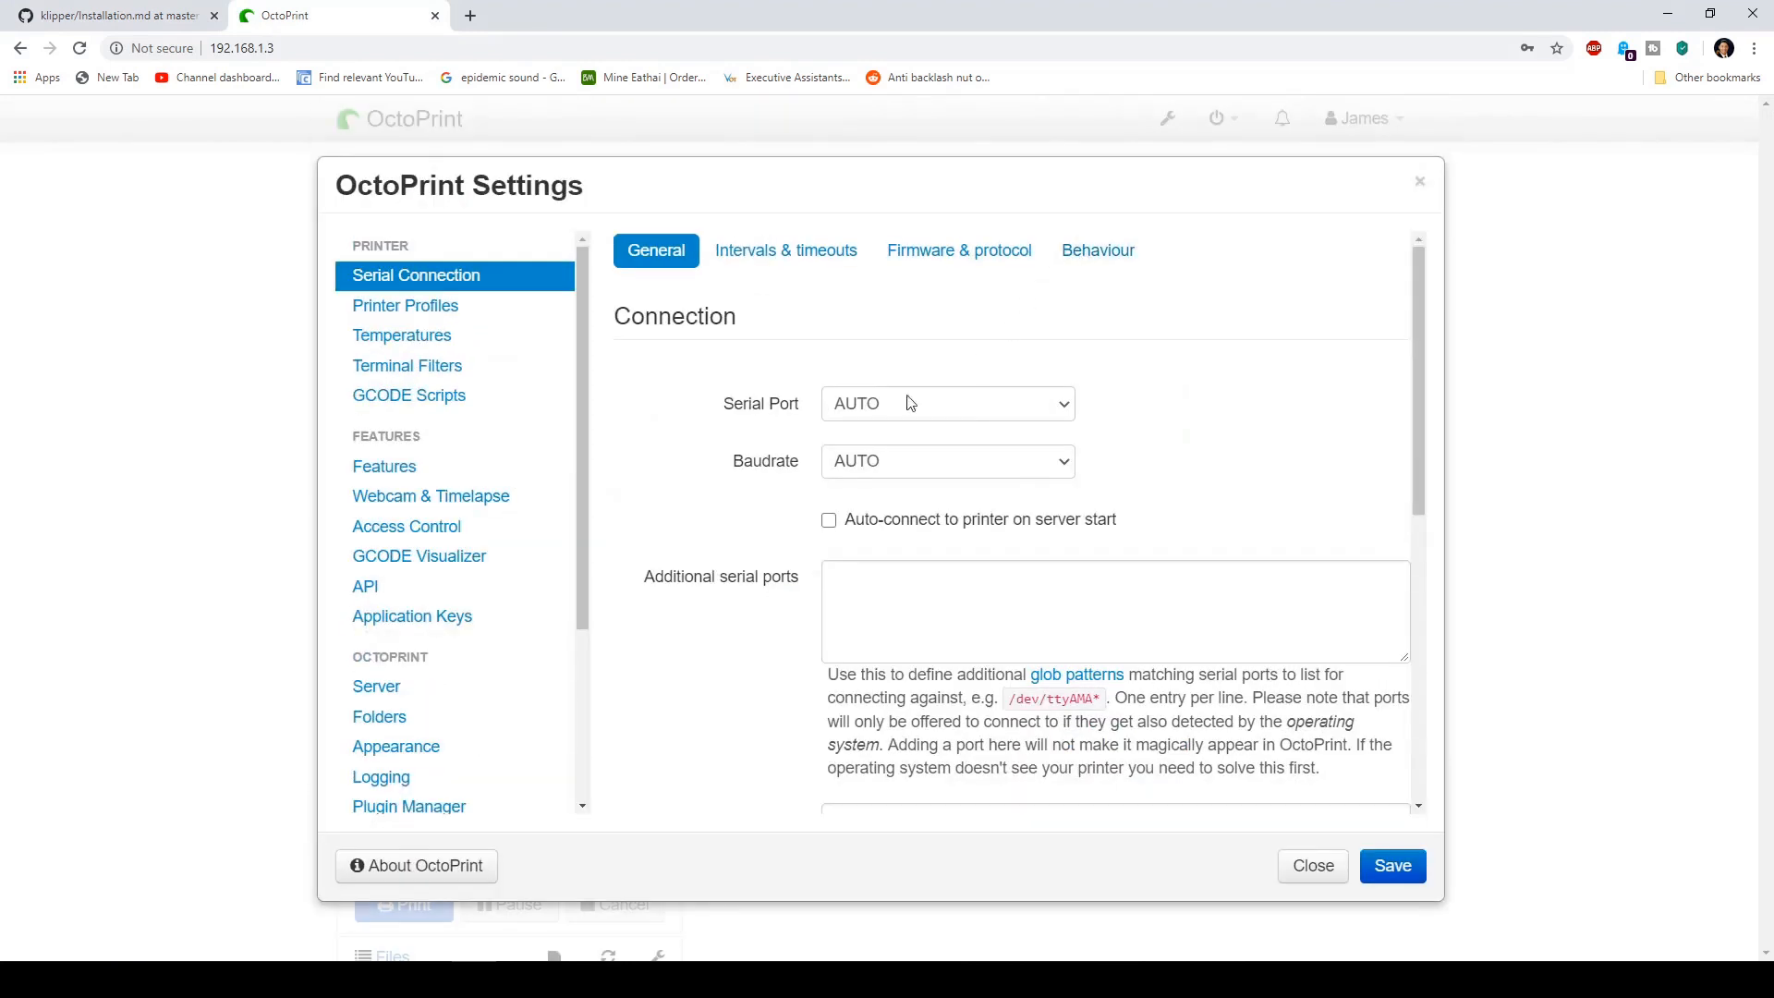
{"action": "left_click", "coordinate": [887, 610]}
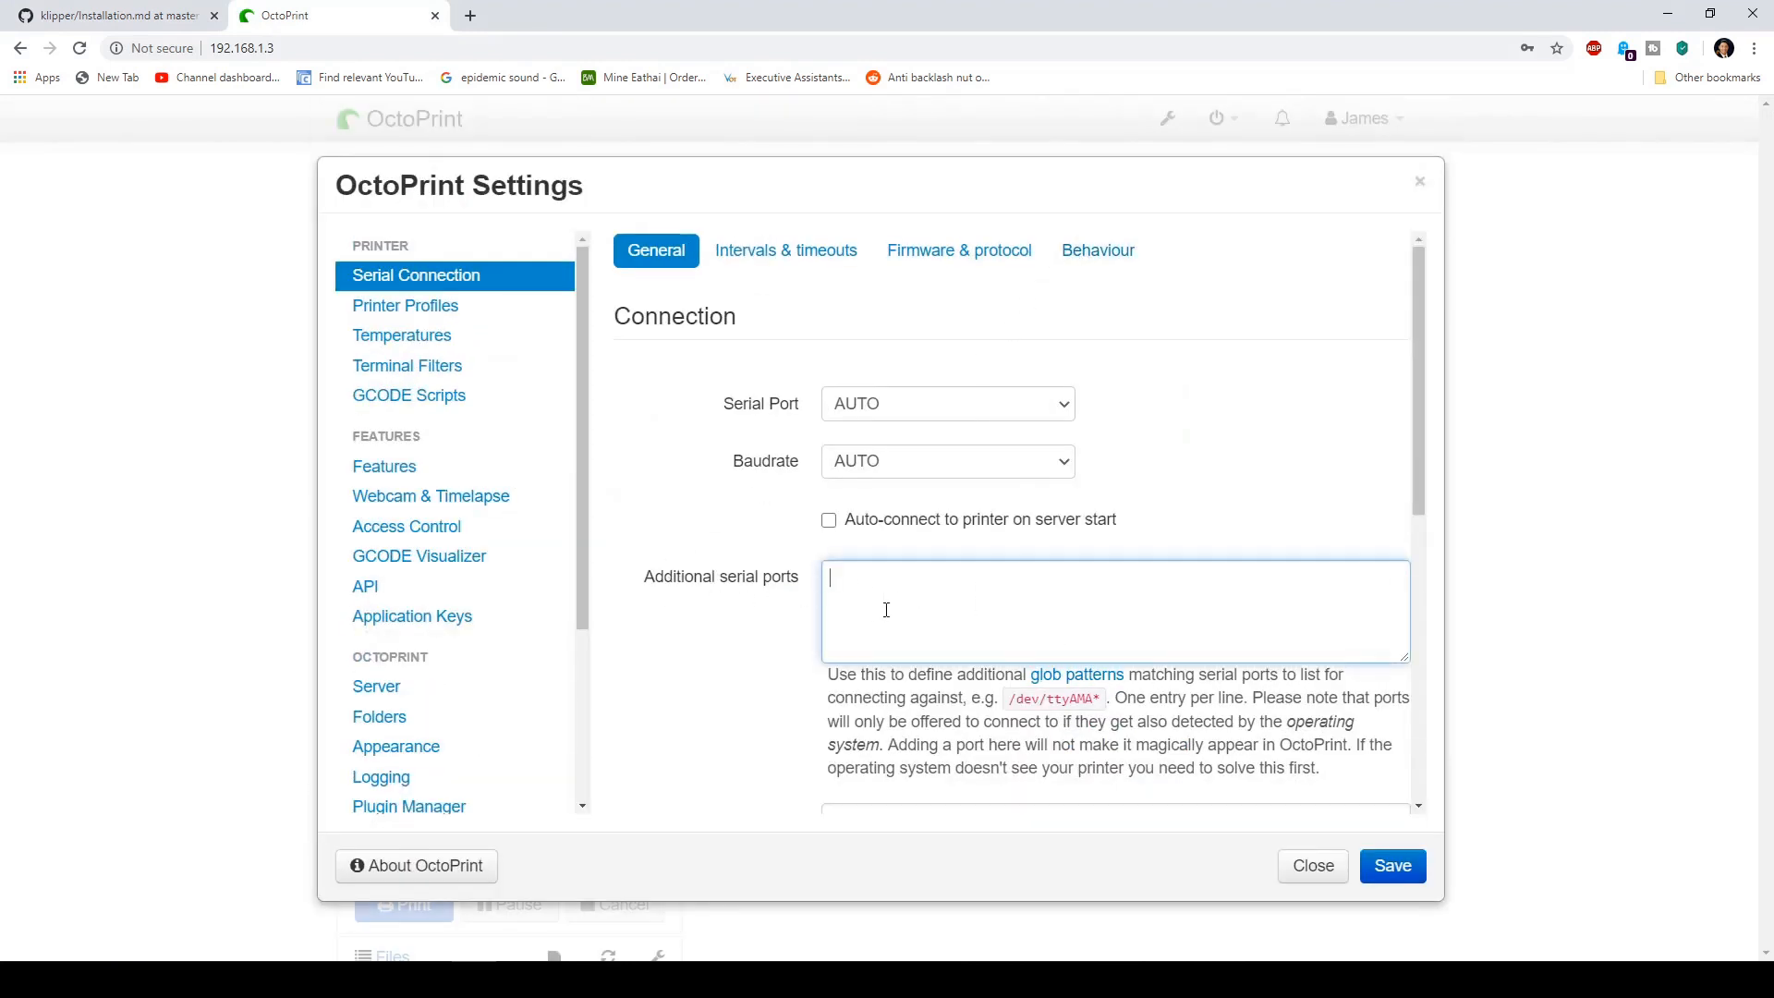
{"action": "type", "text": "/tmp/printer"}
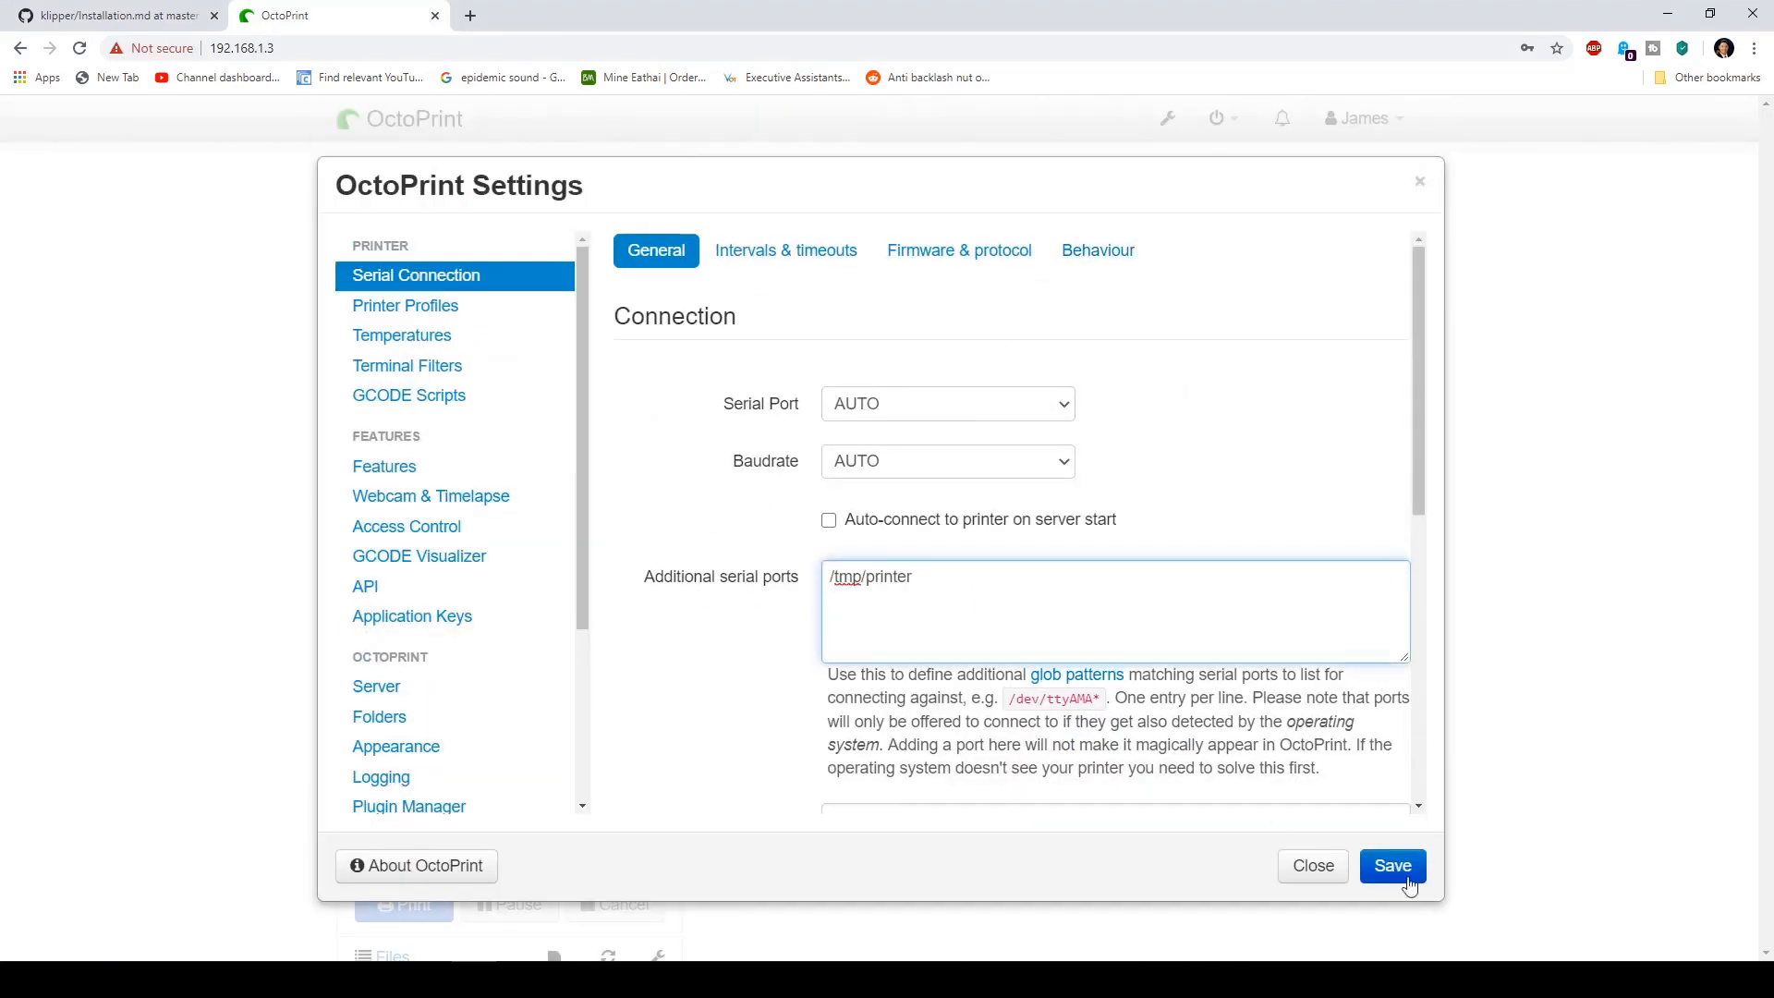
{"action": "left_click", "coordinate": [1394, 865]}
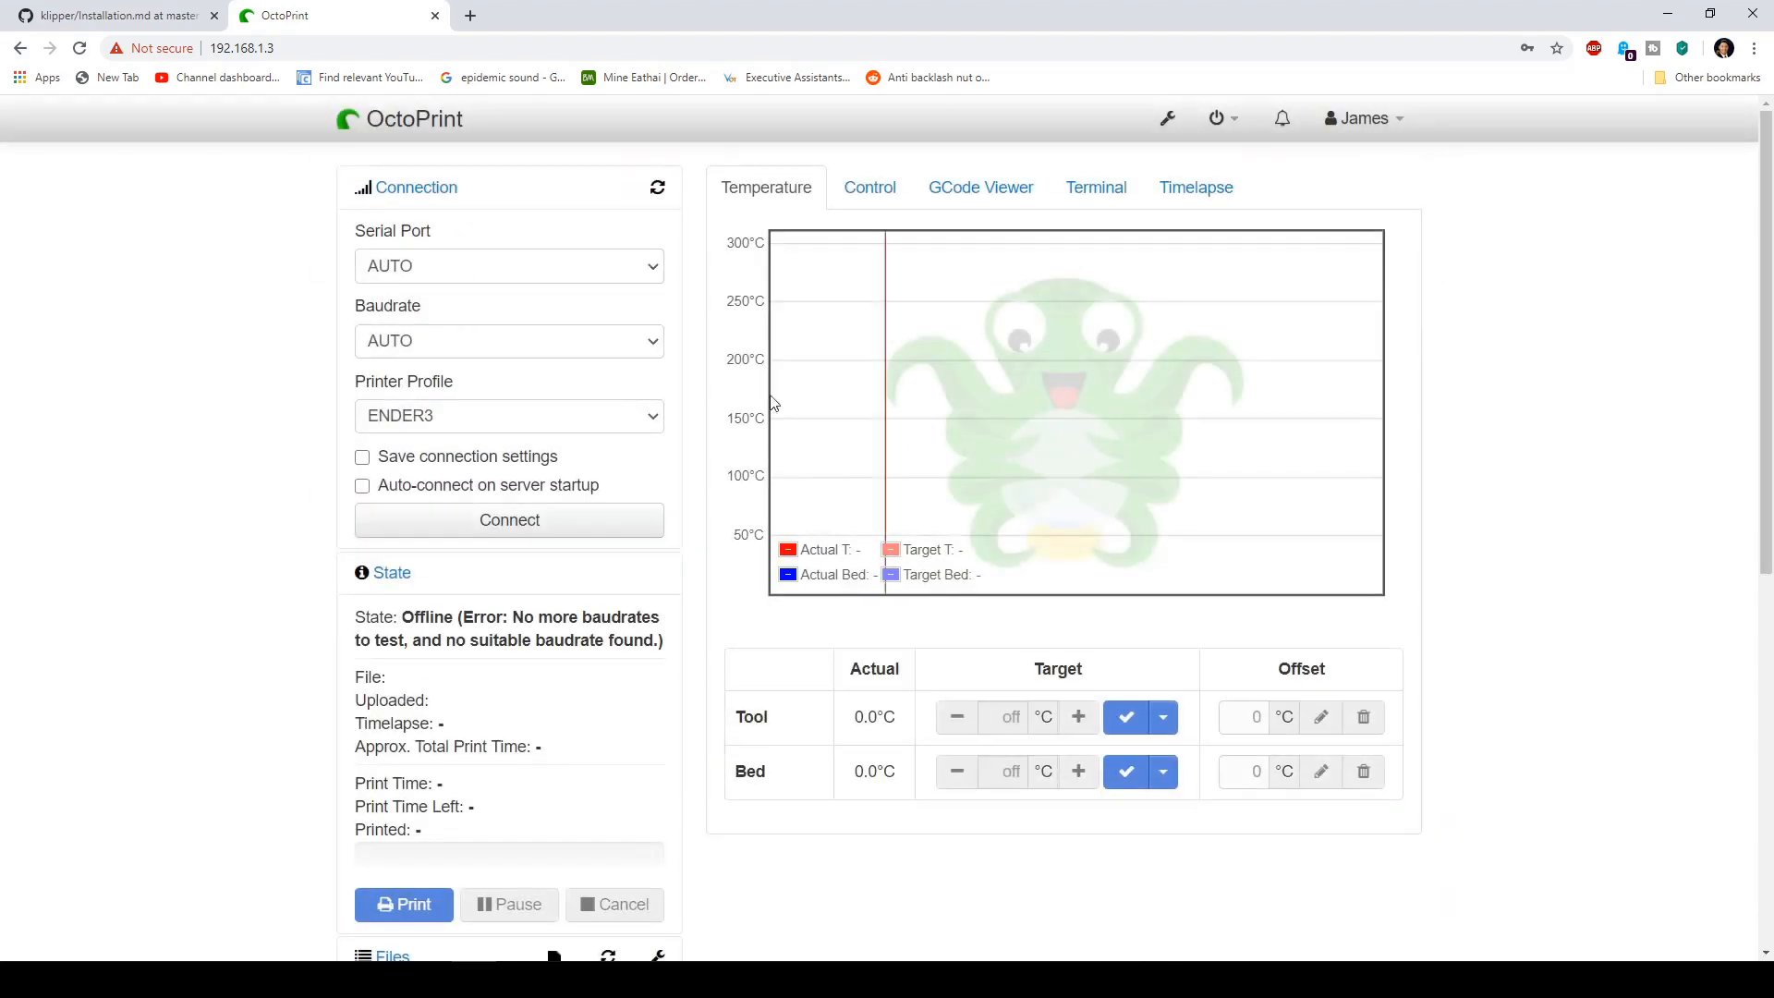
Step: Connect to the printer on /tmp/printer at 115200 baud, reaching state Operational
{"action": "left_click", "coordinate": [510, 266]}
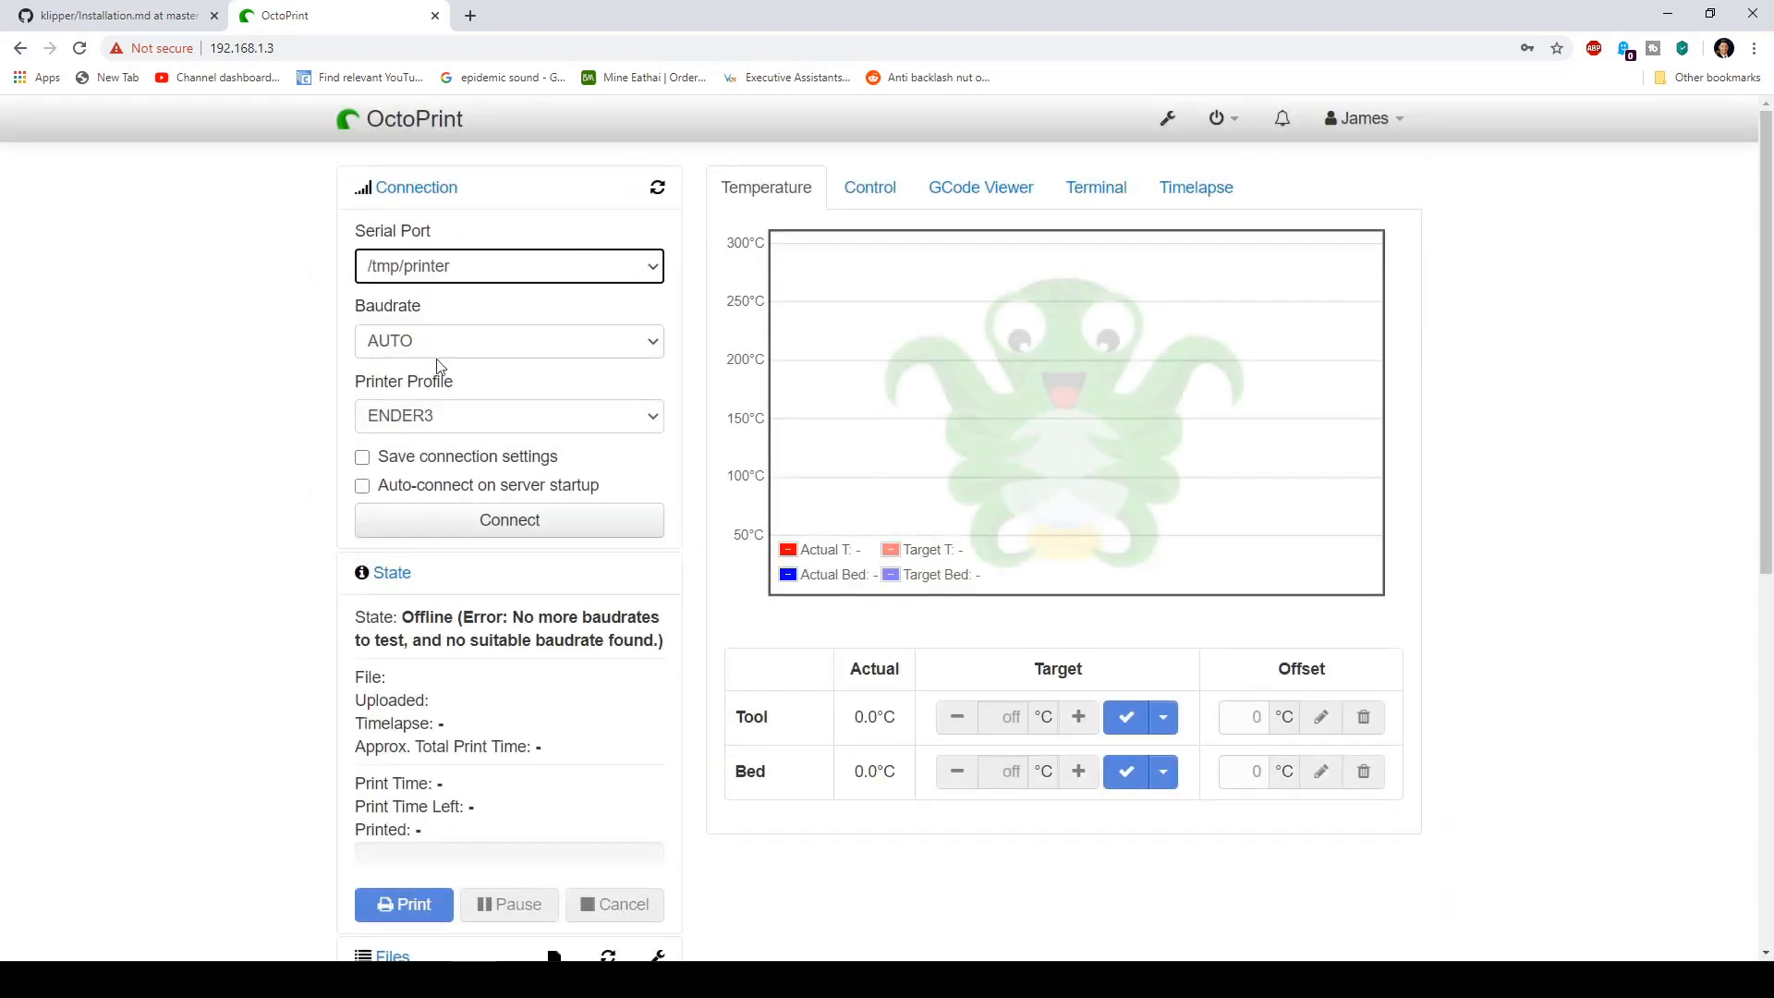
{"action": "left_click", "coordinate": [510, 340]}
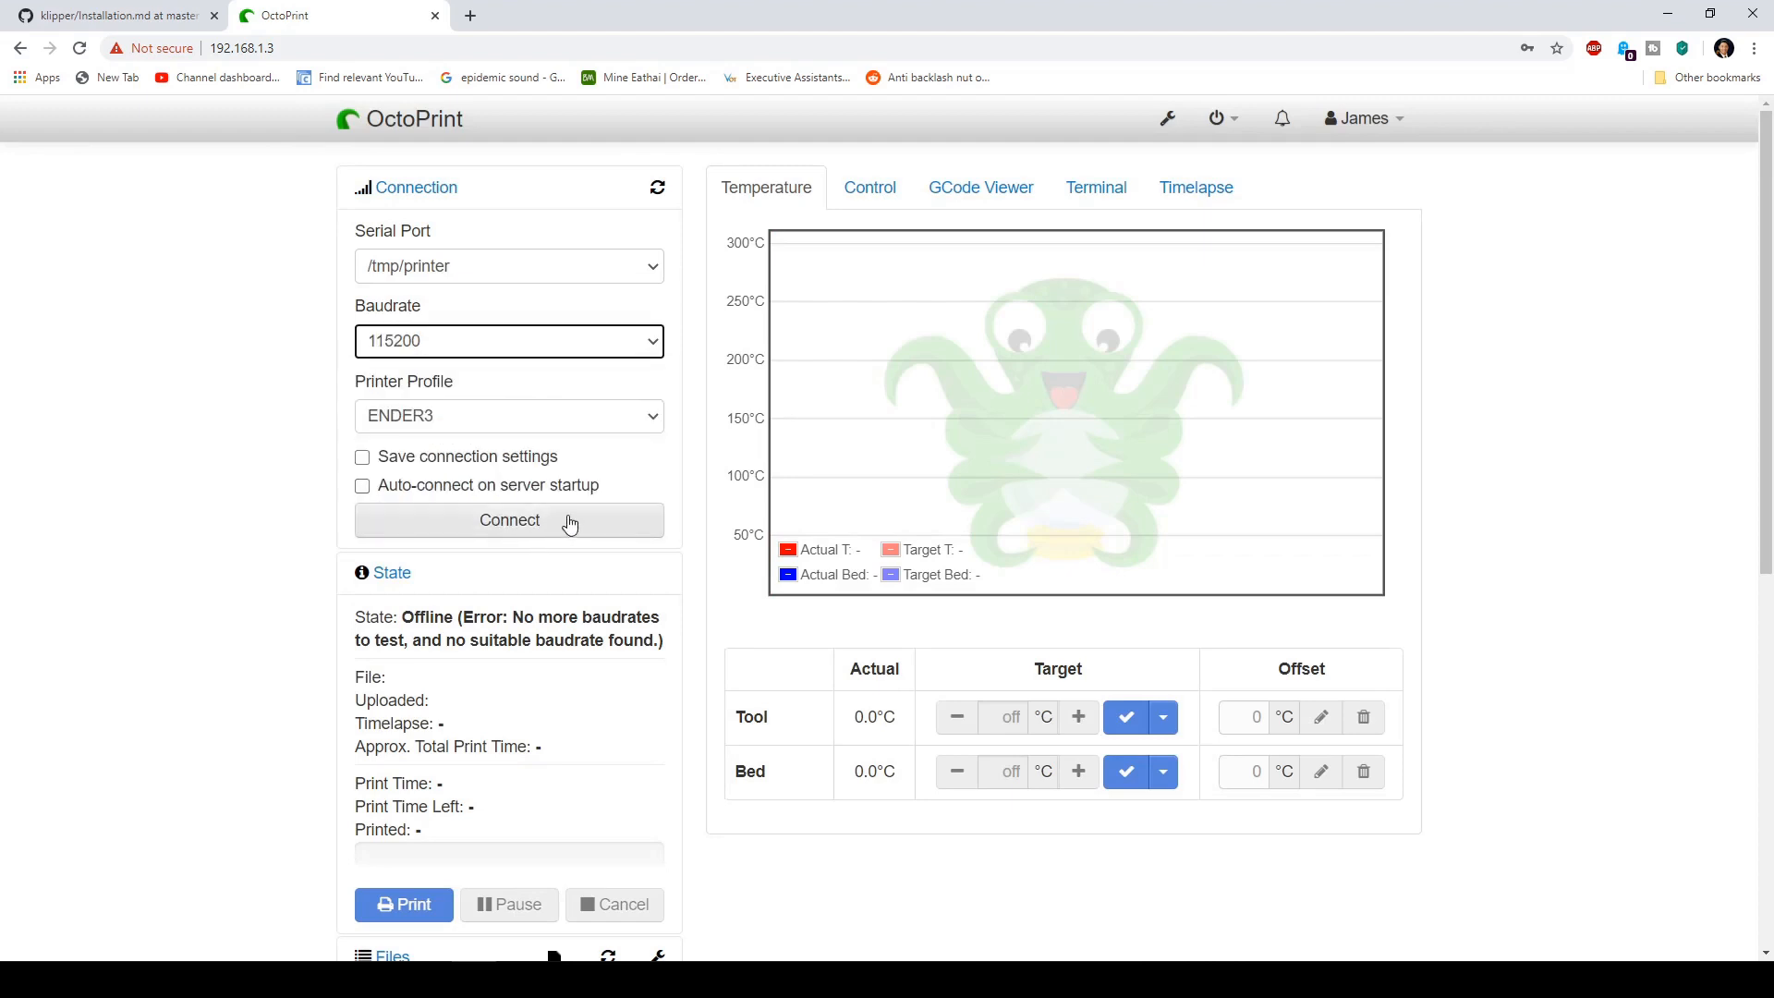
{"action": "left_click", "coordinate": [511, 521]}
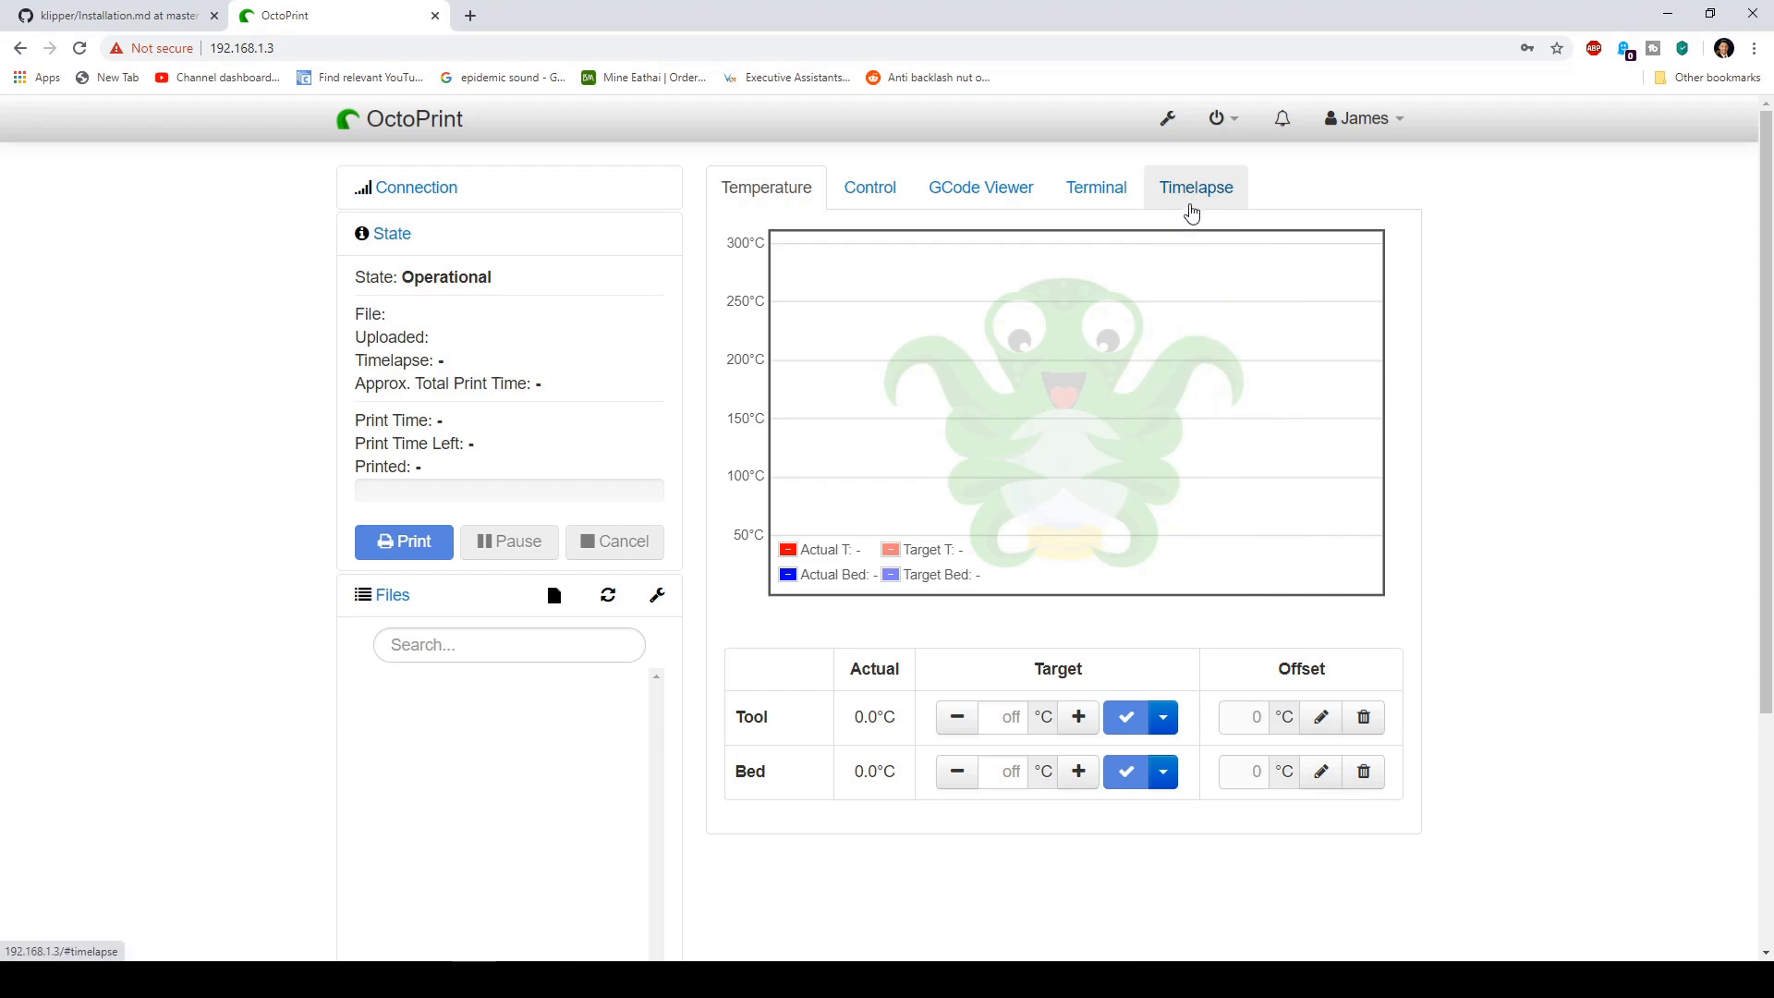
{"action": "left_click", "coordinate": [1168, 118]}
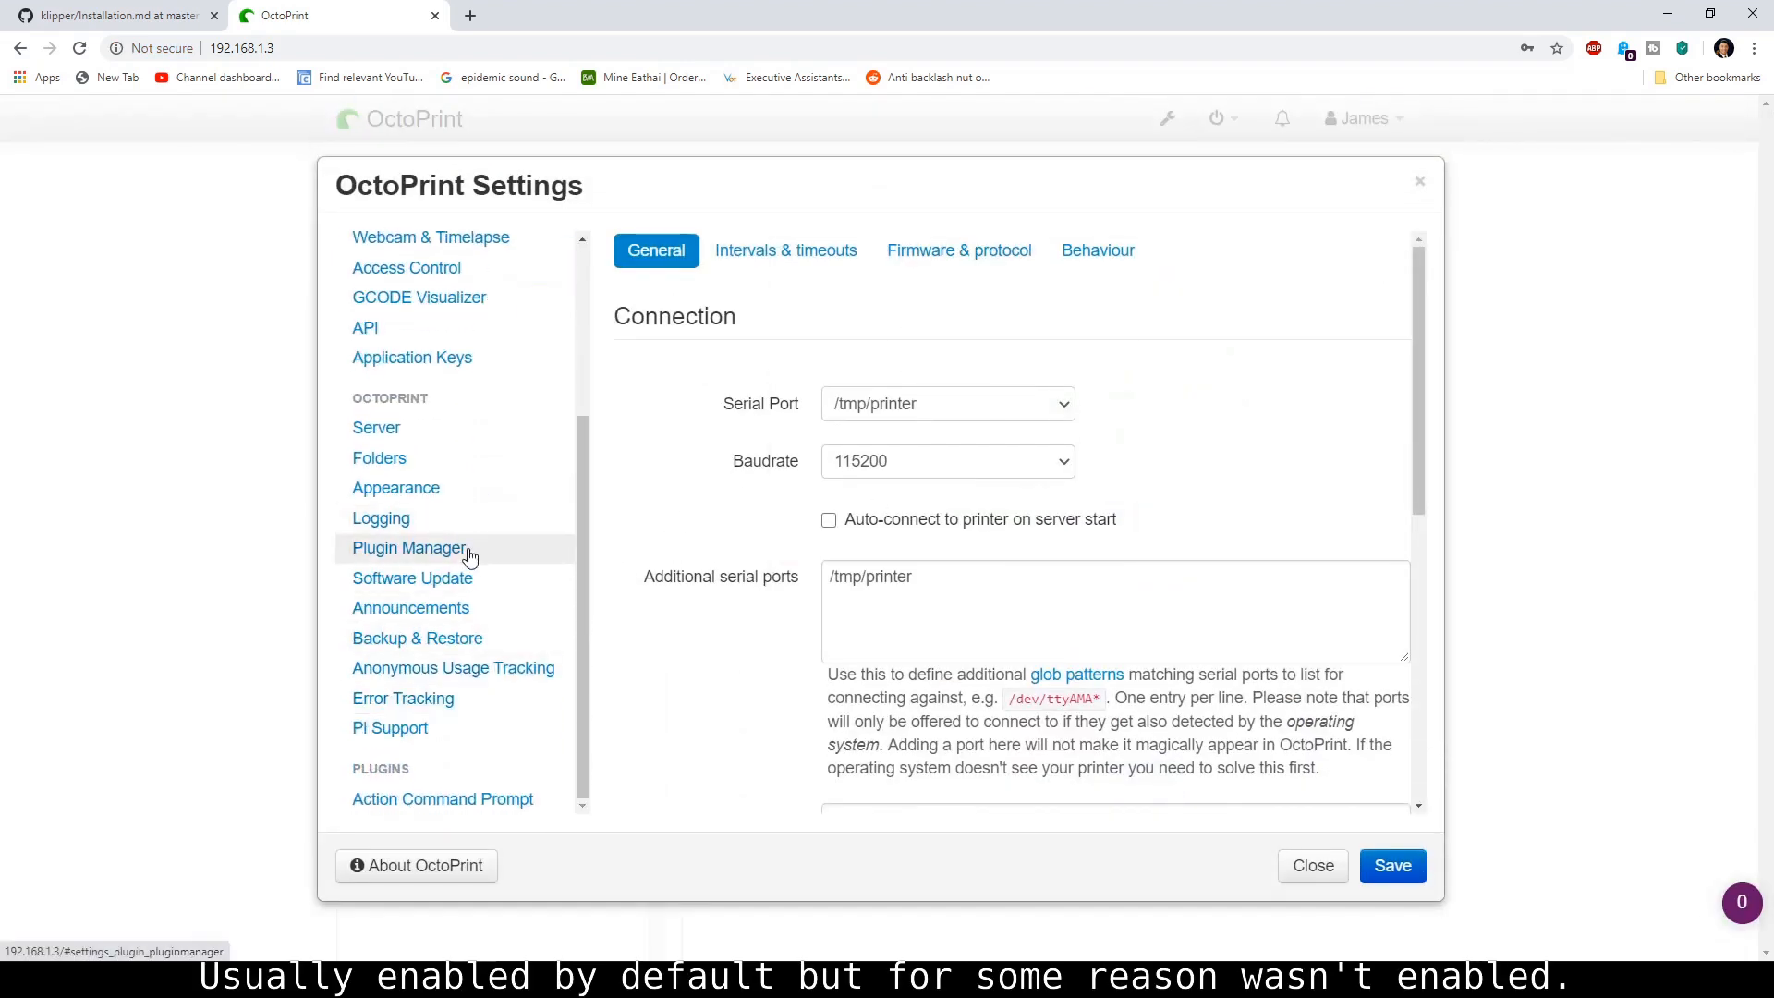
Step: Enable the OctoKlipper plugin in OctoPrint's Plugin Manager list
{"action": "left_click", "coordinate": [409, 547]}
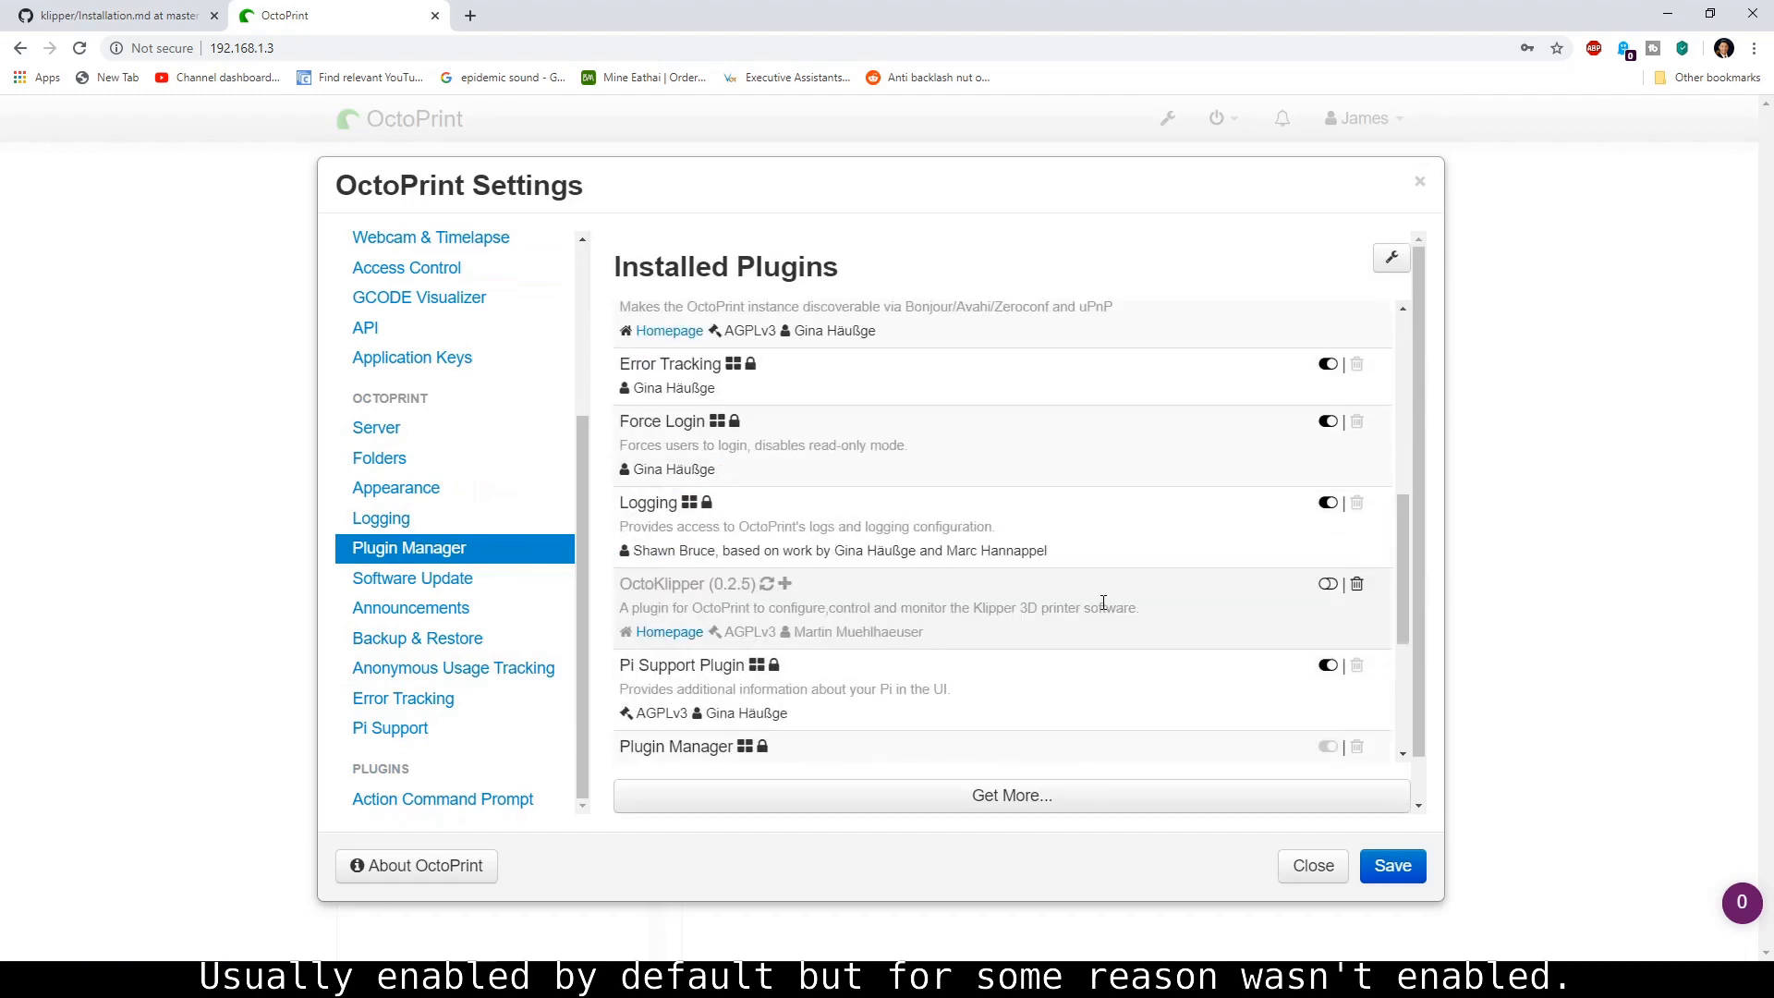
{"action": "scroll", "scroll_direction": "down", "scroll_amount": 3}
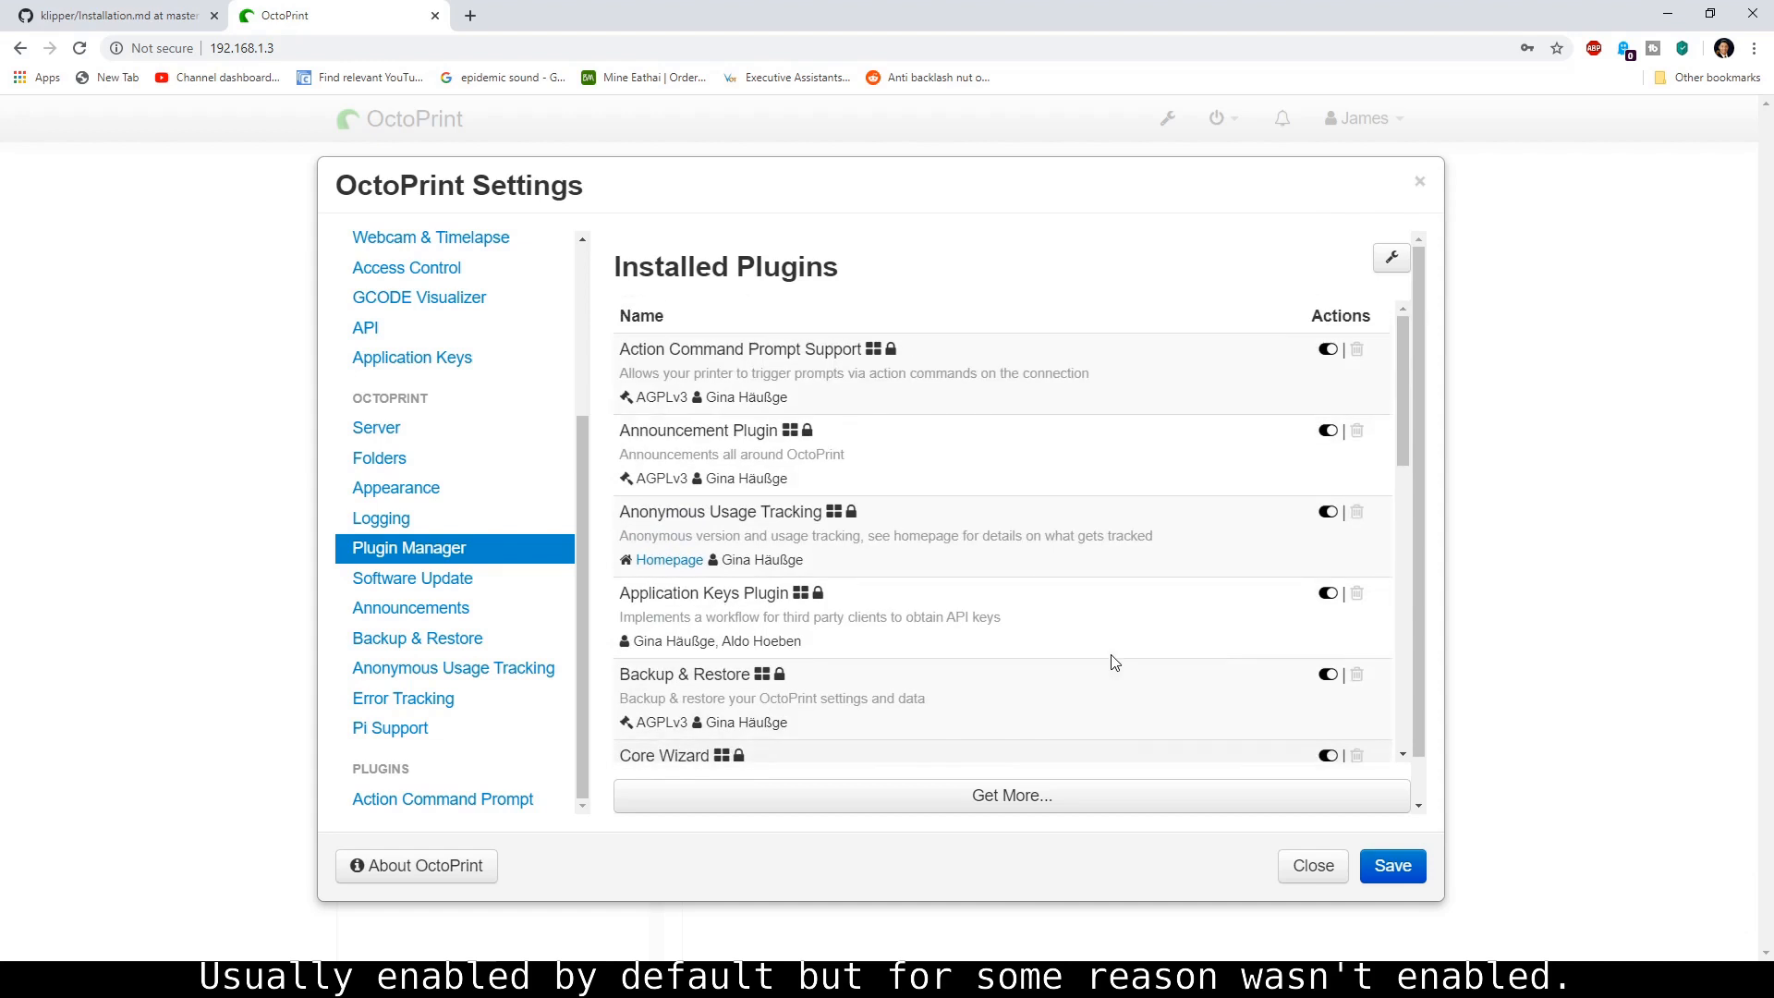
{"action": "scroll", "scroll_direction": "down", "scroll_amount": 3}
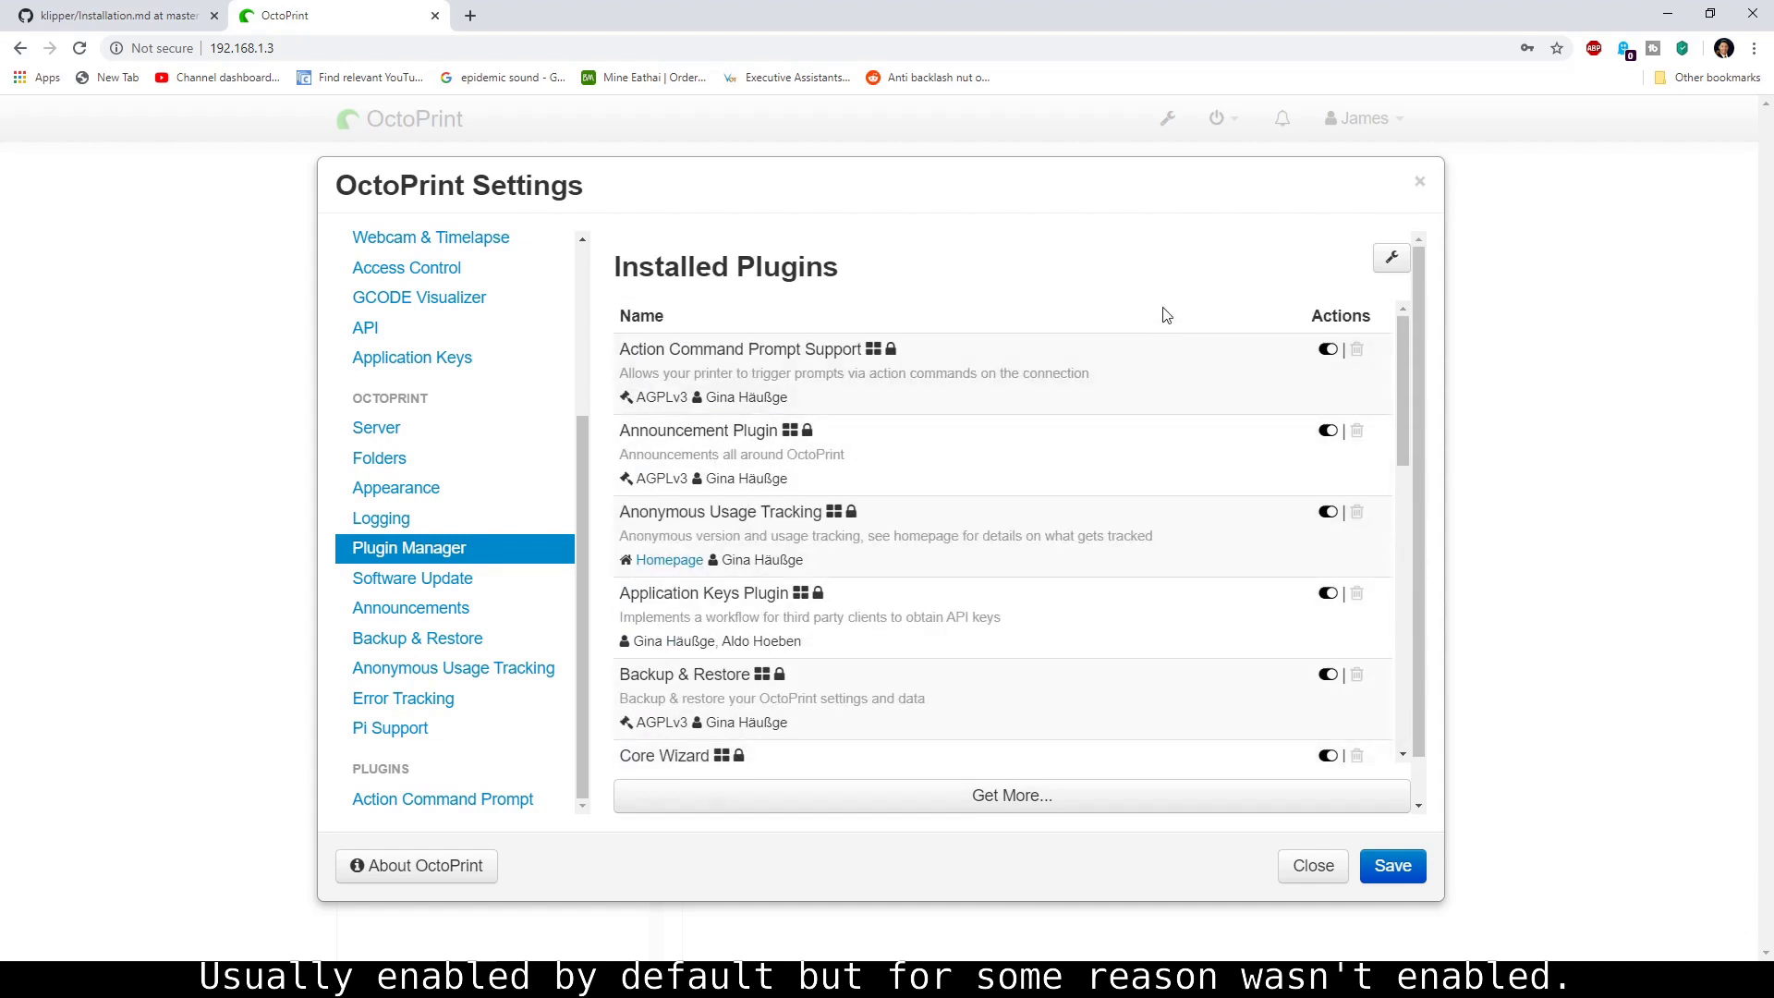
{"action": "scroll", "scroll_direction": "down", "scroll_amount": 3}
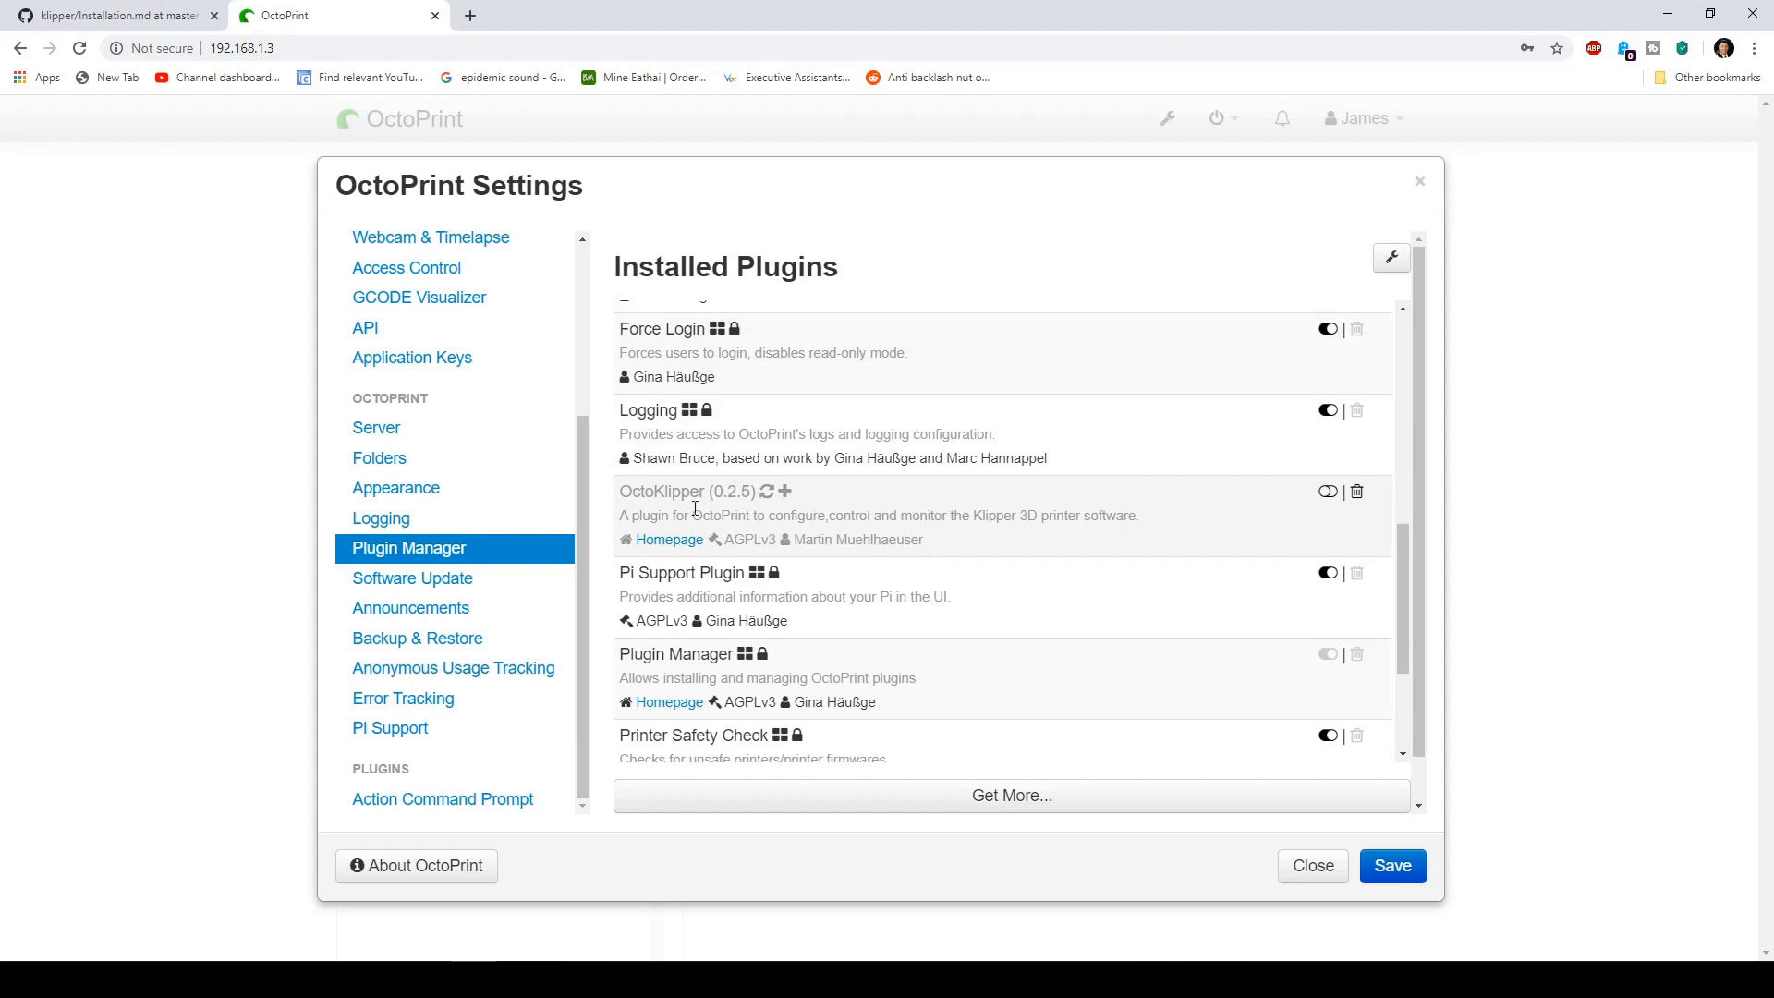
{"action": "mouse_move", "coordinate": [1327, 513]}
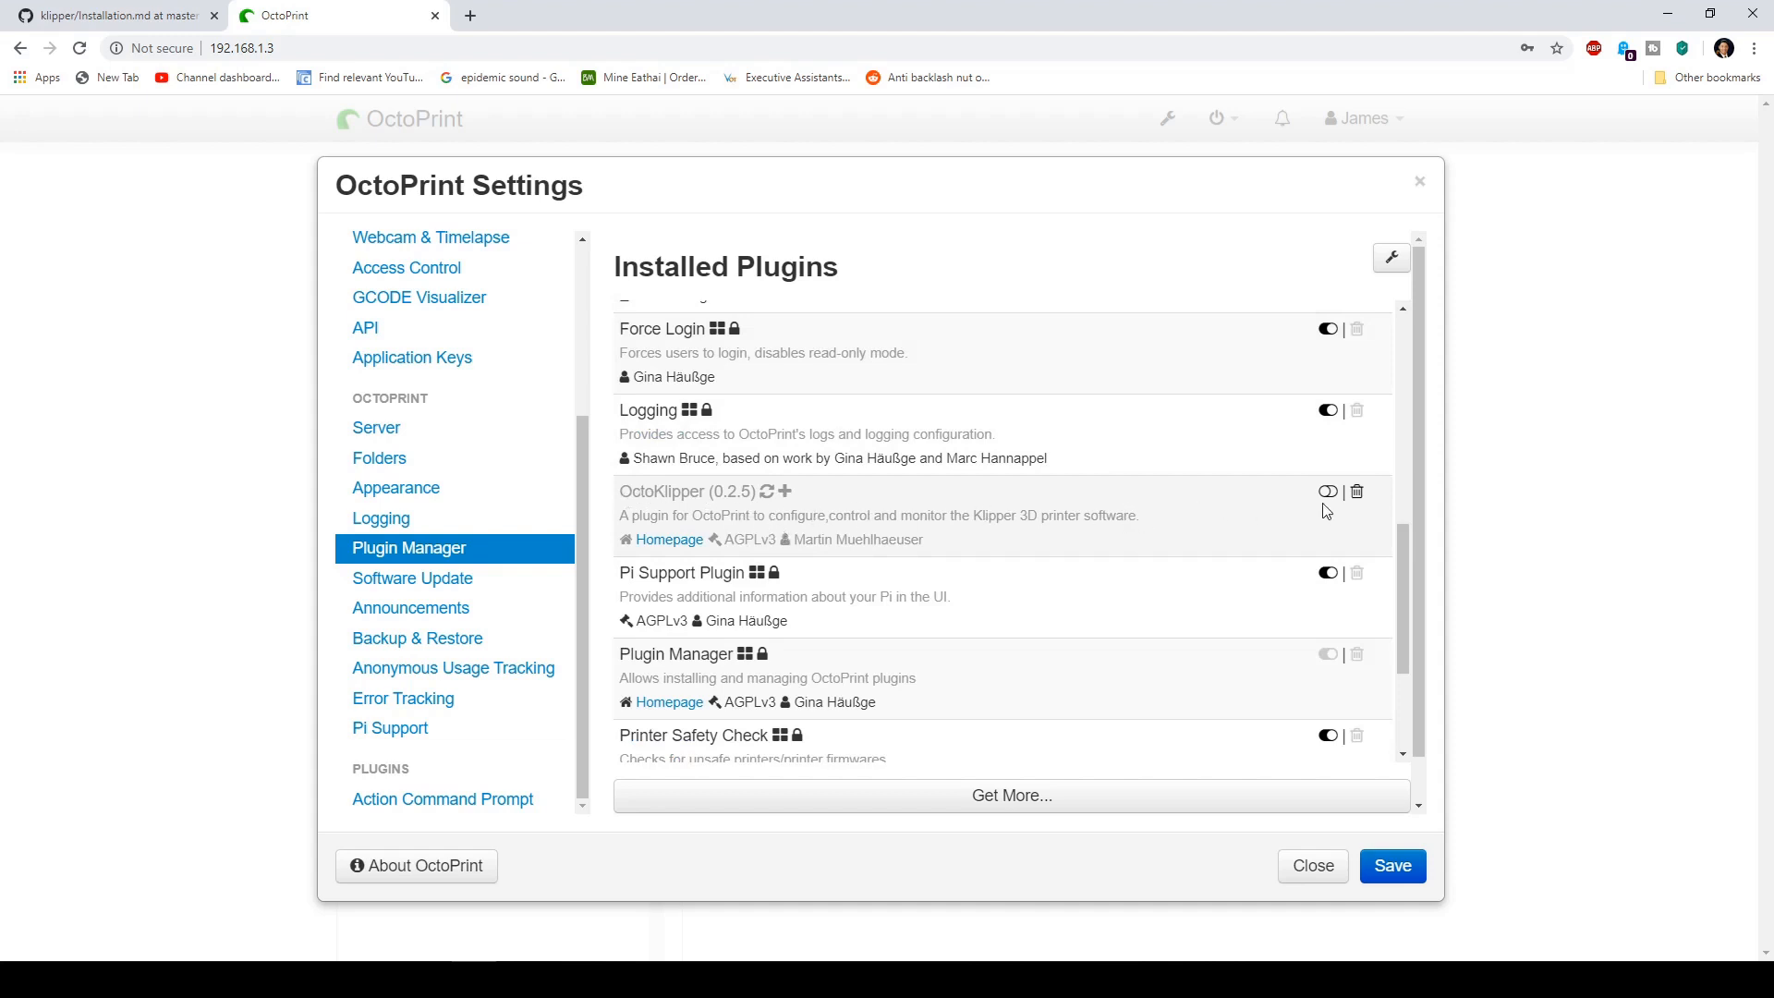
{"action": "left_click", "coordinate": [1327, 491]}
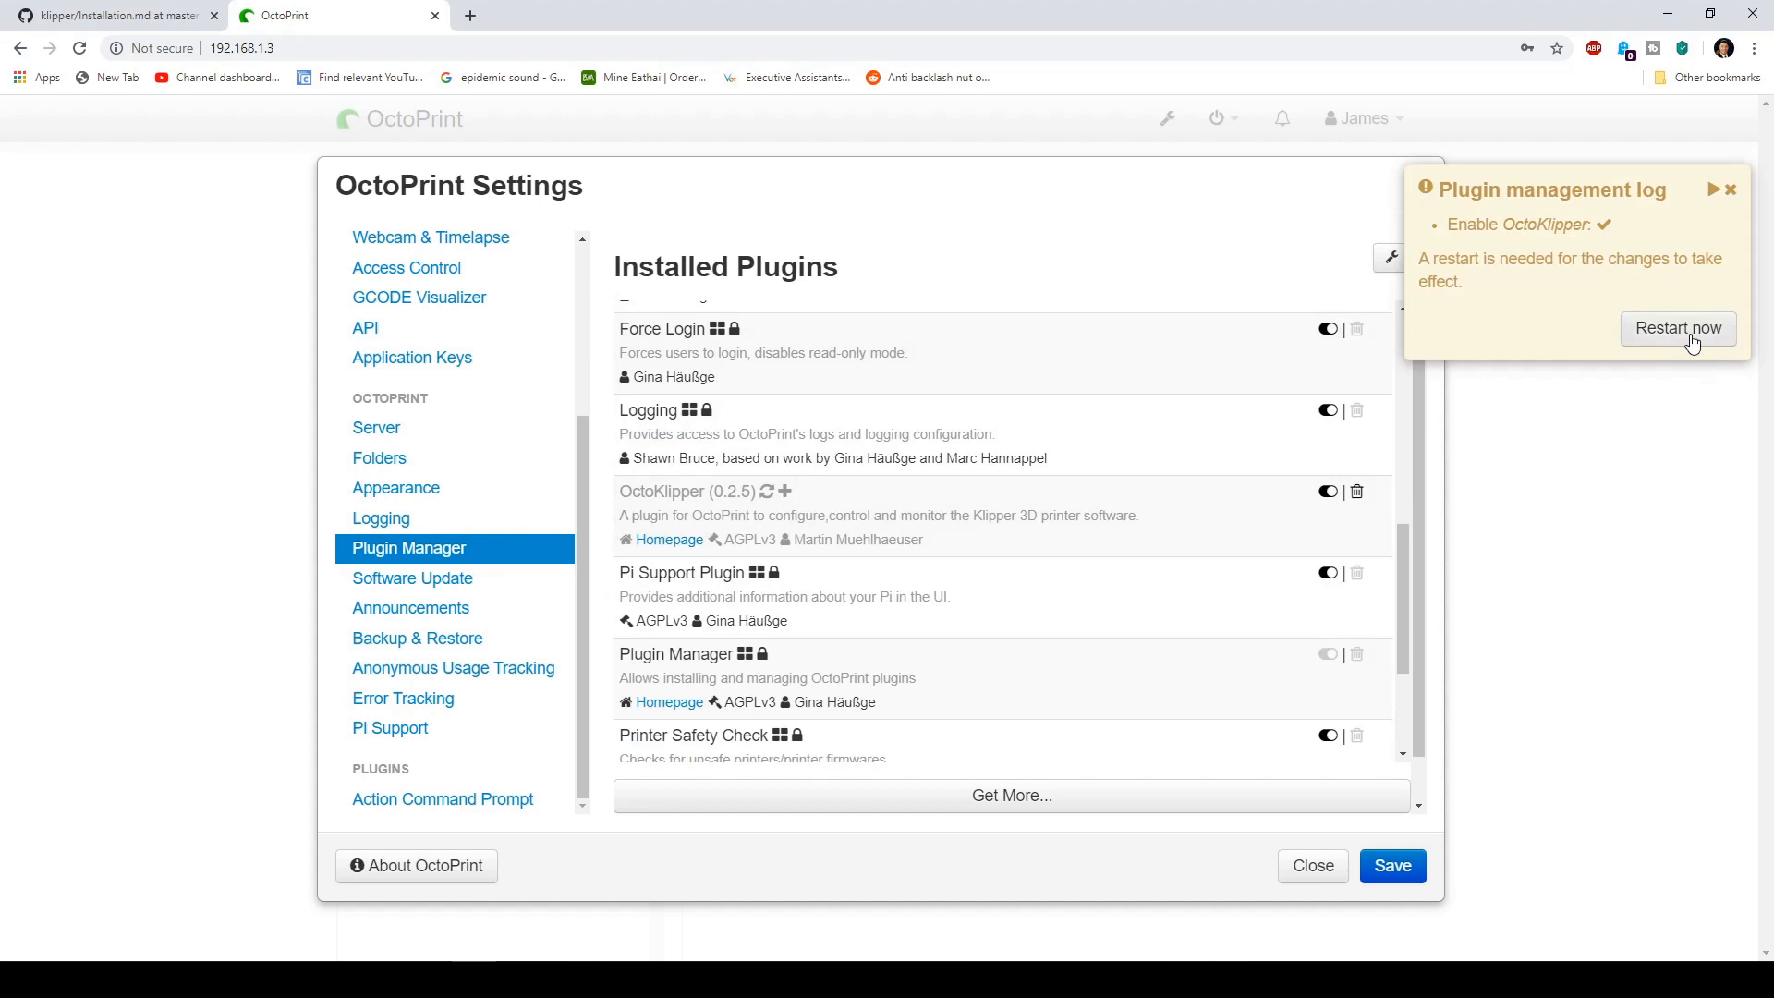
Step: Restart the OctoPrint server, reconnect, and bring up the new Klipper panel
{"action": "left_click", "coordinate": [1678, 329]}
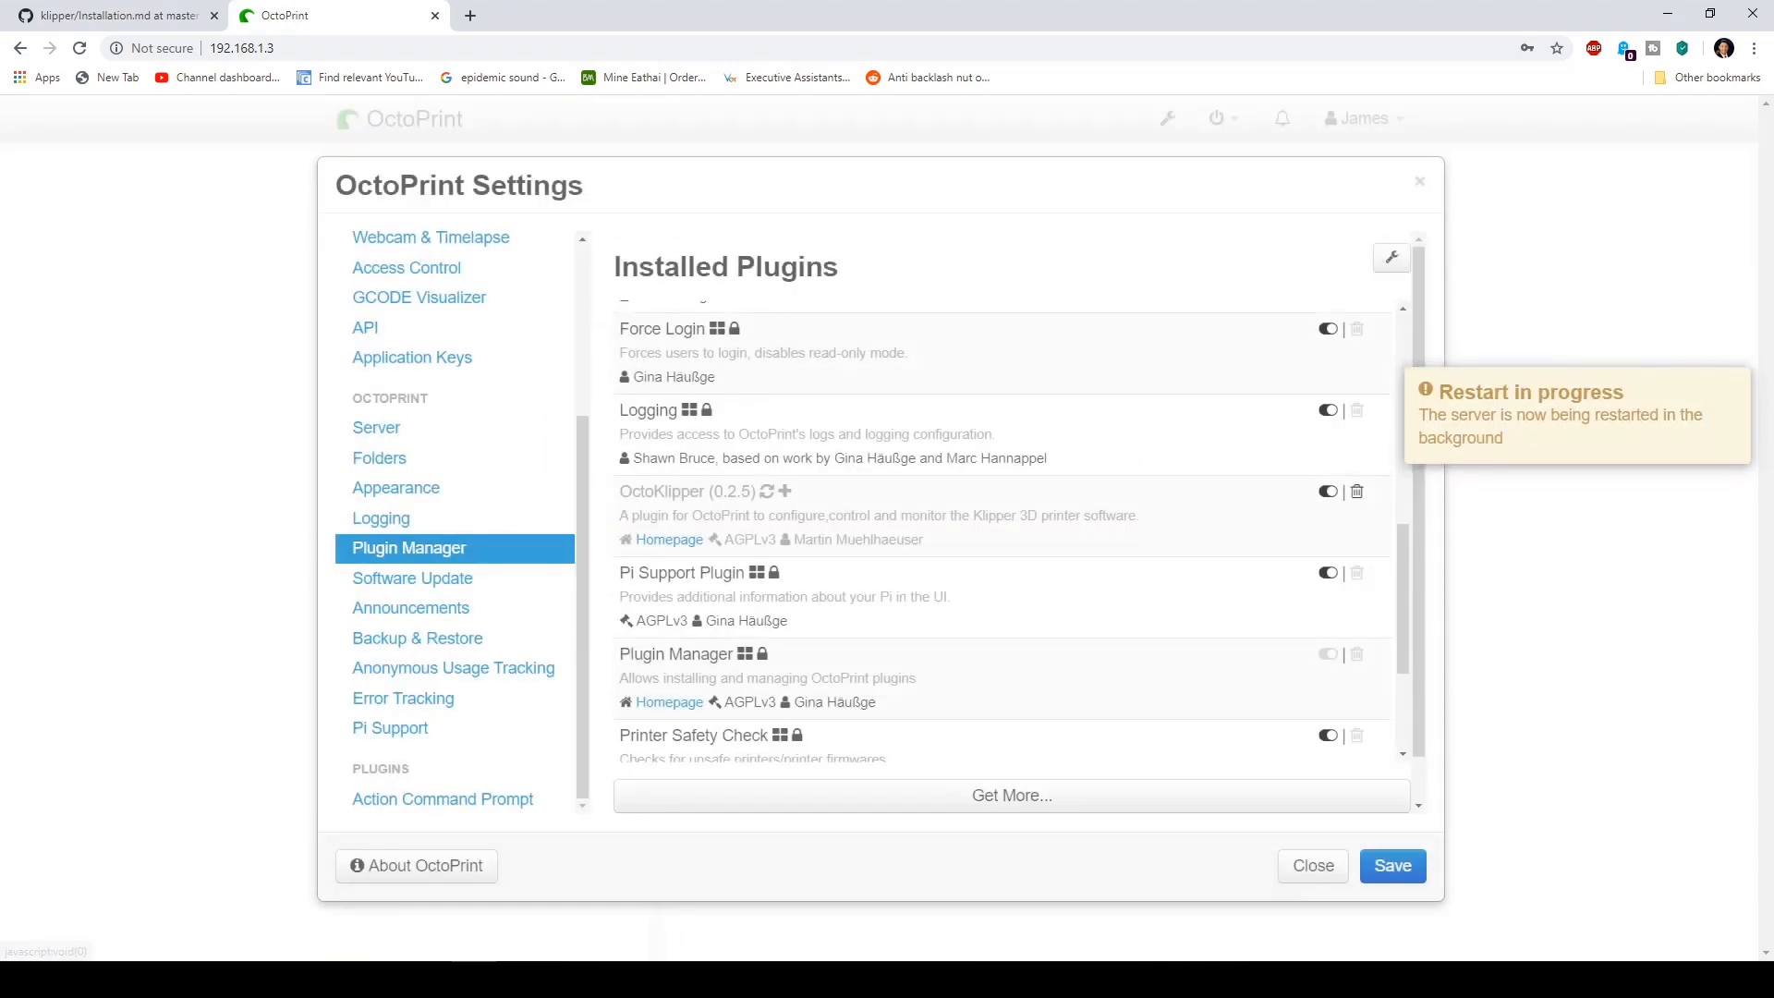
{"action": "left_click", "coordinate": [1394, 865]}
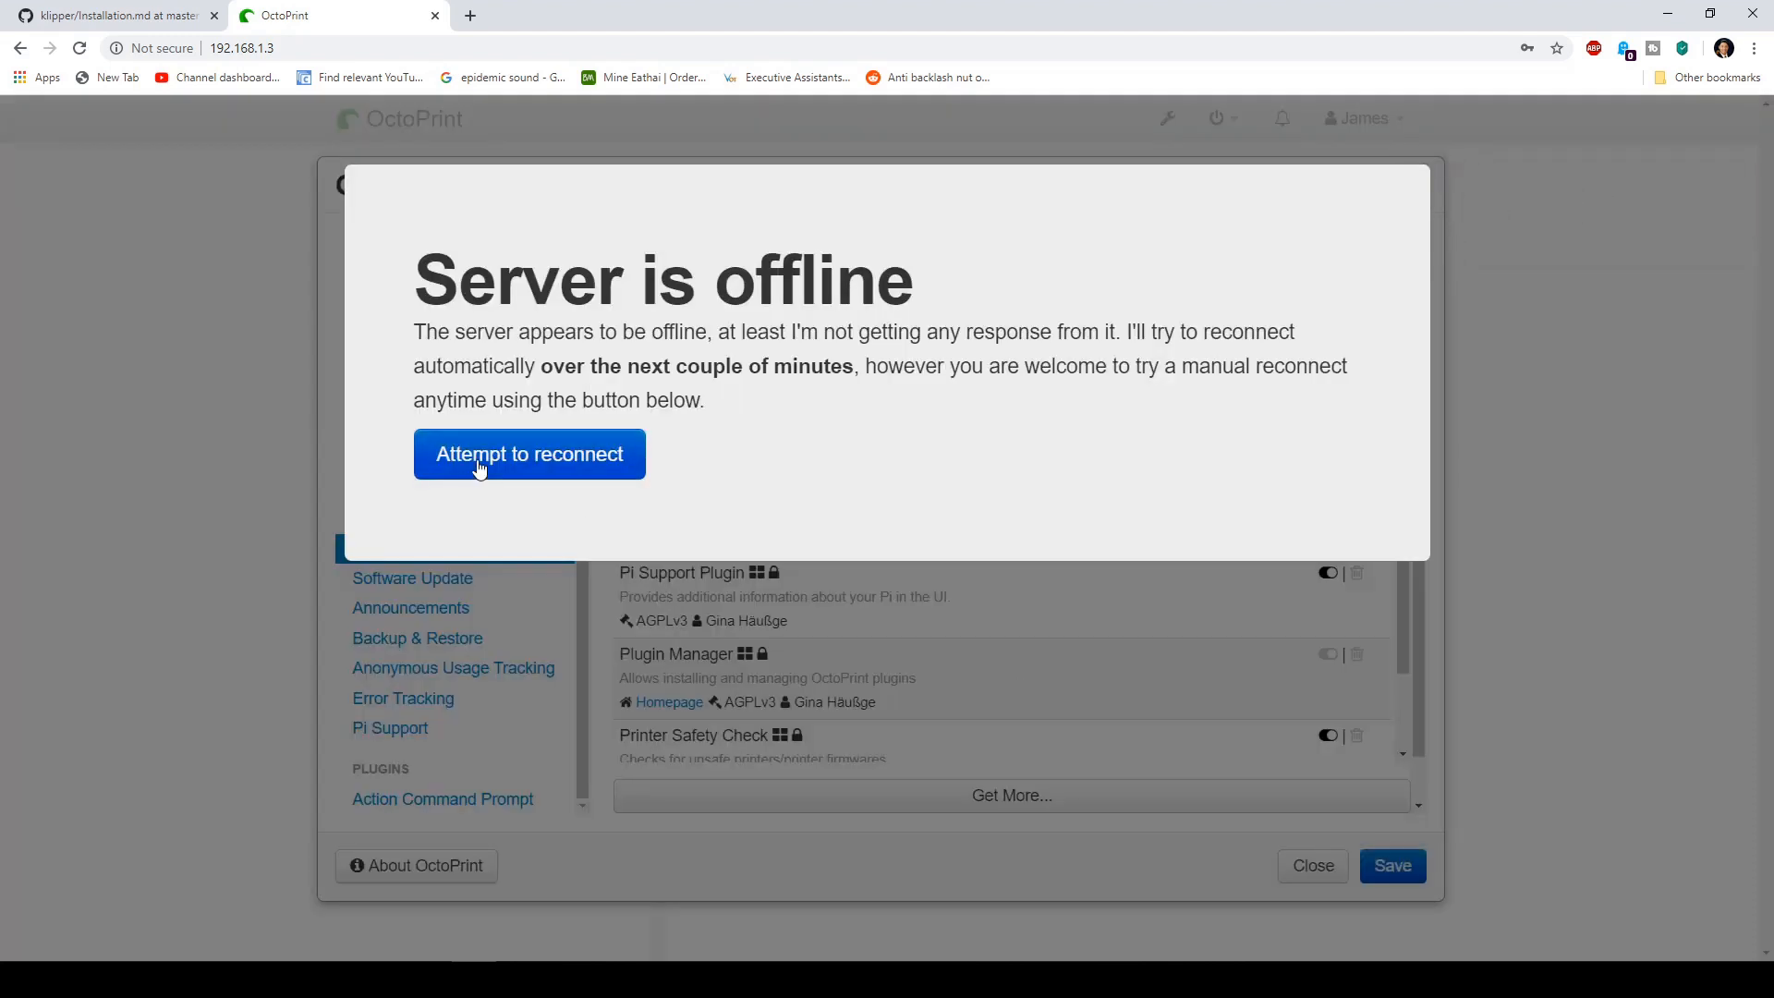
{"action": "left_click", "coordinate": [529, 454]}
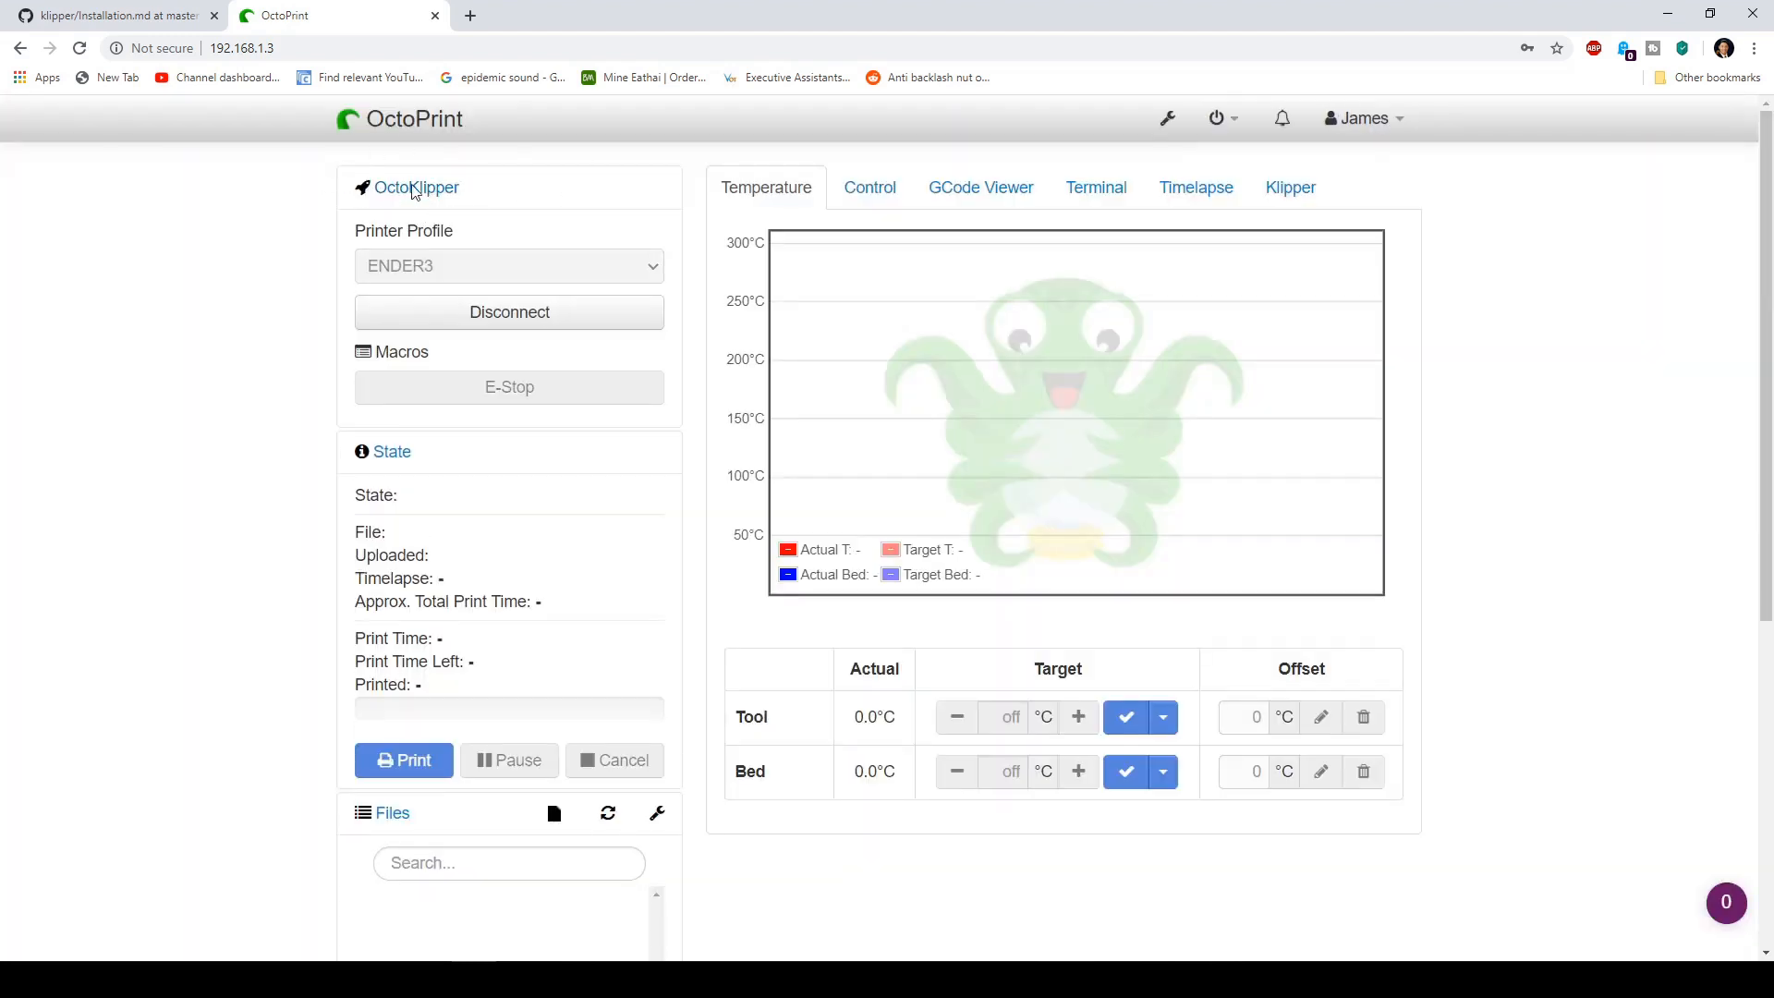
{"action": "left_click", "coordinate": [1290, 187]}
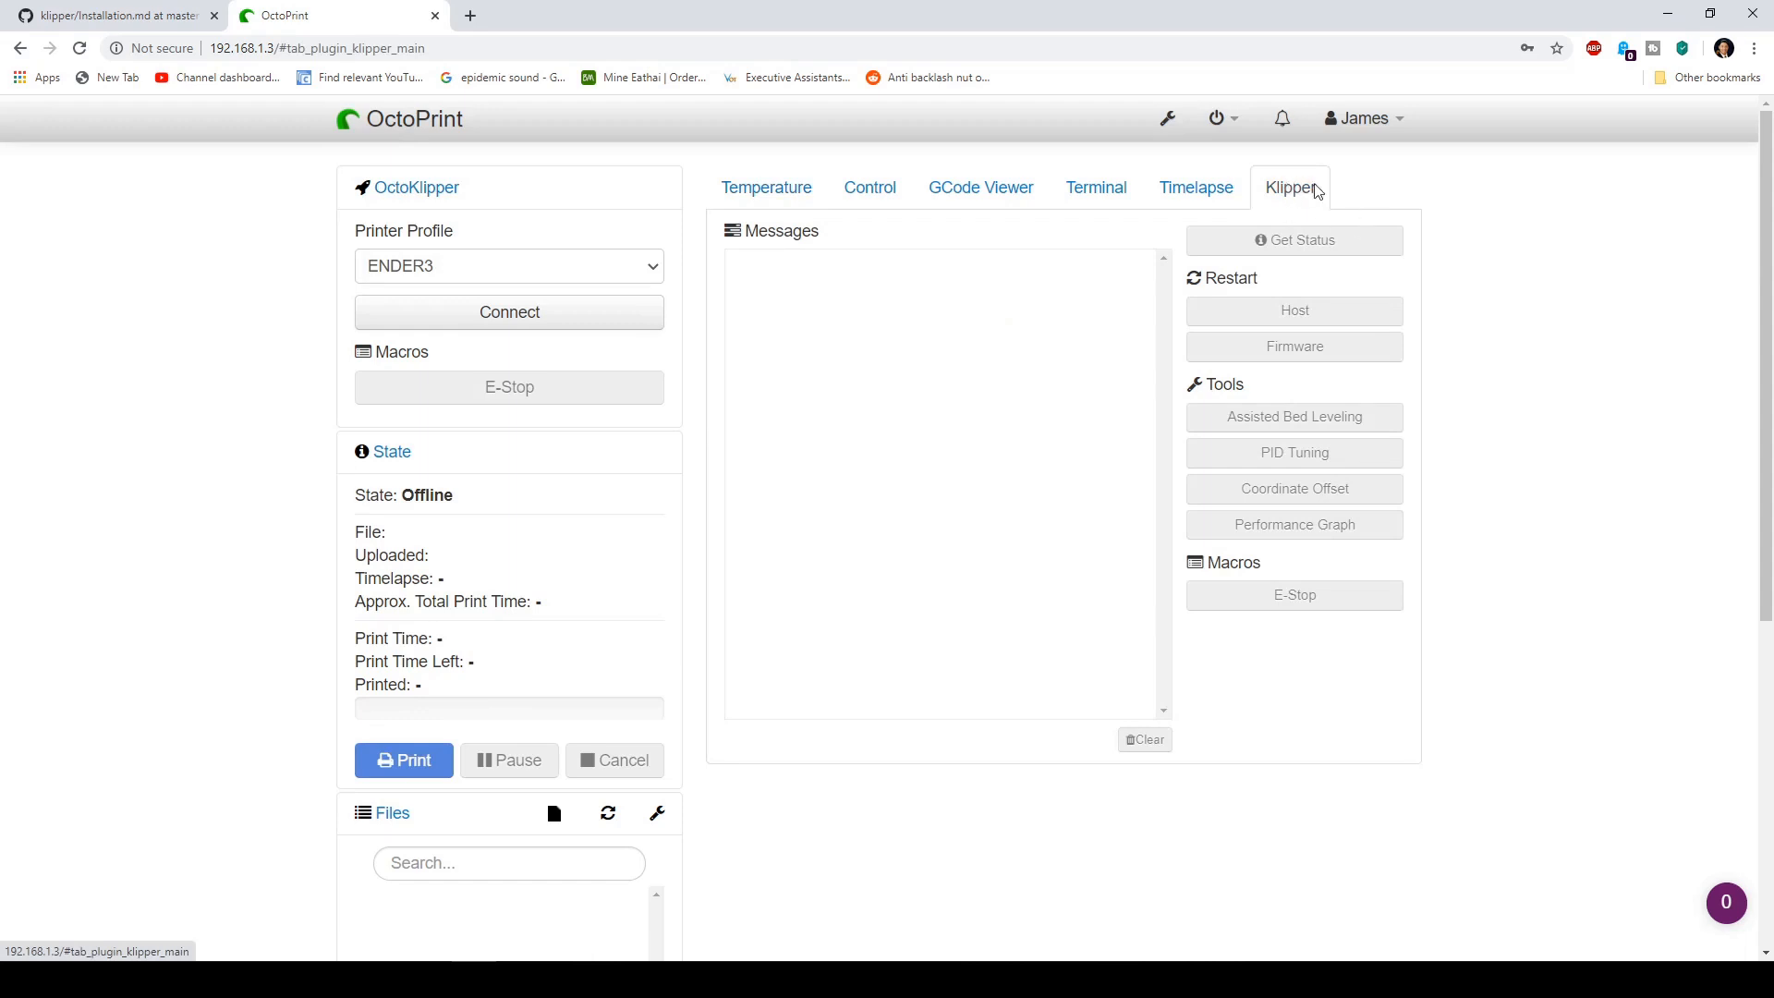
{"action": "mouse_move", "coordinate": [429, 222]}
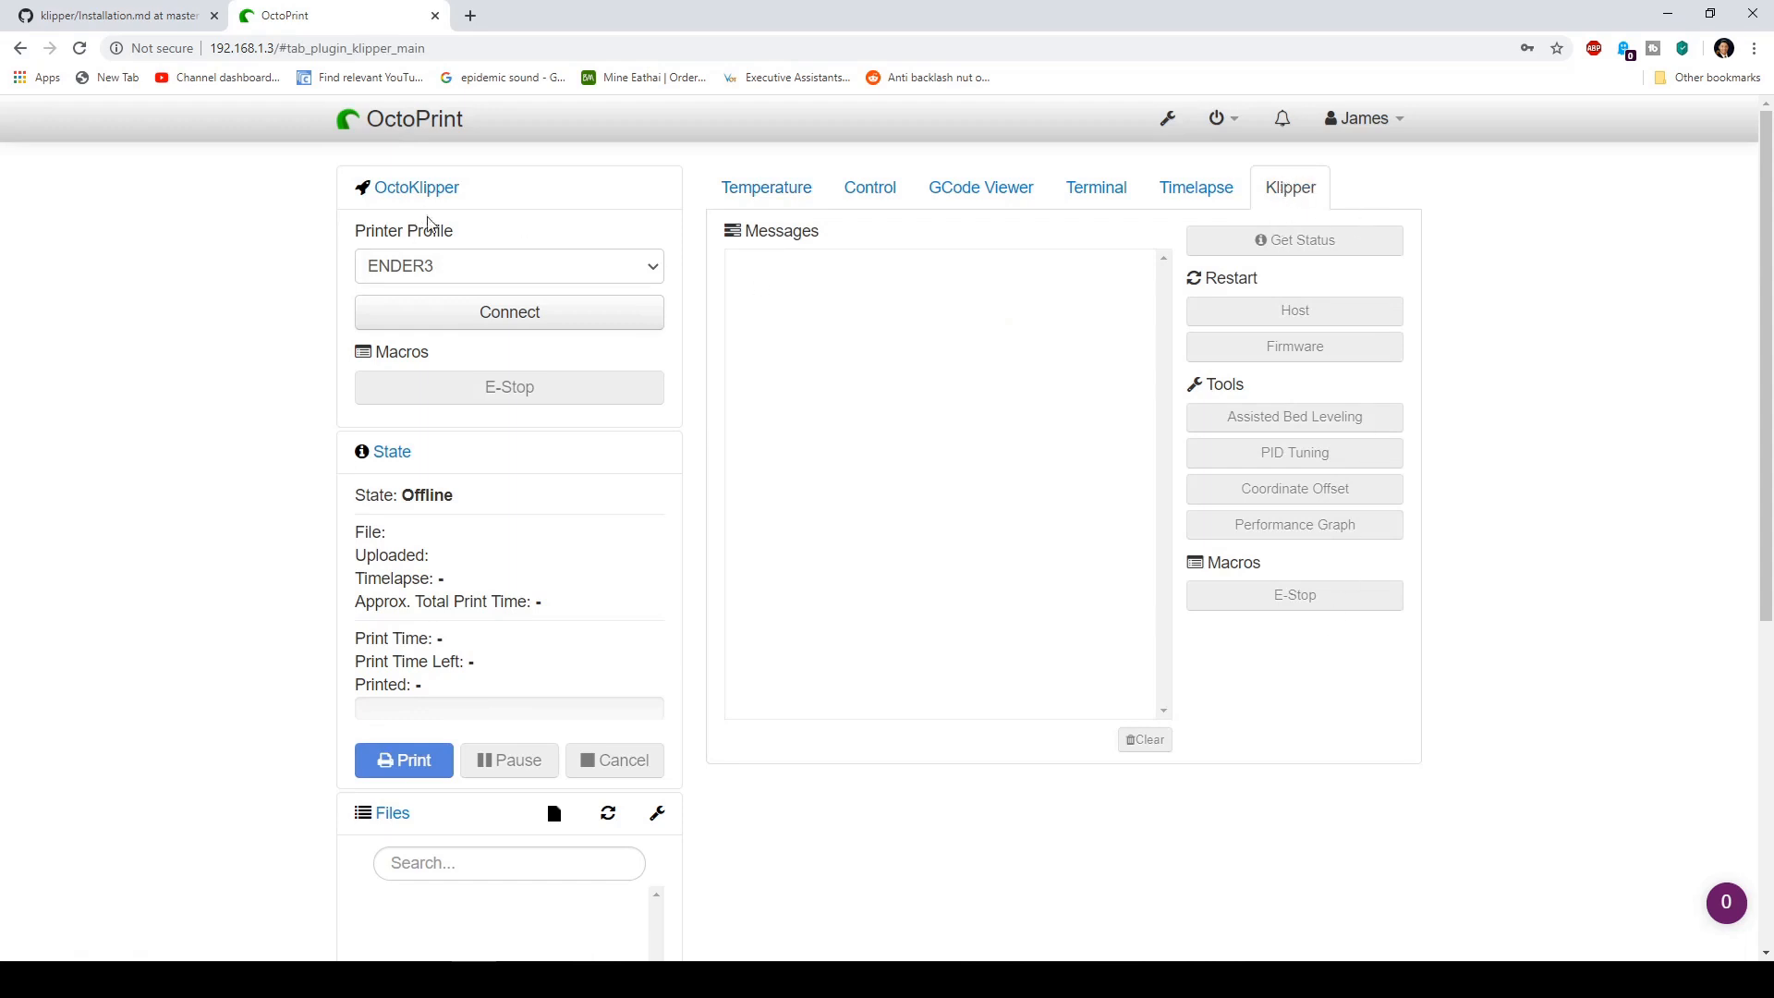
{"action": "left_click", "coordinate": [510, 310]}
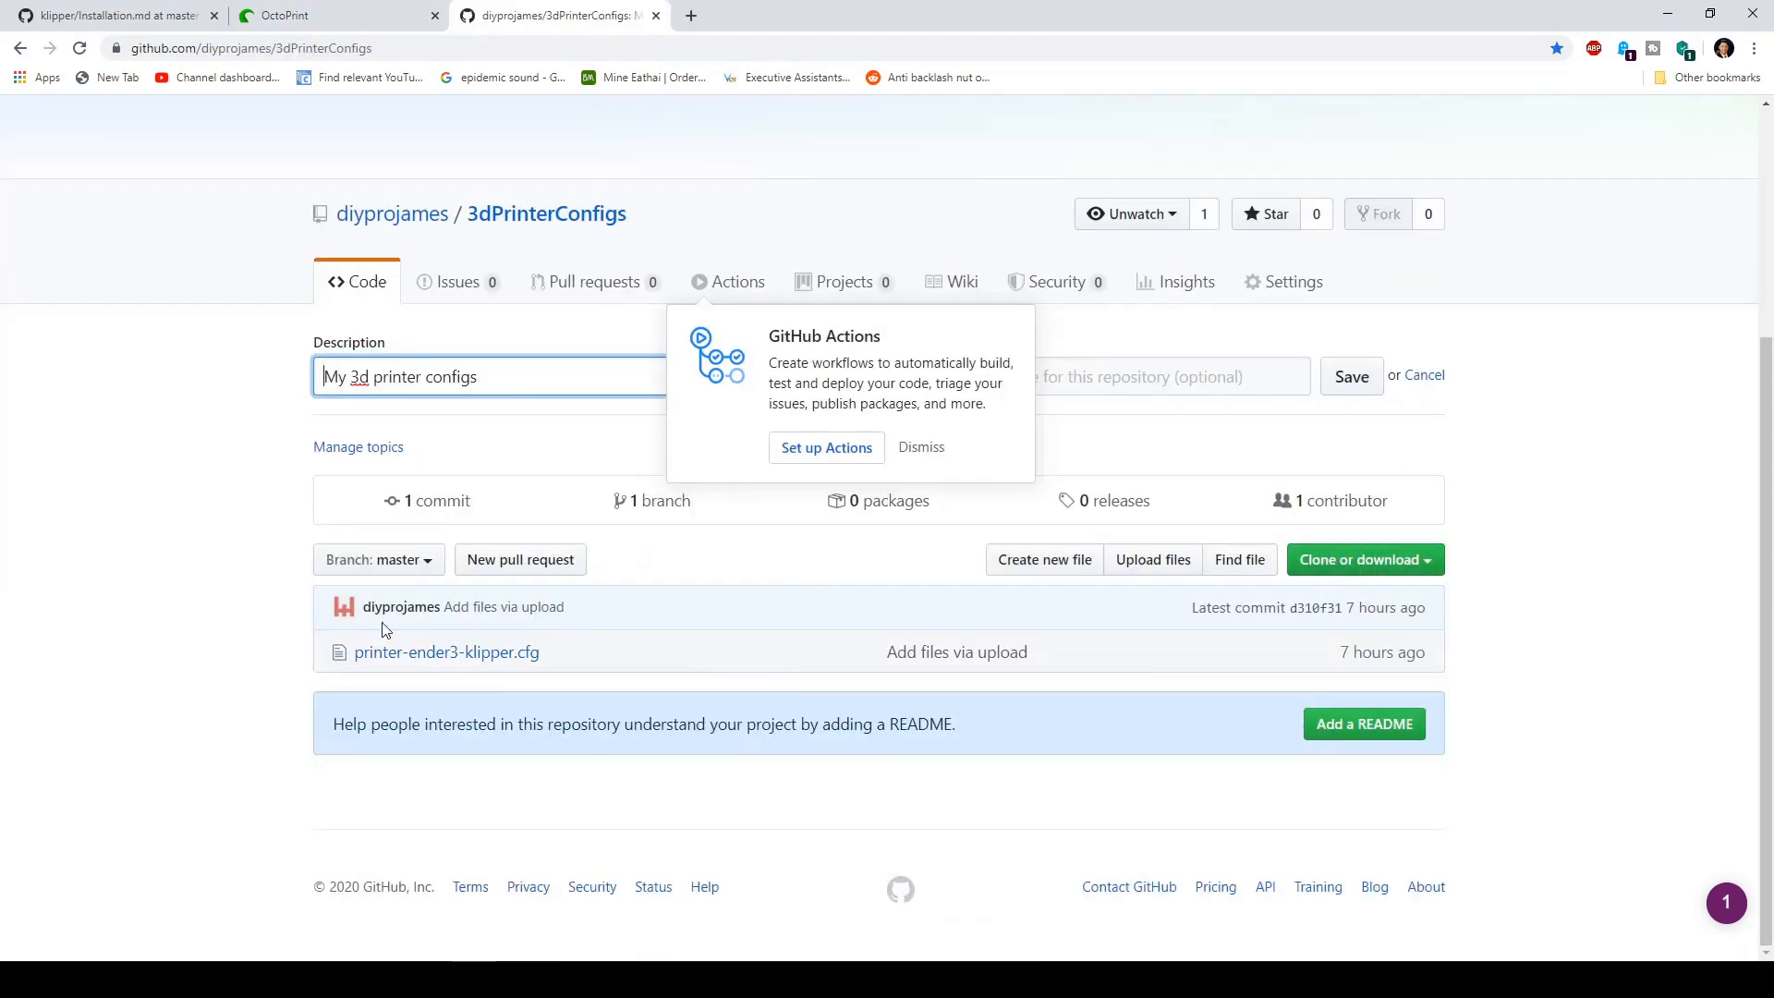
{"action": "mouse_move", "coordinate": [448, 677]}
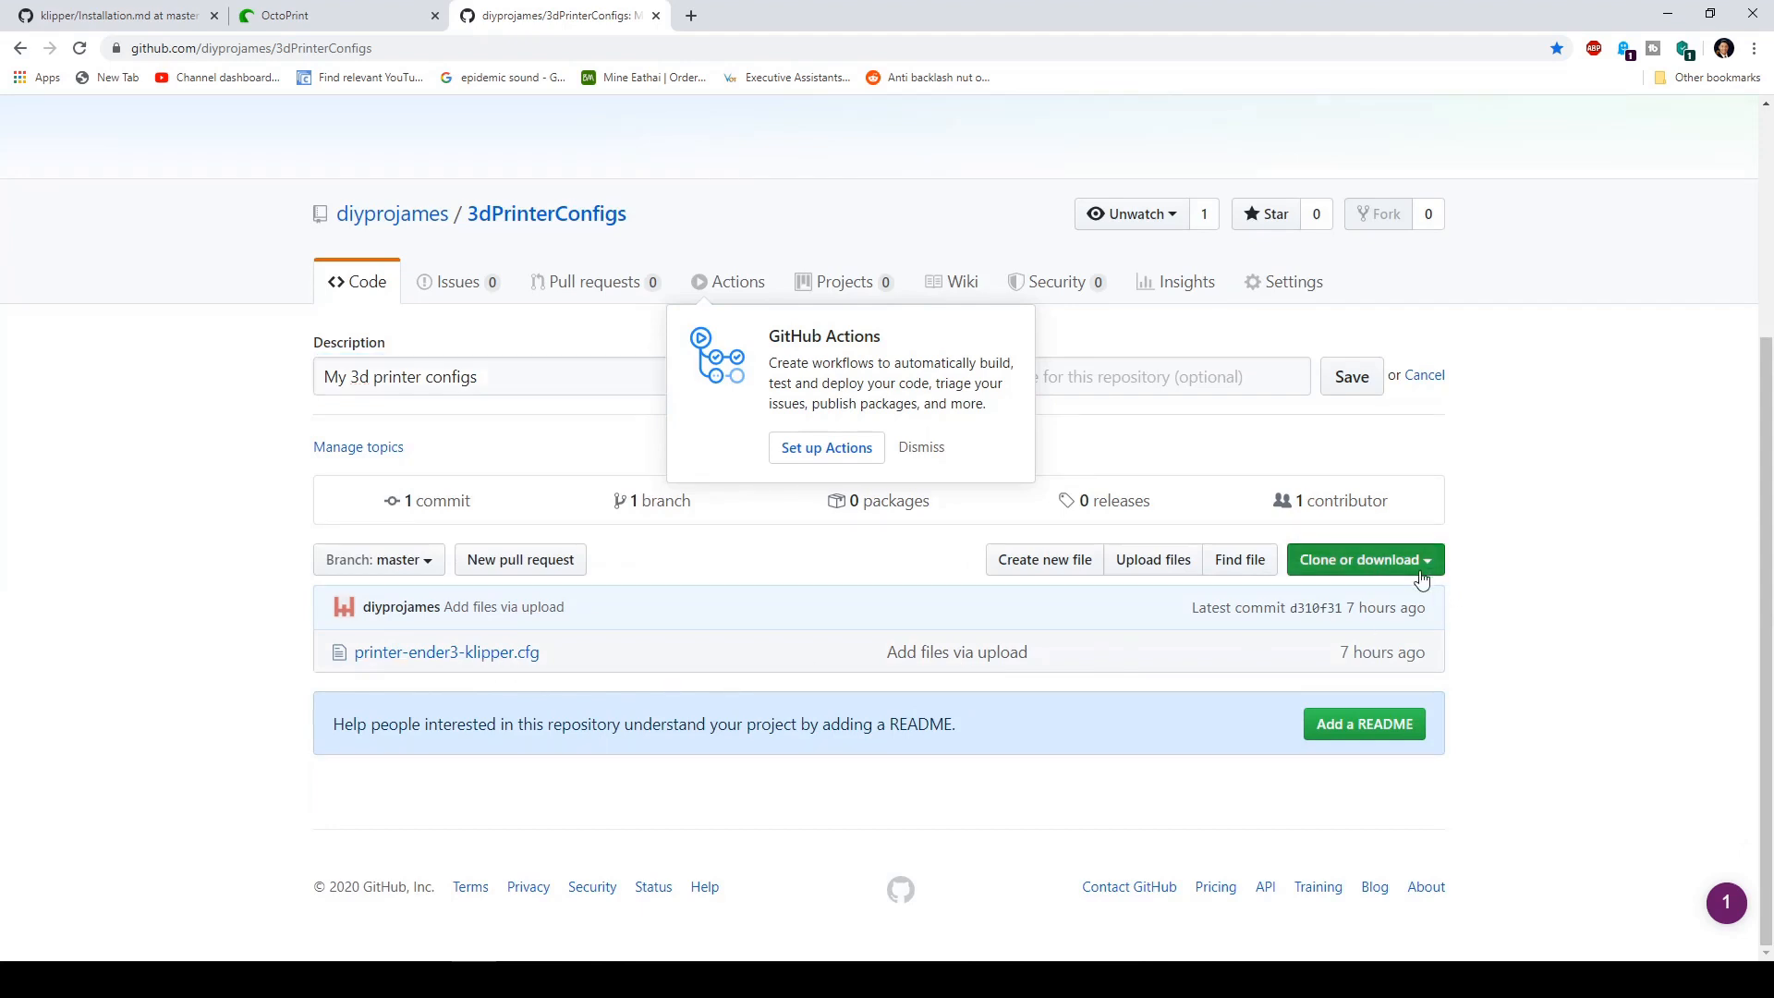
Step: Download the 3dPrinterConfigs repo as a ZIP and view printer-ender3-klipper.cfg
{"action": "left_click", "coordinate": [1364, 558]}
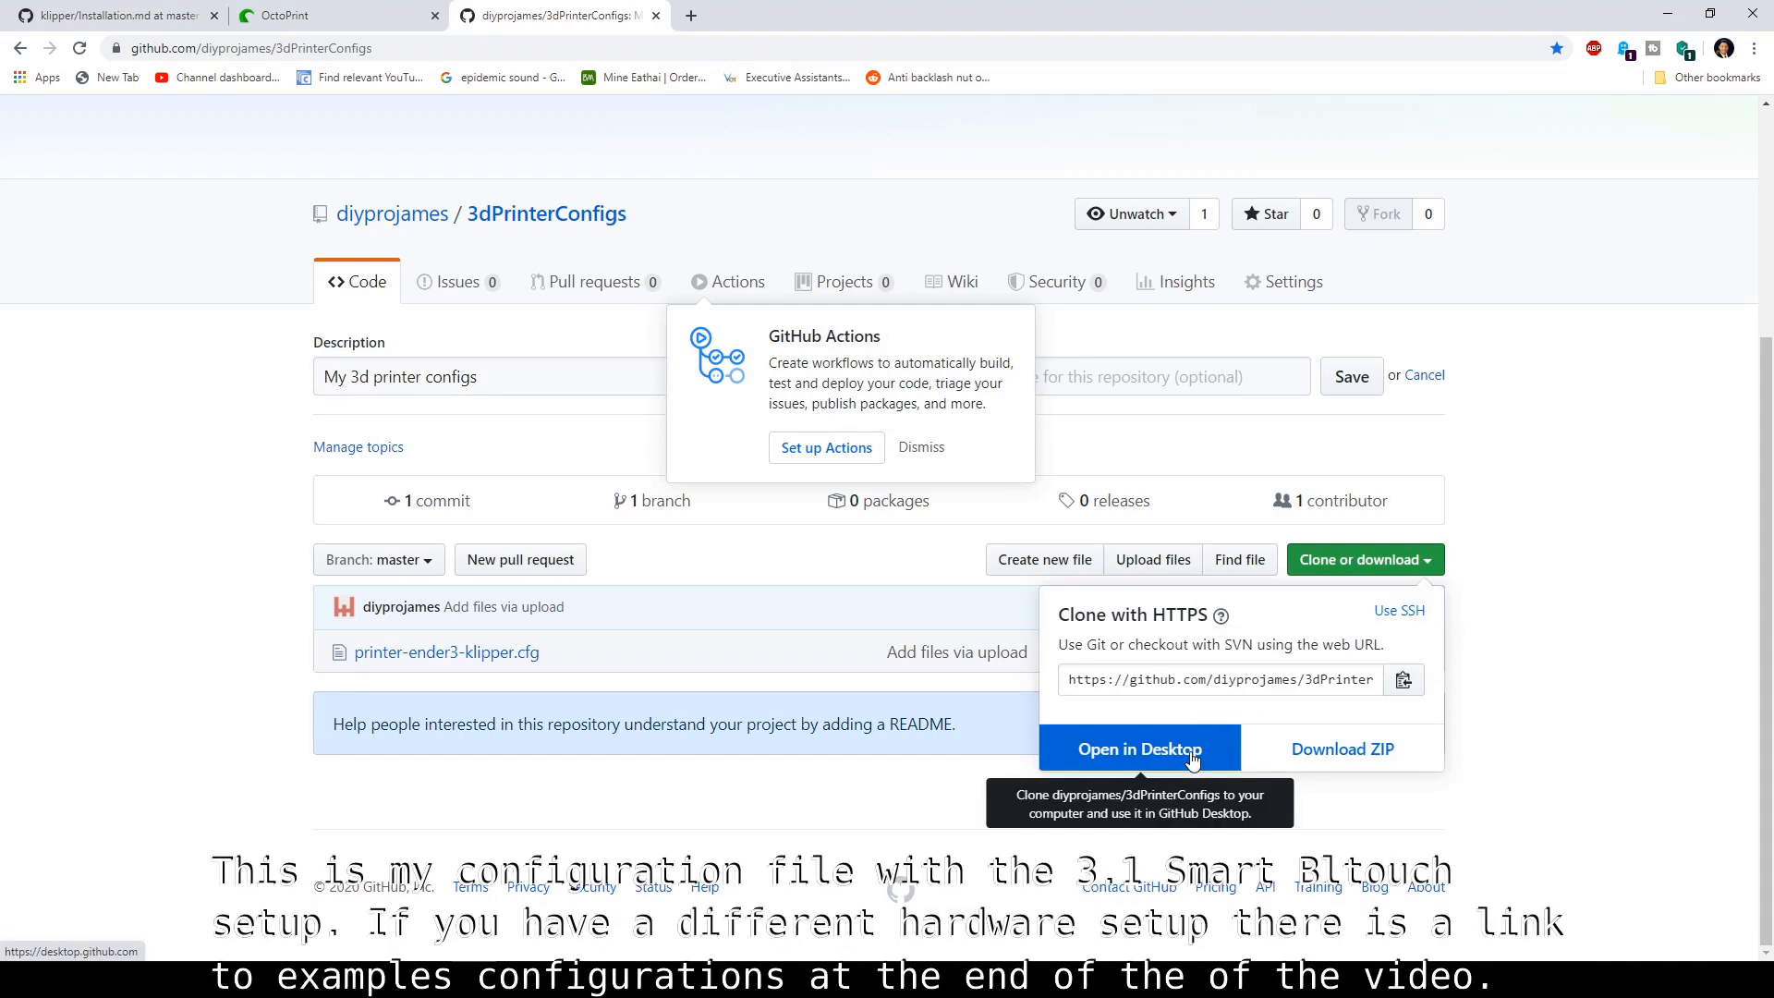
{"action": "left_click", "coordinate": [1138, 749]}
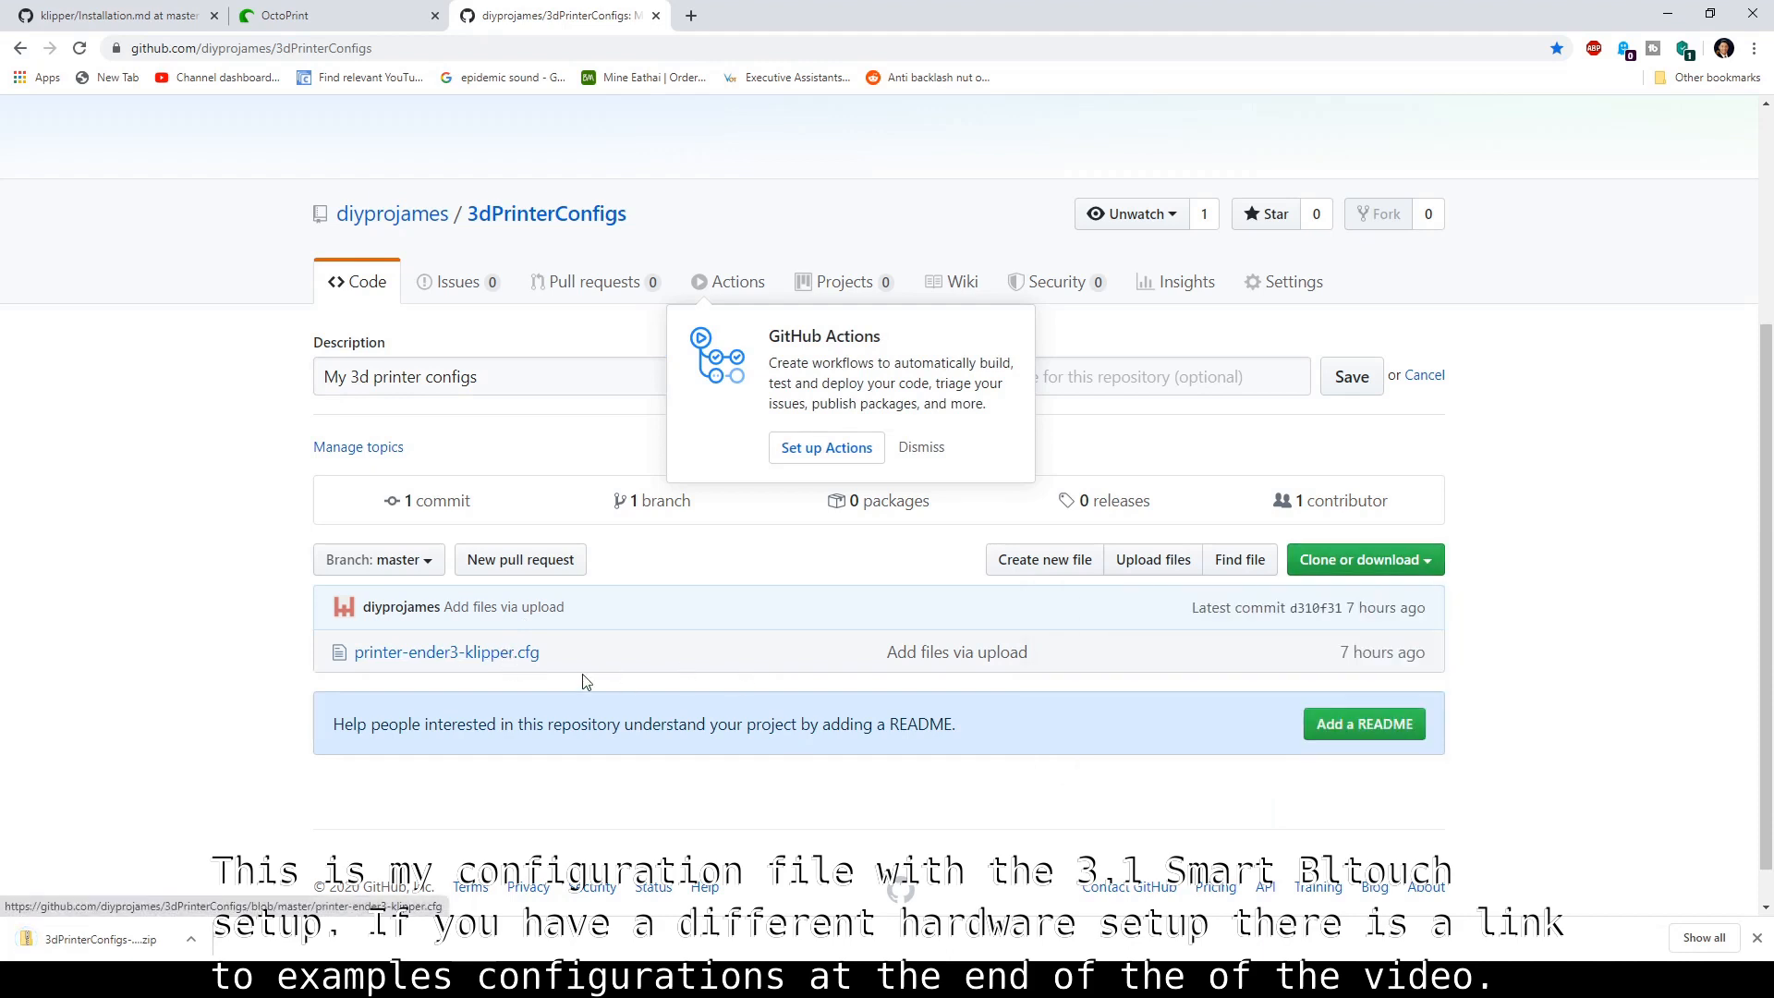
{"action": "left_click", "coordinate": [445, 652]}
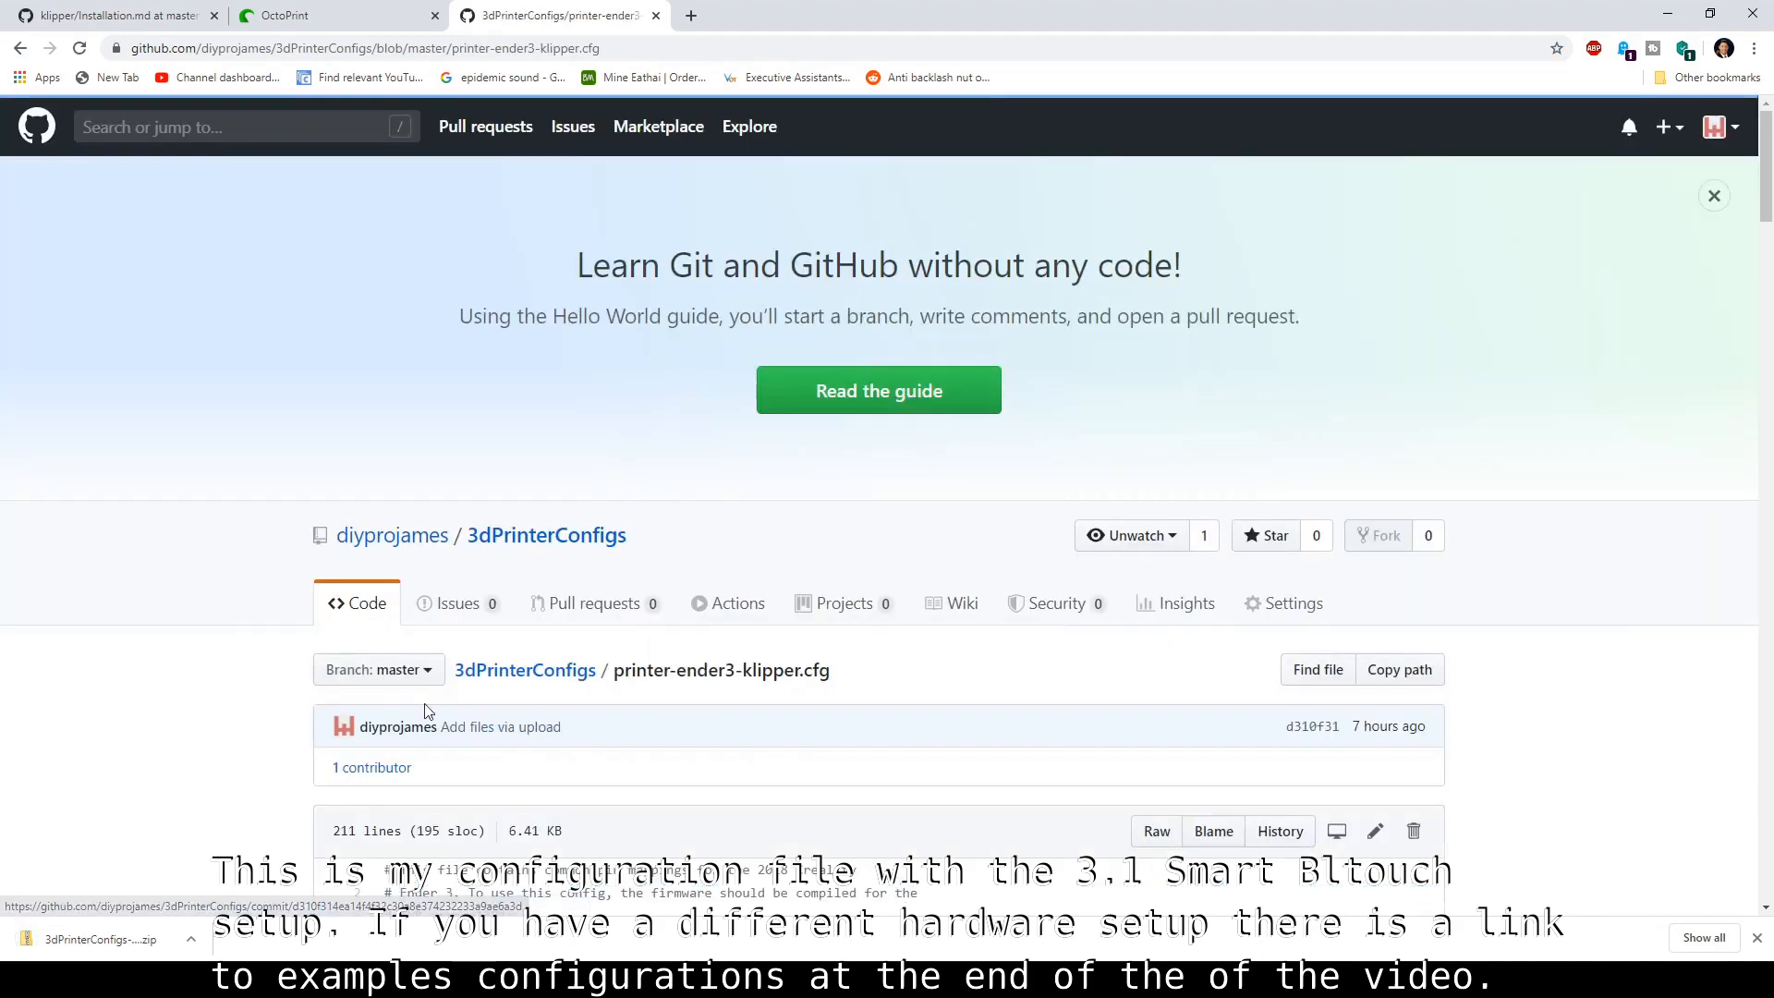
{"action": "scroll", "scroll_direction": "down", "scroll_amount": 3}
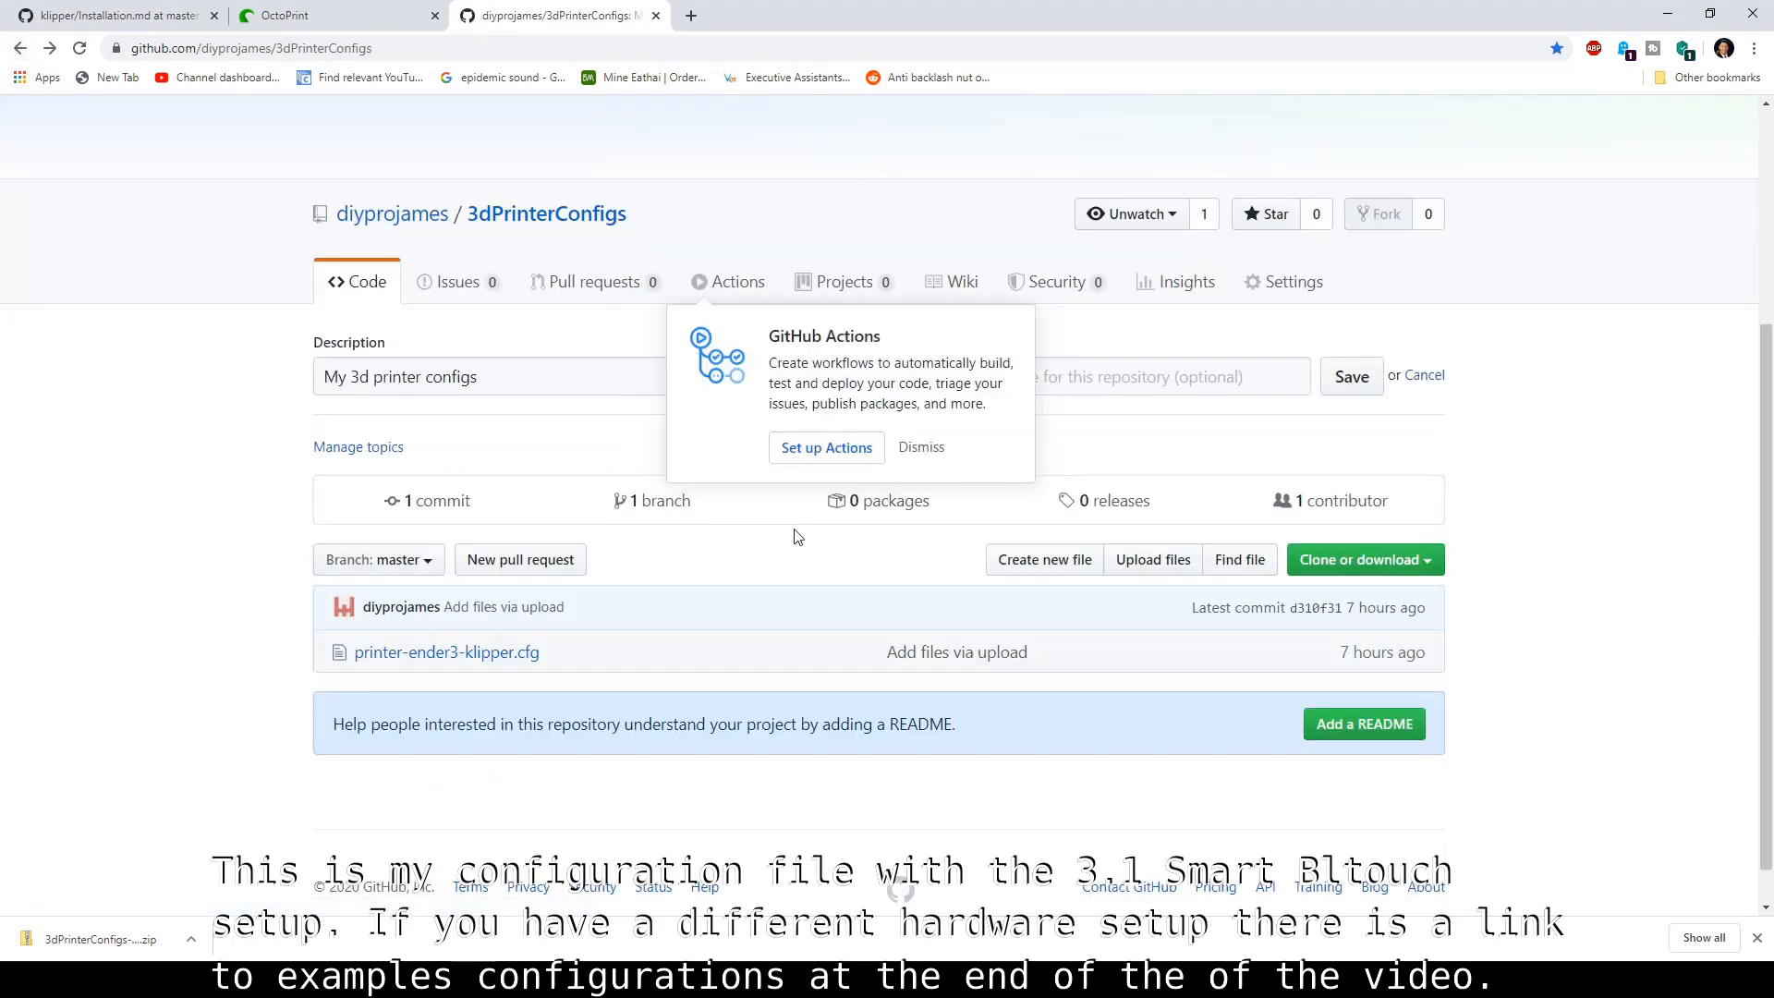
{"action": "mouse_move", "coordinate": [436, 758]}
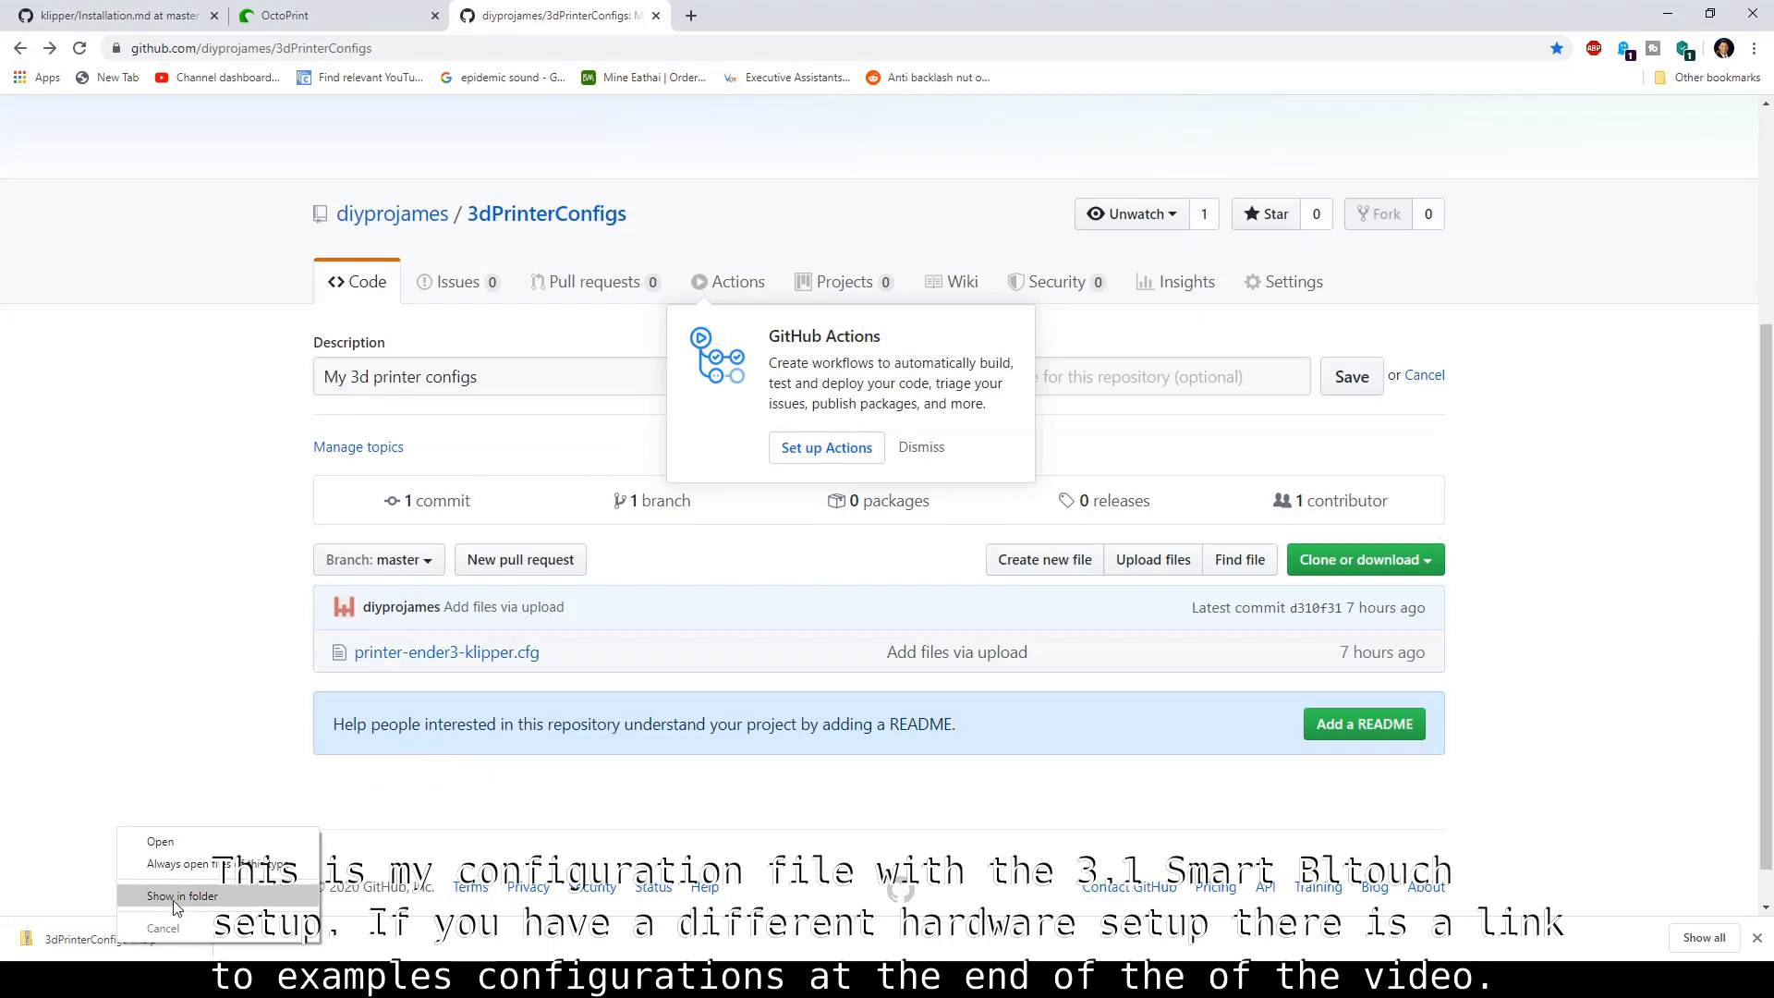
{"action": "mouse_move", "coordinate": [194, 899]}
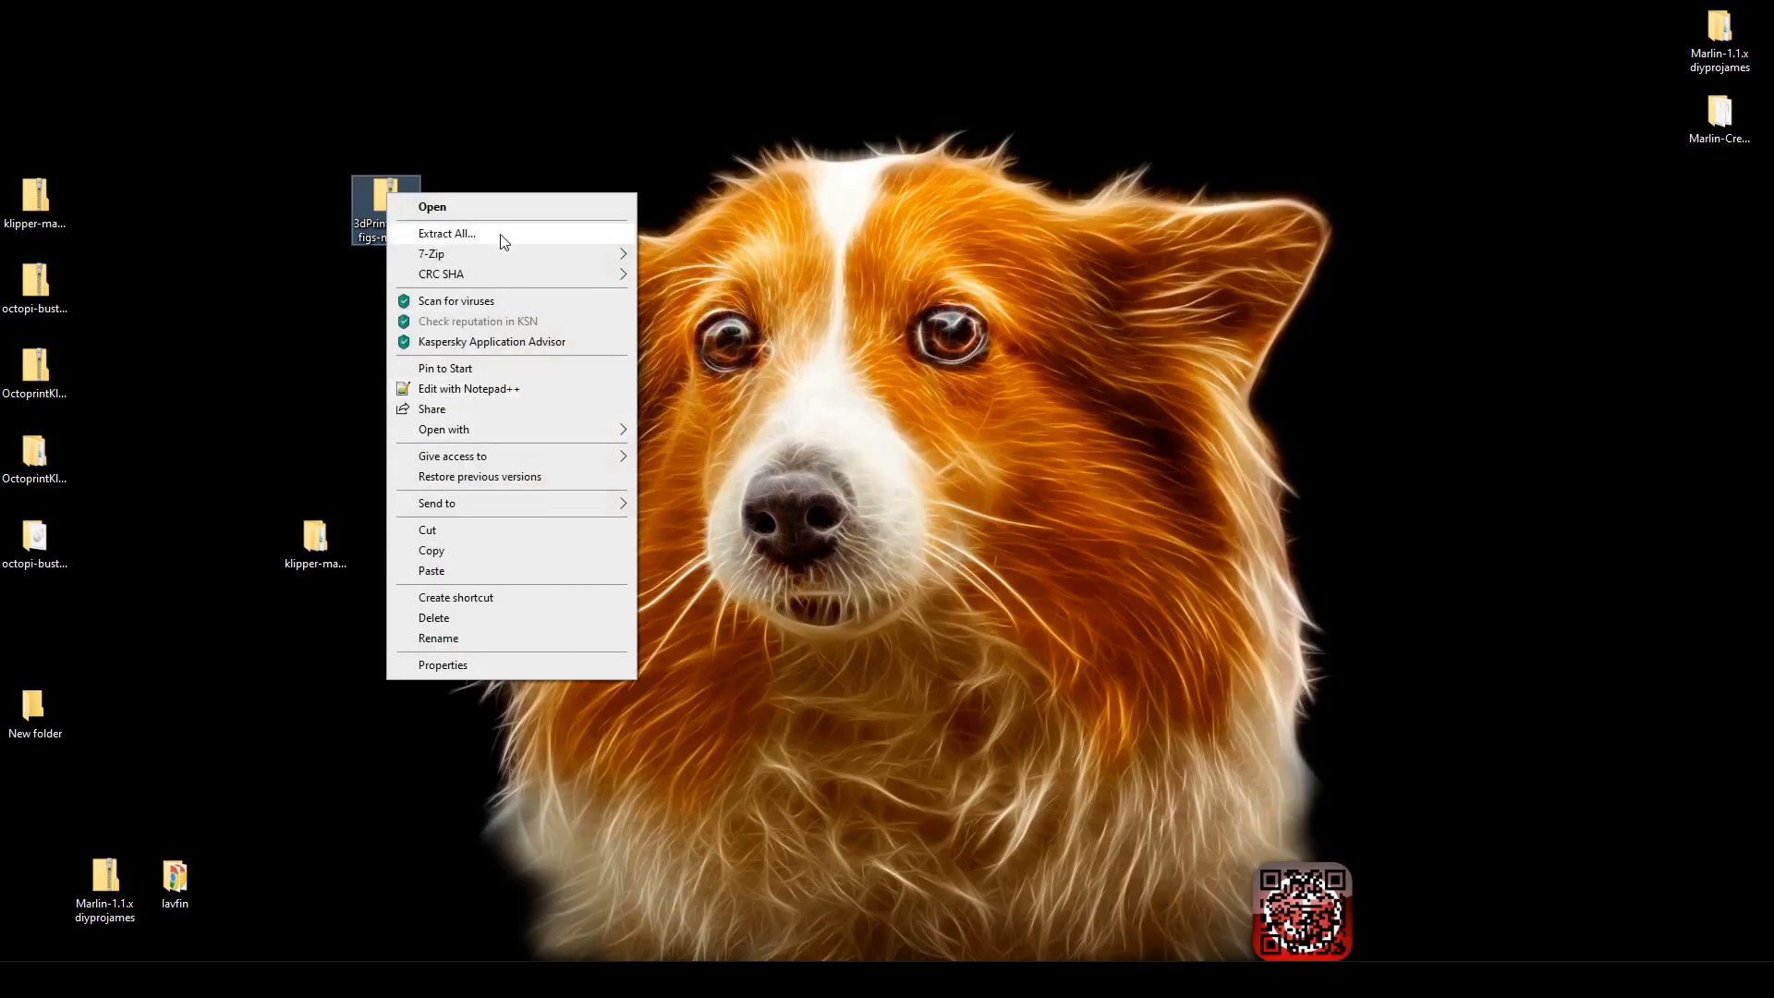
Step: Extract the 3dPrinterConfigs ZIP and open printer-ender3-klipper in Notepad++
{"action": "left_click", "coordinate": [433, 207]}
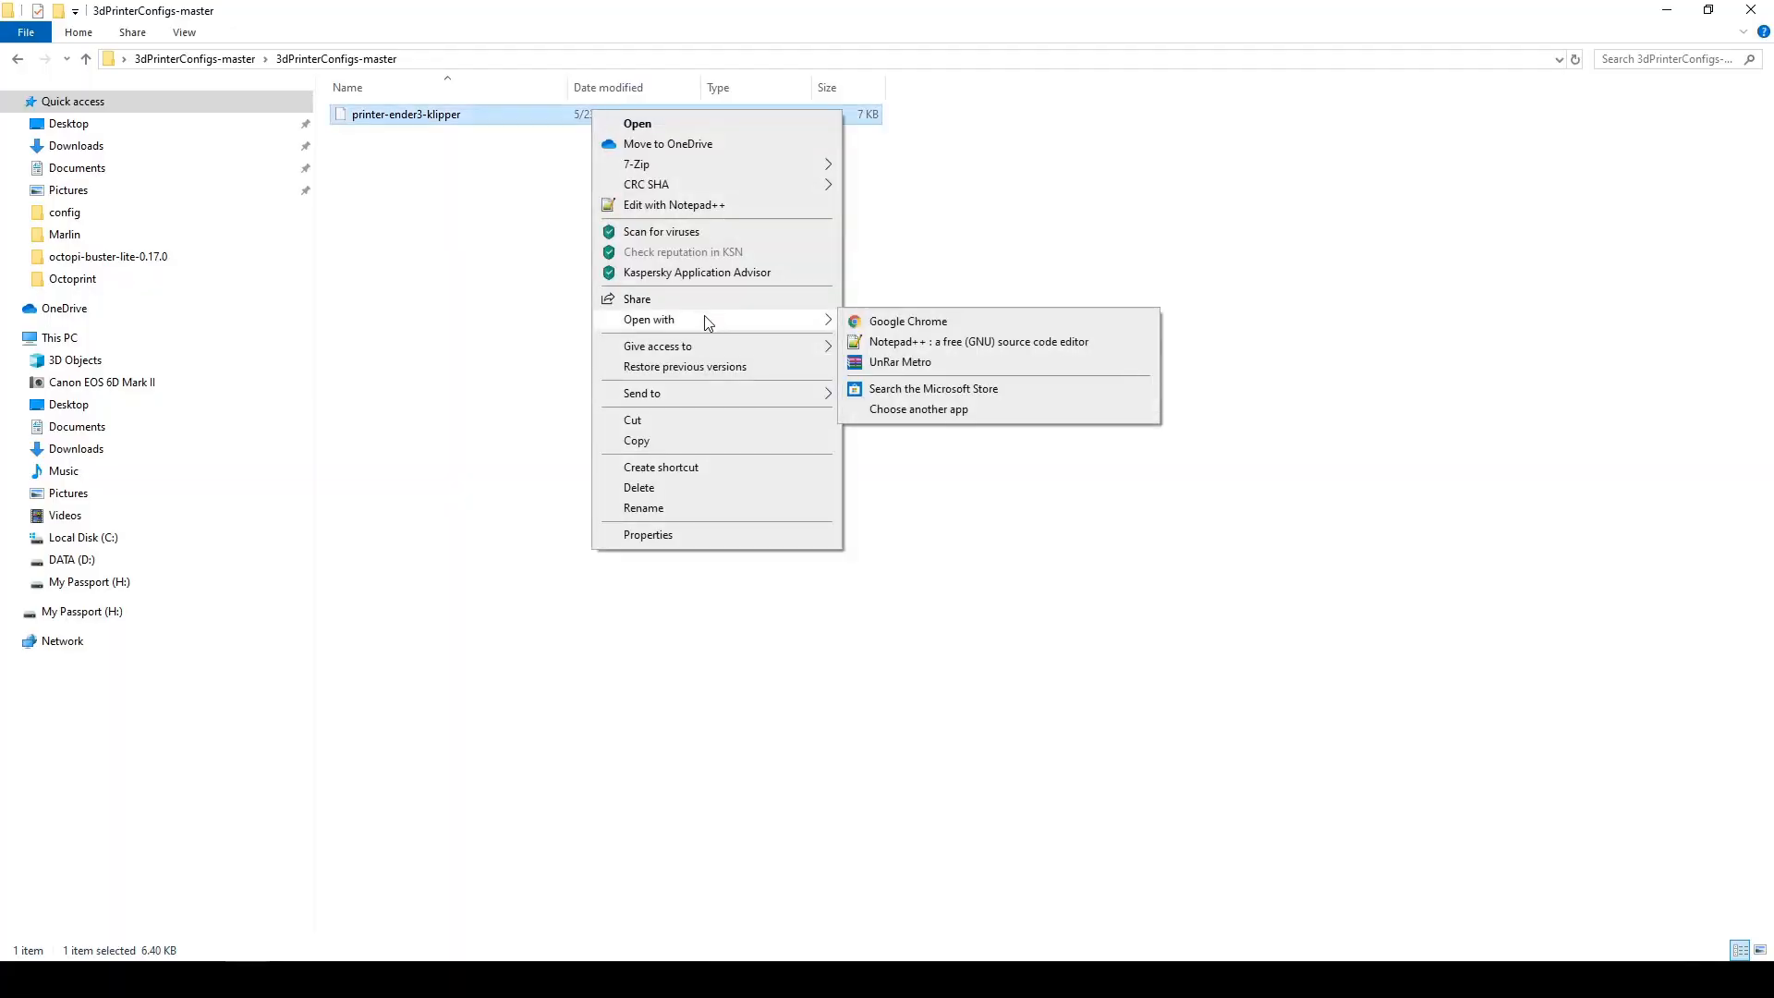
{"action": "left_click", "coordinate": [979, 342]}
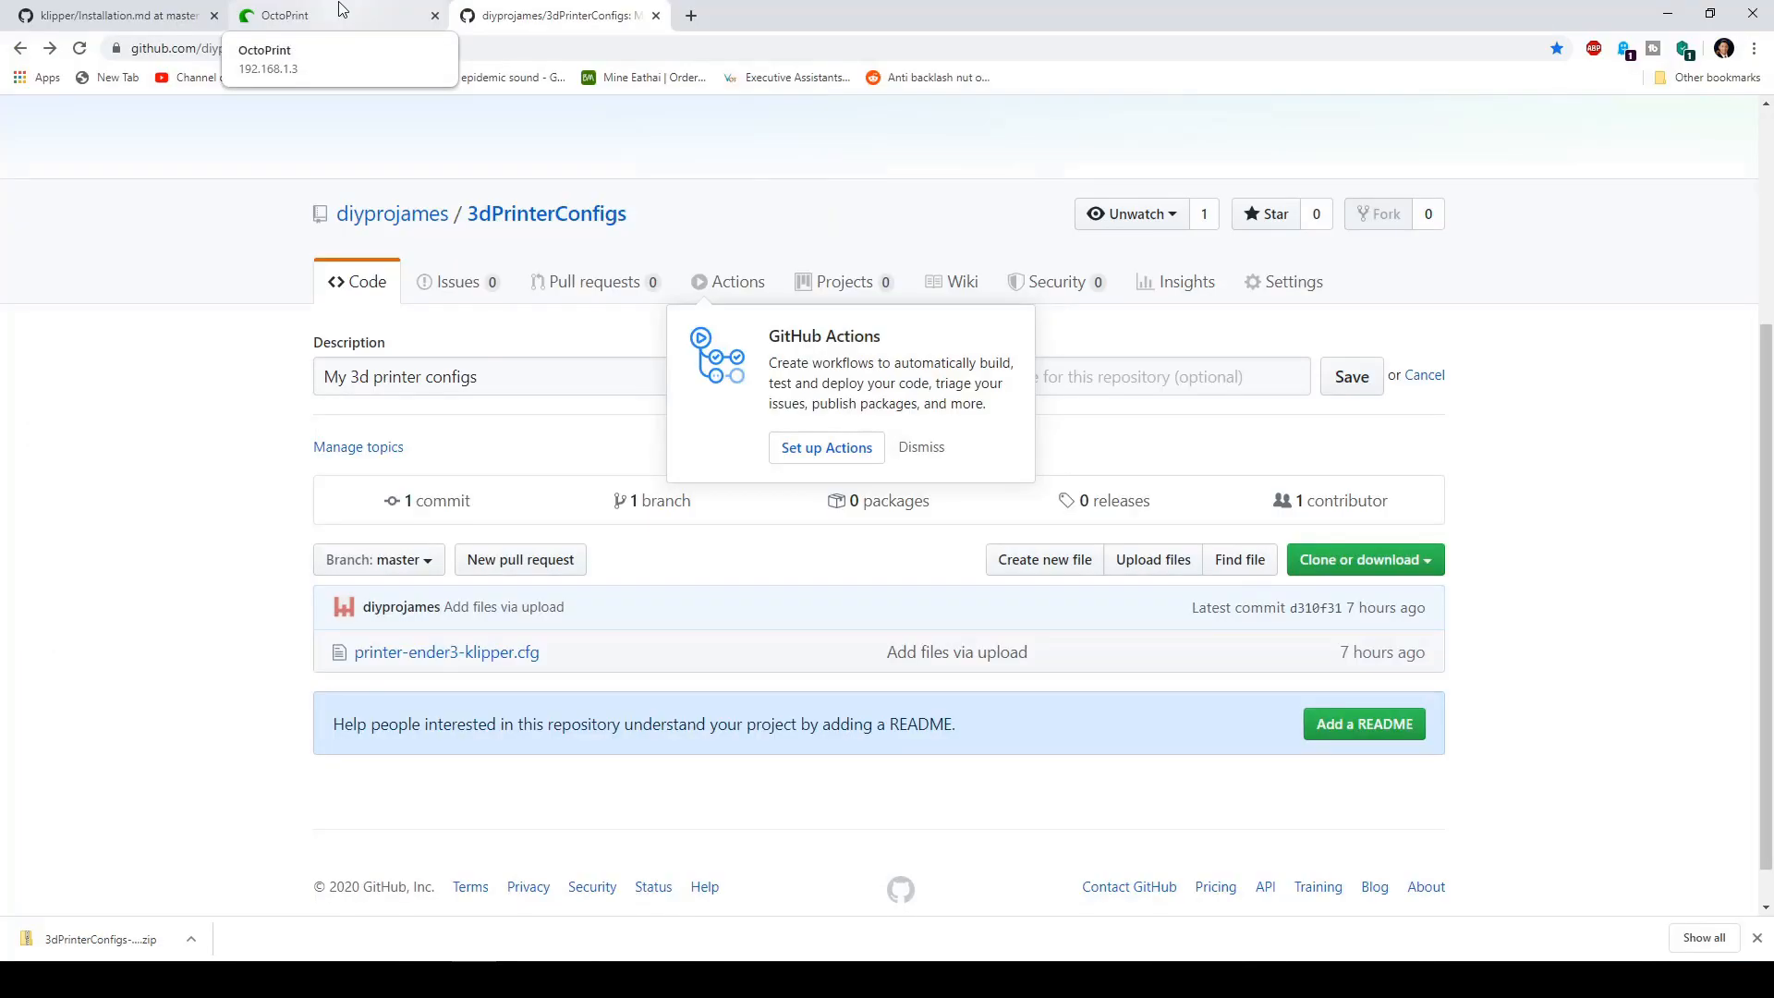
Step: Bring up OctoKlipper's Klipper Configuration editor in OctoPrint settings
{"action": "left_click", "coordinate": [305, 15]}
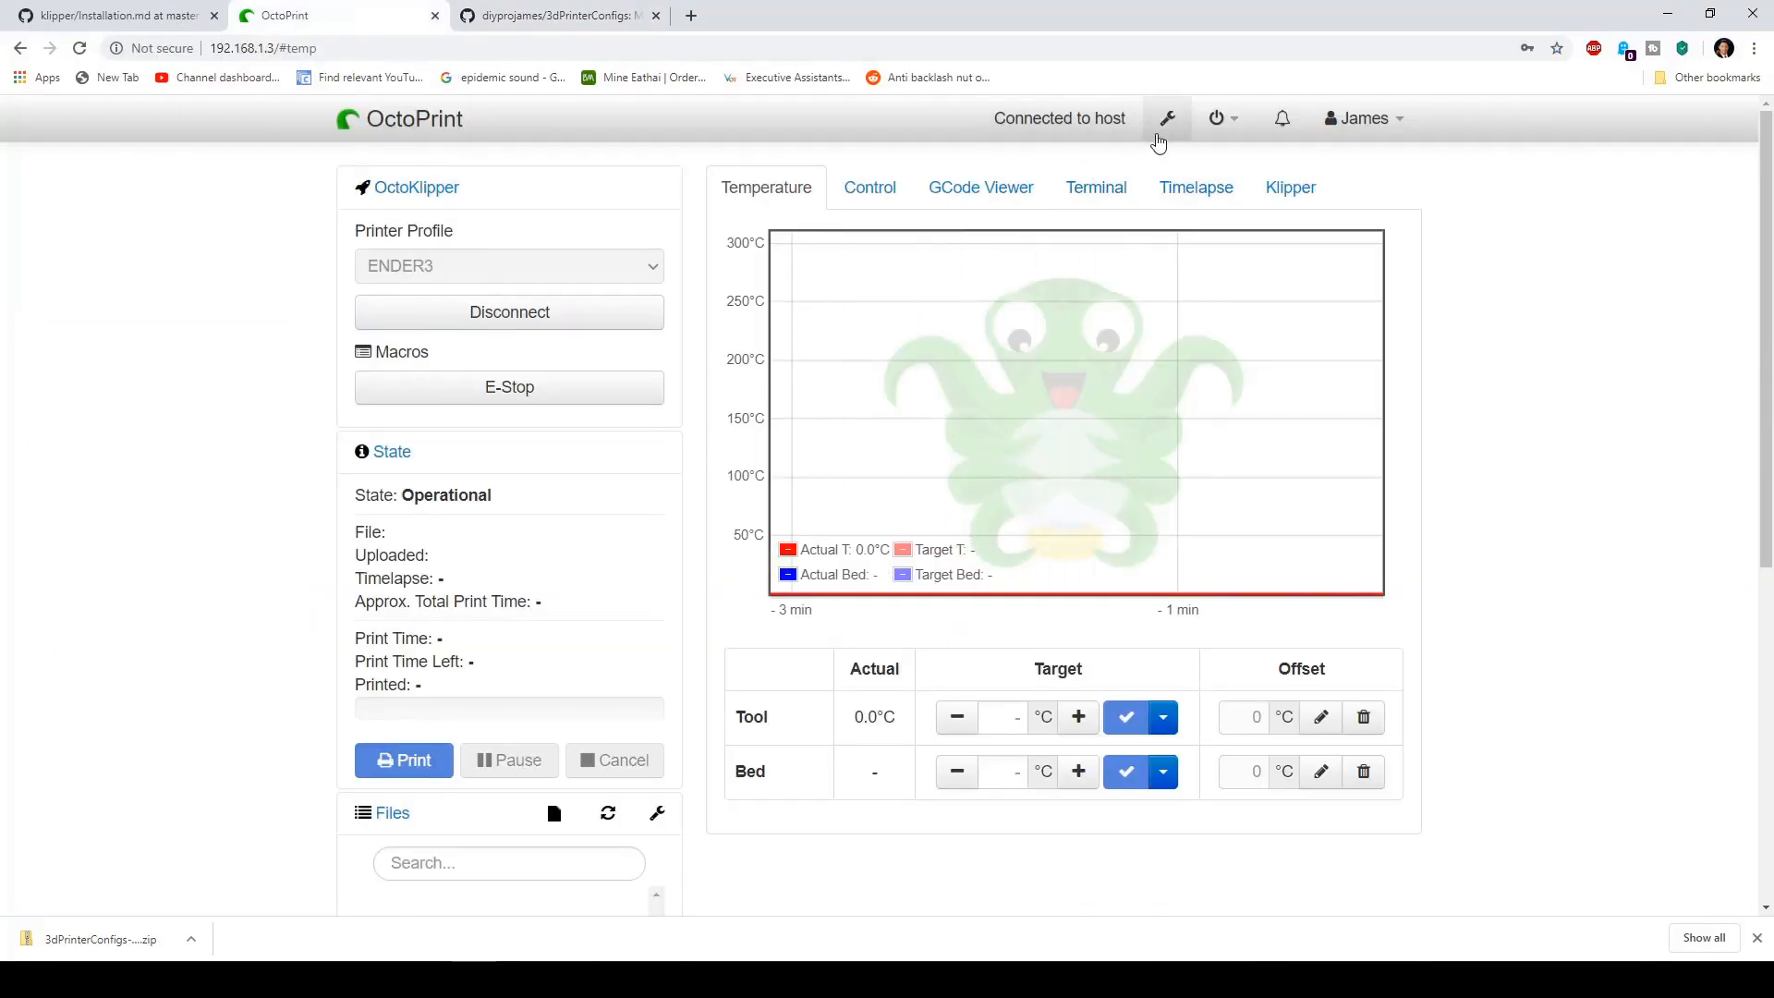
{"action": "left_click", "coordinate": [1166, 118]}
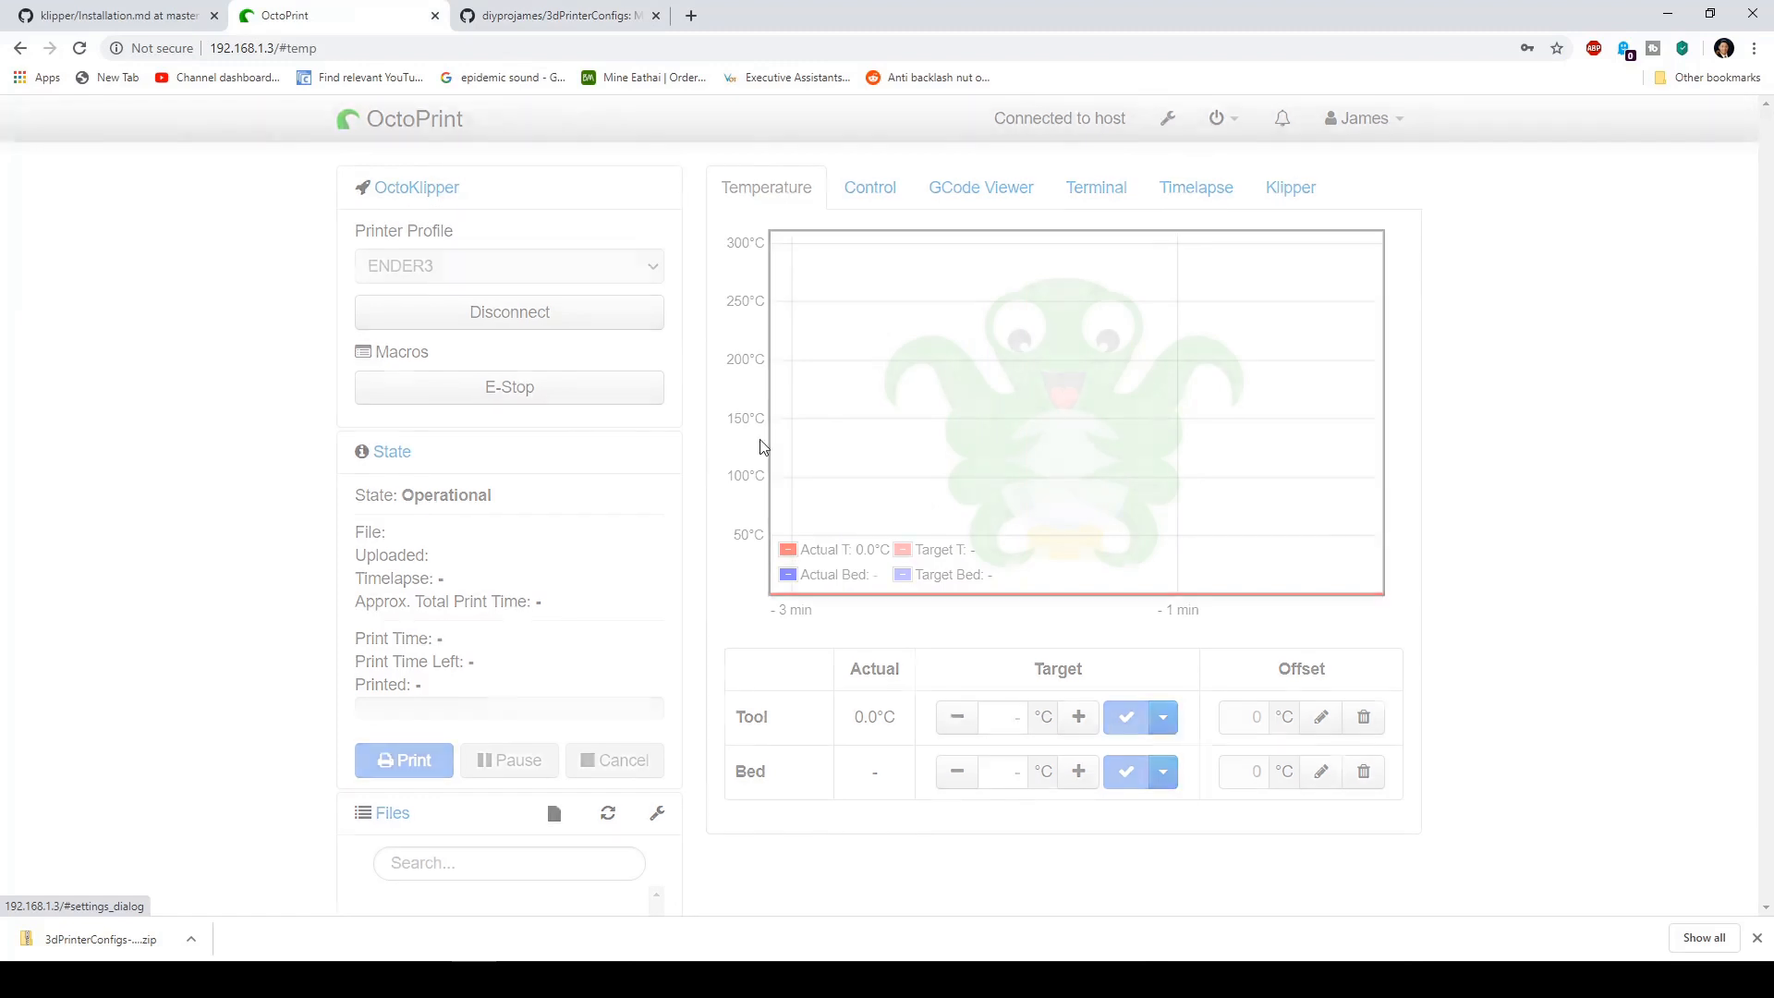
{"action": "left_click", "coordinate": [1168, 118]}
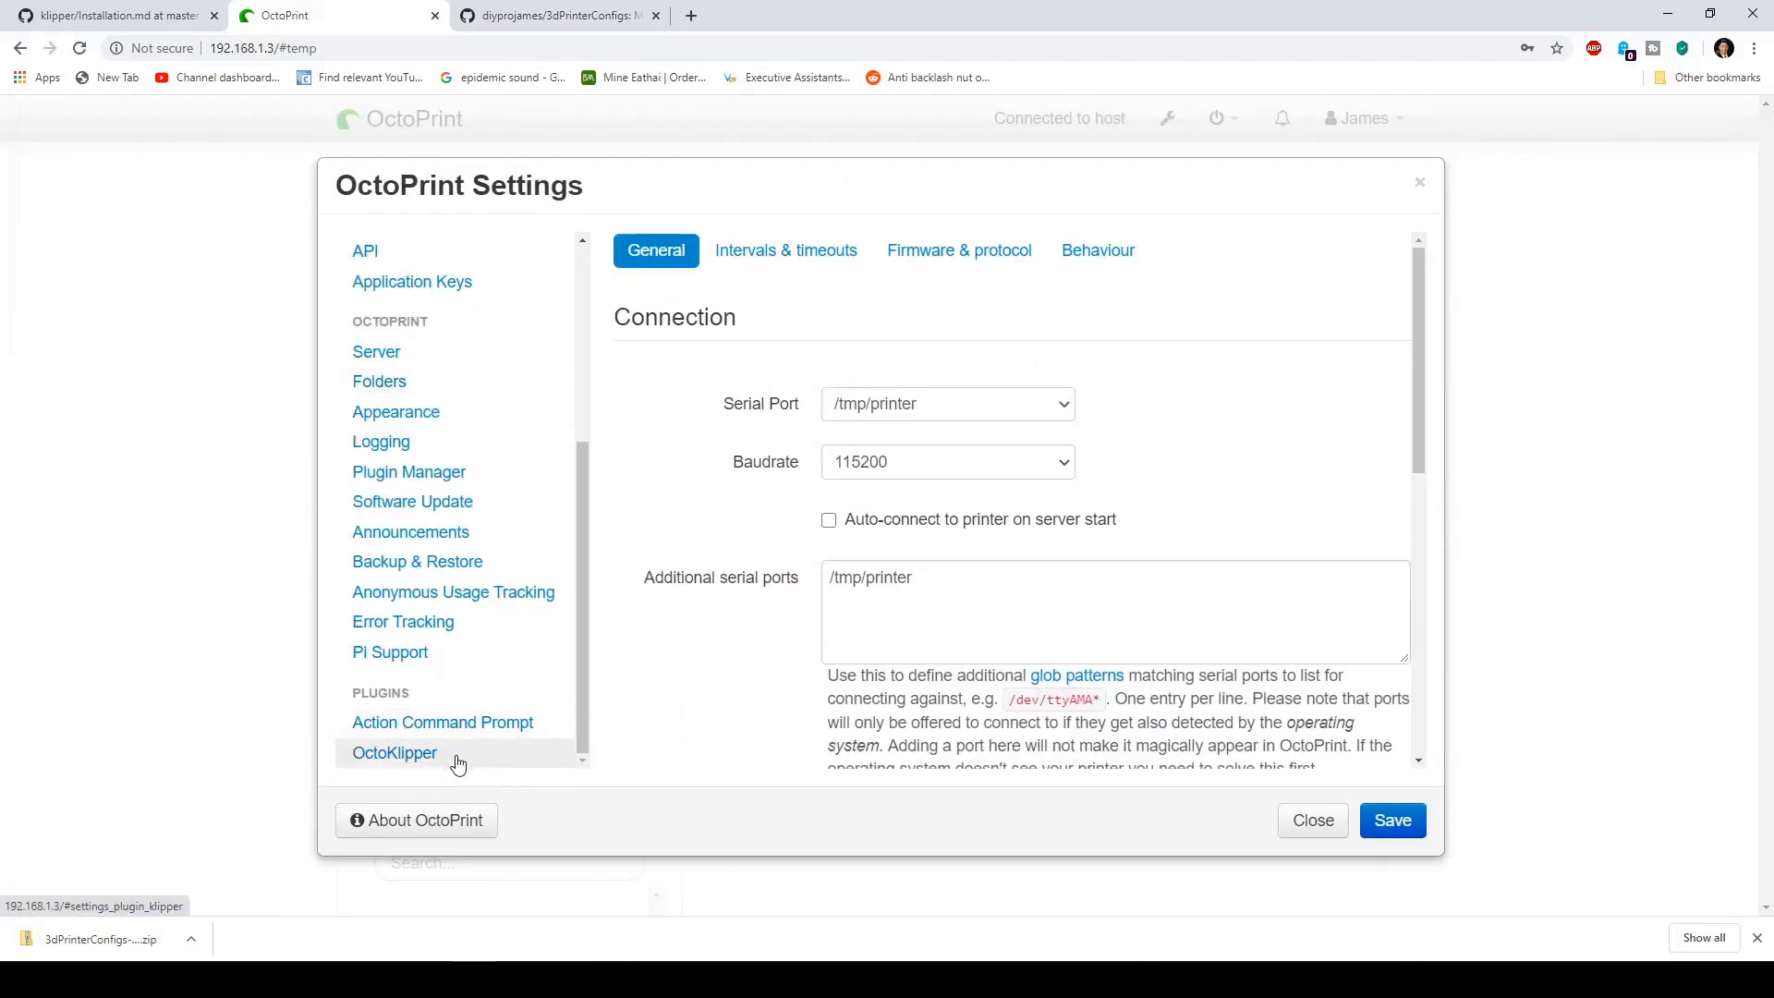
{"action": "left_click", "coordinate": [394, 754]}
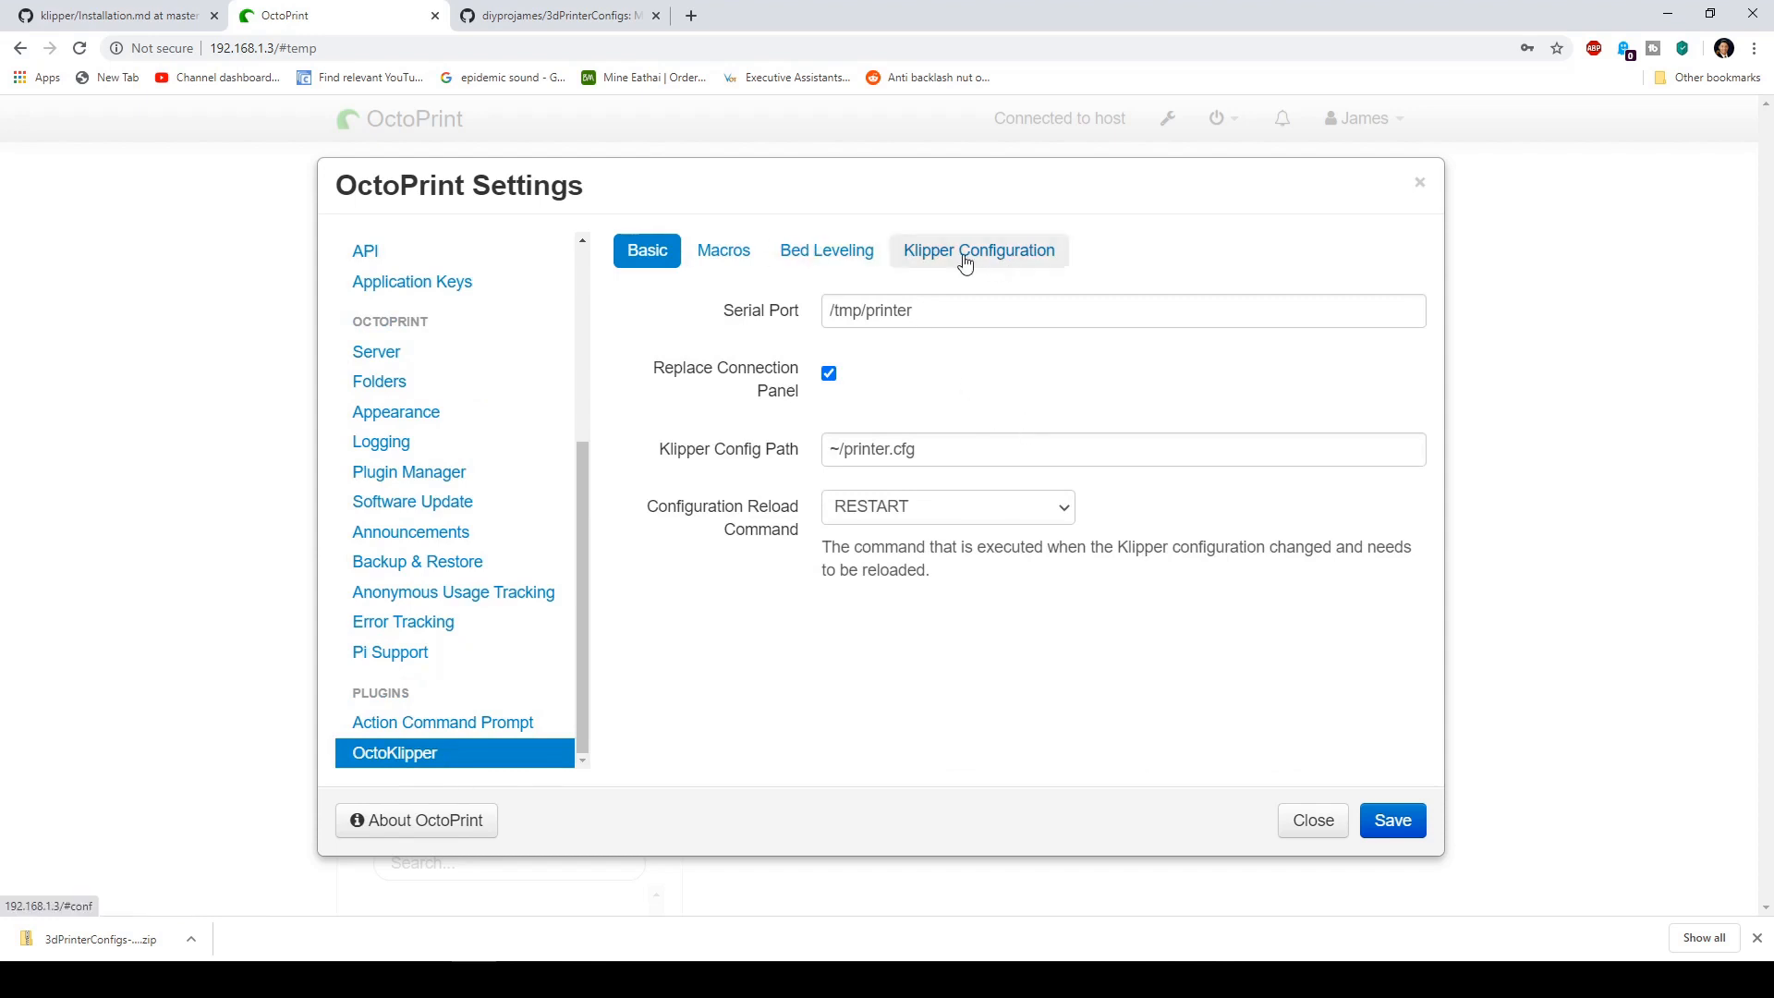
{"action": "left_click", "coordinate": [980, 252]}
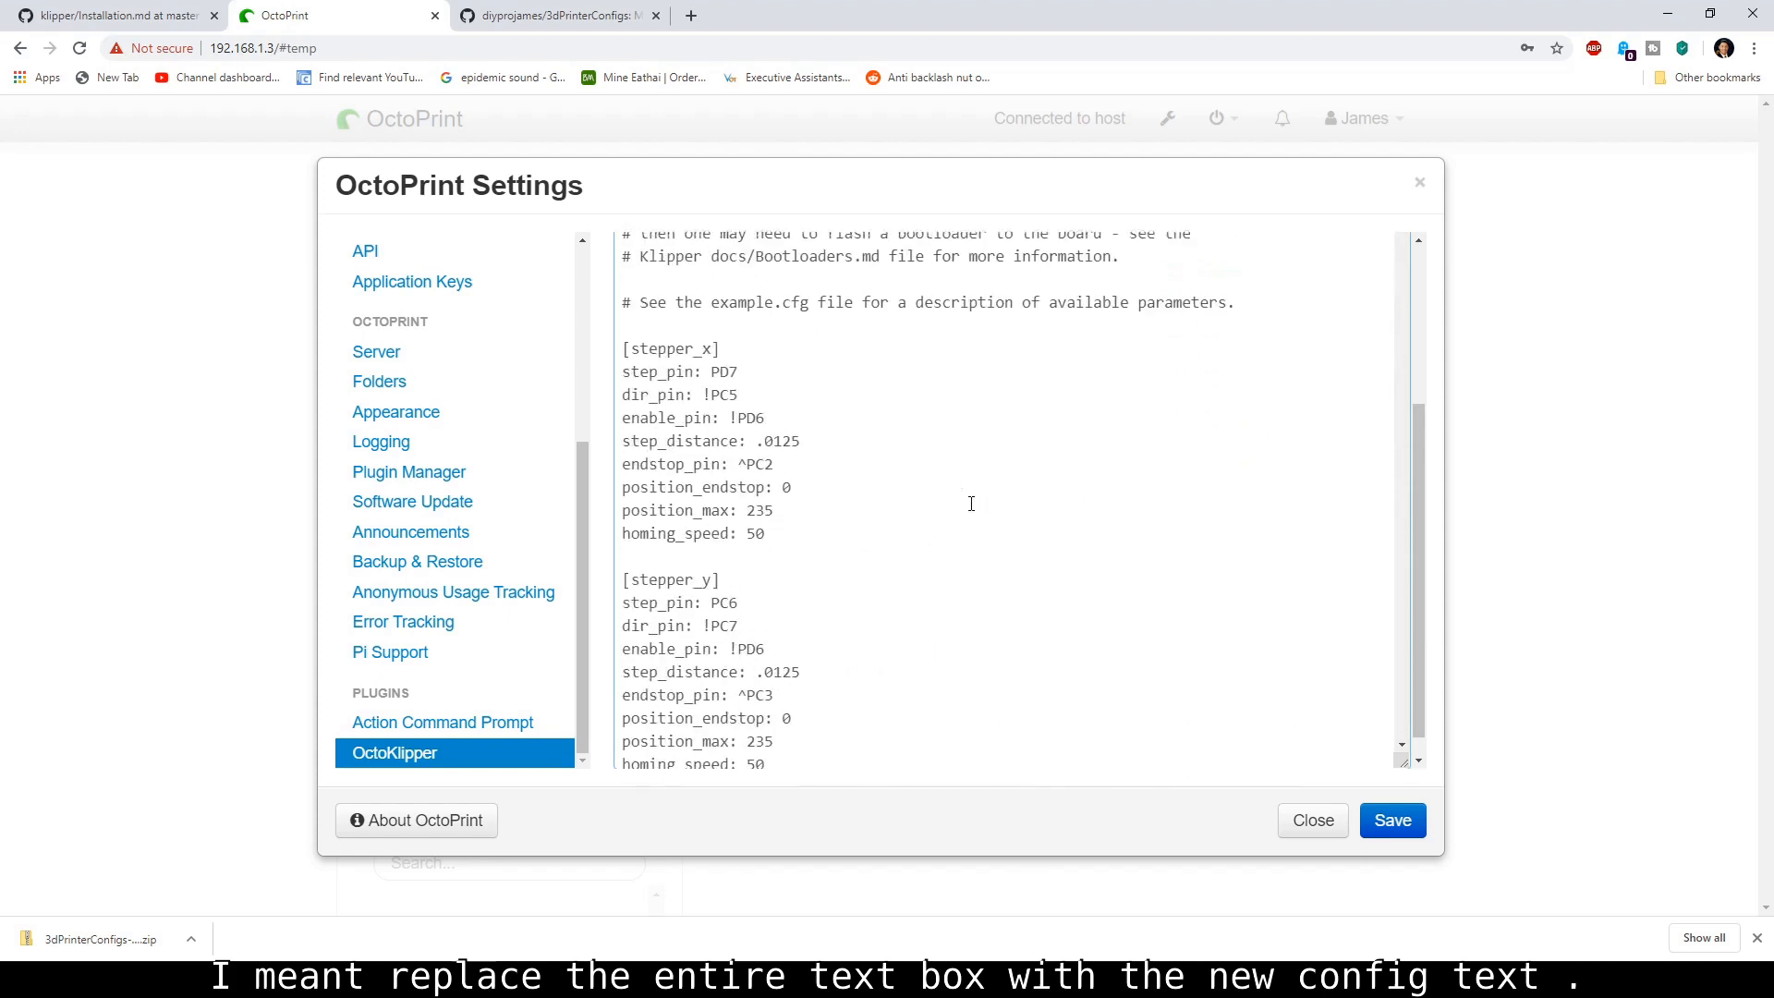
Step: Replace the config with the Ender 3 text from the repository and save it
{"action": "left_click", "coordinate": [554, 15]}
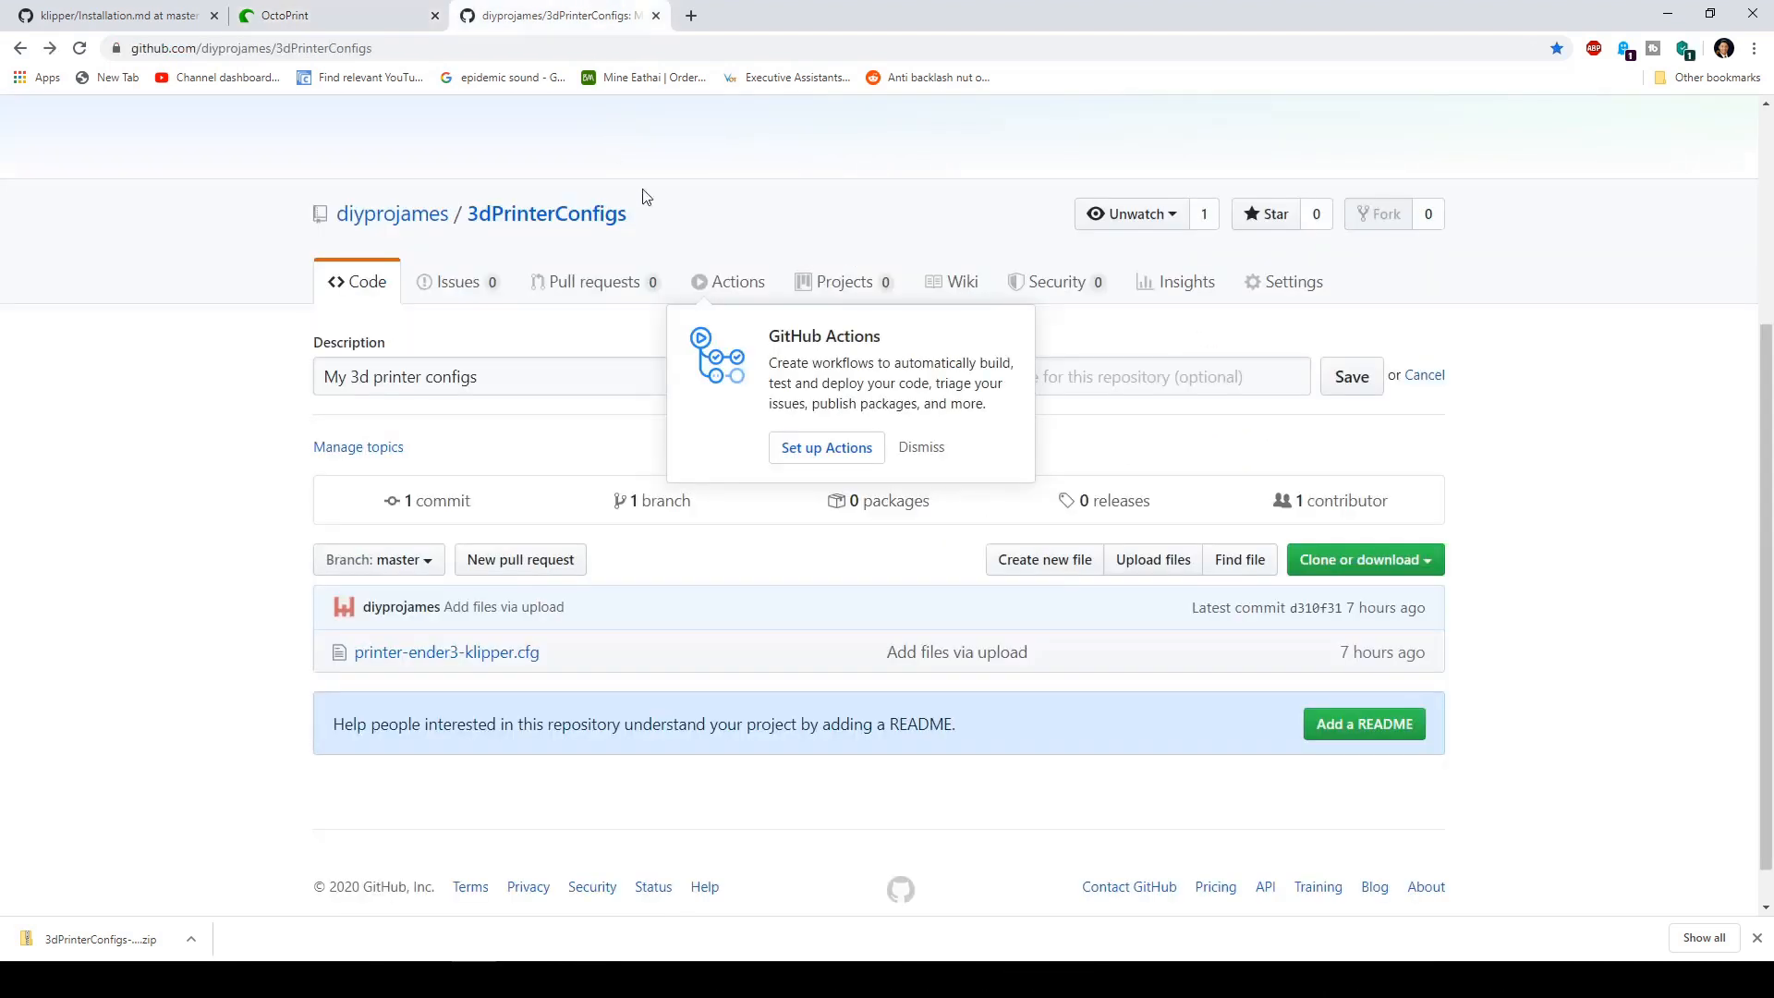
{"action": "mouse_move", "coordinate": [503, 669]}
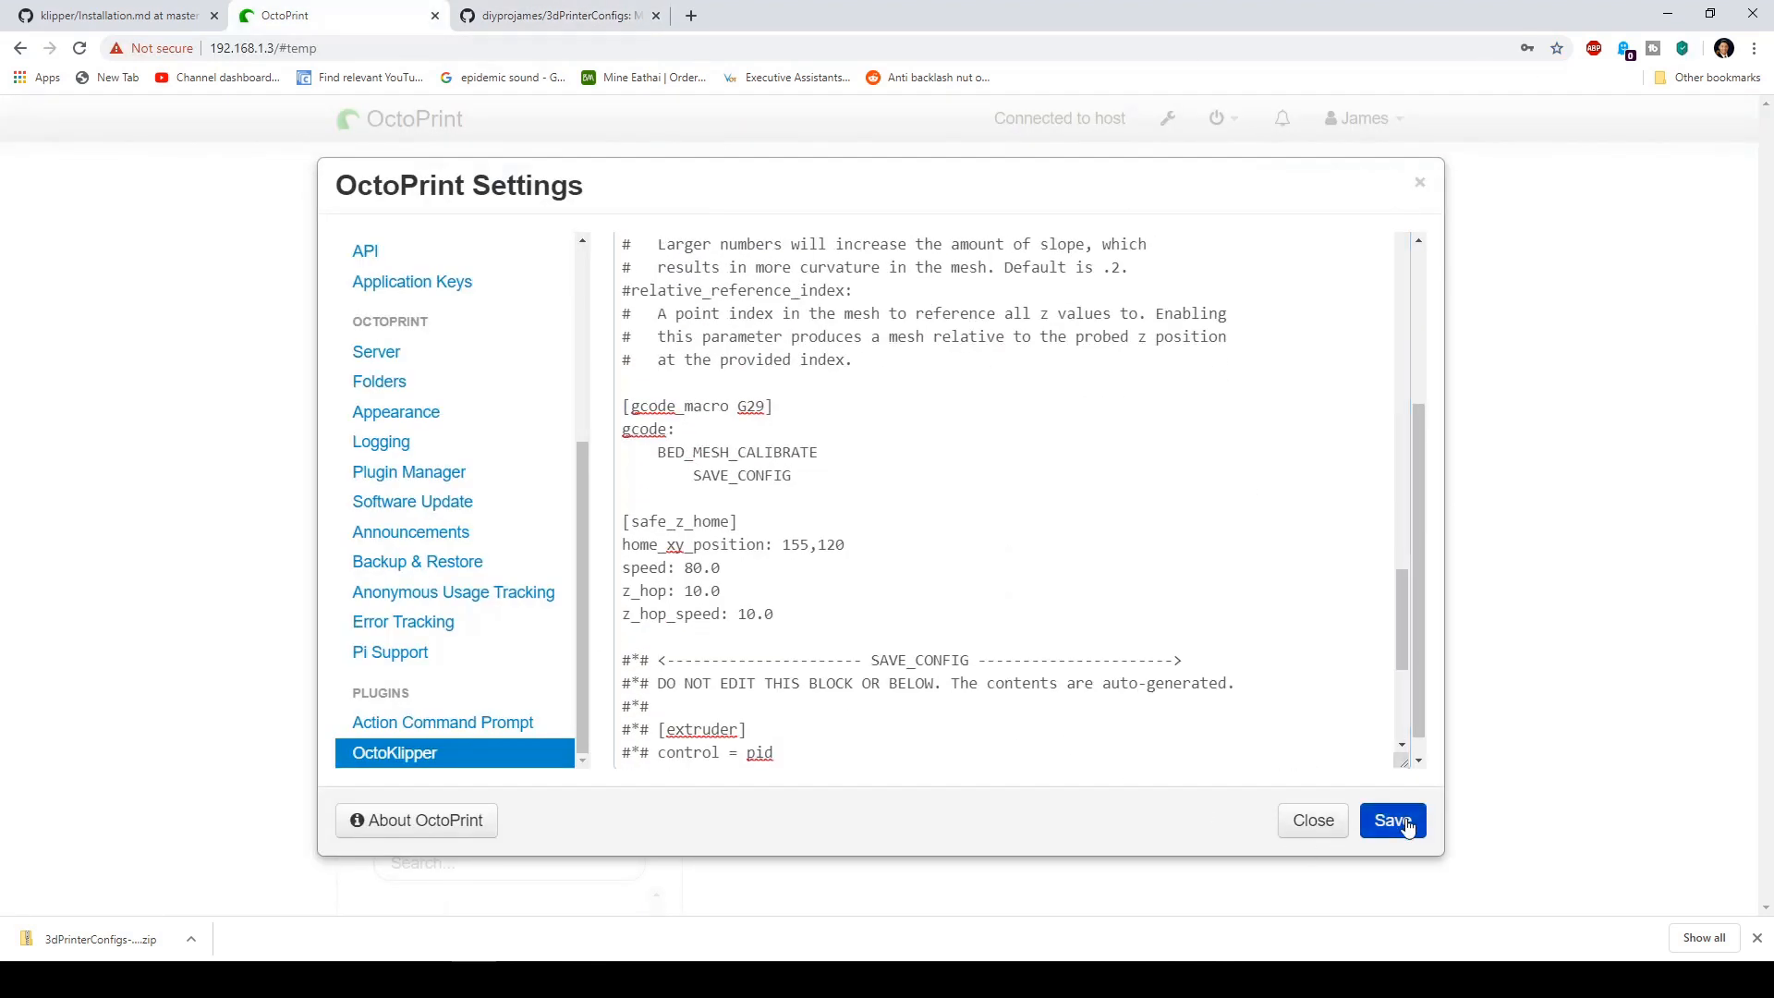
{"action": "left_click", "coordinate": [1394, 821]}
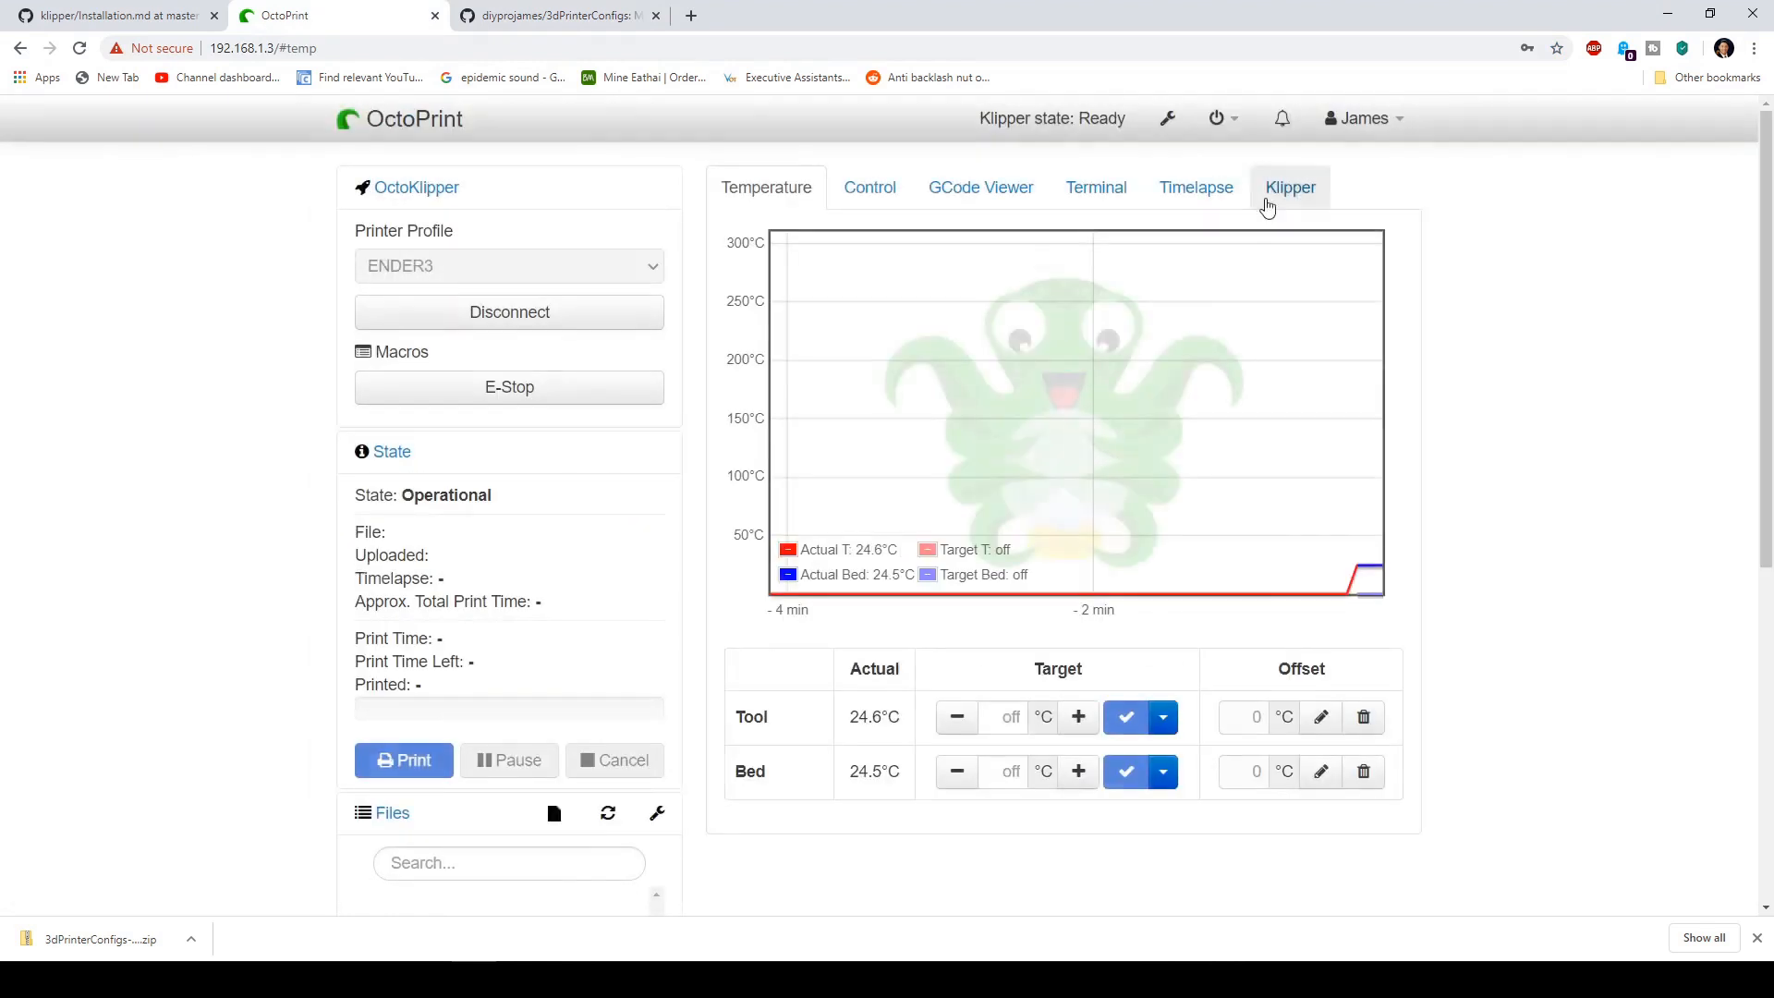
{"action": "mouse_move", "coordinate": [1290, 200]}
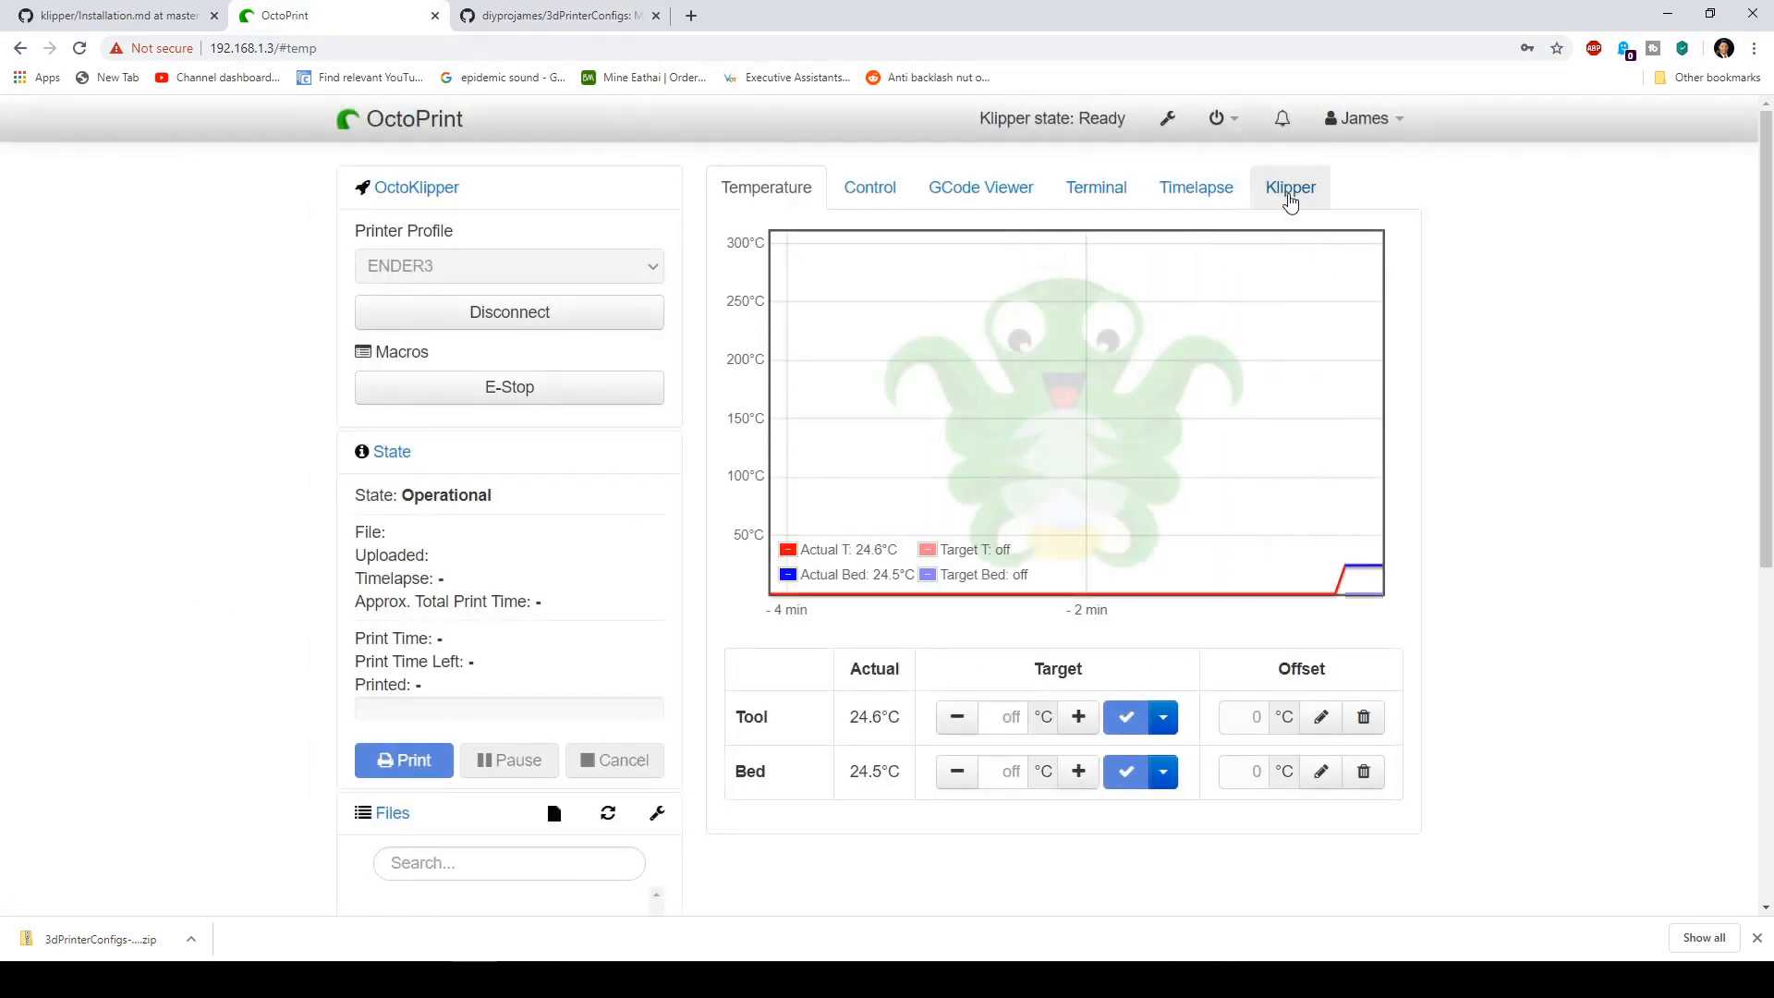
Step: Restart the Klipper firmware until it reports Ready, then return to OctoKlipper settings
{"action": "left_click", "coordinate": [1290, 187]}
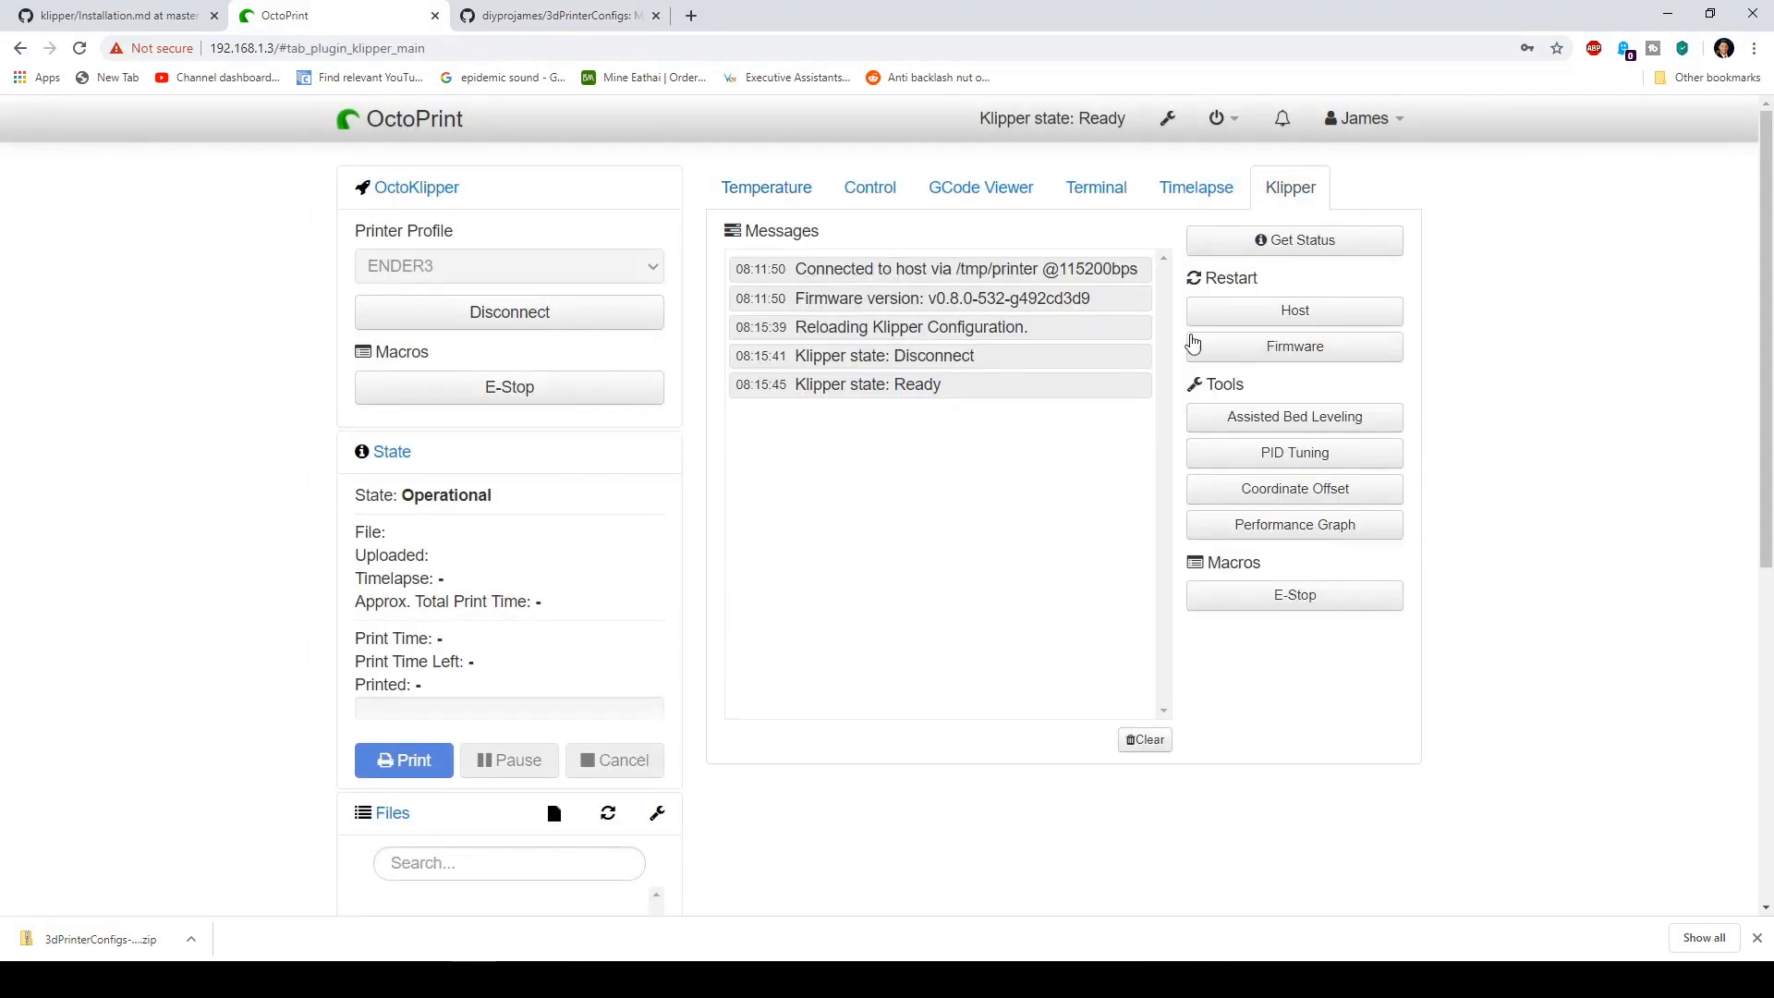
{"action": "mouse_move", "coordinate": [1336, 357]}
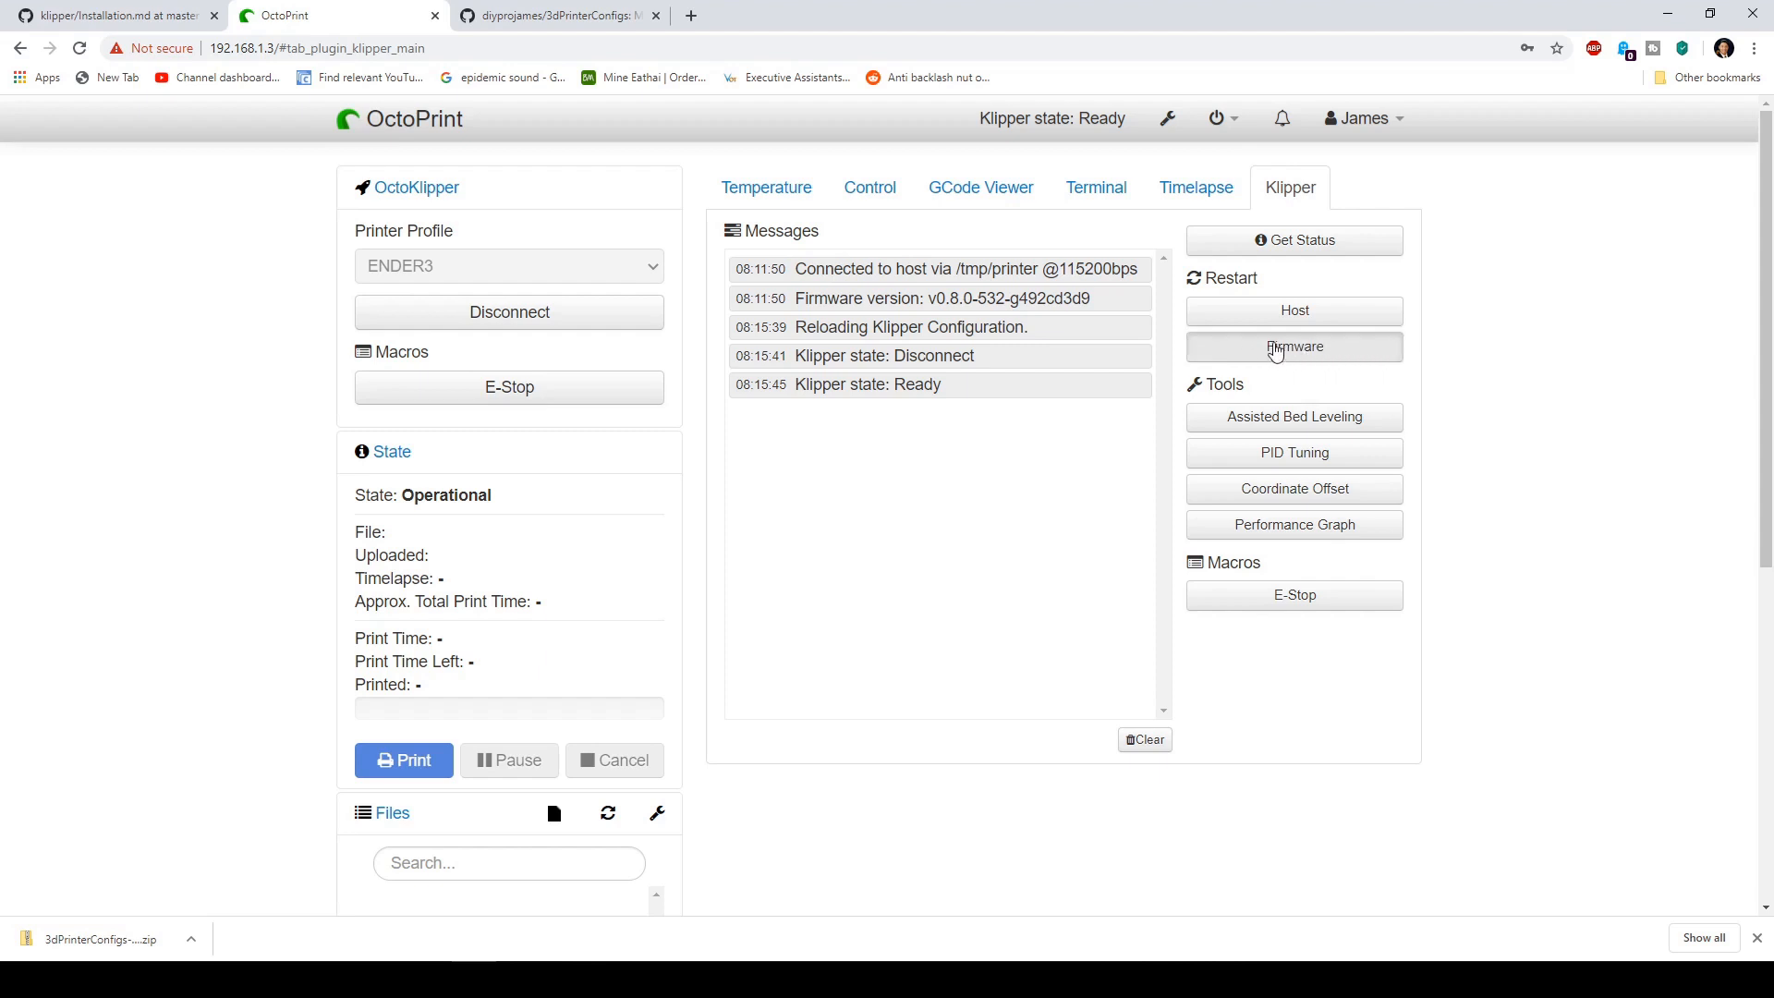
{"action": "left_click", "coordinate": [1293, 347]}
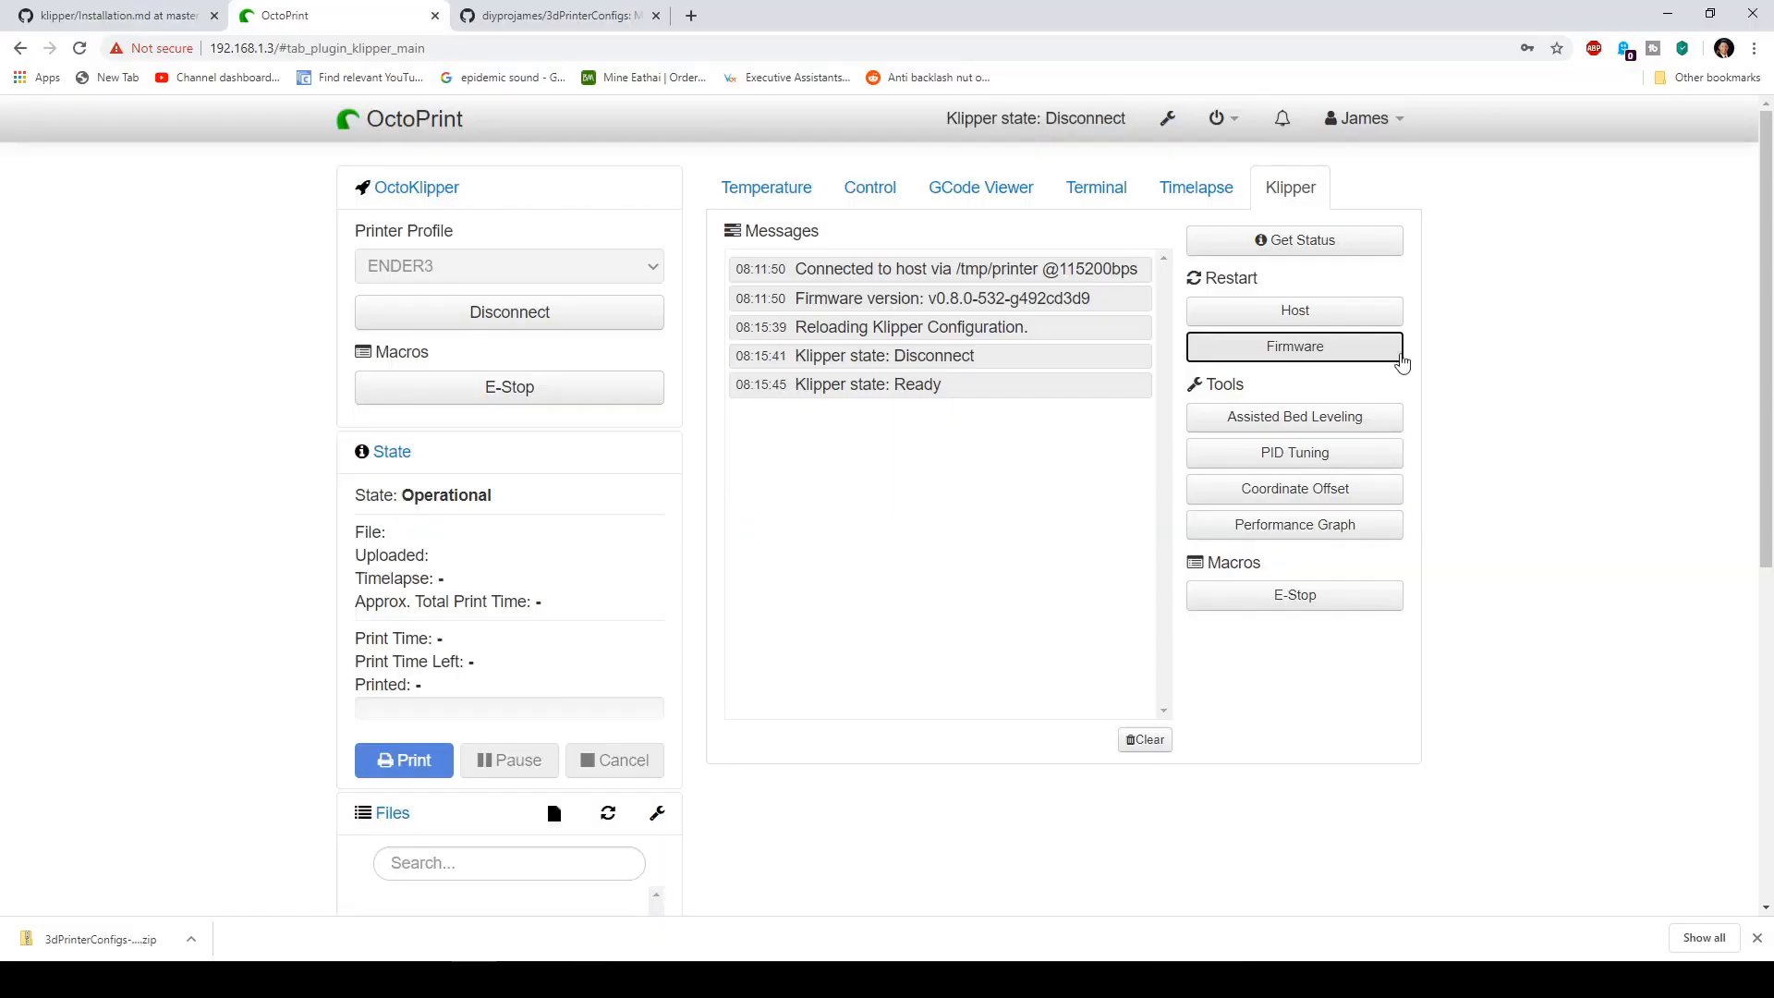
{"action": "left_click", "coordinate": [1294, 348]}
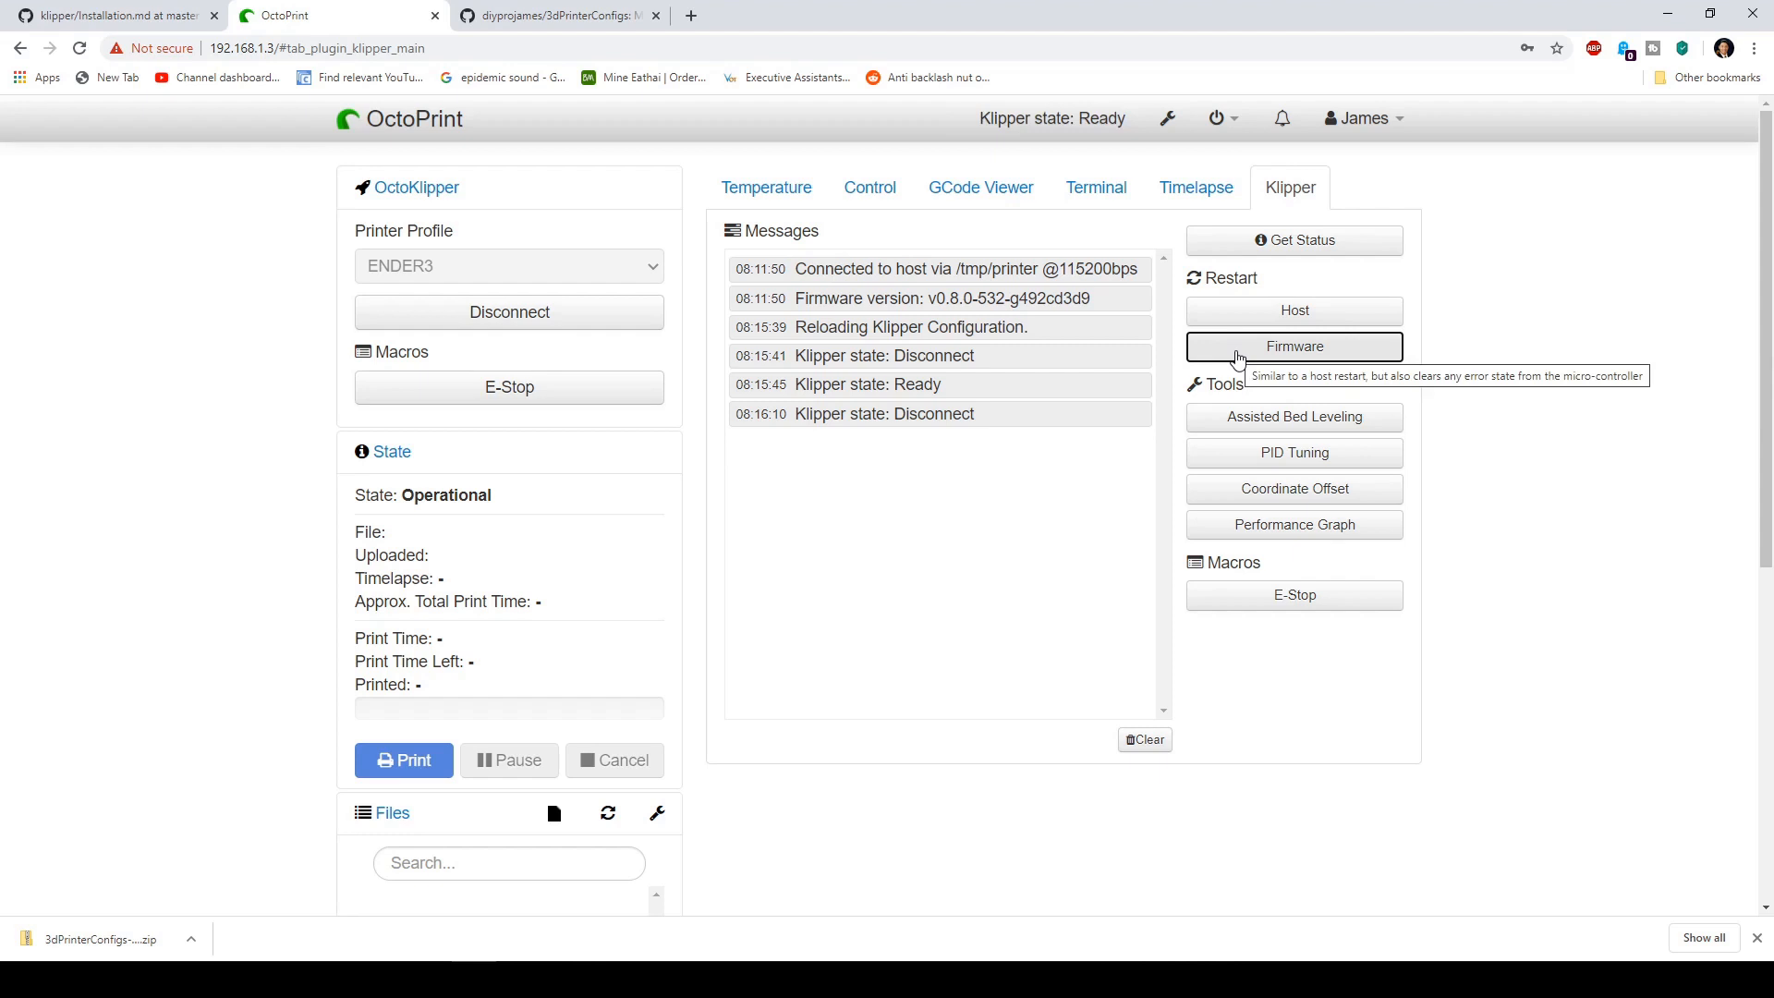
{"action": "left_click", "coordinate": [1294, 347]}
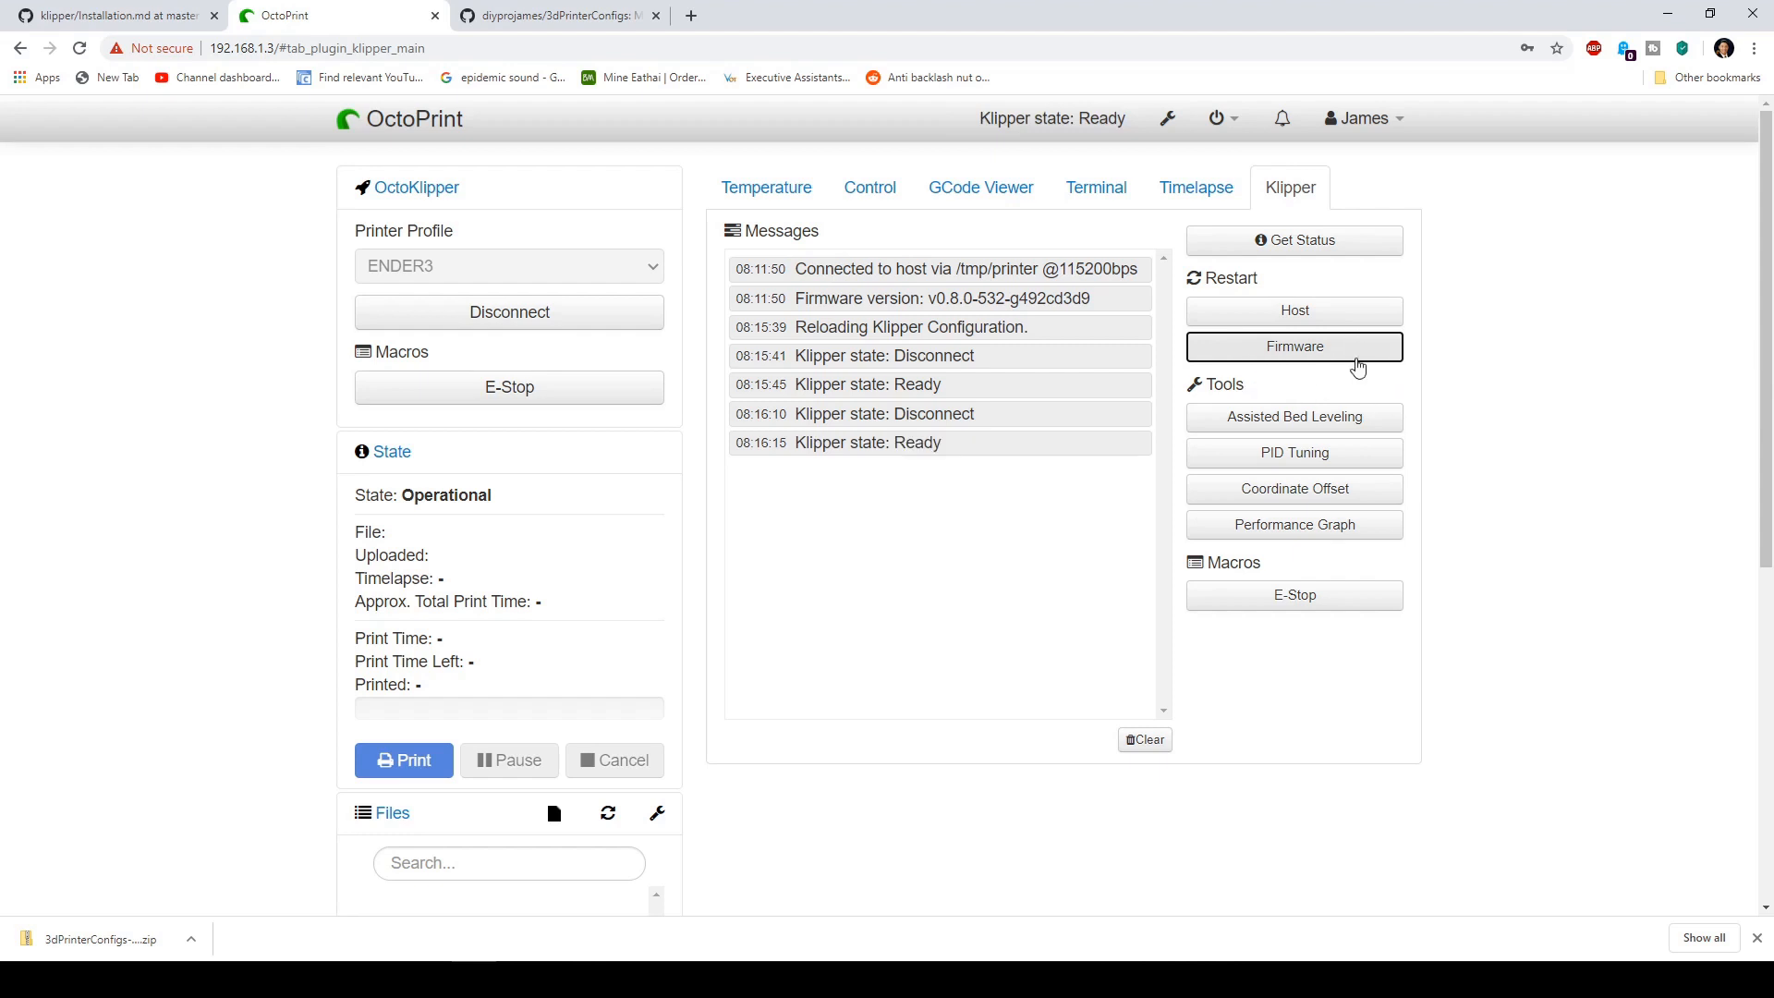
{"action": "left_click", "coordinate": [1167, 118]}
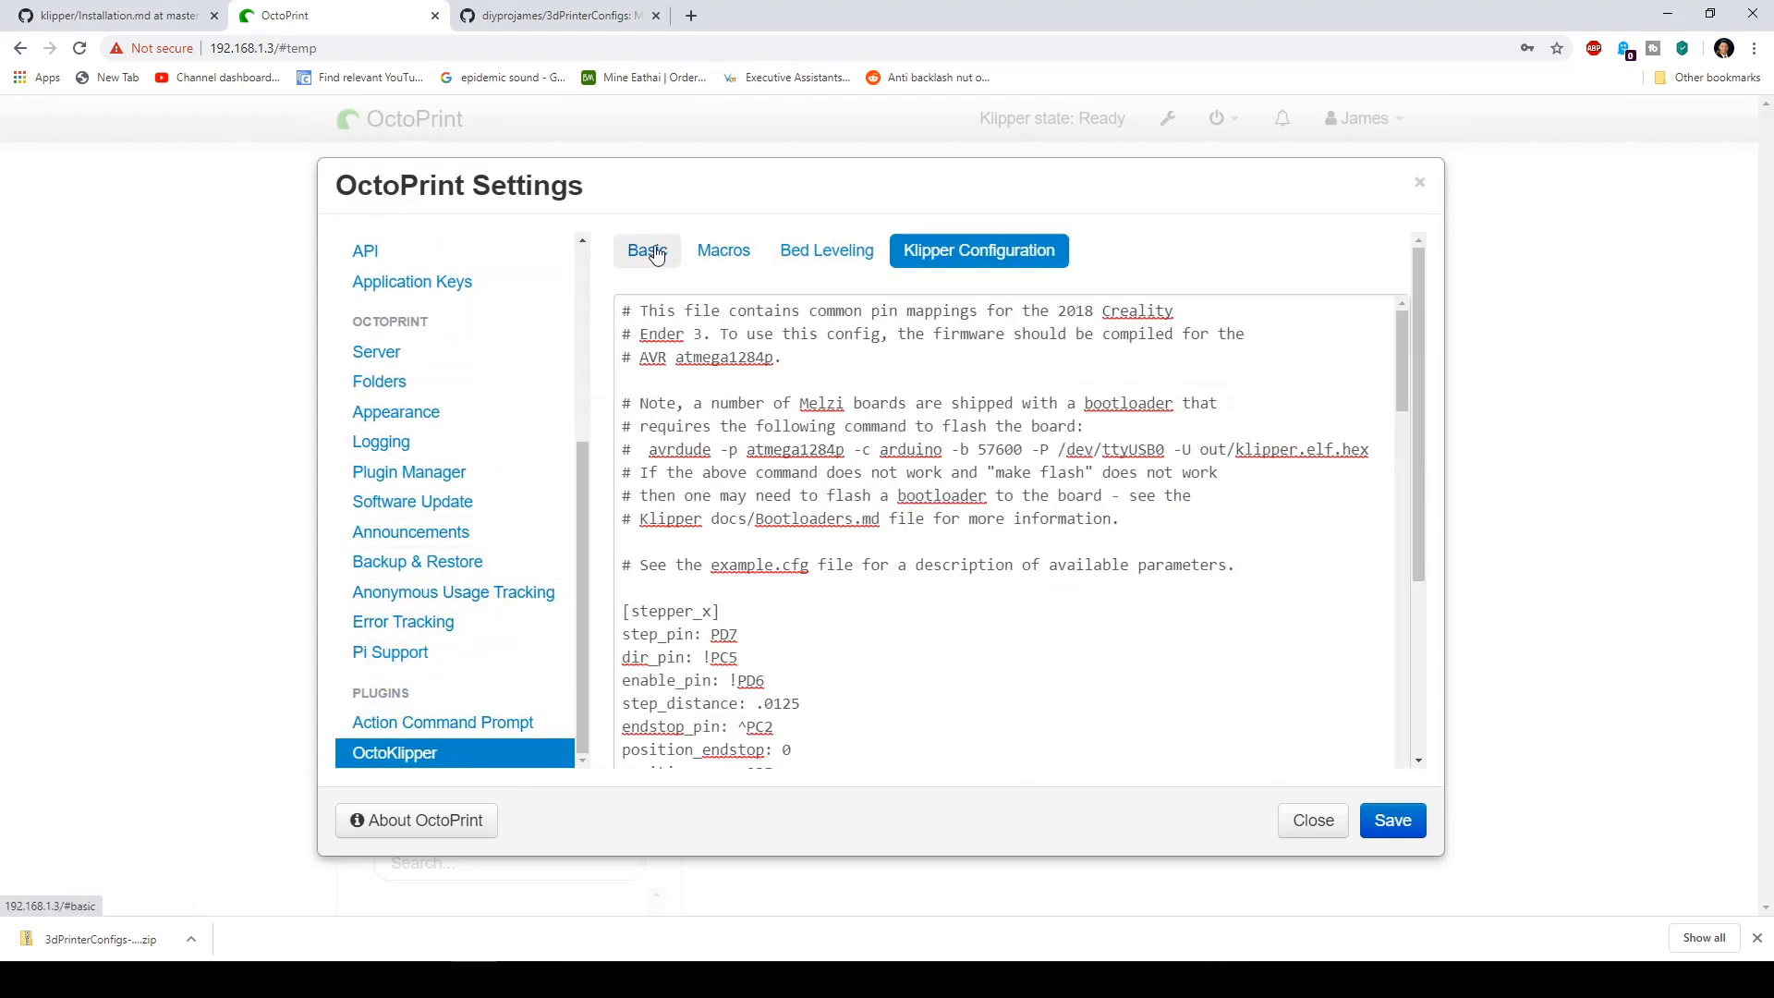
Step: Review OctoKlipper's basic settings: serial port /tmp/printer, config path ~/printer.cfg
{"action": "left_click", "coordinate": [647, 251]}
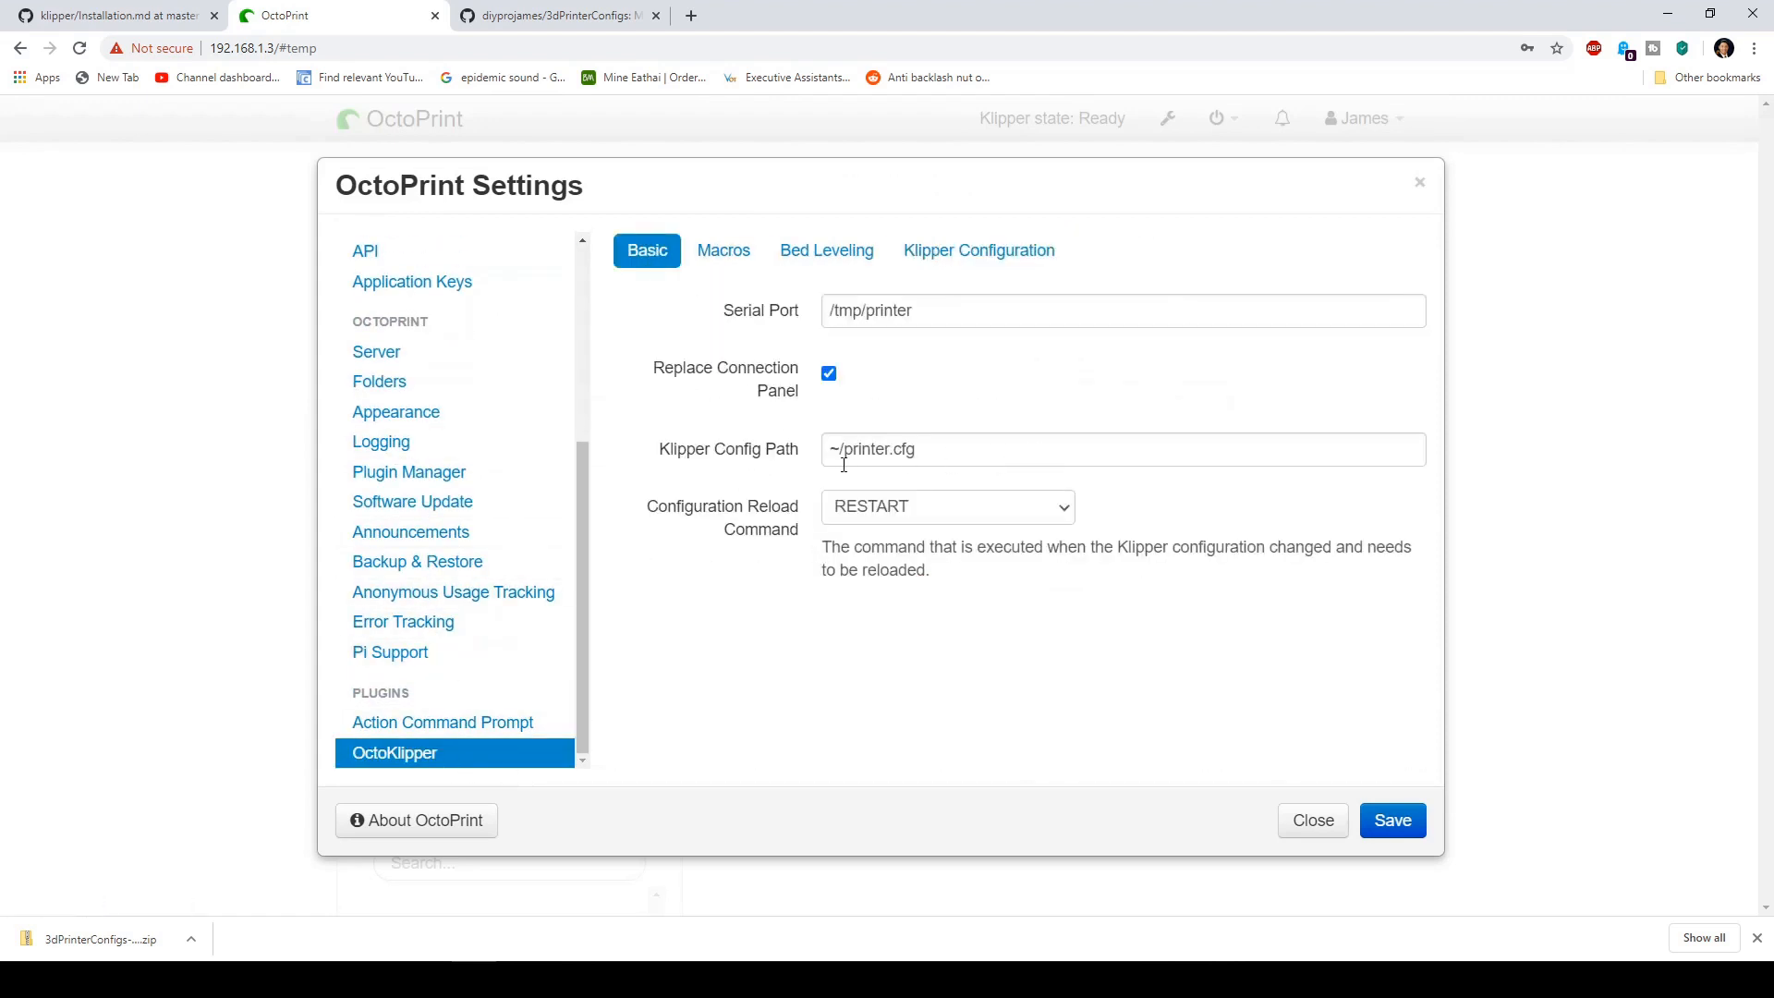
{"action": "mouse_move", "coordinate": [911, 476]}
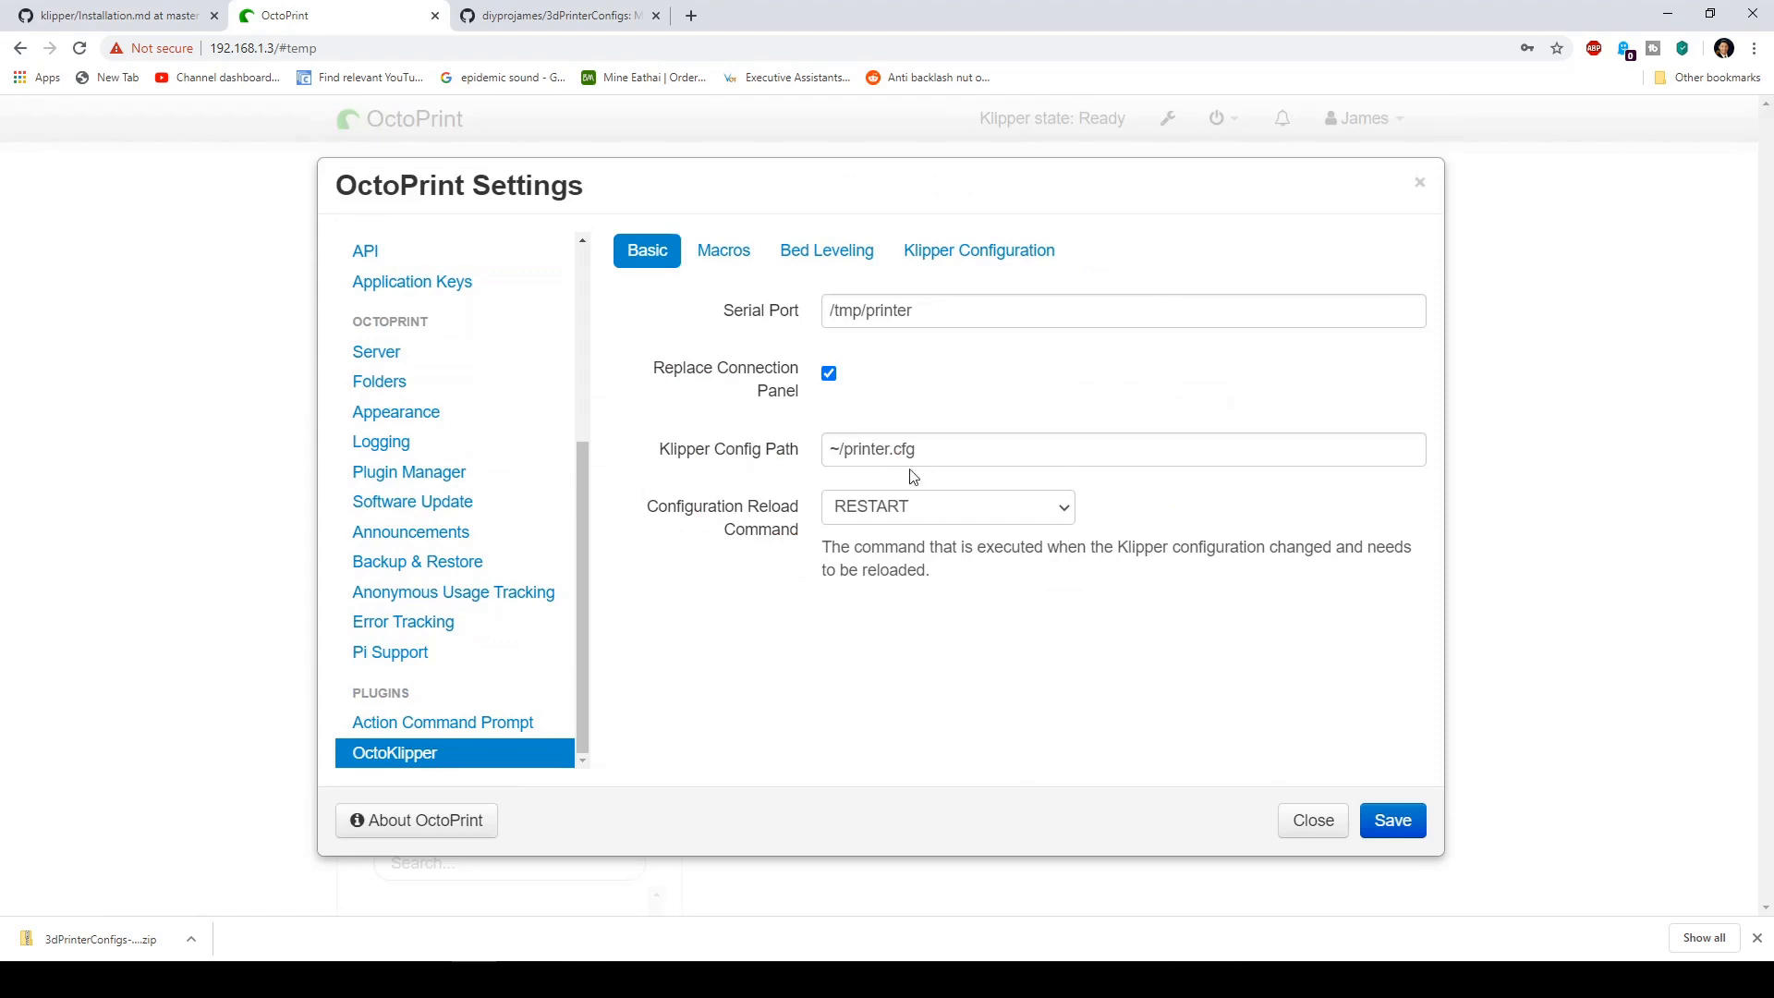
{"action": "mouse_move", "coordinate": [942, 488]}
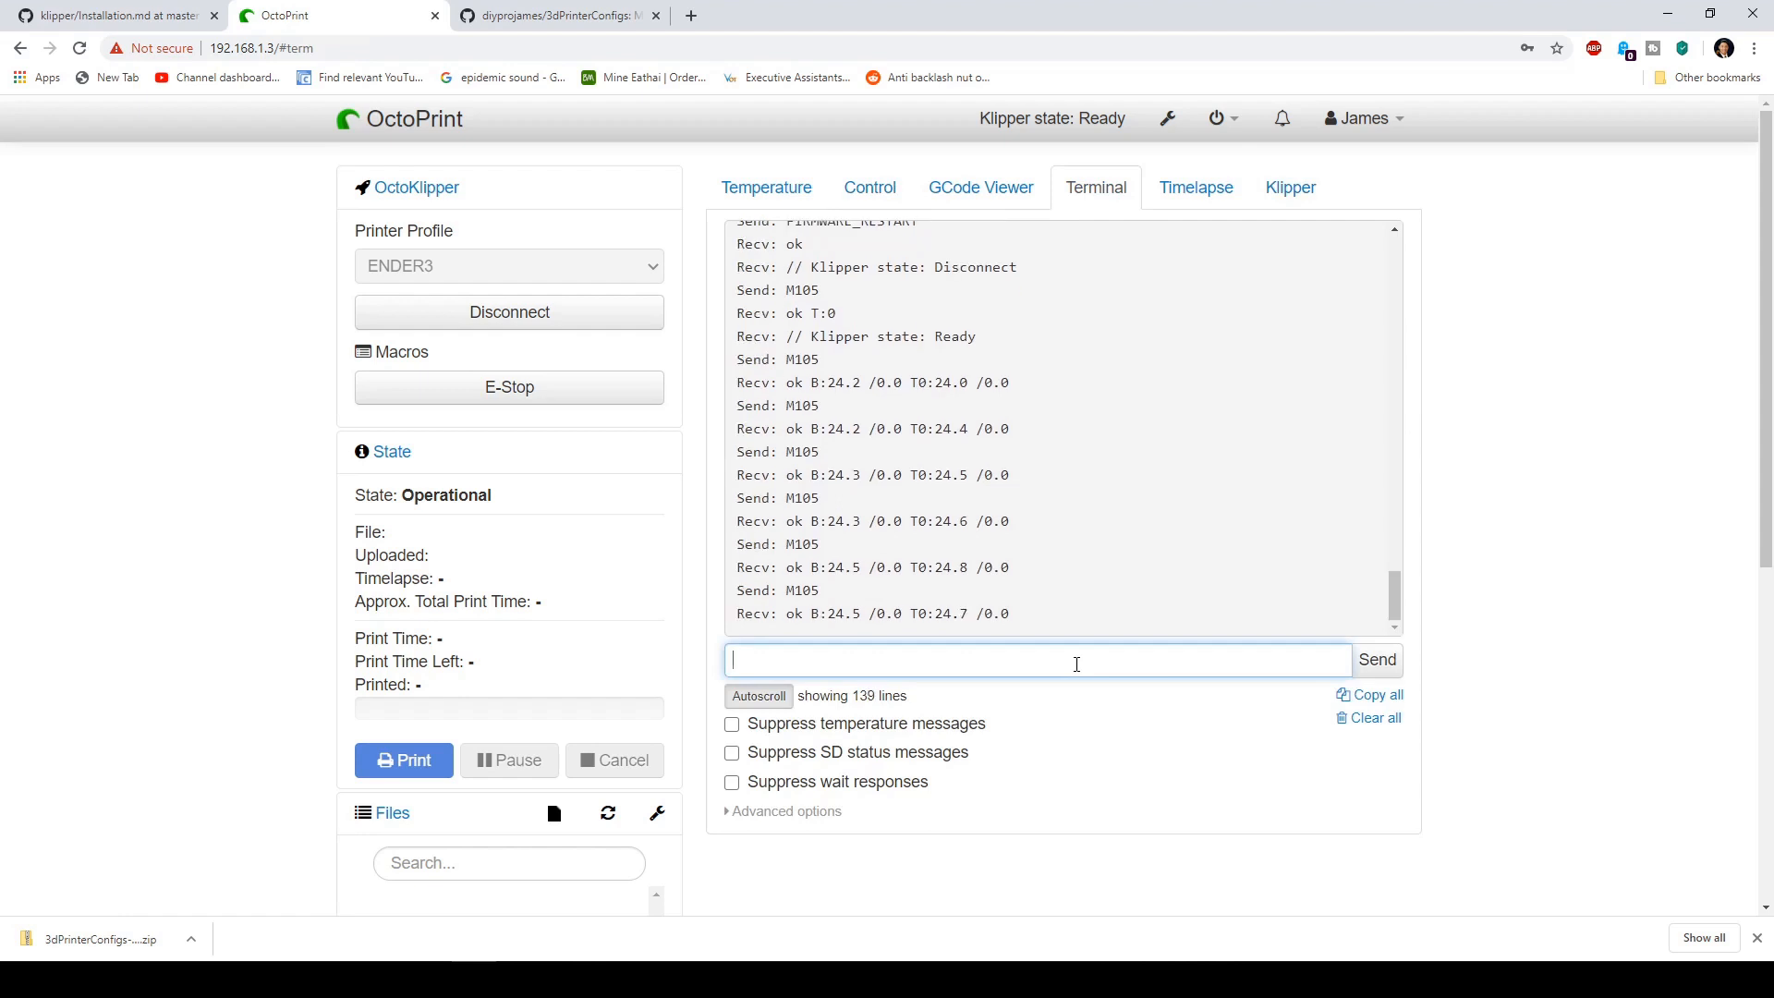
Step: Send G28 to home the printer from the terminal, then enter G29 for bed mesh
{"action": "type", "text": "2"}
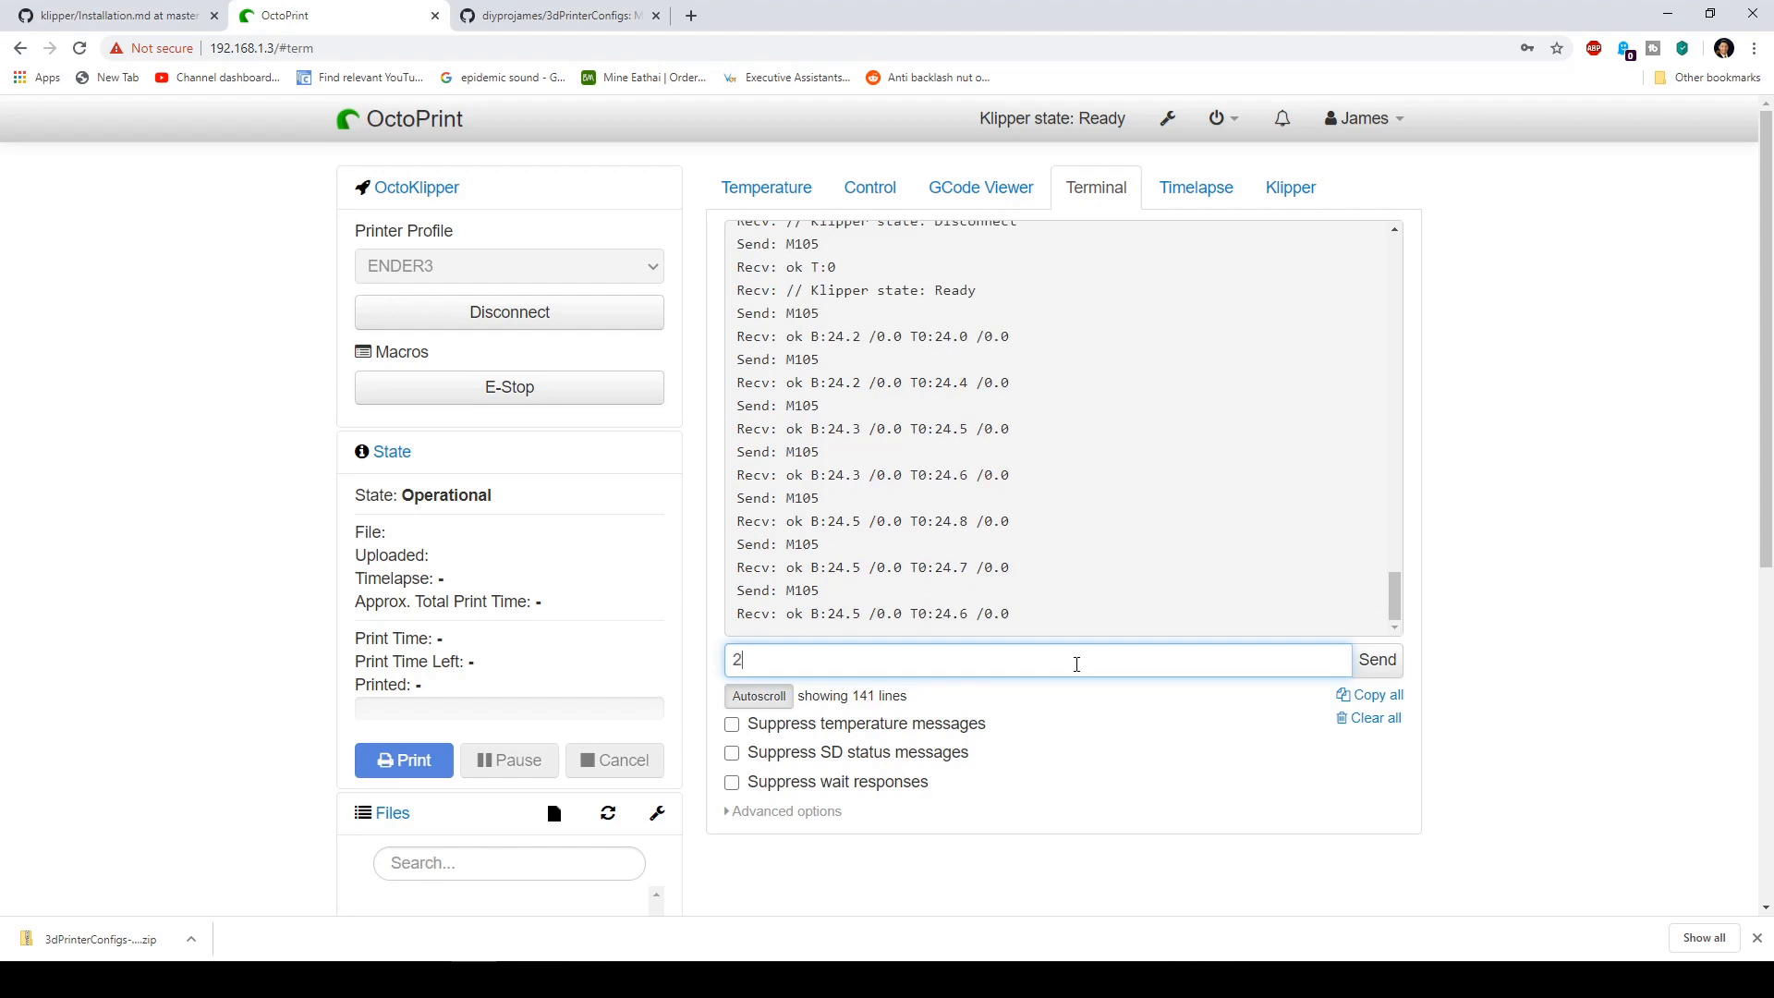
{"action": "key", "text": "Backspace"}
{"action": "type", "text": "g"}
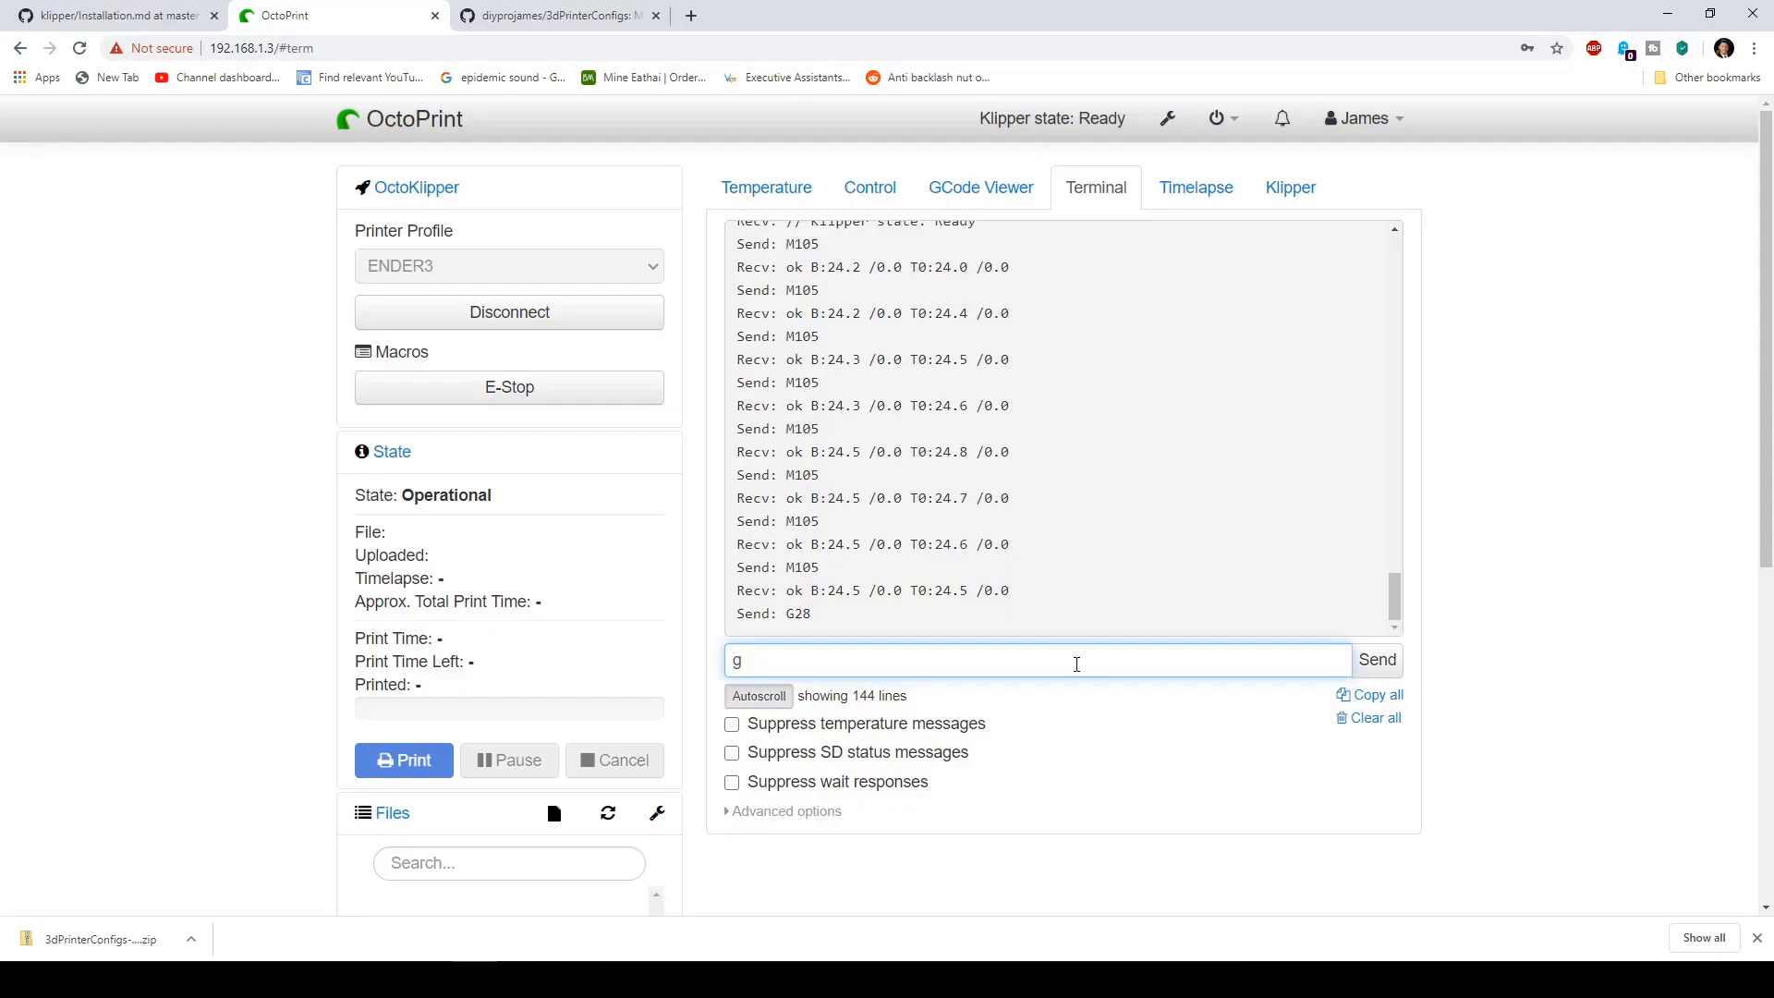
{"action": "type", "text": "29"}
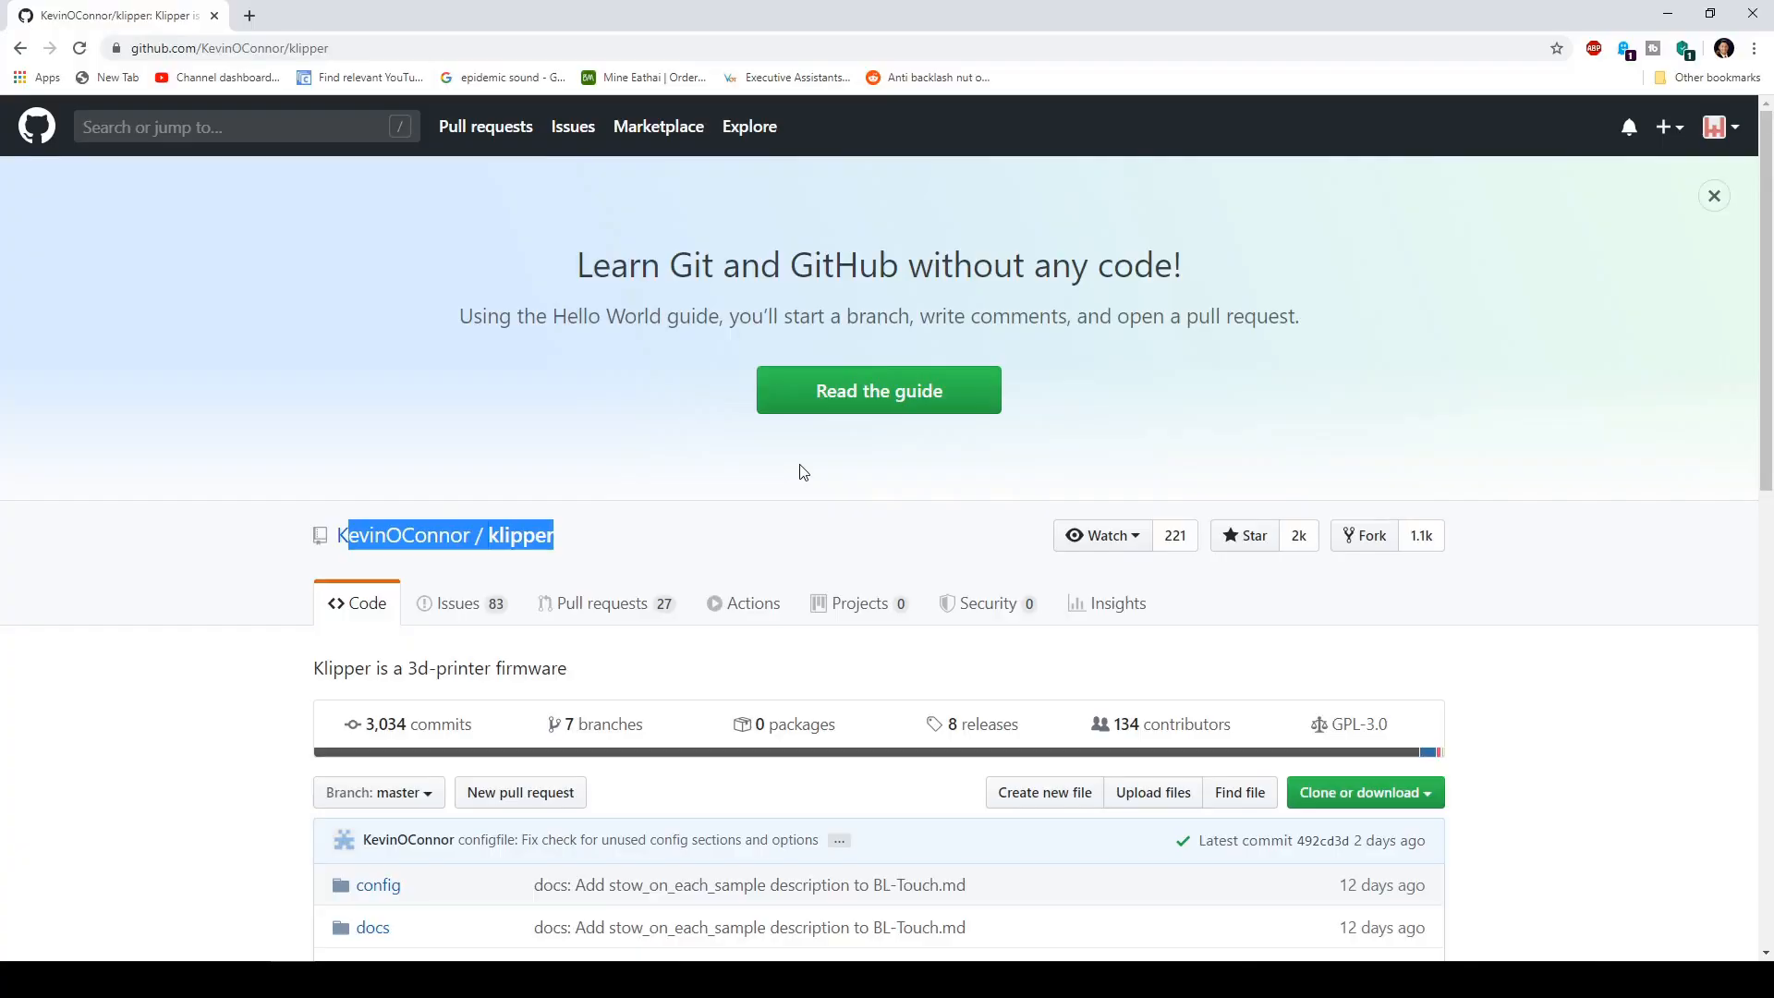
{"action": "mouse_move", "coordinate": [806, 465]}
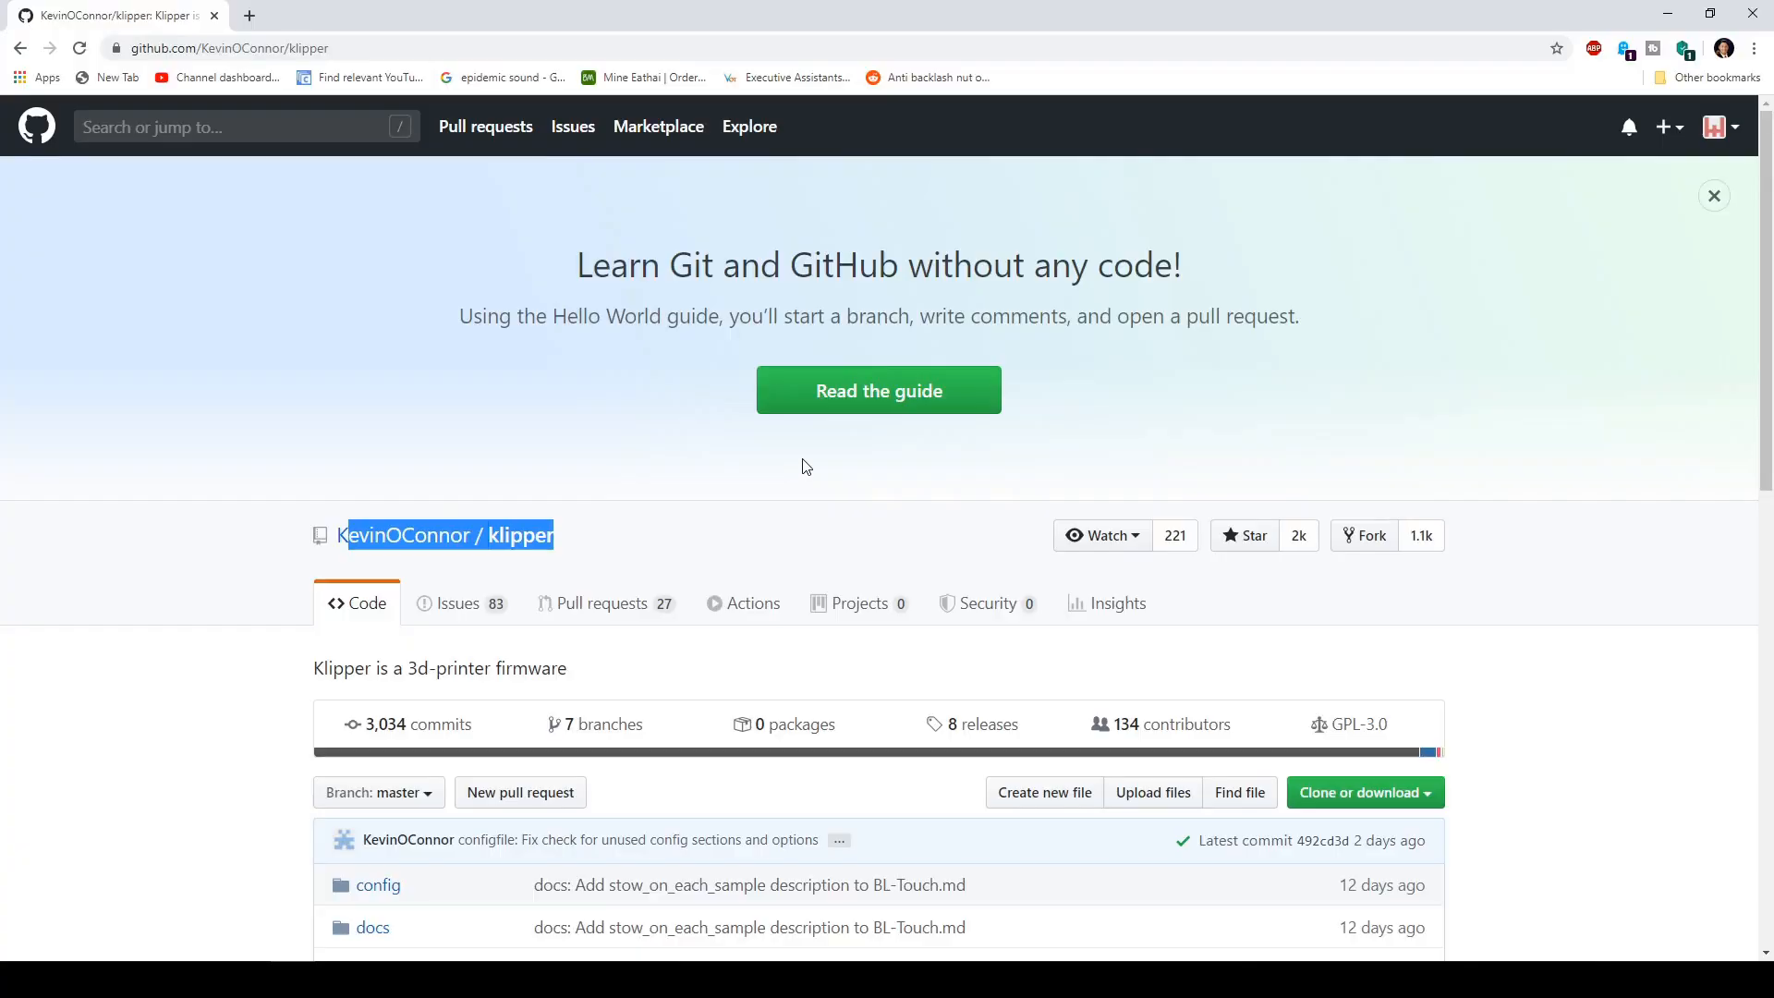
{"action": "mouse_move", "coordinate": [456, 569]}
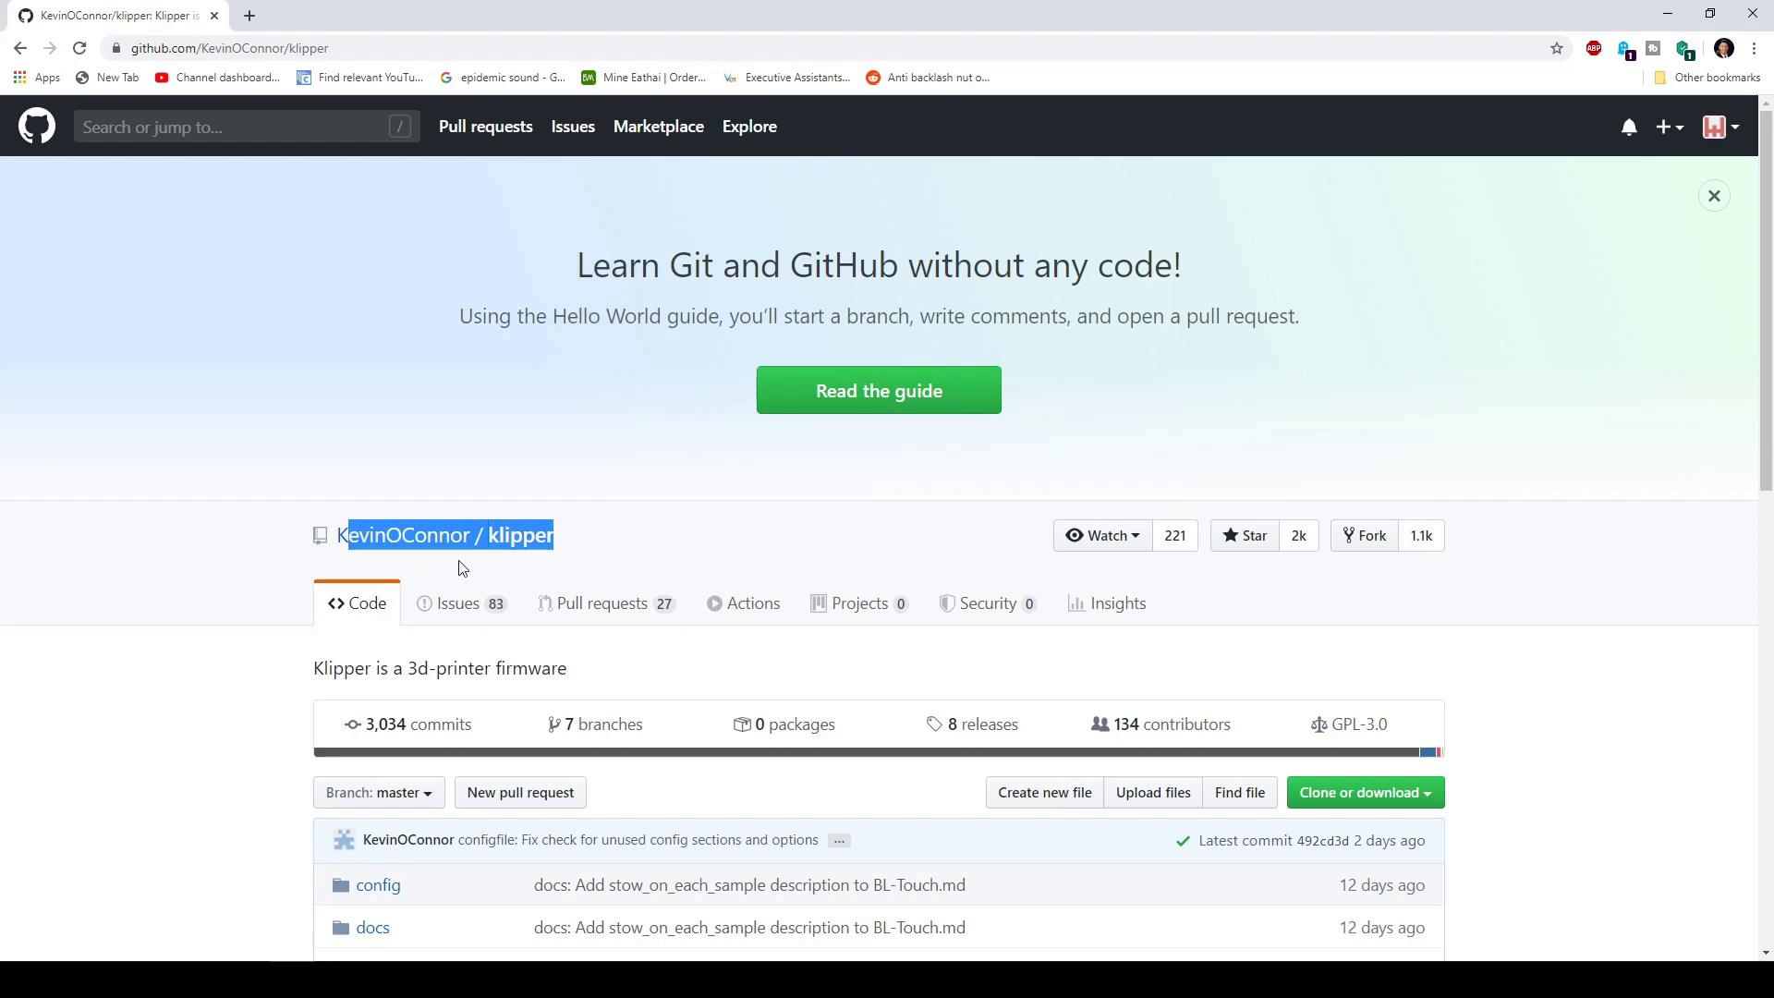
{"action": "mouse_move", "coordinate": [802, 514]}
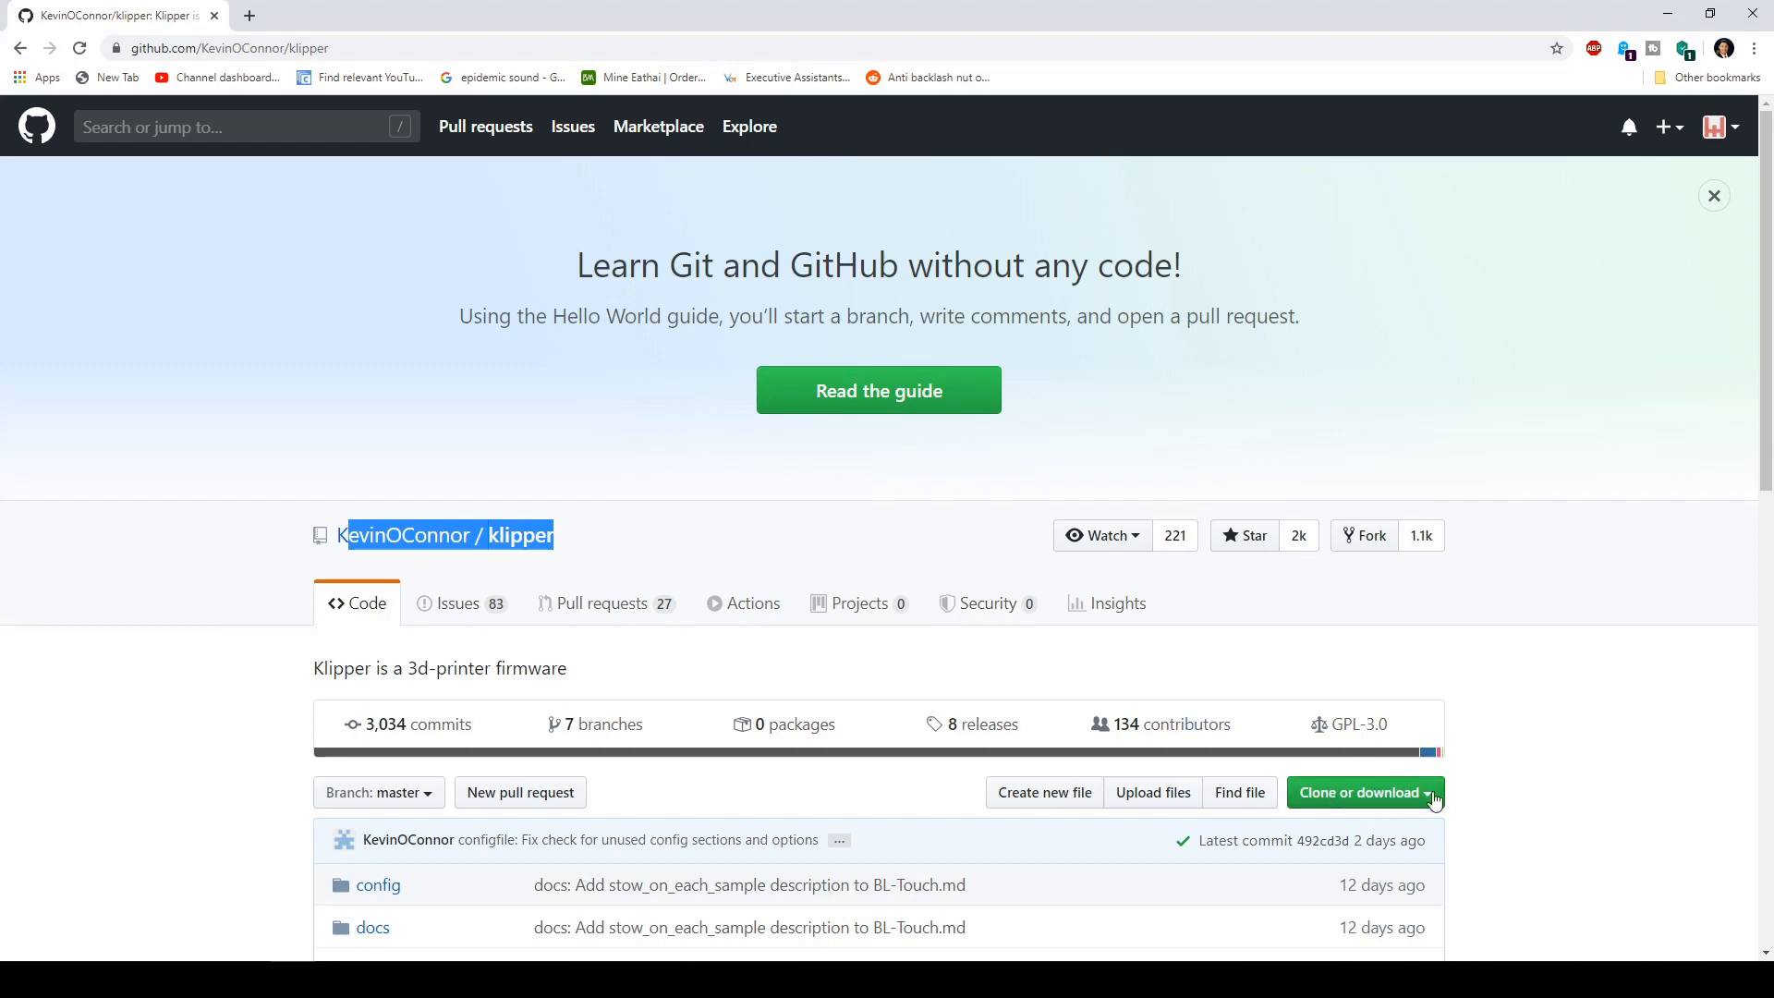
Step: Download the KevinOConnor/klipper repository as a ZIP archive
{"action": "left_click", "coordinate": [1364, 793]}
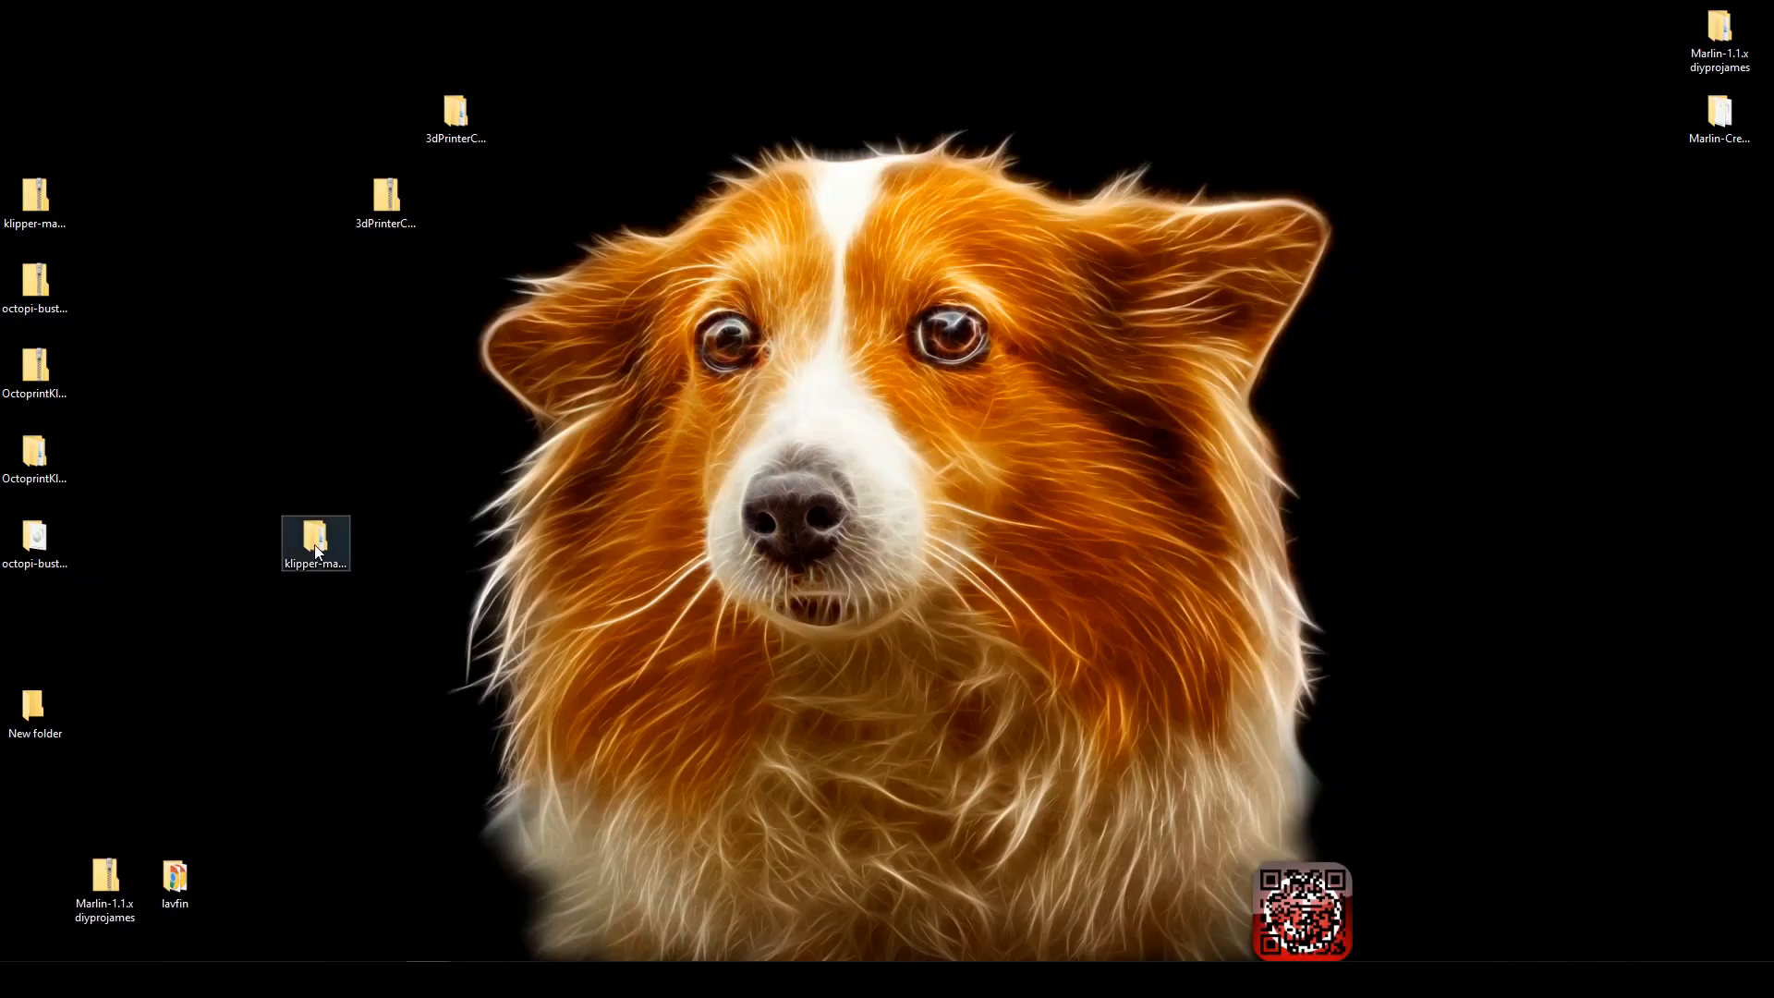
Step: Navigate into klipper-master > klipper-master > config in File Explorer
{"action": "double_click", "coordinate": [314, 544]}
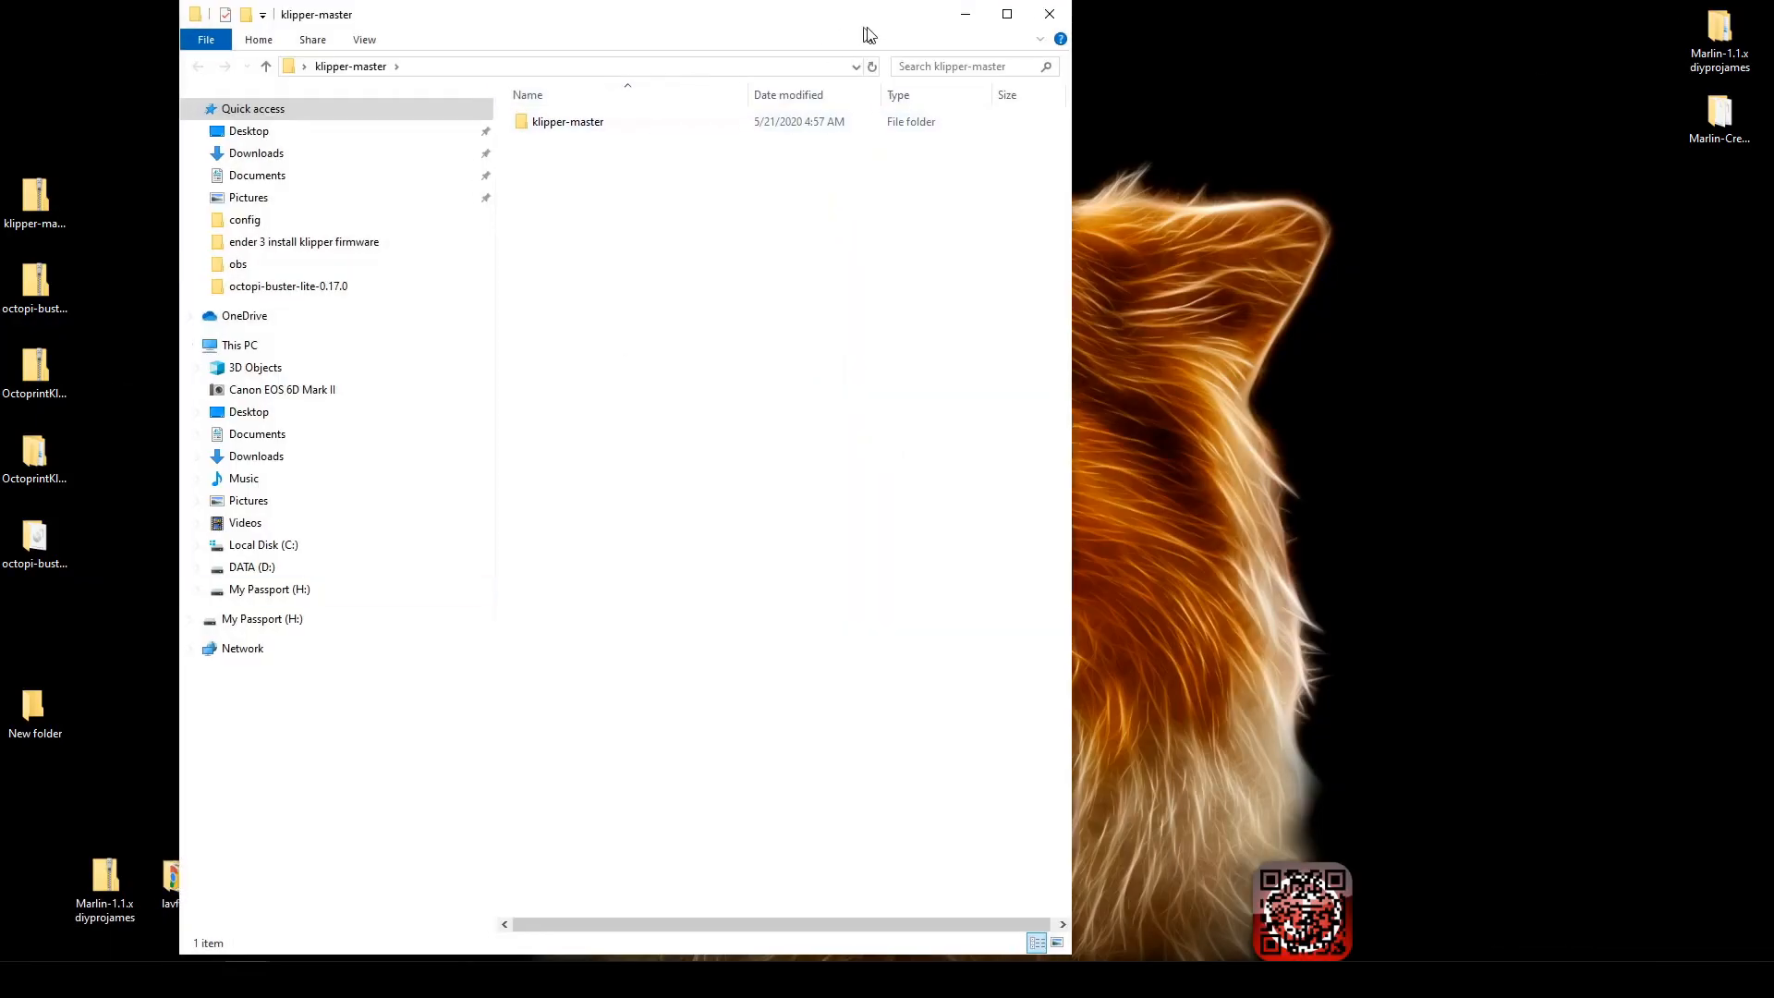
{"action": "left_click", "coordinate": [1007, 15]}
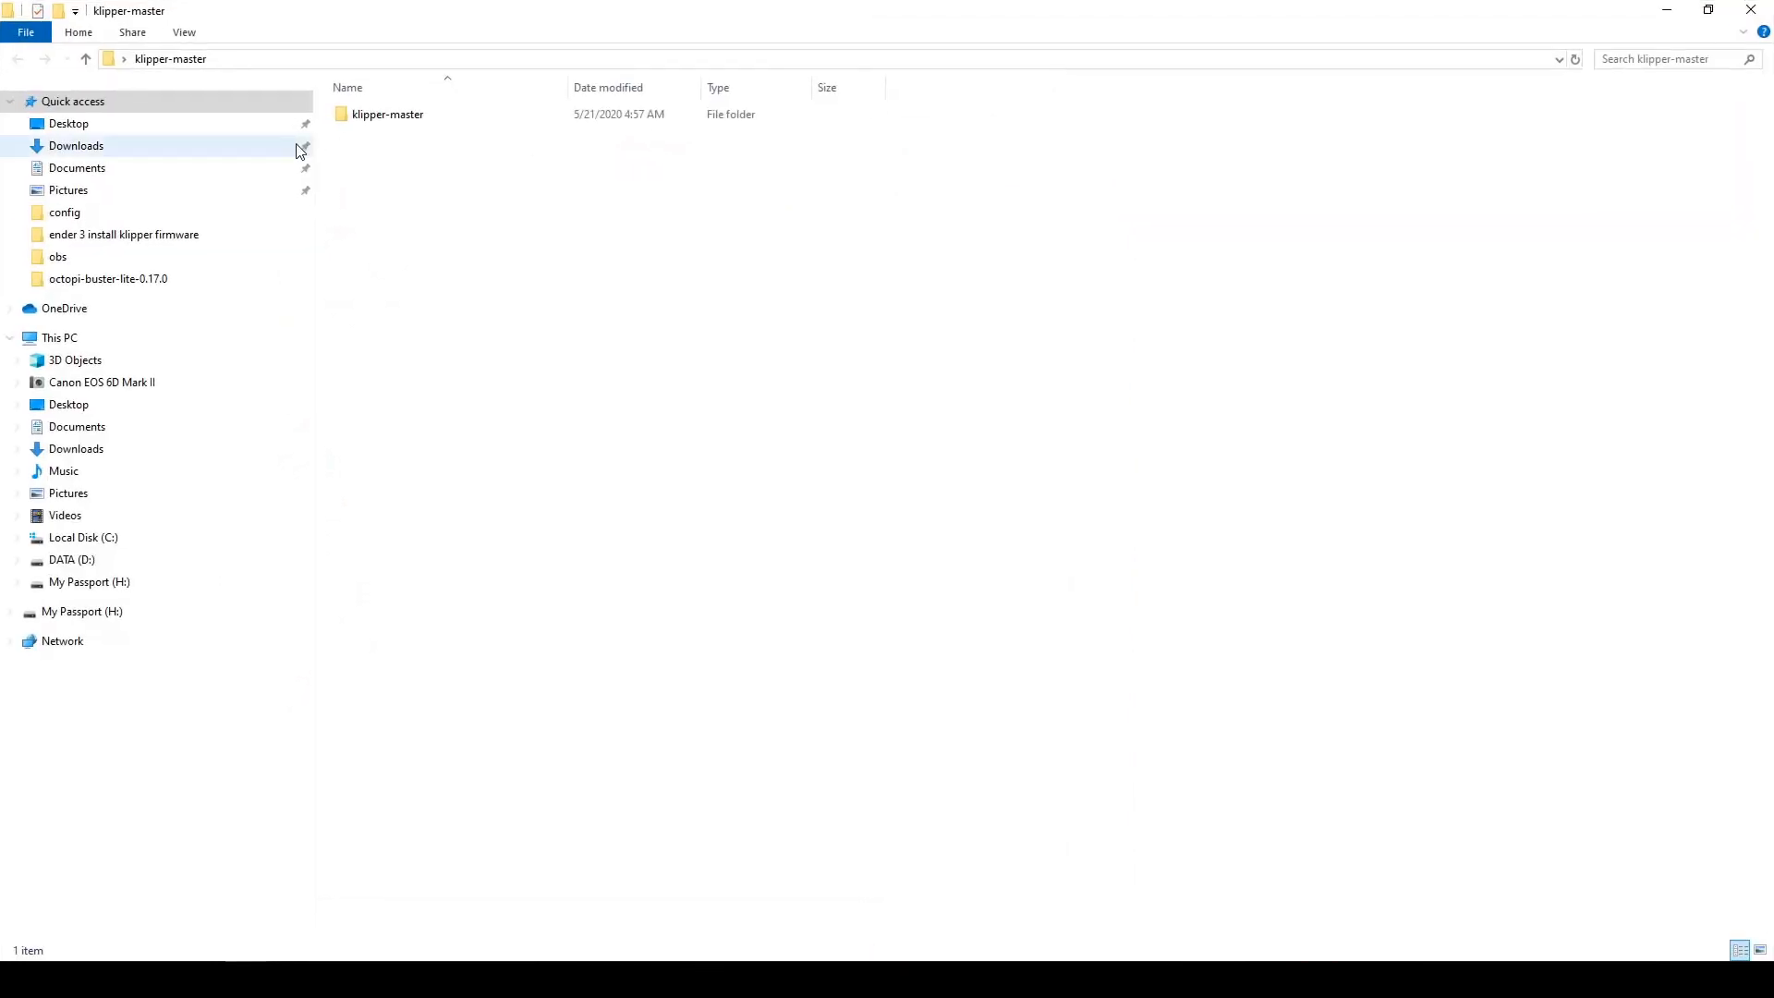
{"action": "double_click", "coordinate": [384, 115]}
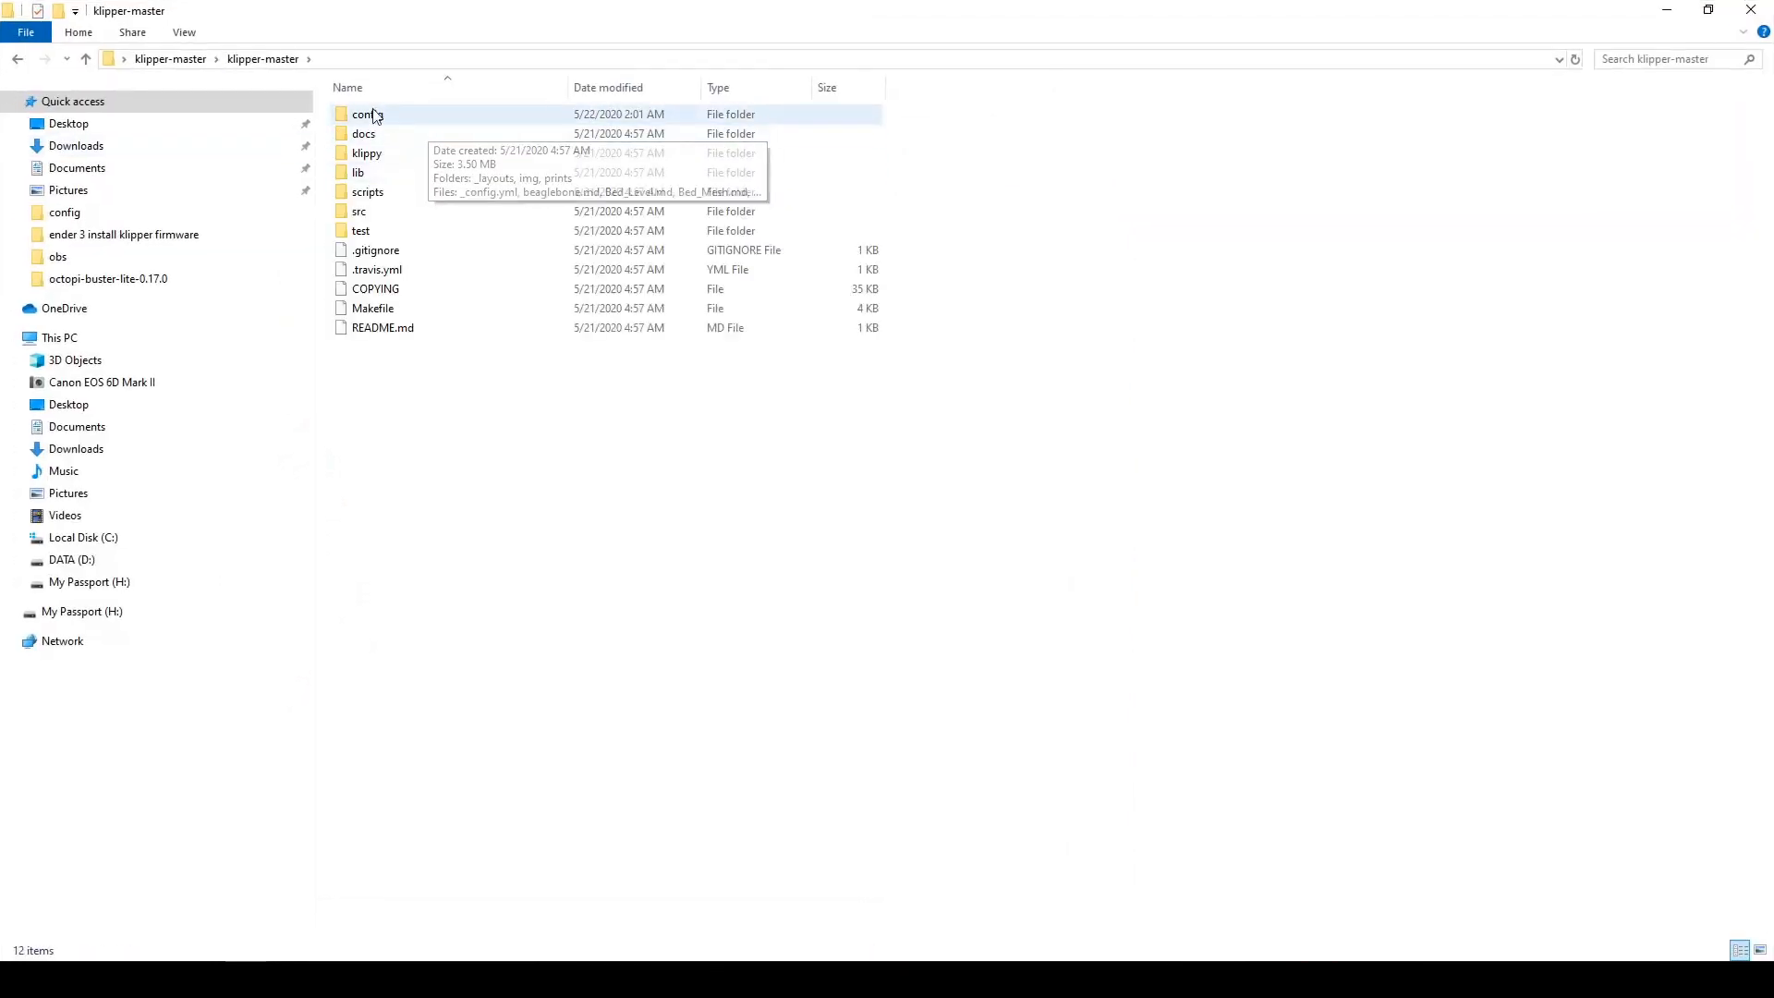
{"action": "double_click", "coordinate": [366, 115]}
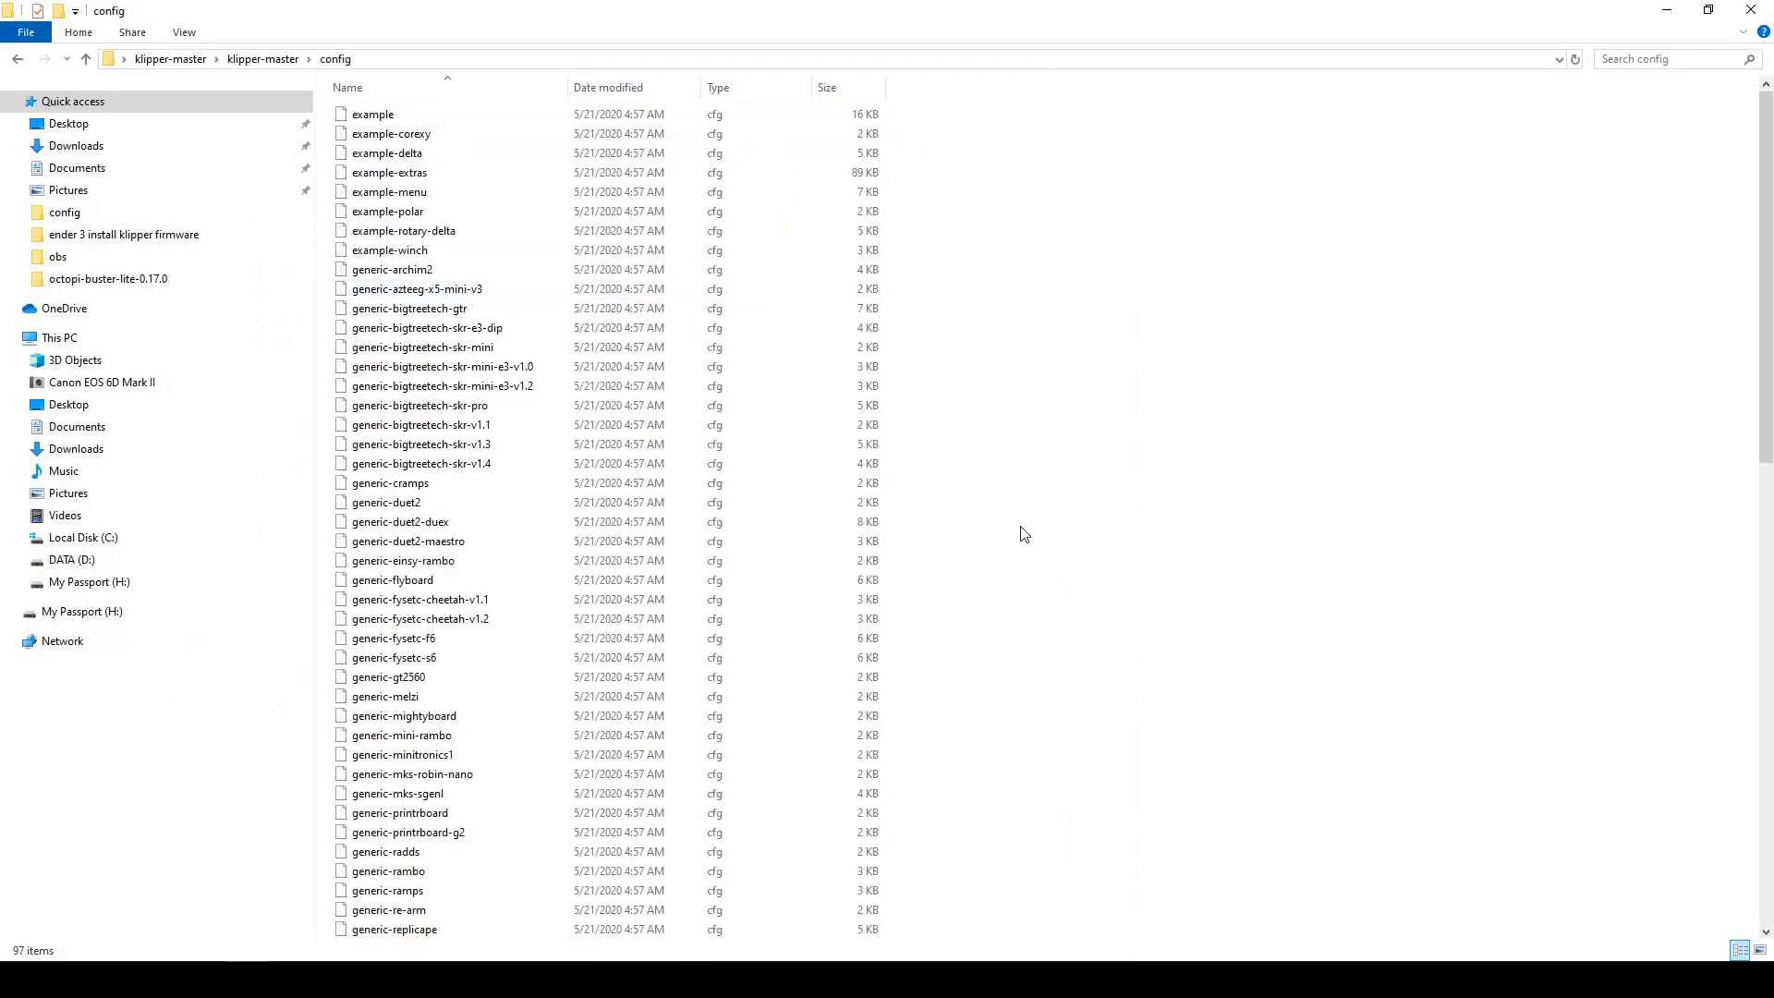
Step: Open generic-mini-rambo.cfg in Notepad++ and skim its contents
{"action": "left_click", "coordinate": [401, 735]}
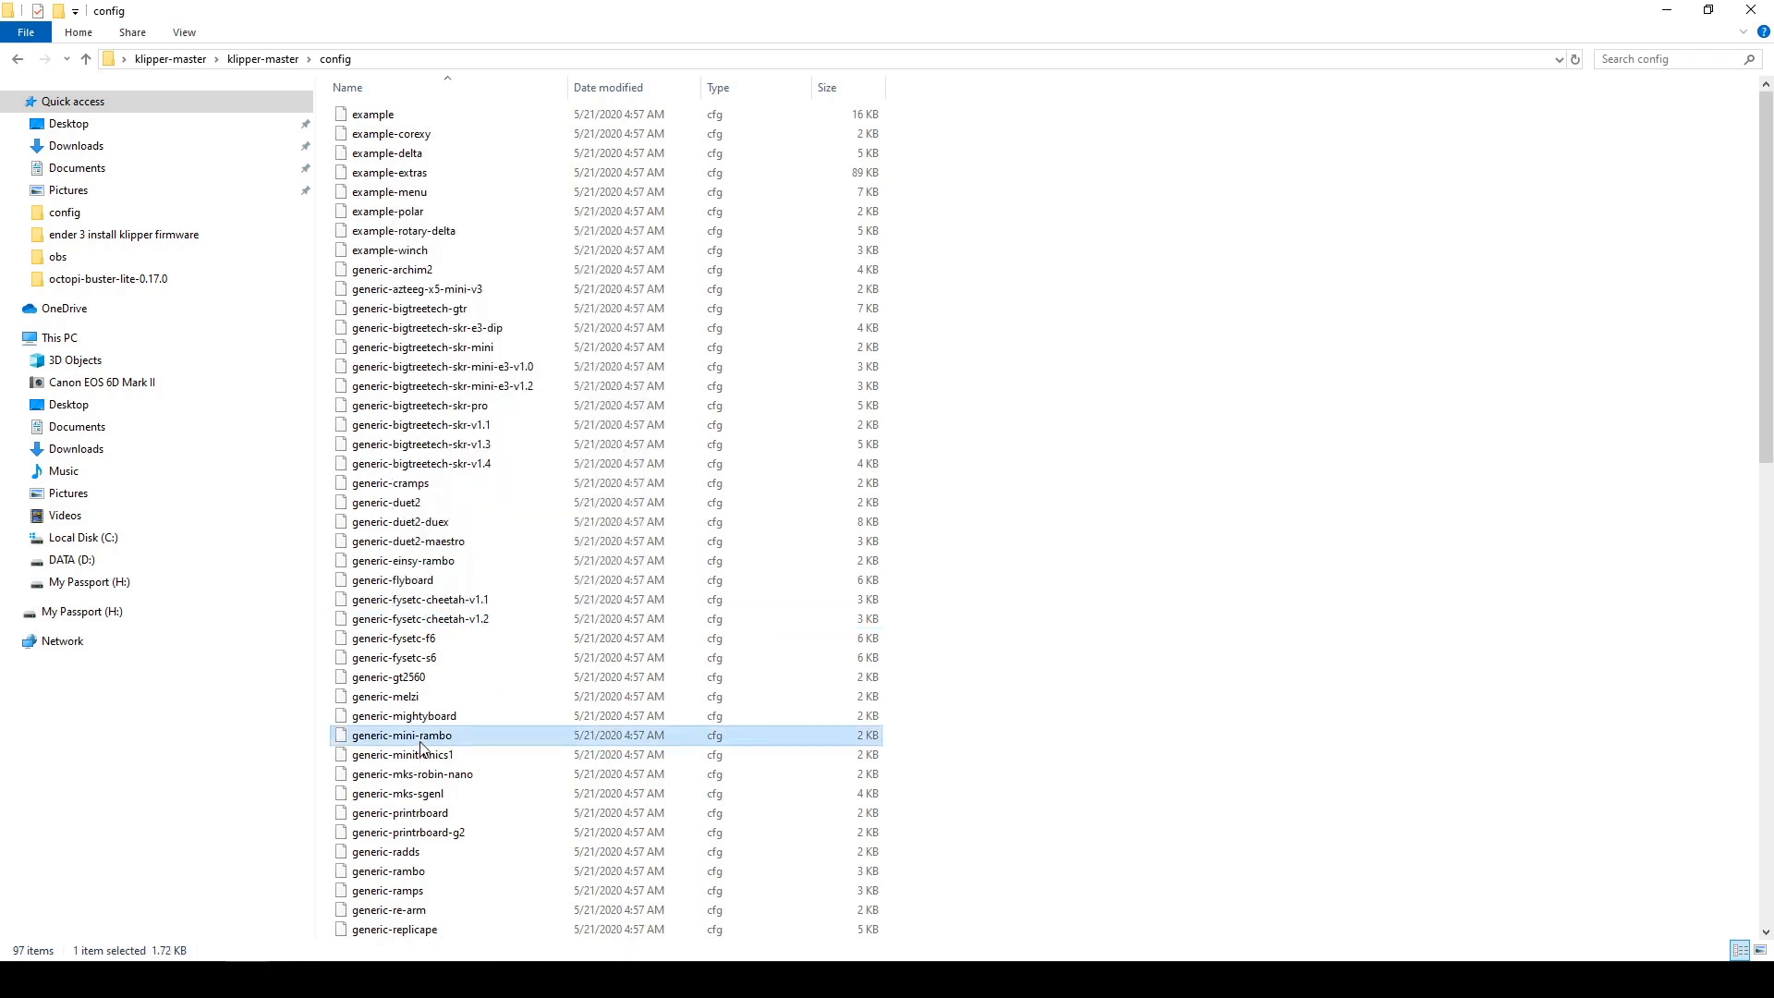
{"action": "double_click", "coordinate": [399, 736]}
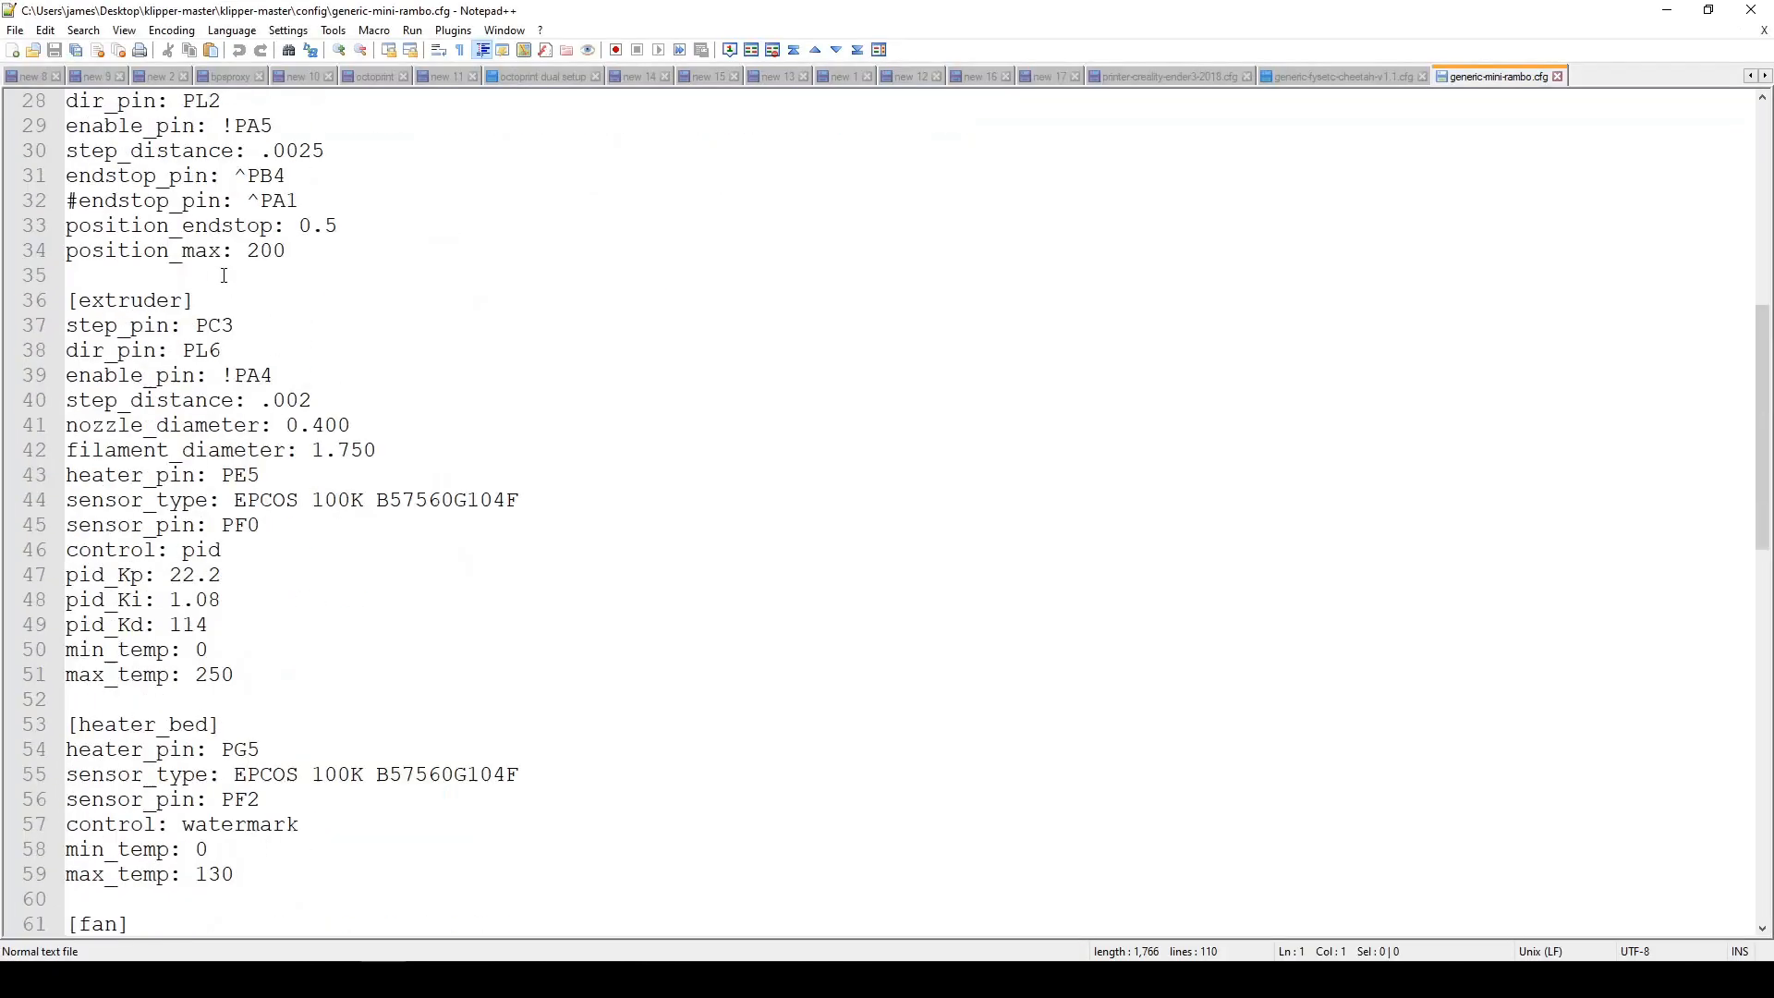
{"action": "scroll", "scroll_direction": "down", "scroll_amount": 3}
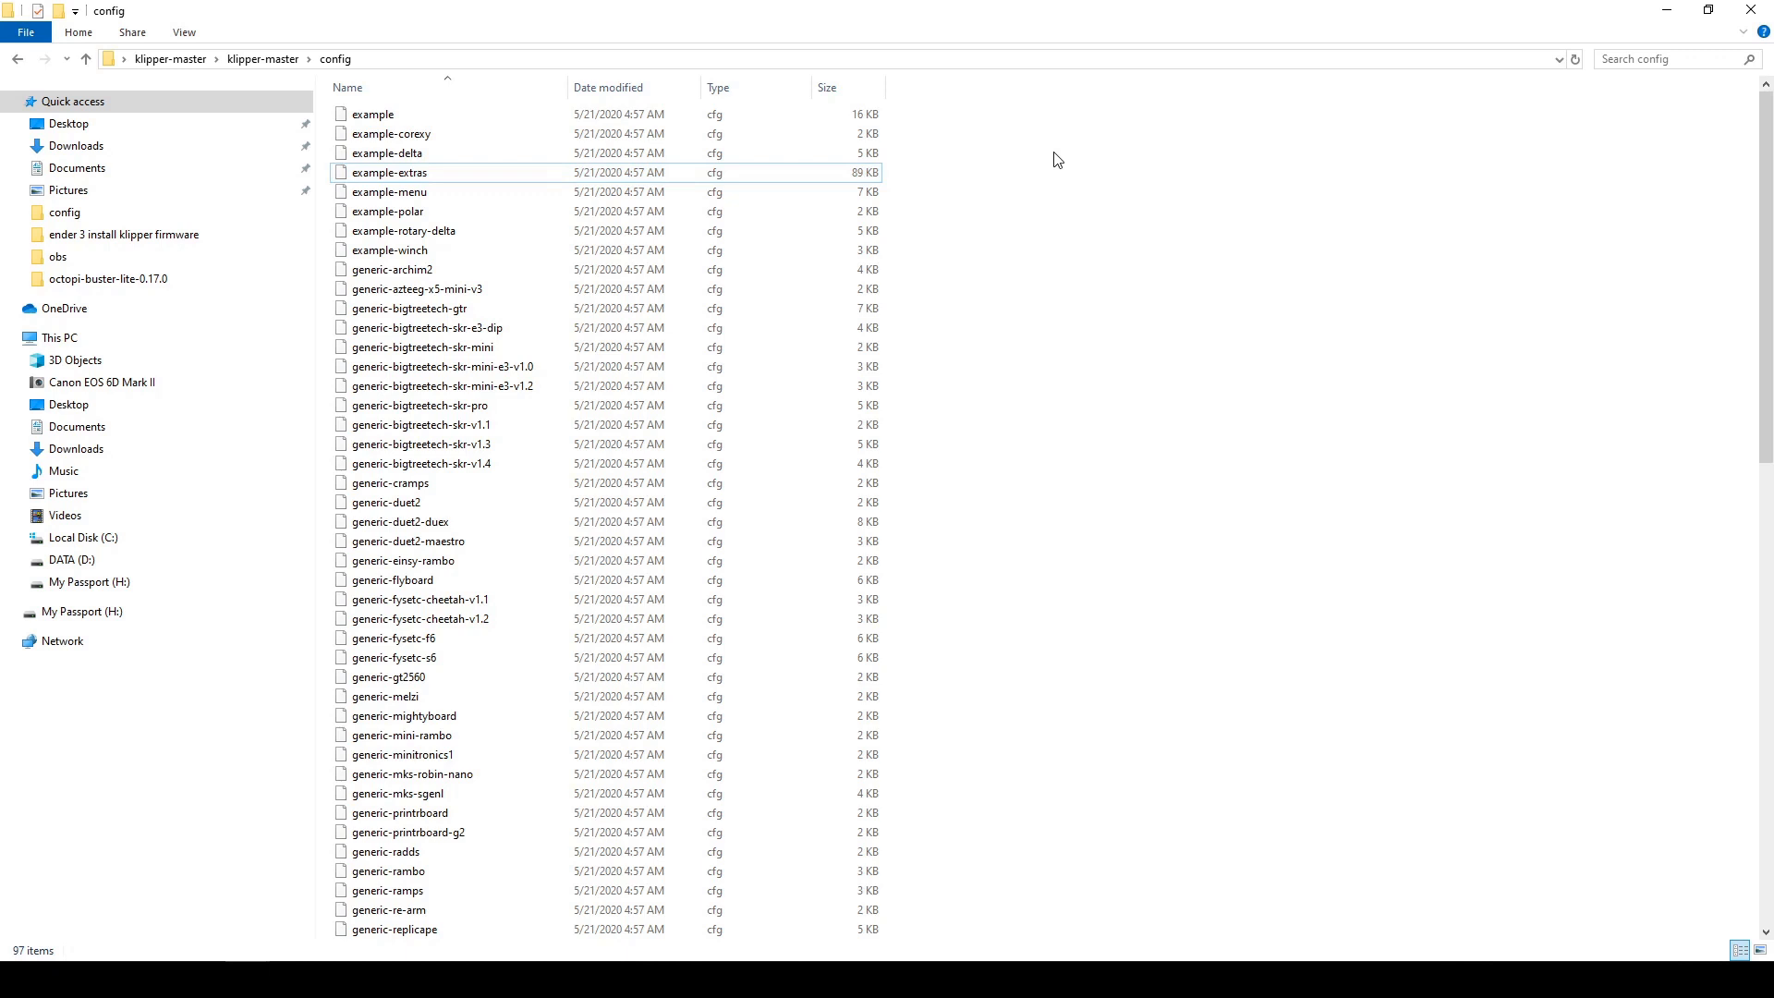
Step: Open example-extras.cfg in Notepad++, read through the [bed_mesh] options, and close it
{"action": "right_click", "coordinate": [471, 176]}
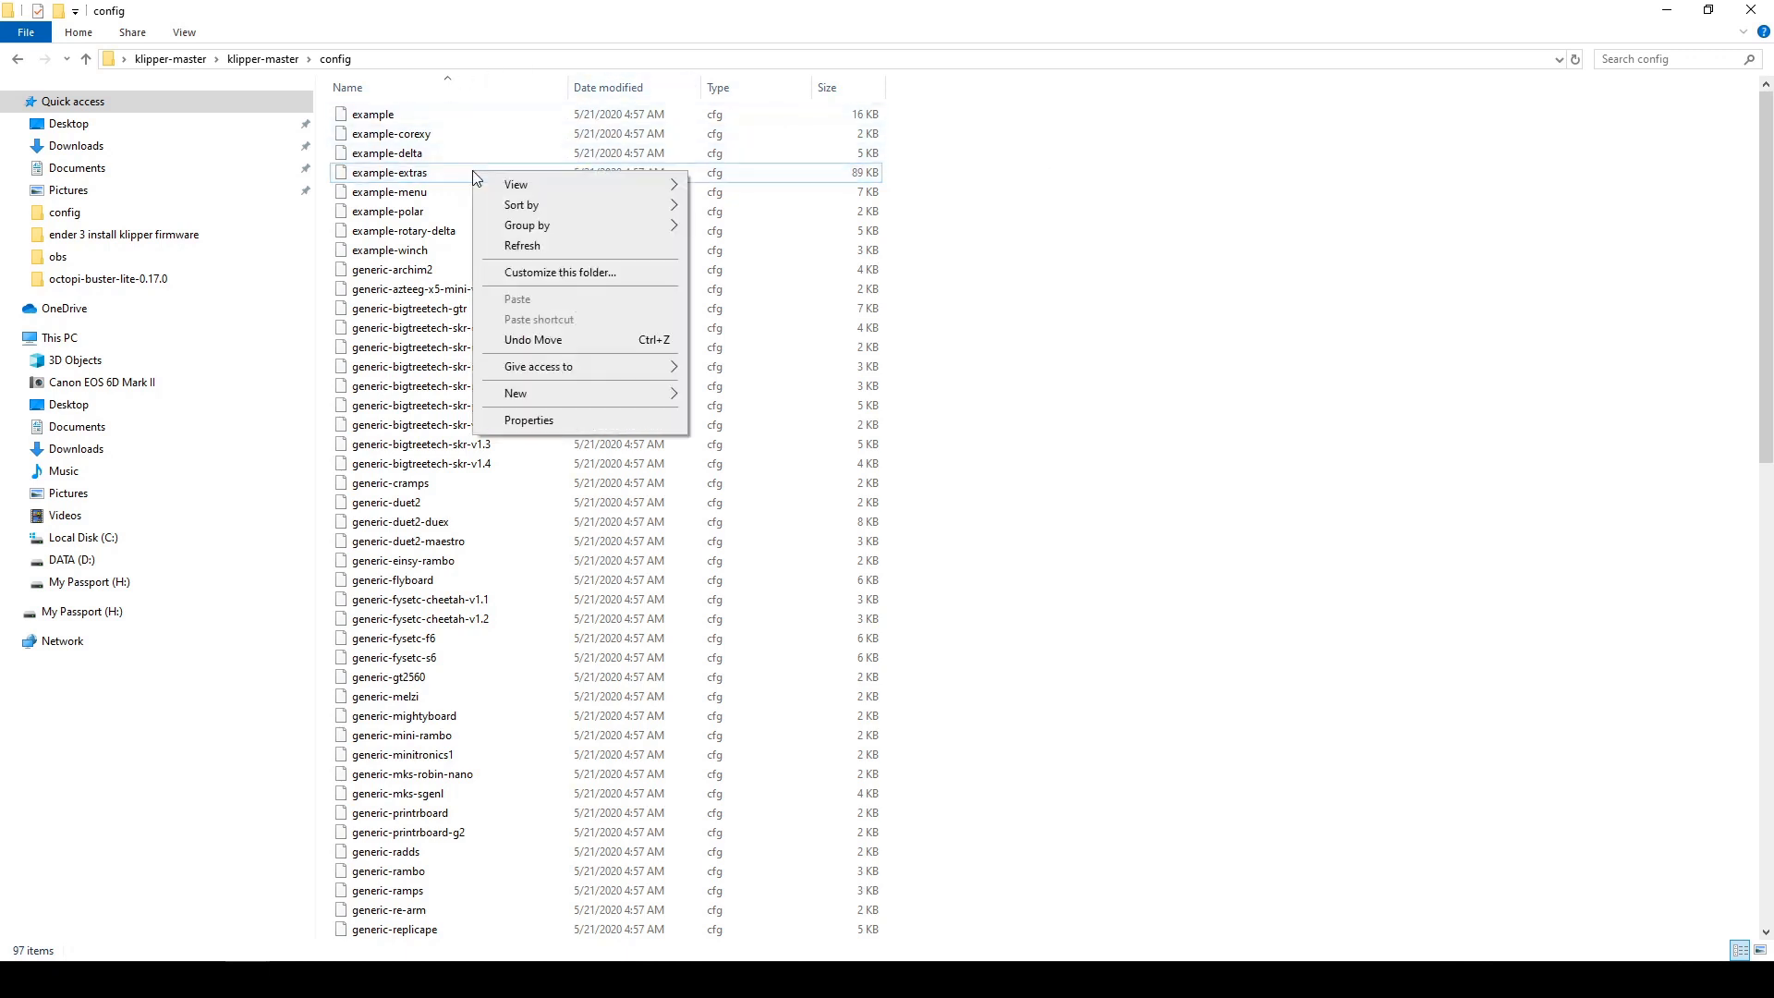
{"action": "right_click", "coordinate": [388, 172]}
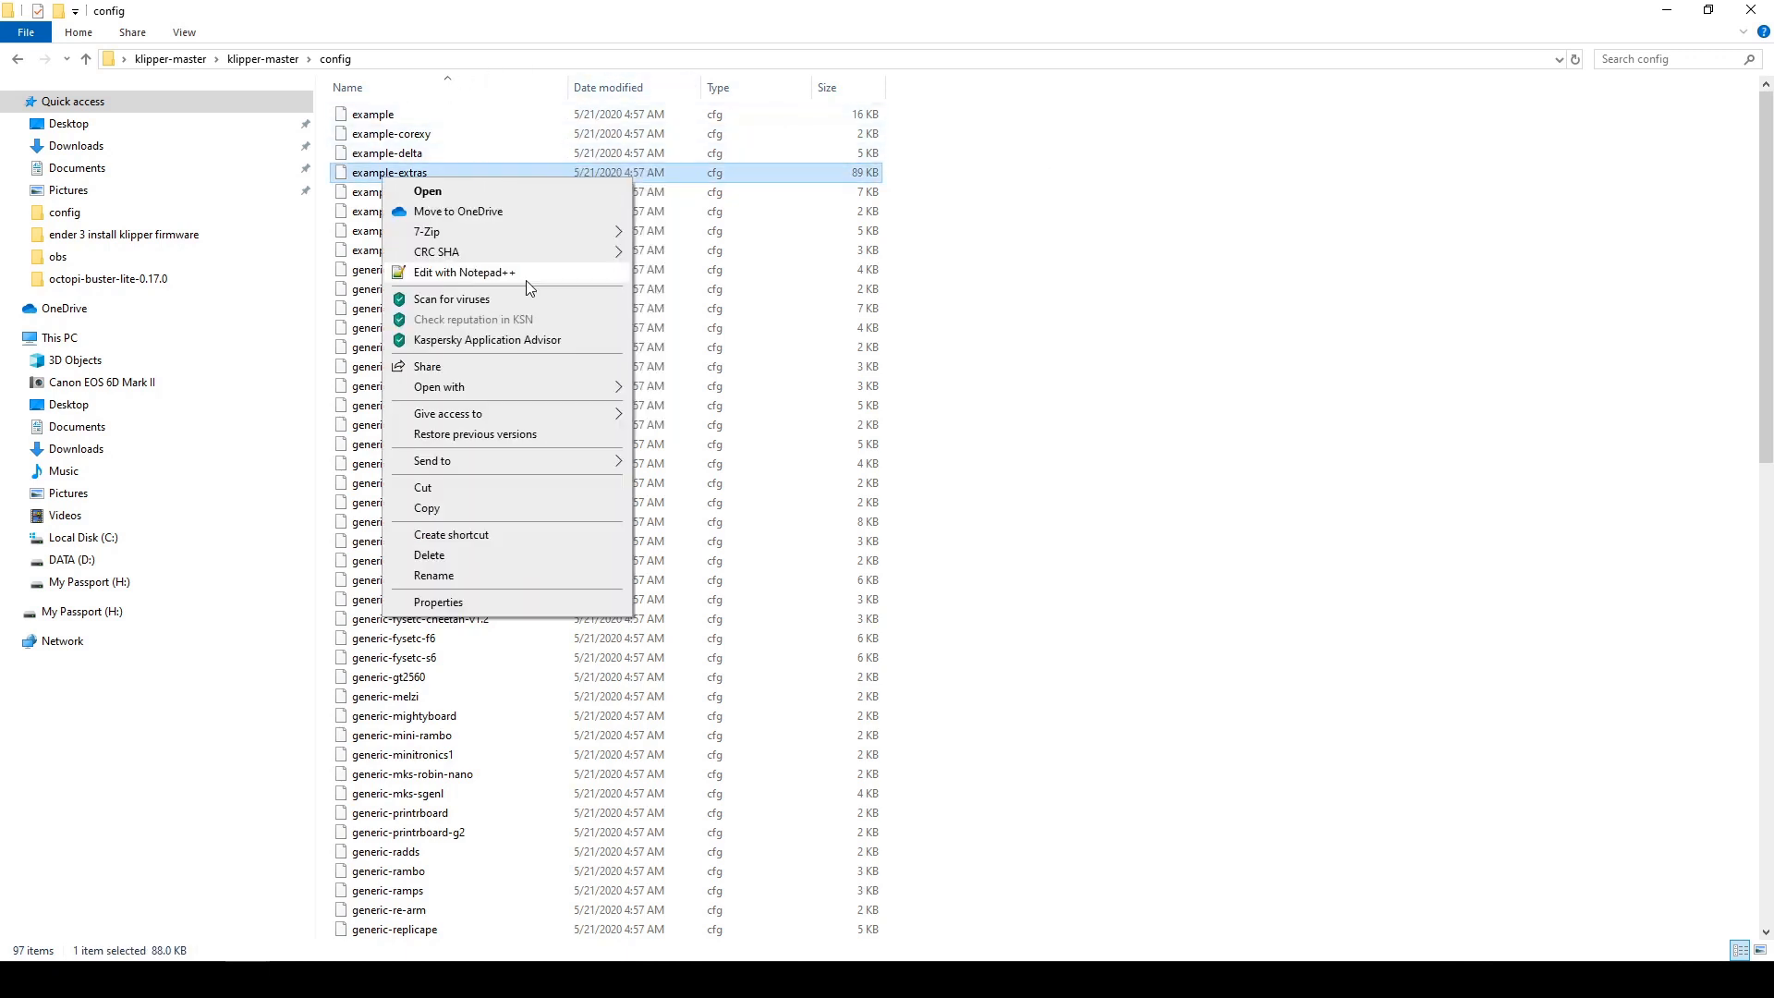
{"action": "left_click", "coordinate": [462, 272]}
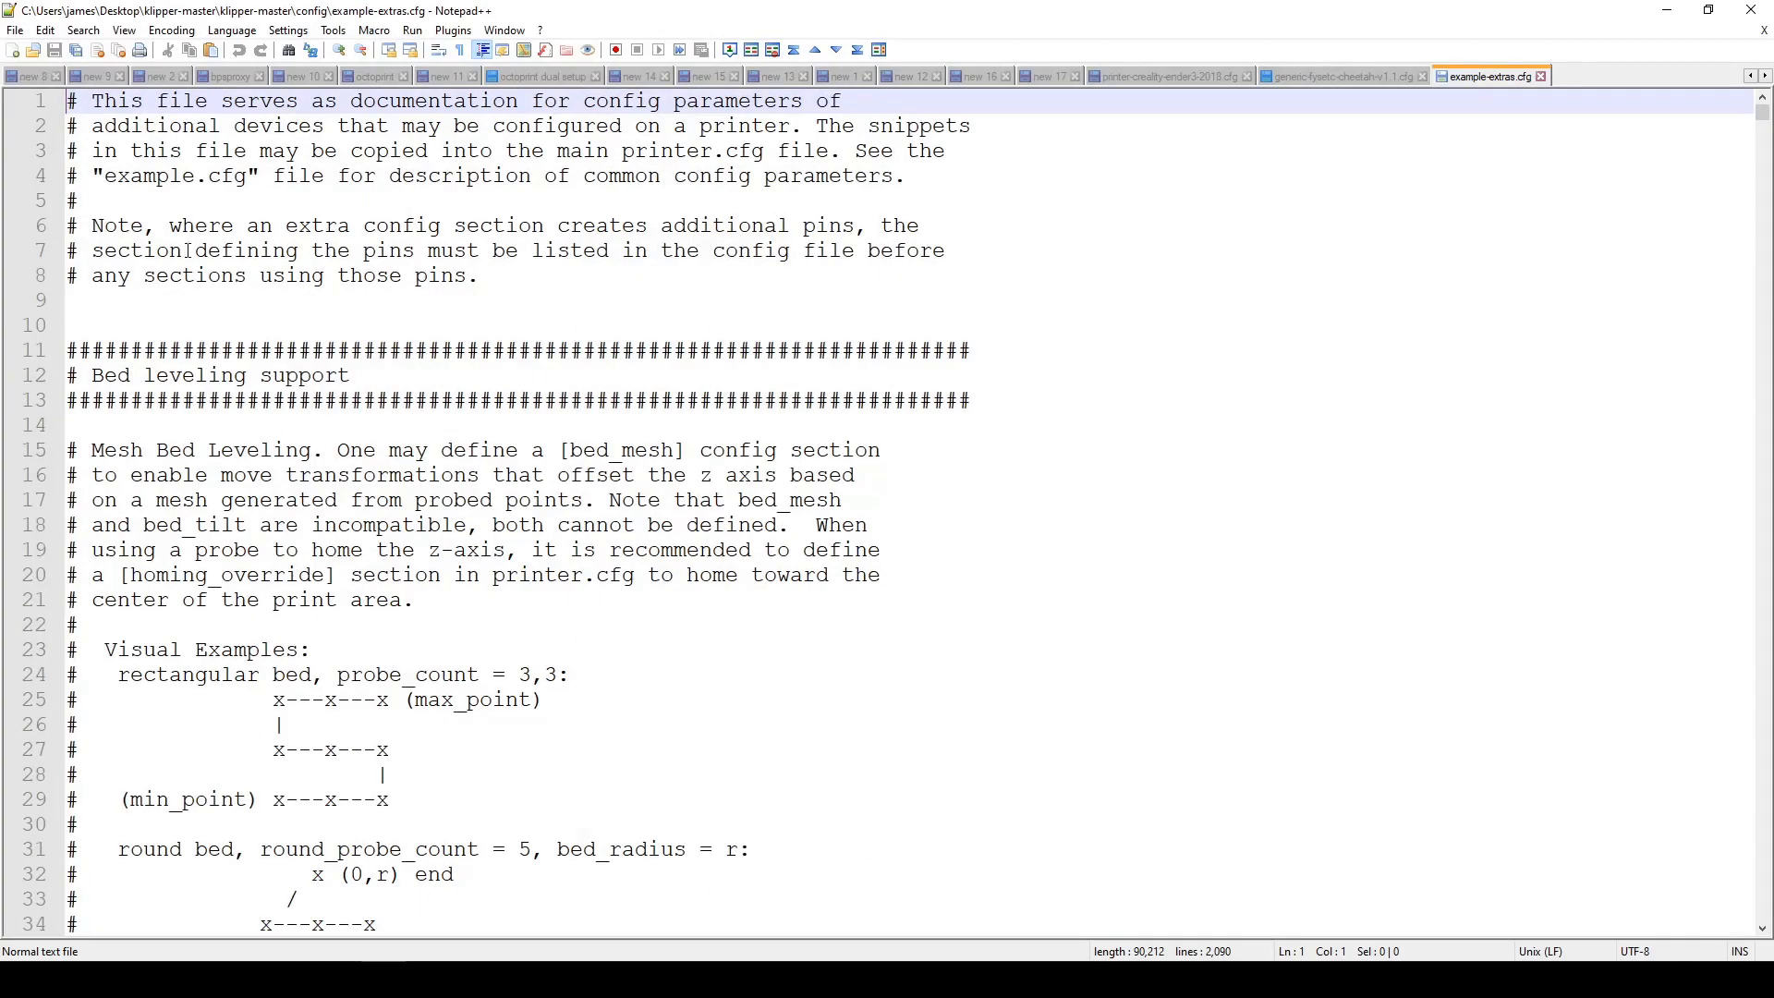
{"action": "scroll", "scroll_direction": "down", "scroll_amount": 3}
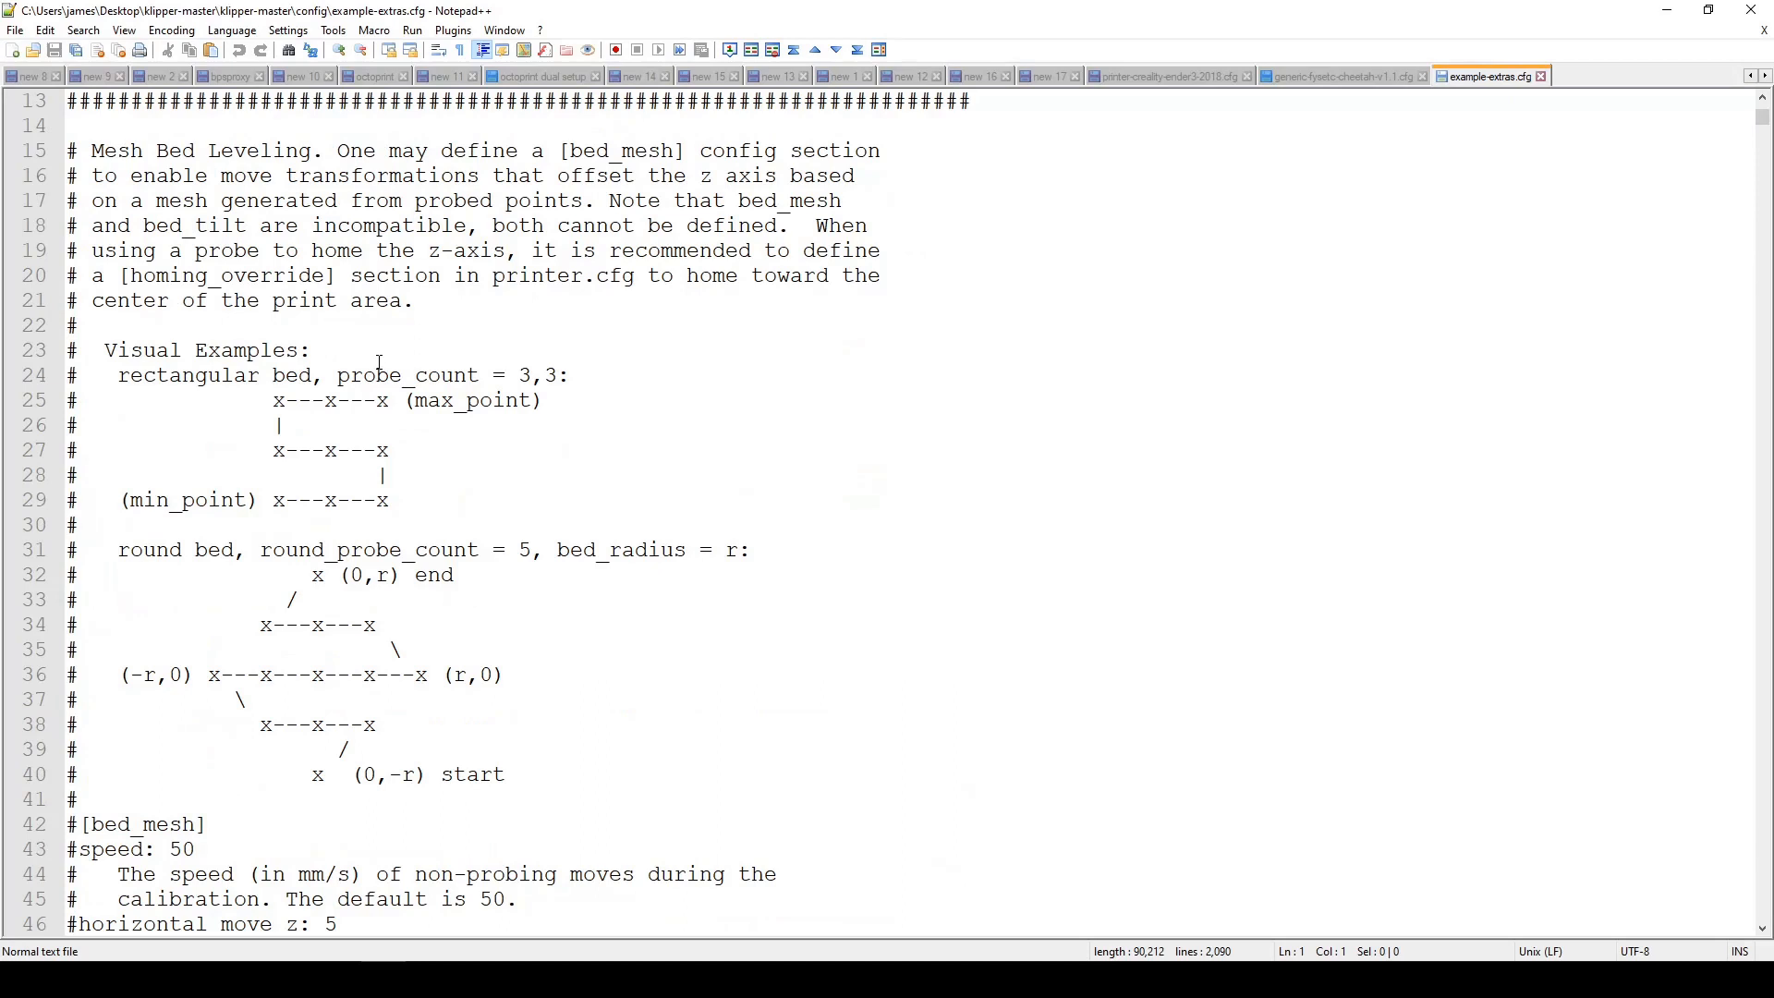
{"action": "scroll", "scroll_direction": "down", "scroll_amount": 3}
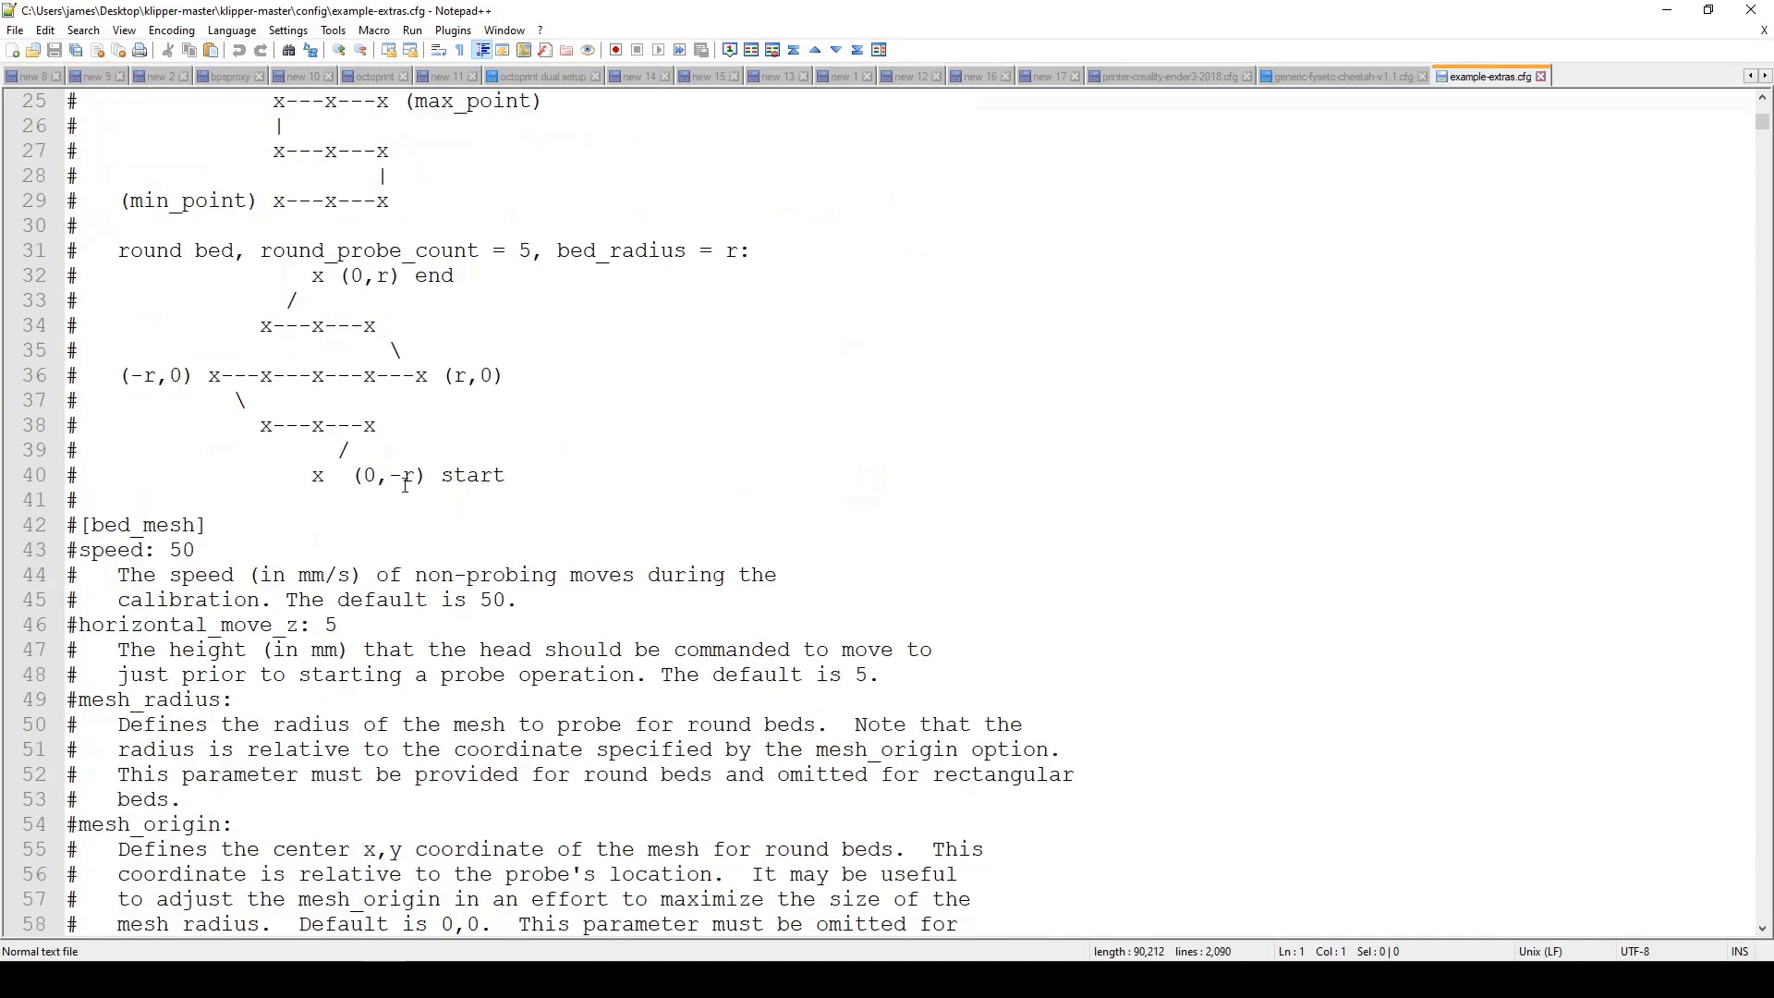
{"action": "scroll", "scroll_direction": "down", "scroll_amount": 3}
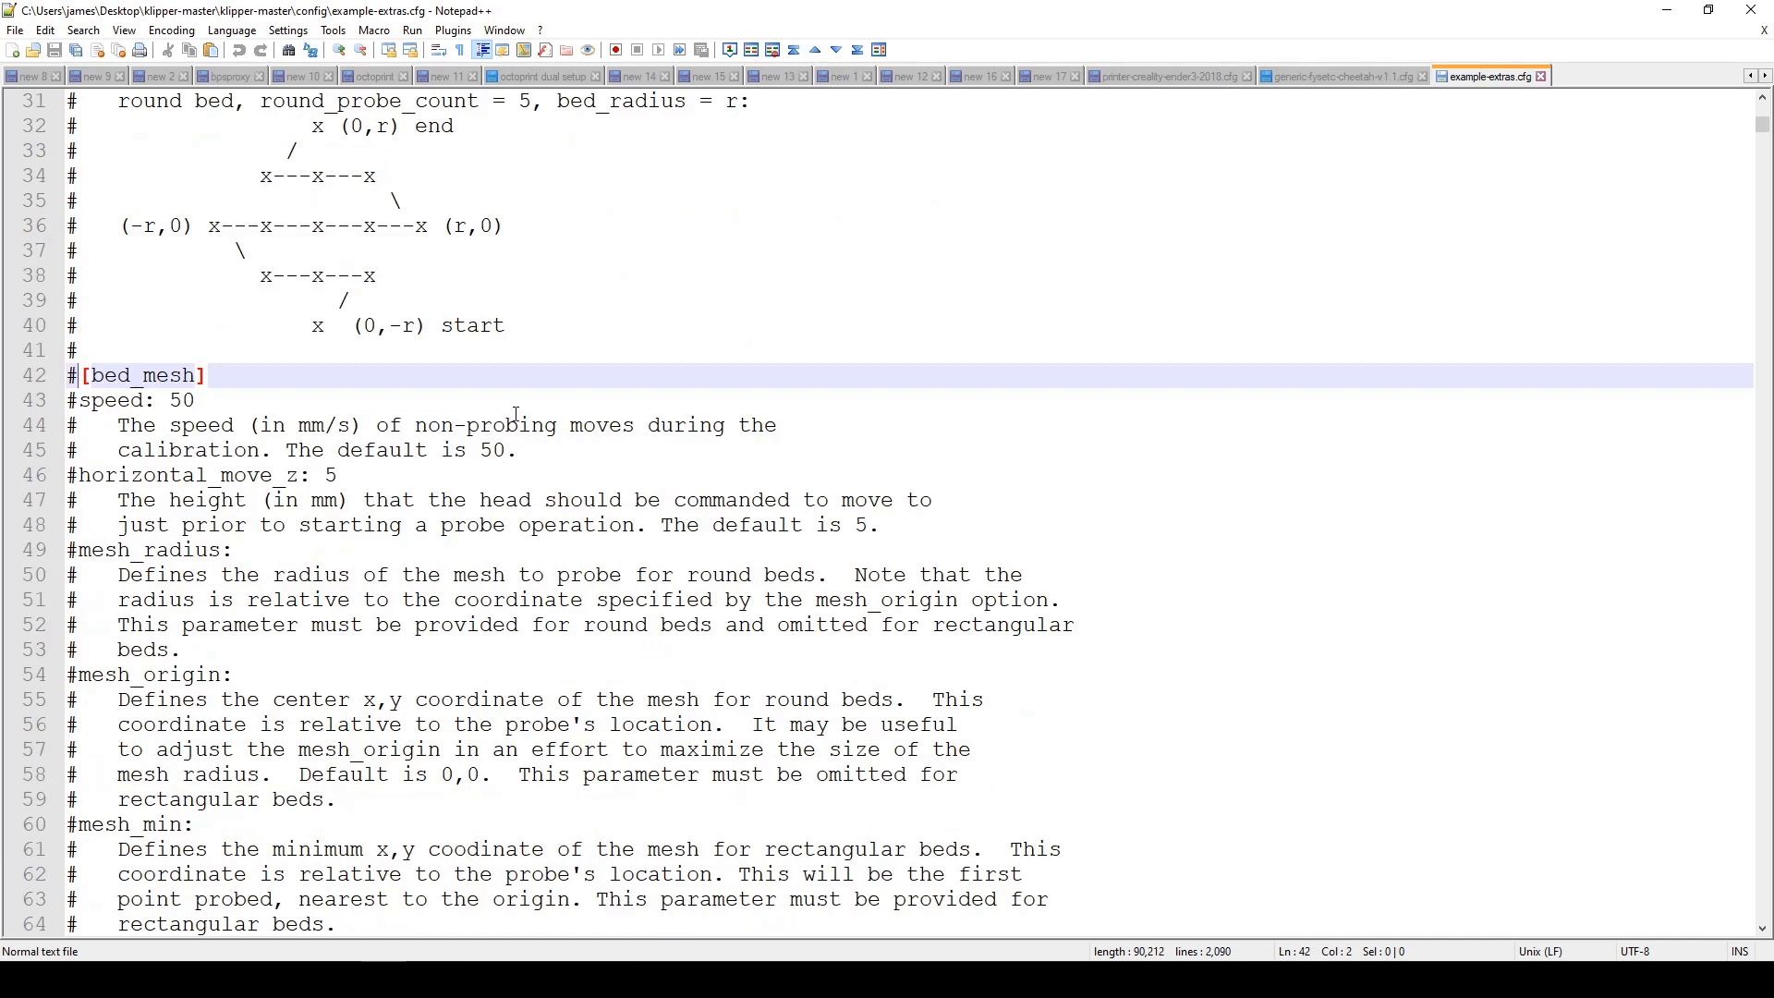
{"action": "scroll", "scroll_direction": "down", "scroll_amount": 3}
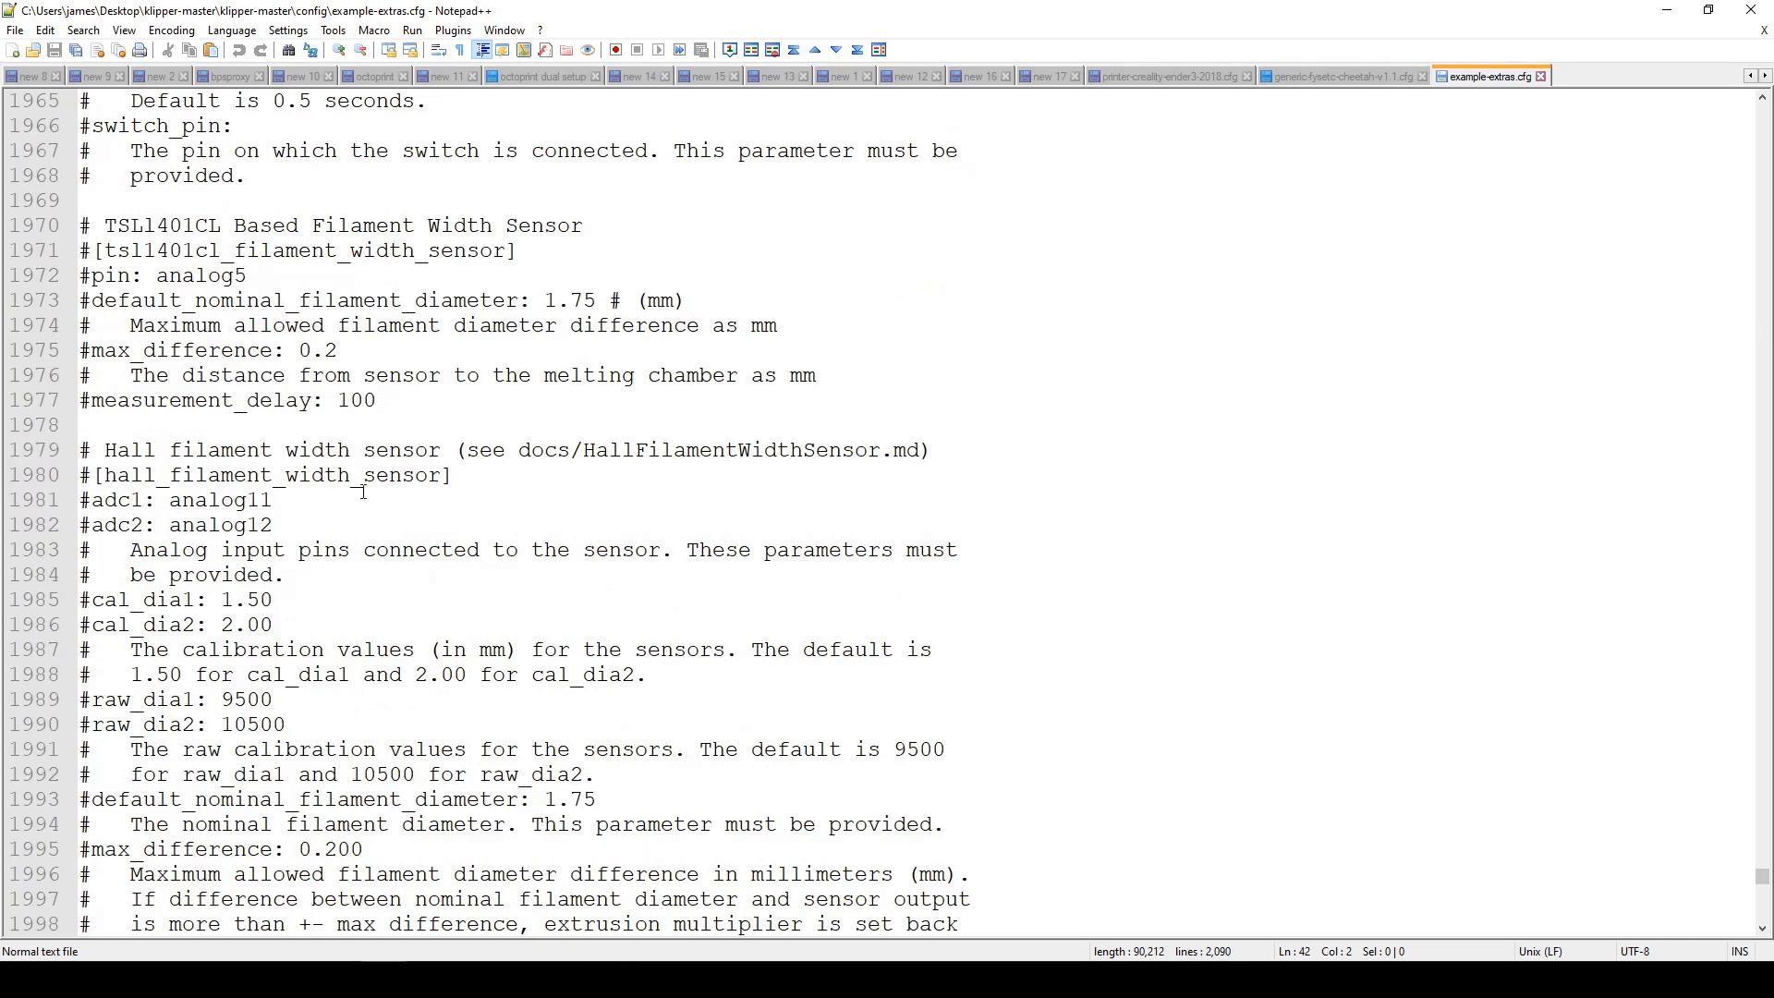
{"action": "mouse_move", "coordinate": [553, 856]}
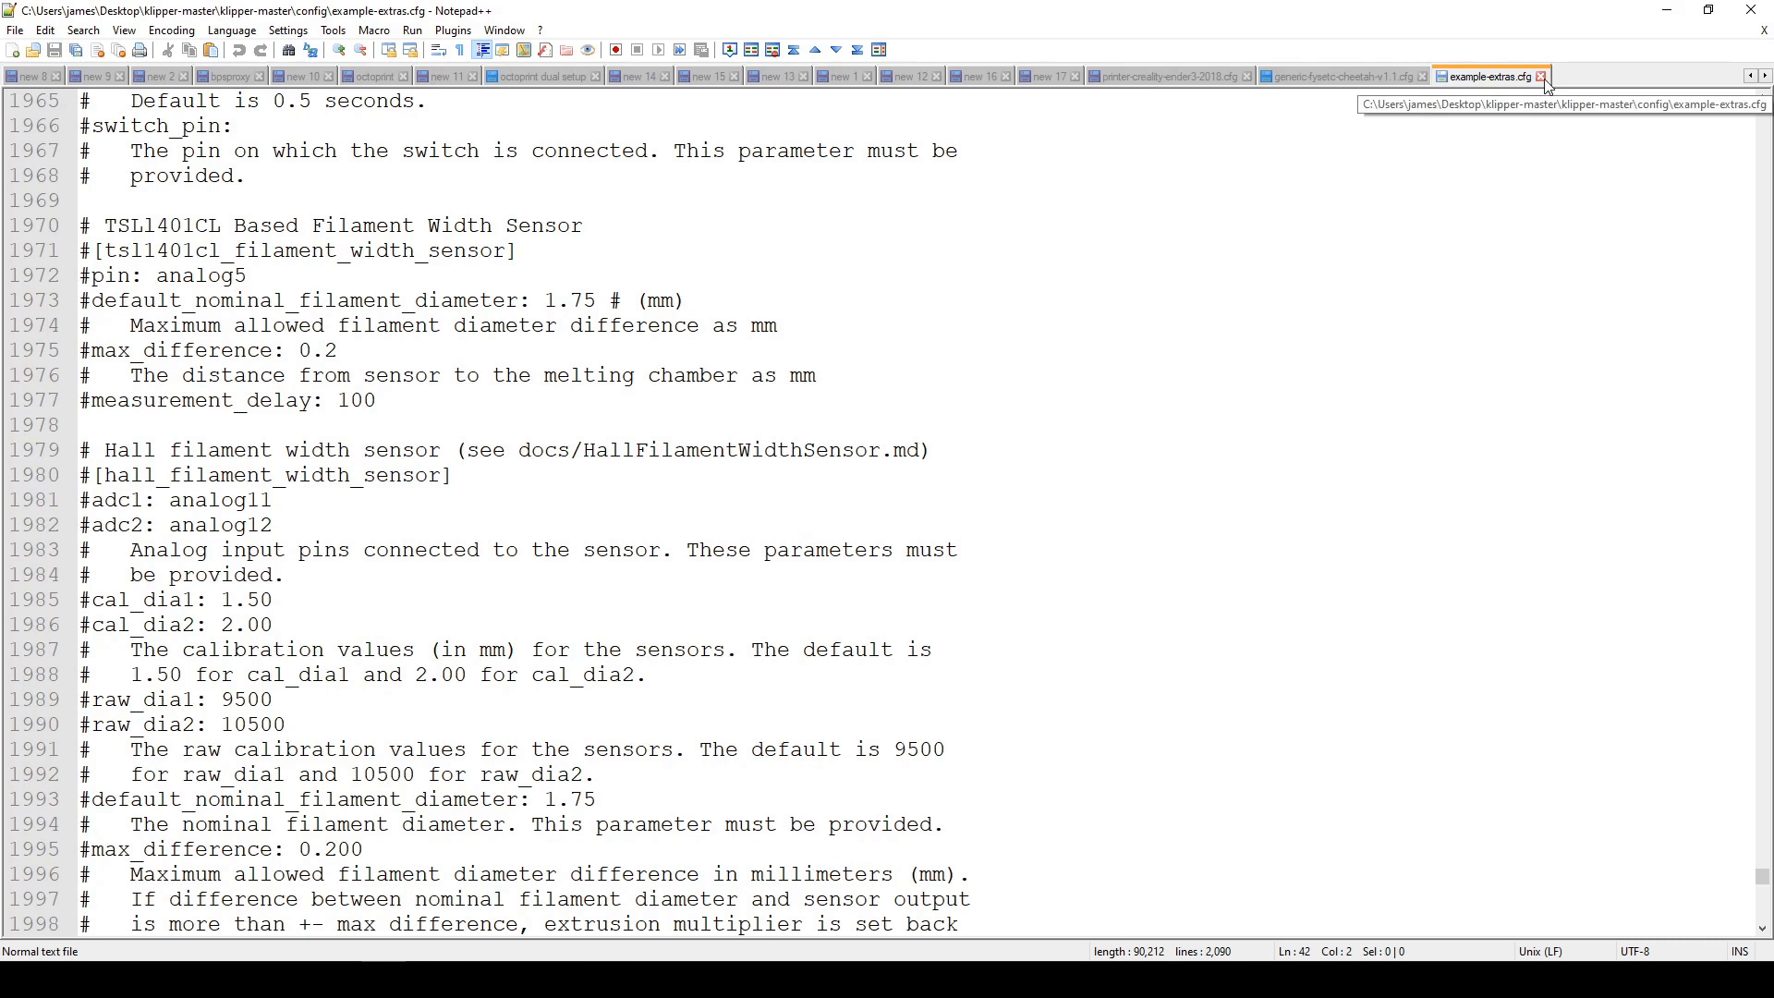
{"action": "left_click", "coordinate": [1168, 77]}
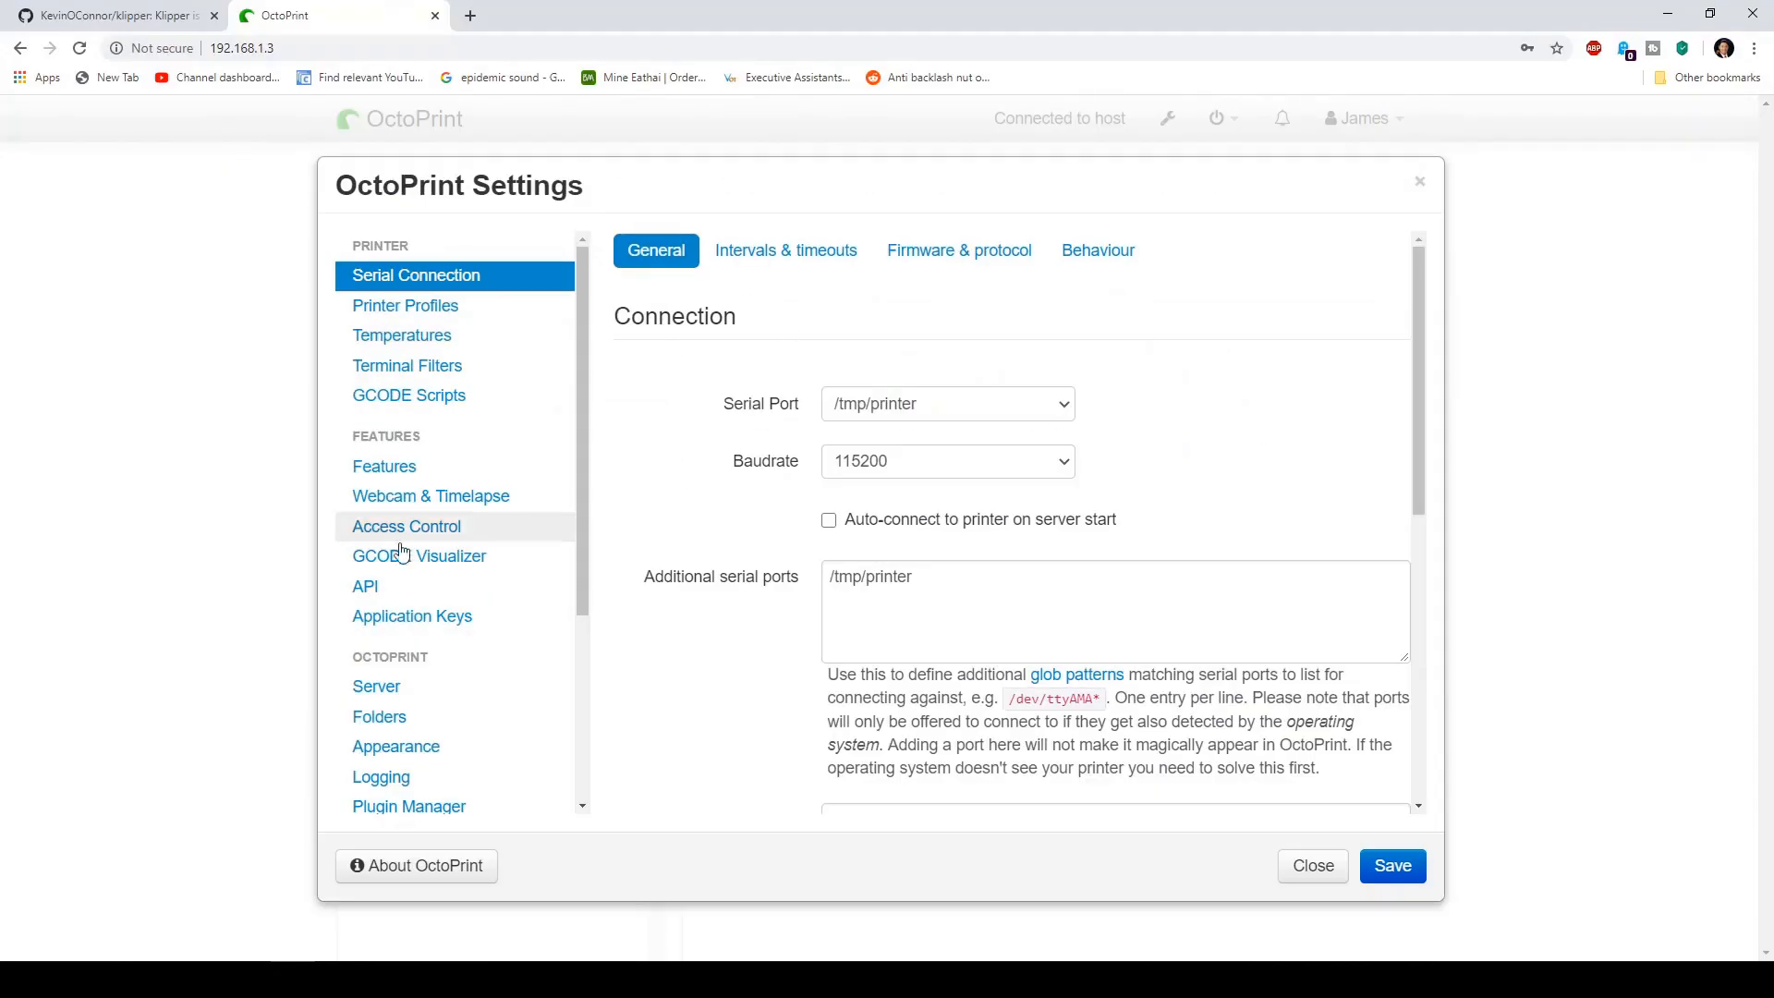
Step: Show OctoKlipper's Klipper configuration and scroll to the [bltouch] offsets and [bed_mesh] with mesh_max 191, 191
{"action": "left_click", "coordinate": [396, 798]}
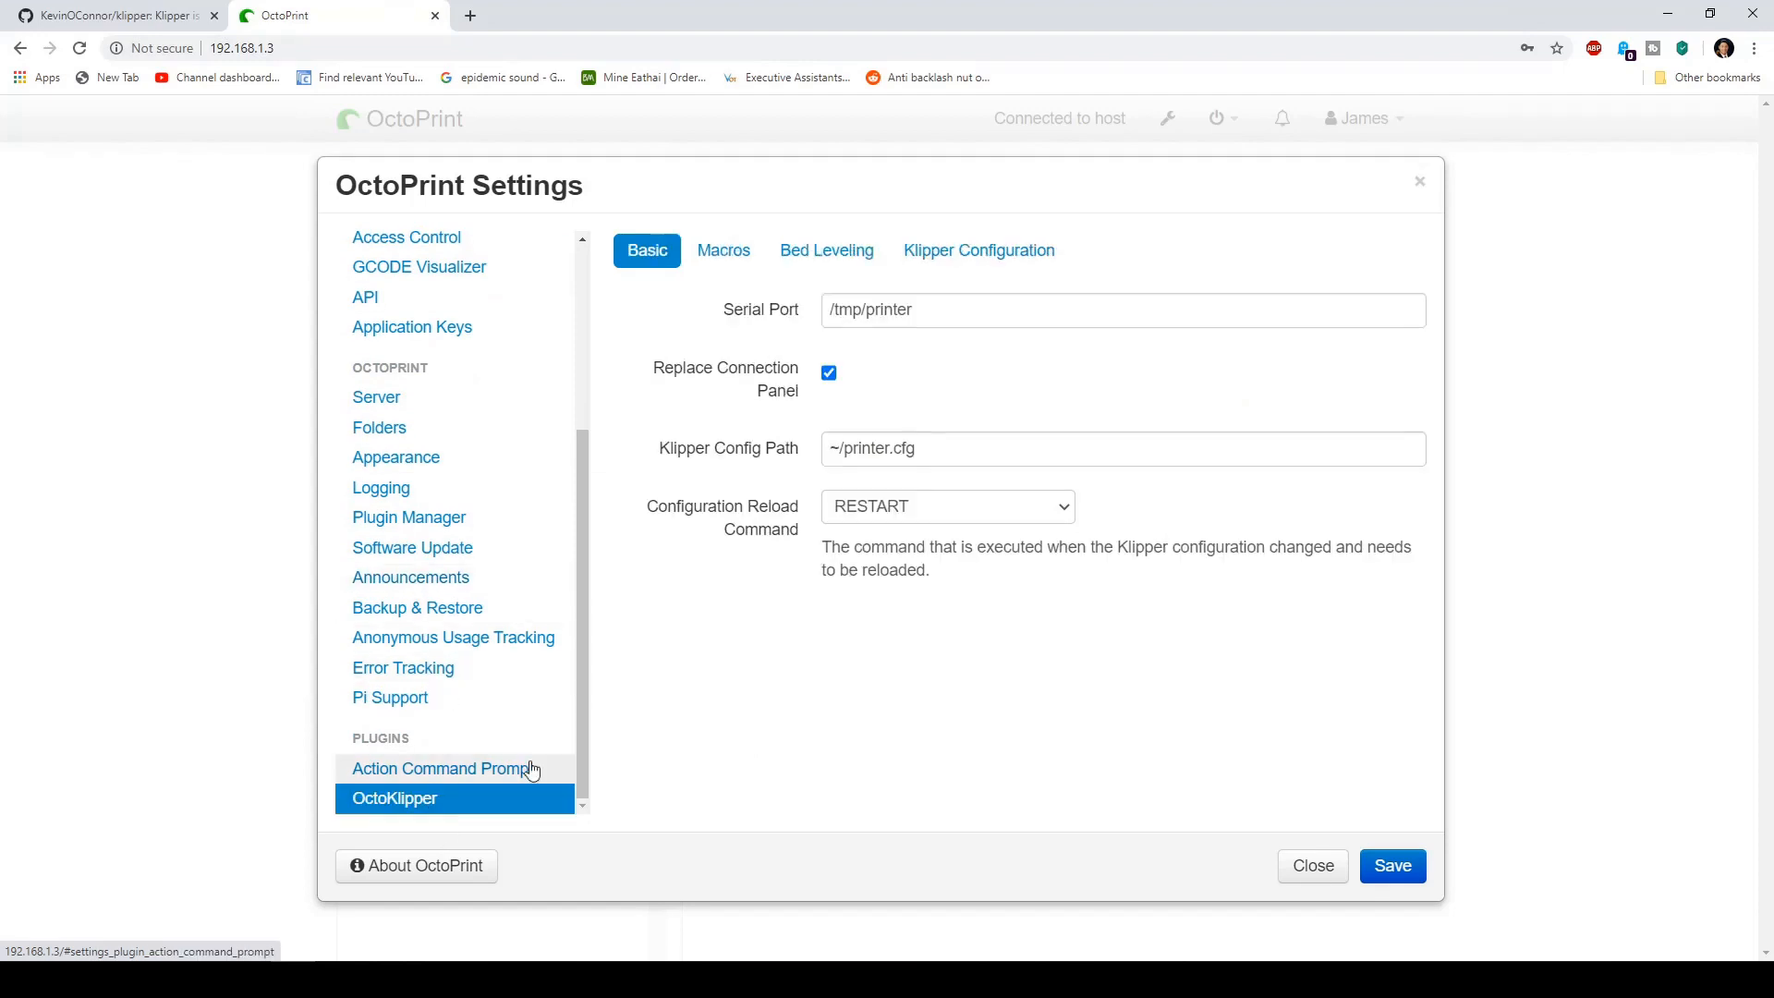
{"action": "left_click", "coordinate": [980, 252]}
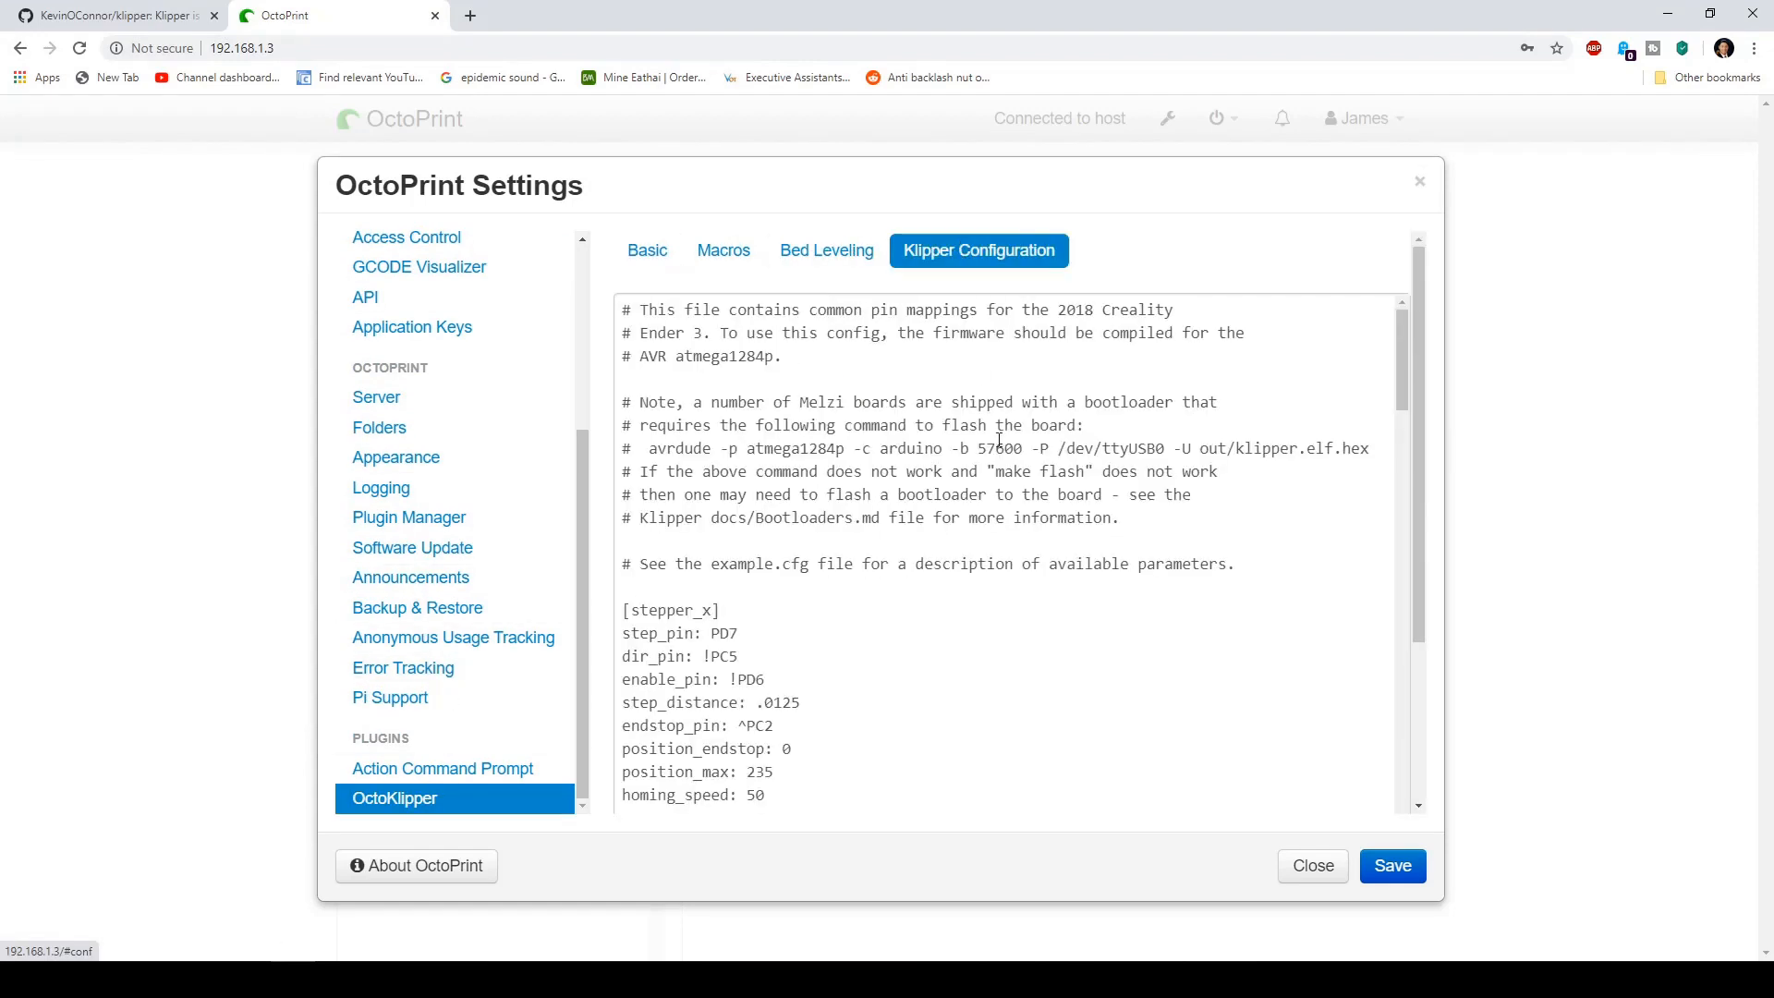
{"action": "scroll", "scroll_direction": "down", "scroll_amount": 3}
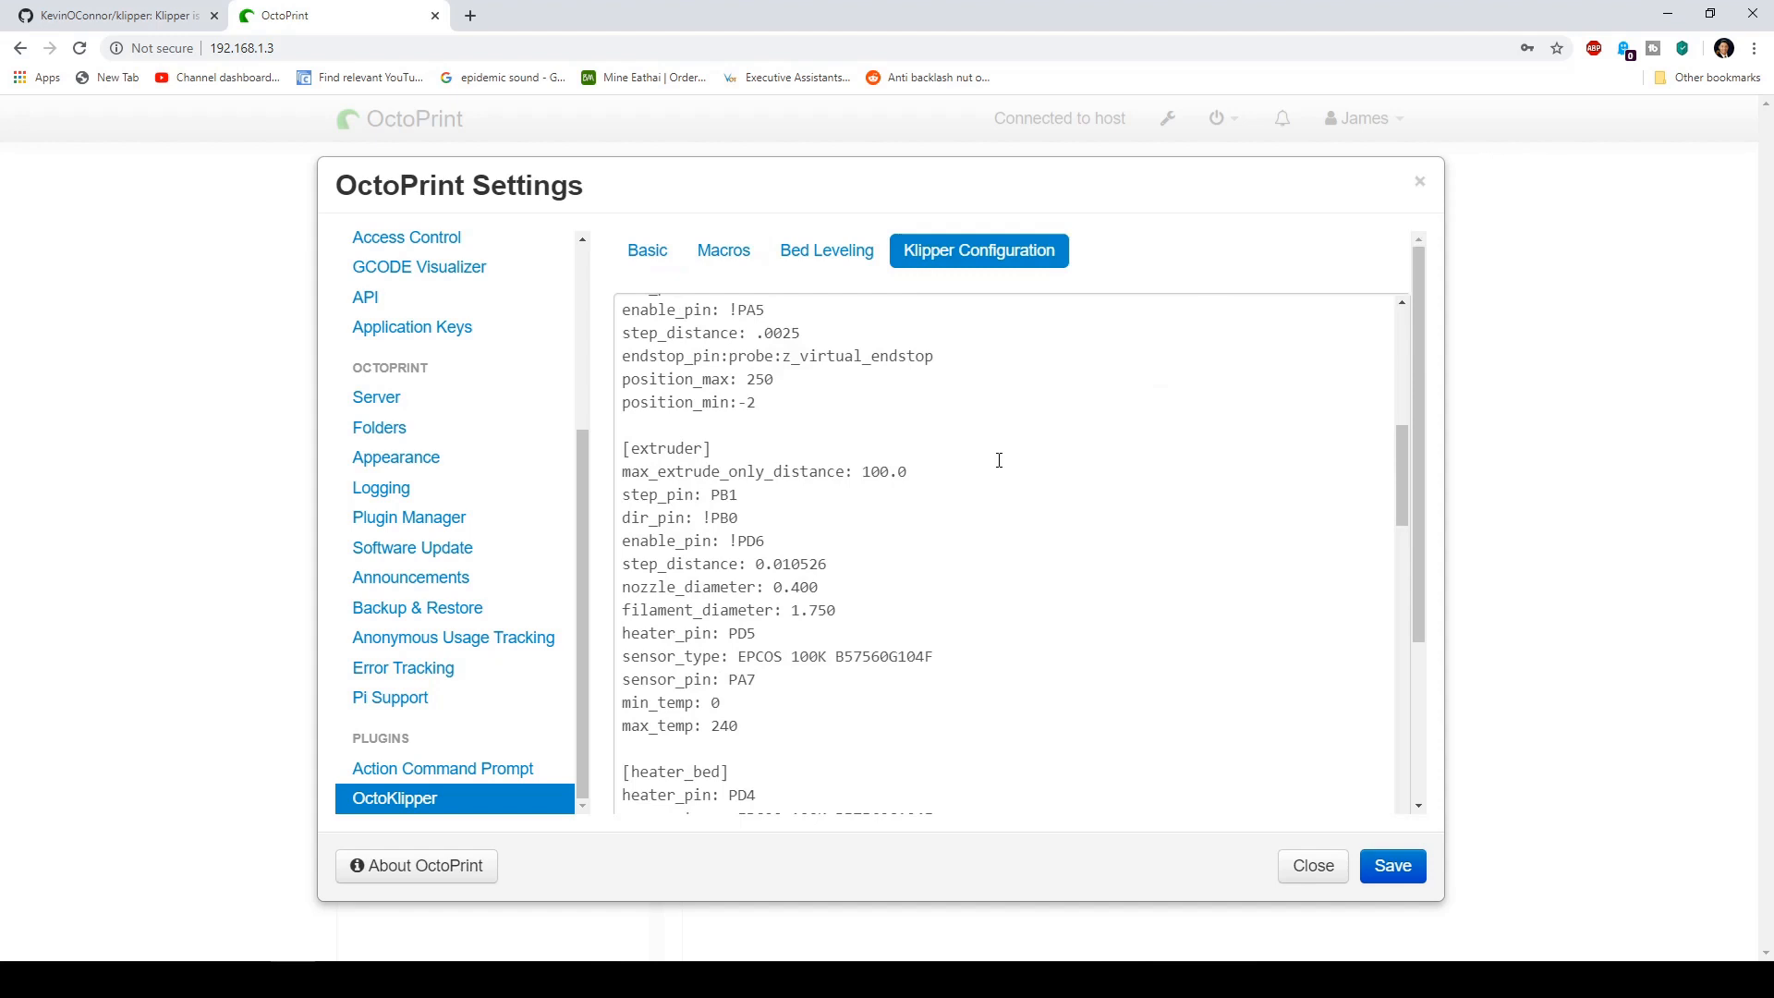
{"action": "scroll", "scroll_direction": "down", "scroll_amount": 3}
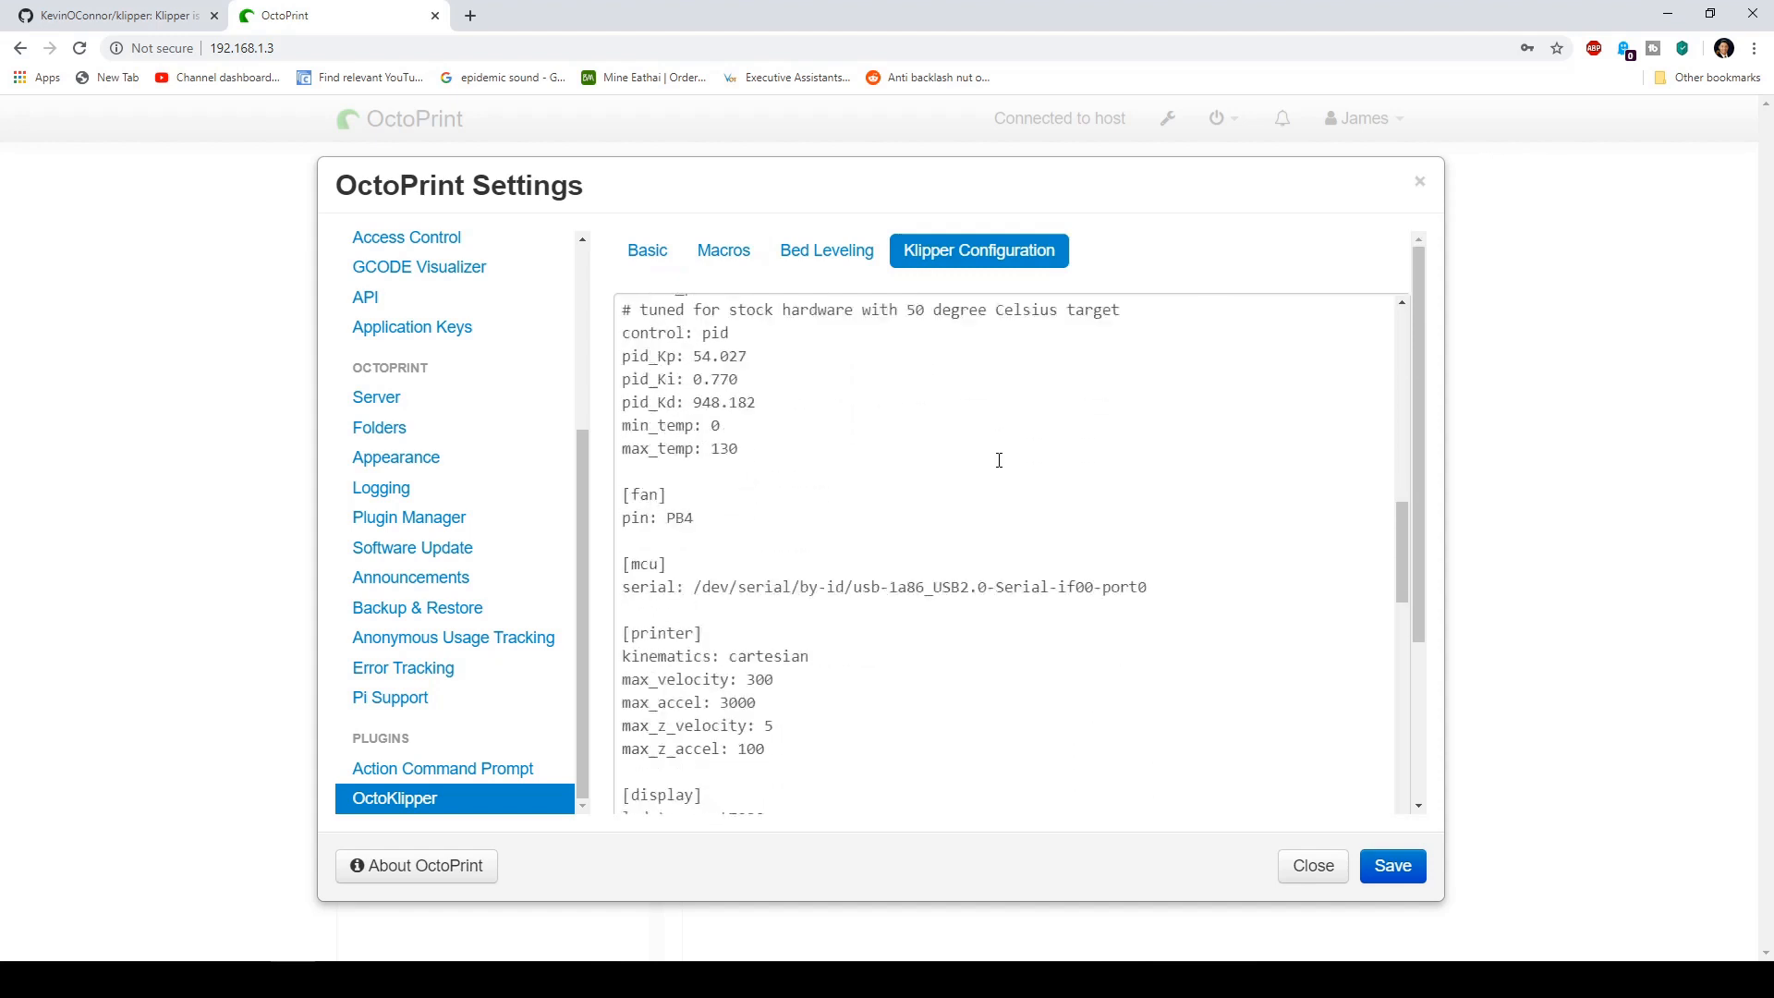
{"action": "scroll", "scroll_direction": "down", "scroll_amount": 3}
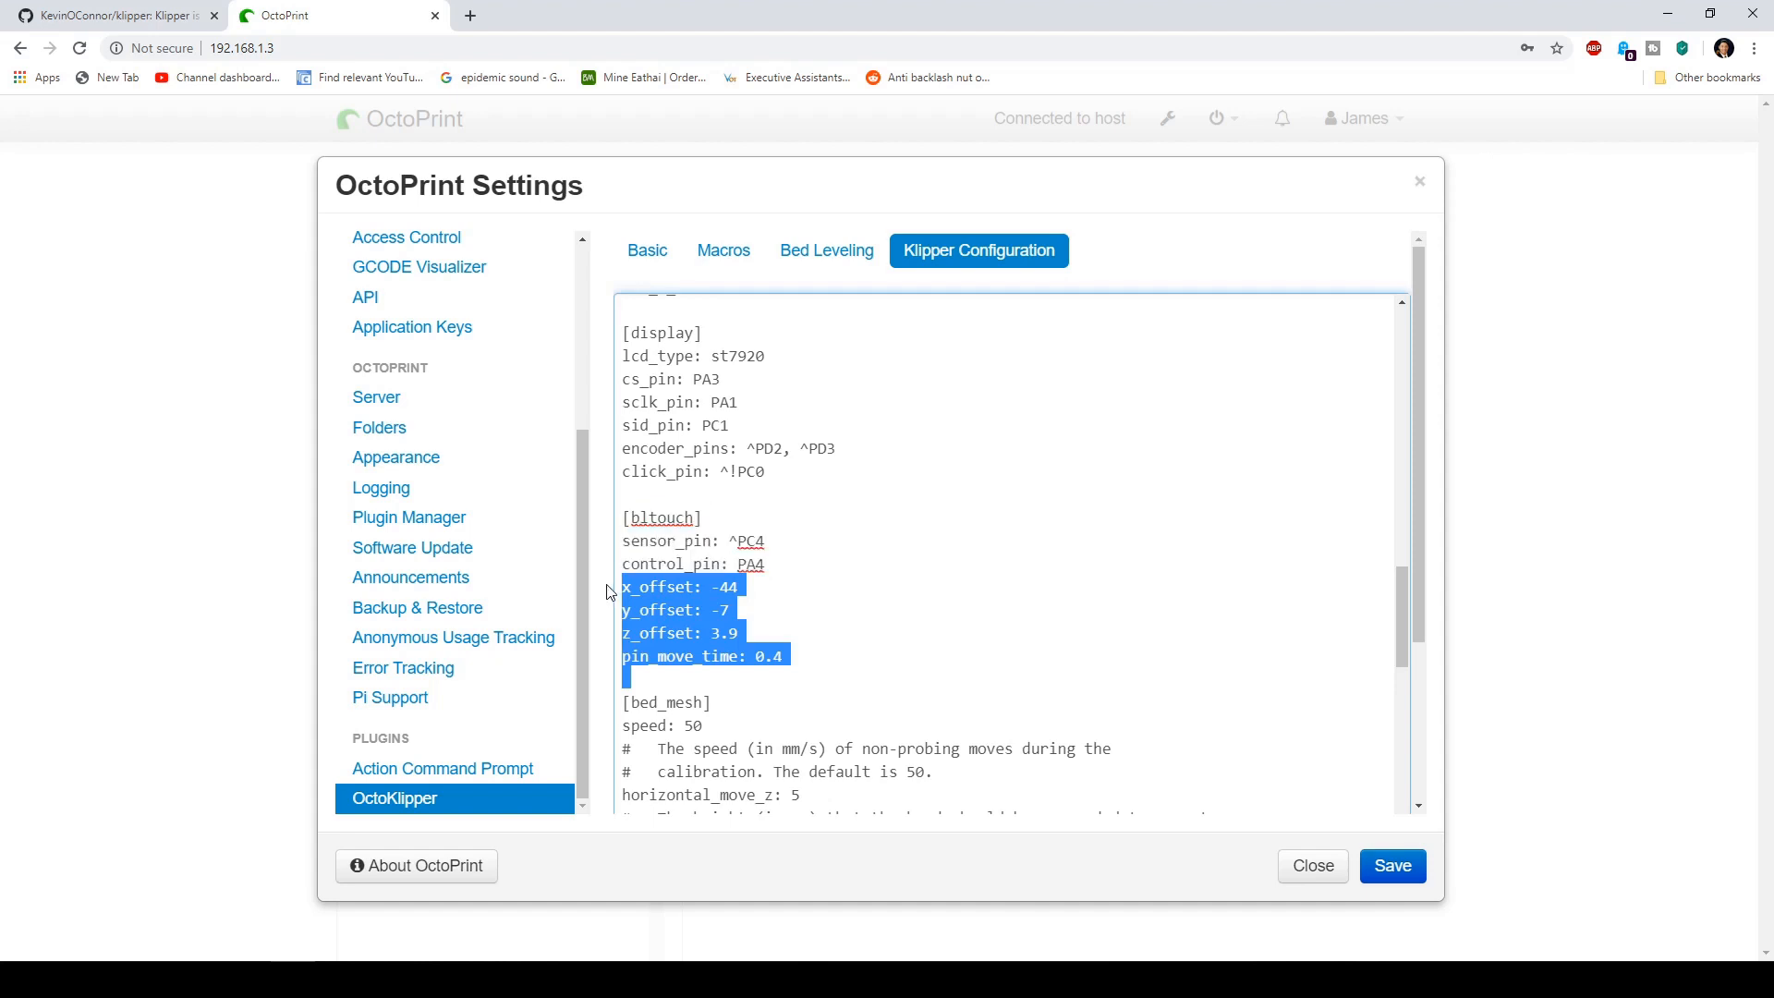
{"action": "scroll", "scroll_direction": "down", "scroll_amount": 3}
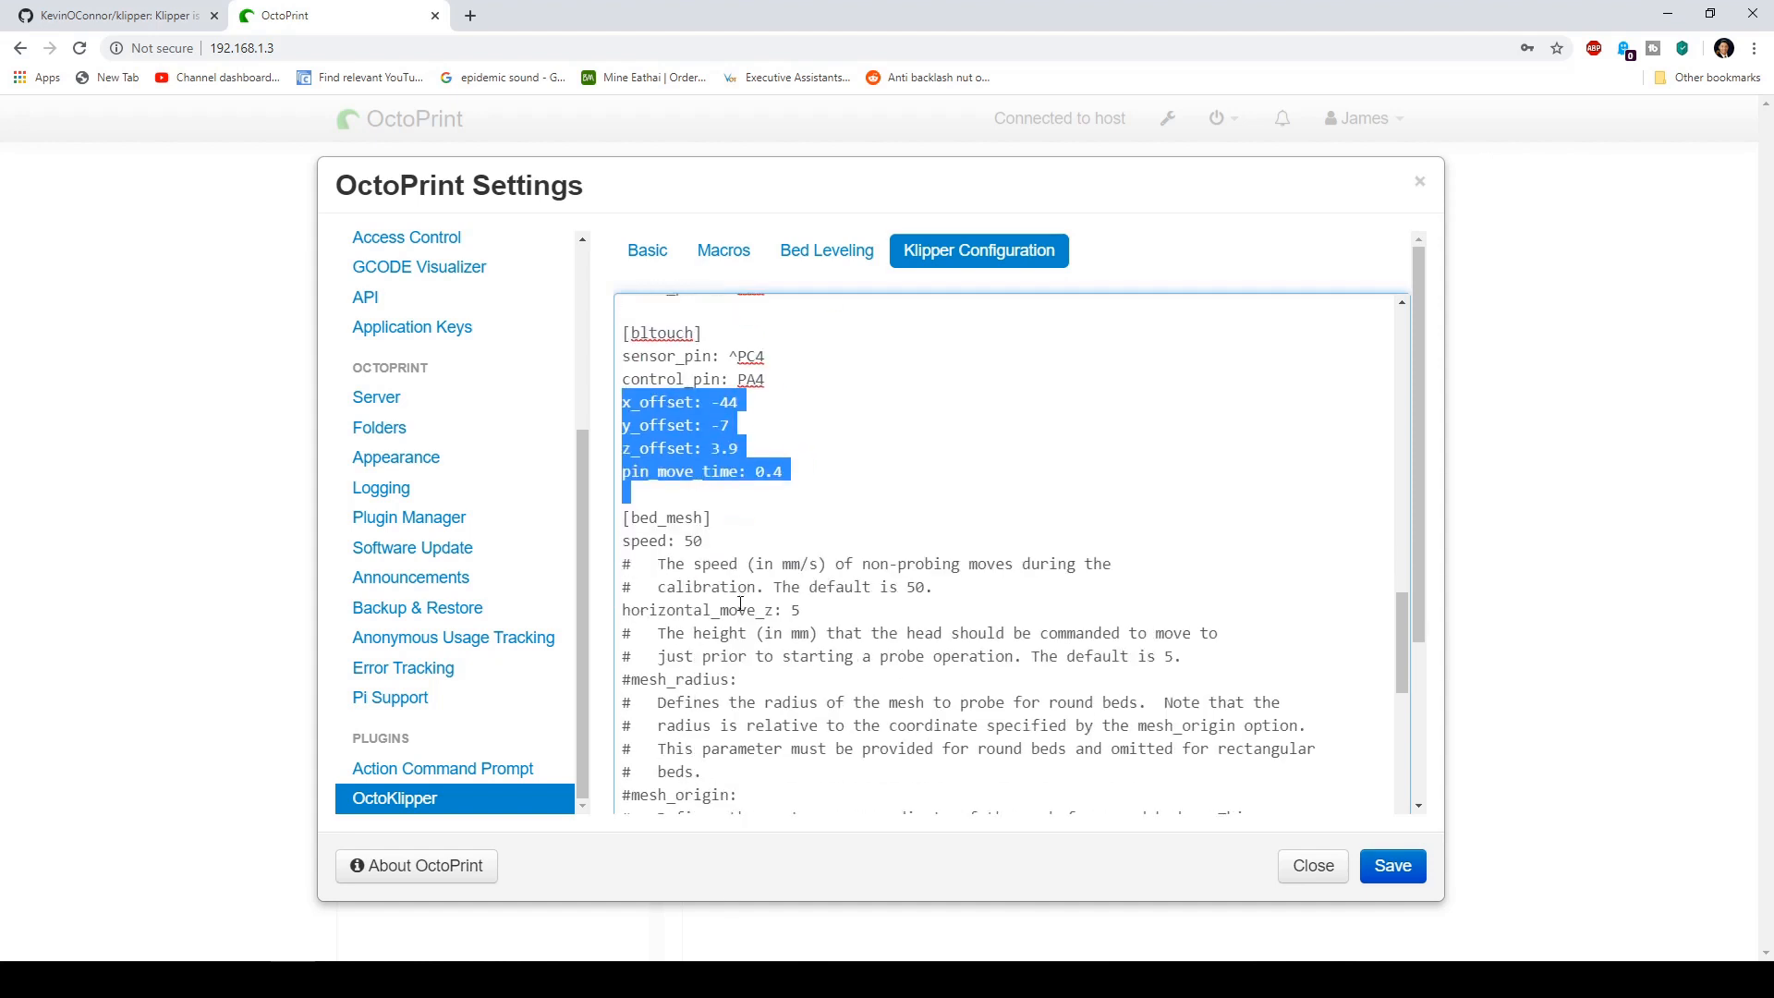
{"action": "scroll", "scroll_direction": "down", "scroll_amount": 3}
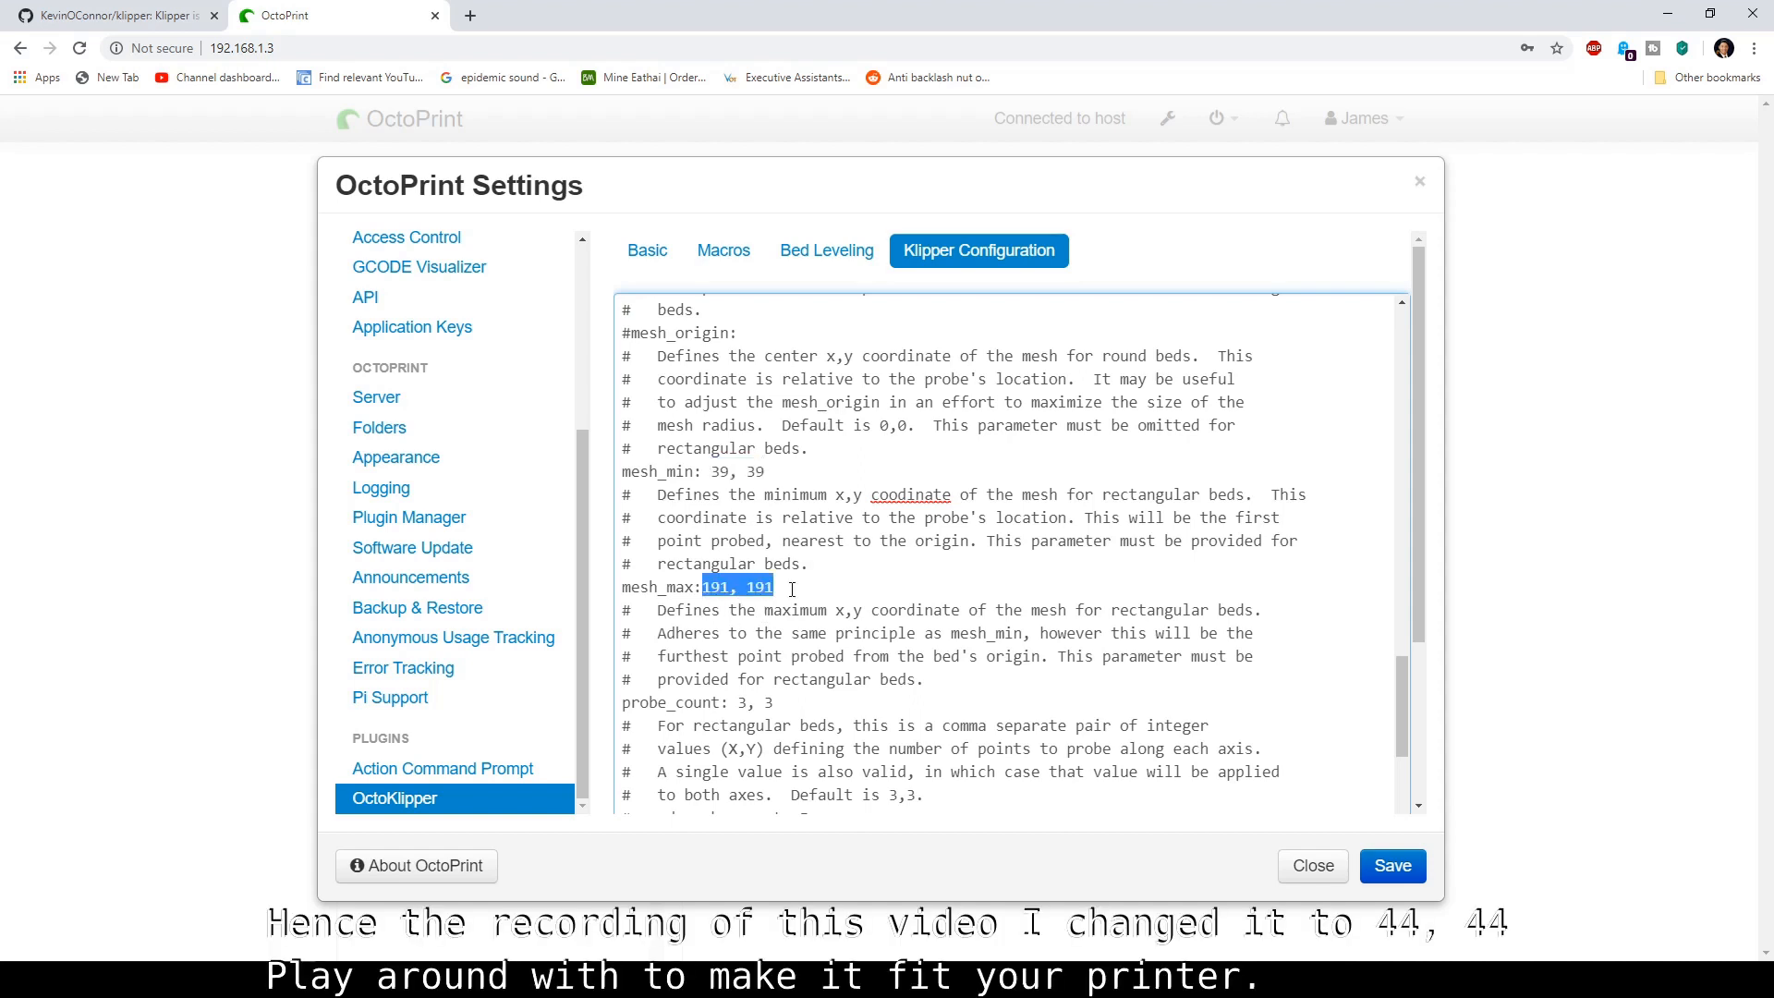
{"action": "mouse_move", "coordinate": [809, 592]}
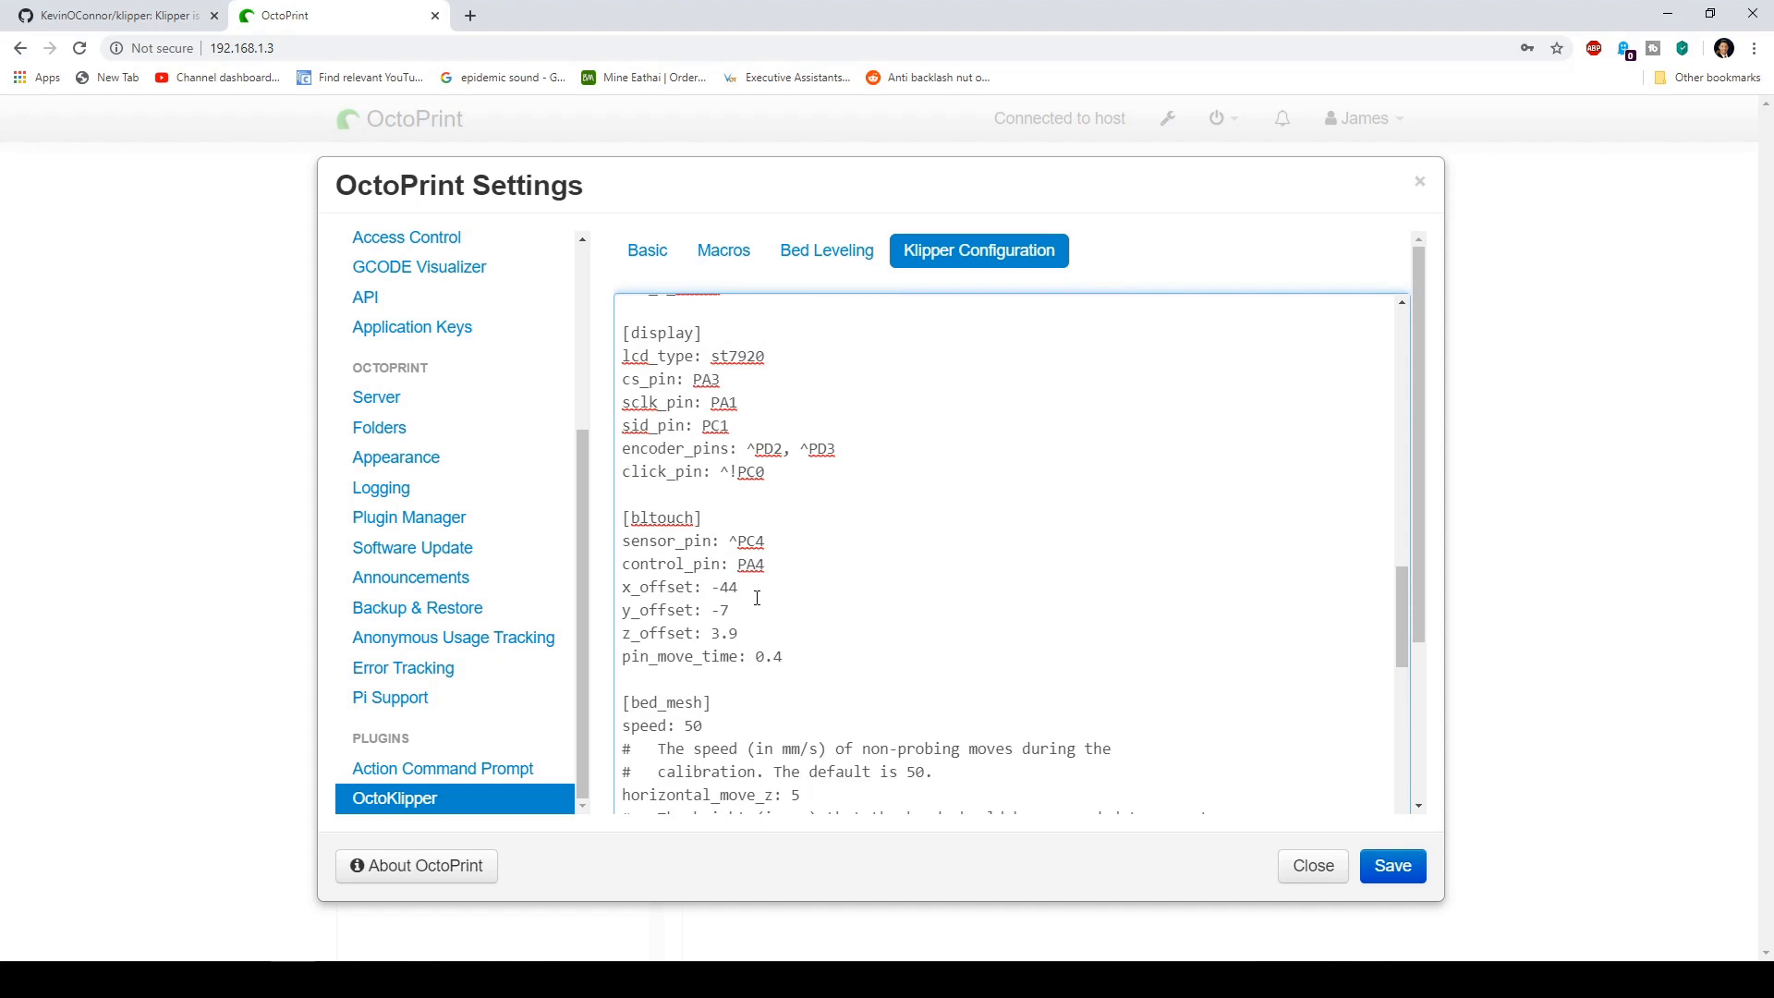
{"action": "scroll", "scroll_direction": "down", "scroll_amount": 3}
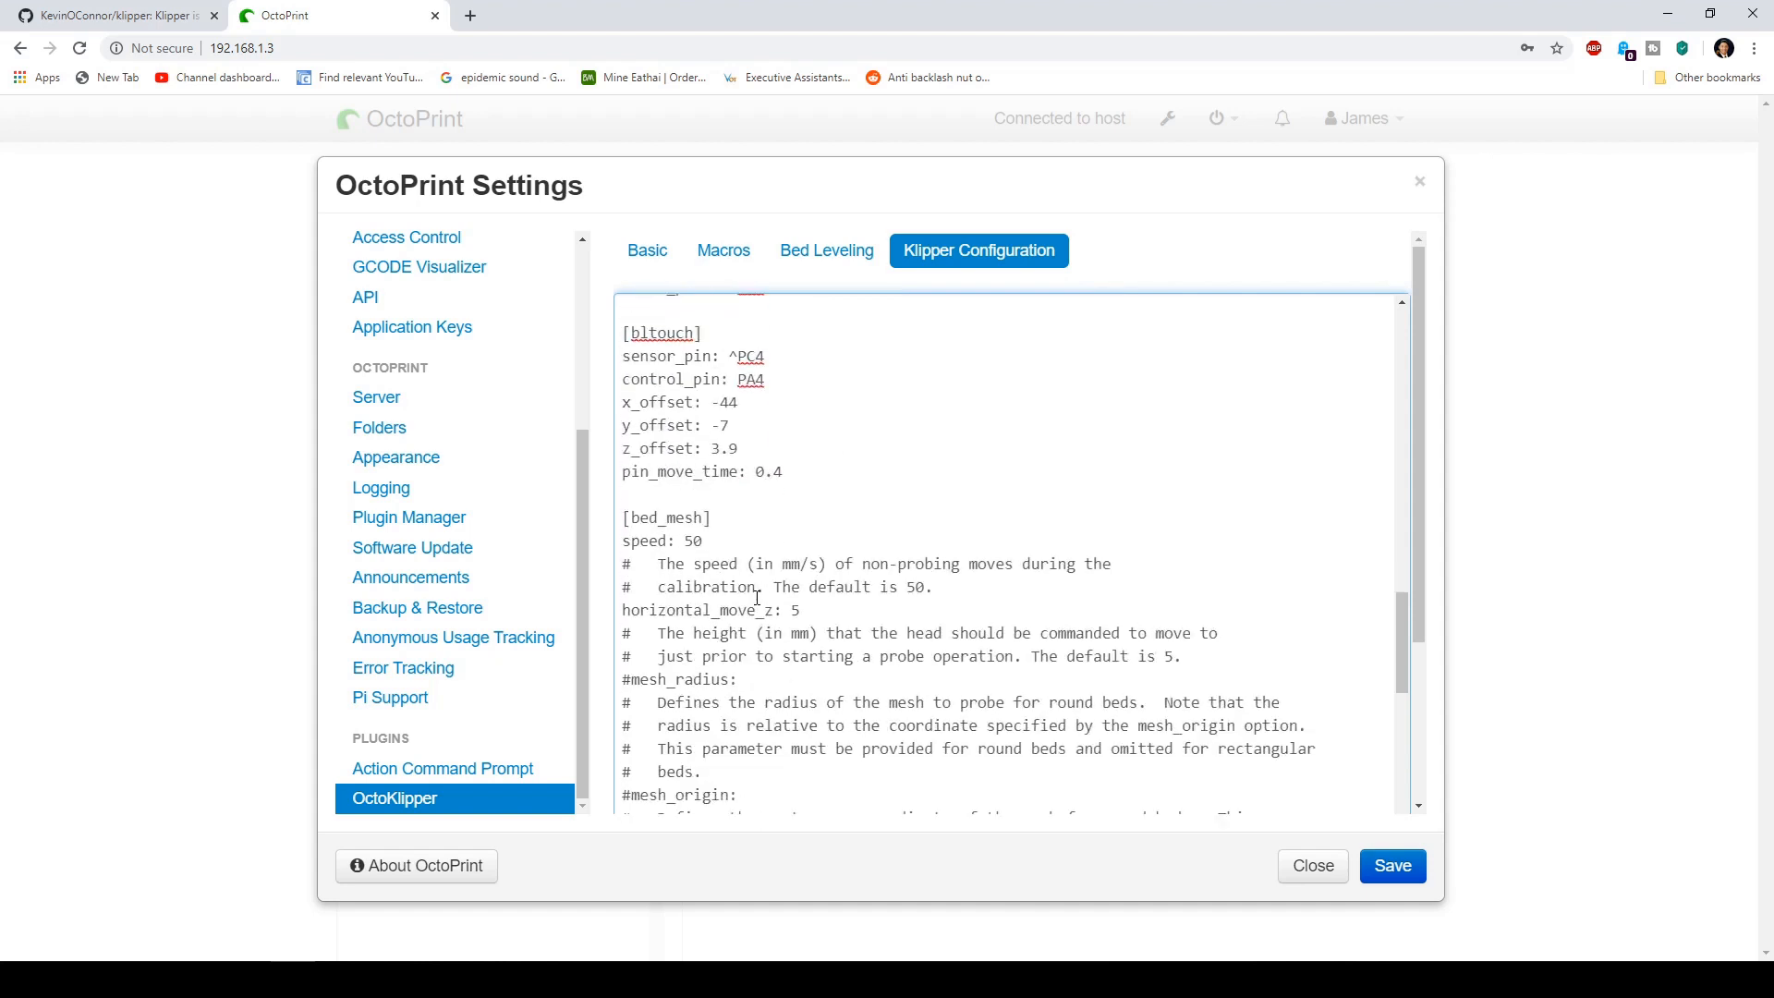
{"action": "scroll", "scroll_direction": "down", "scroll_amount": 3}
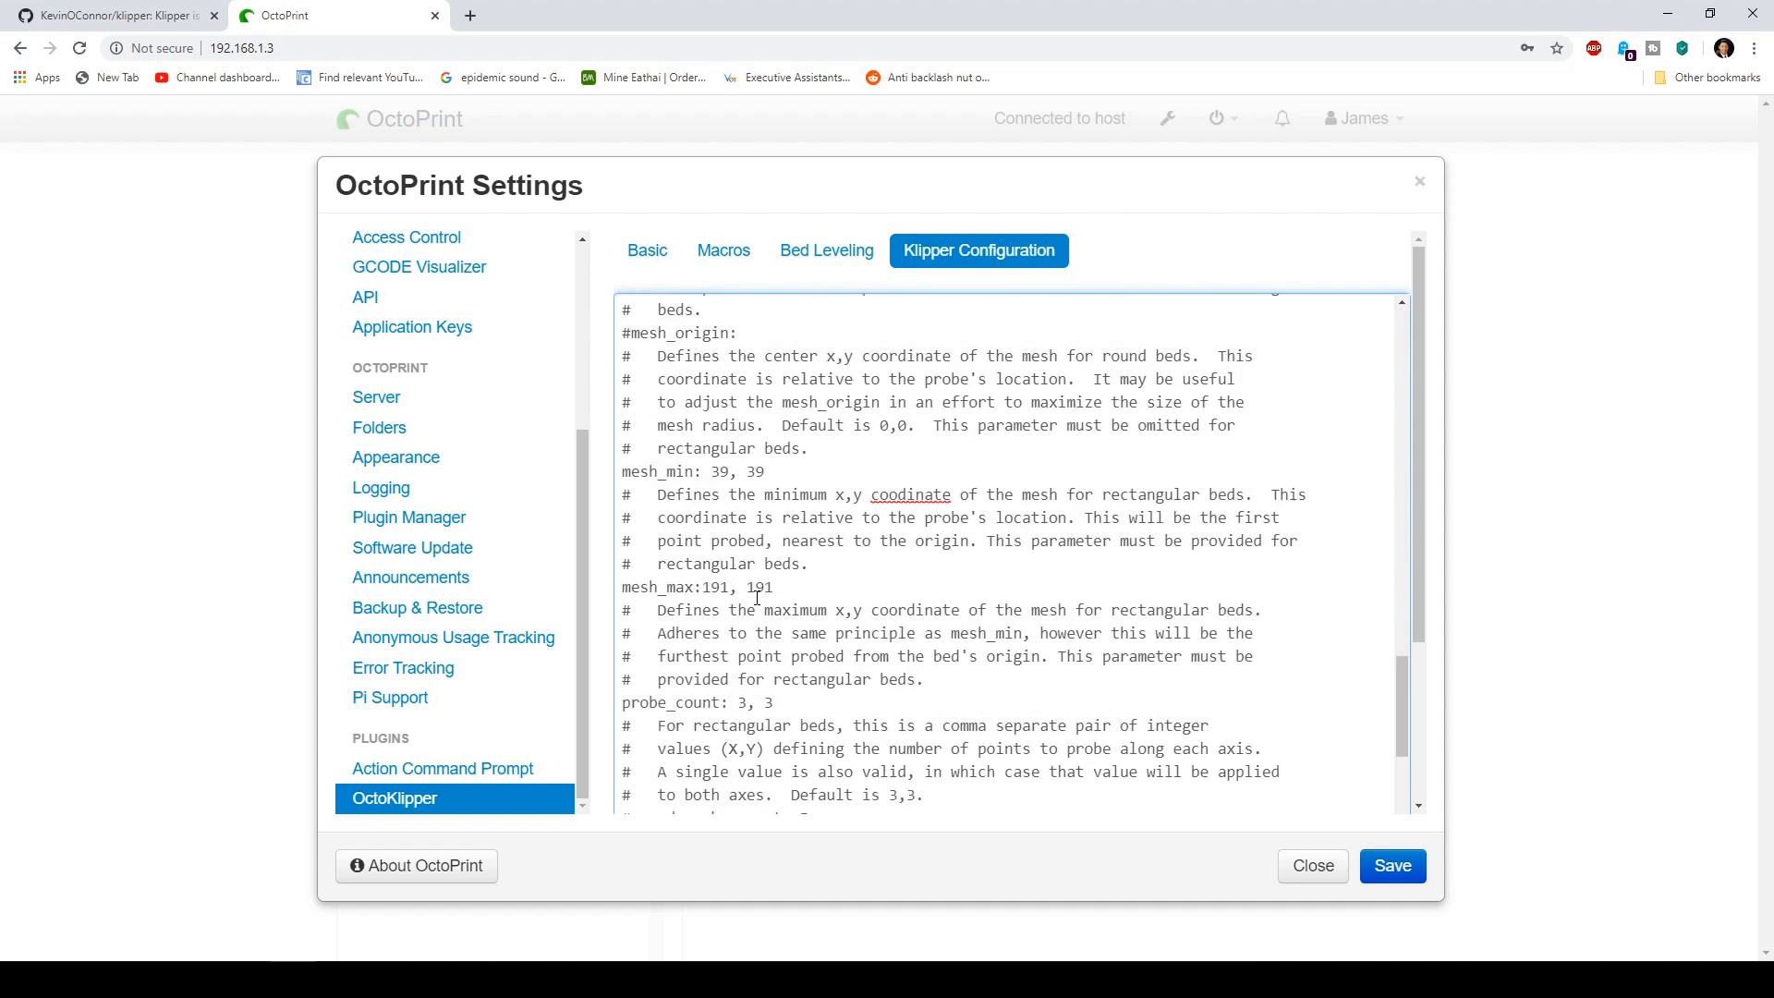
{"action": "double_click", "coordinate": [758, 588]}
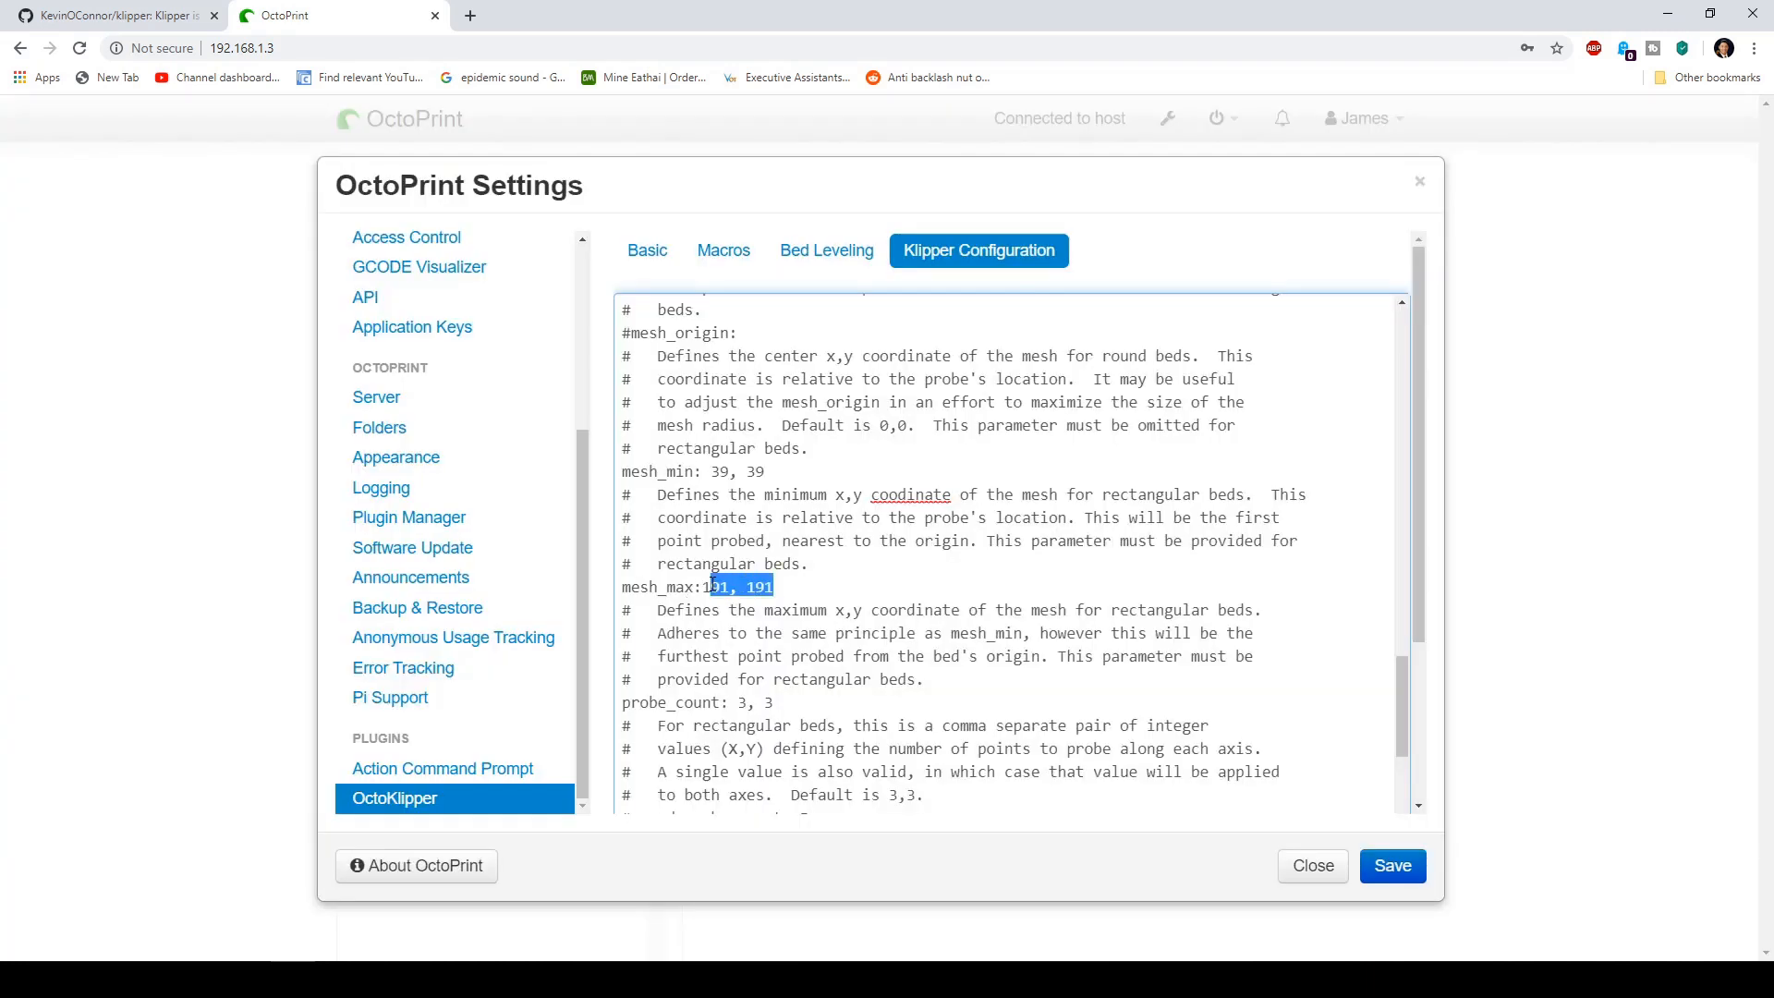
{"action": "left_click", "coordinate": [817, 587]}
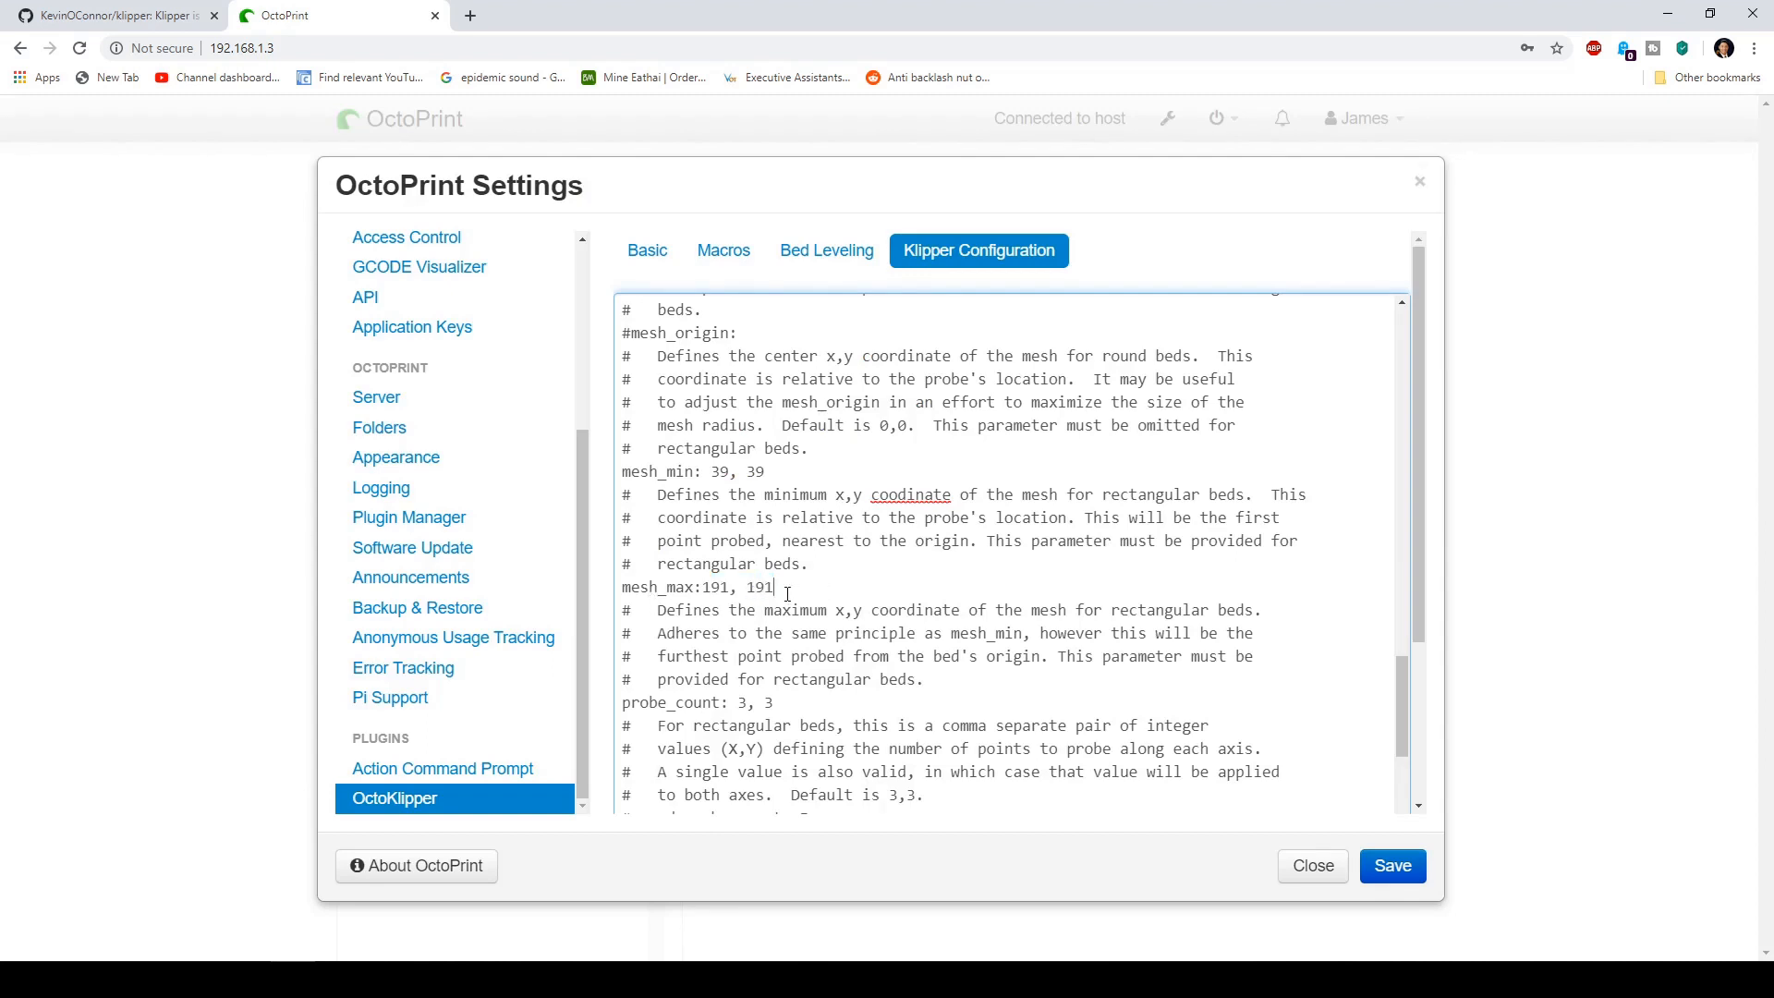
{"action": "double_click", "coordinate": [765, 586]}
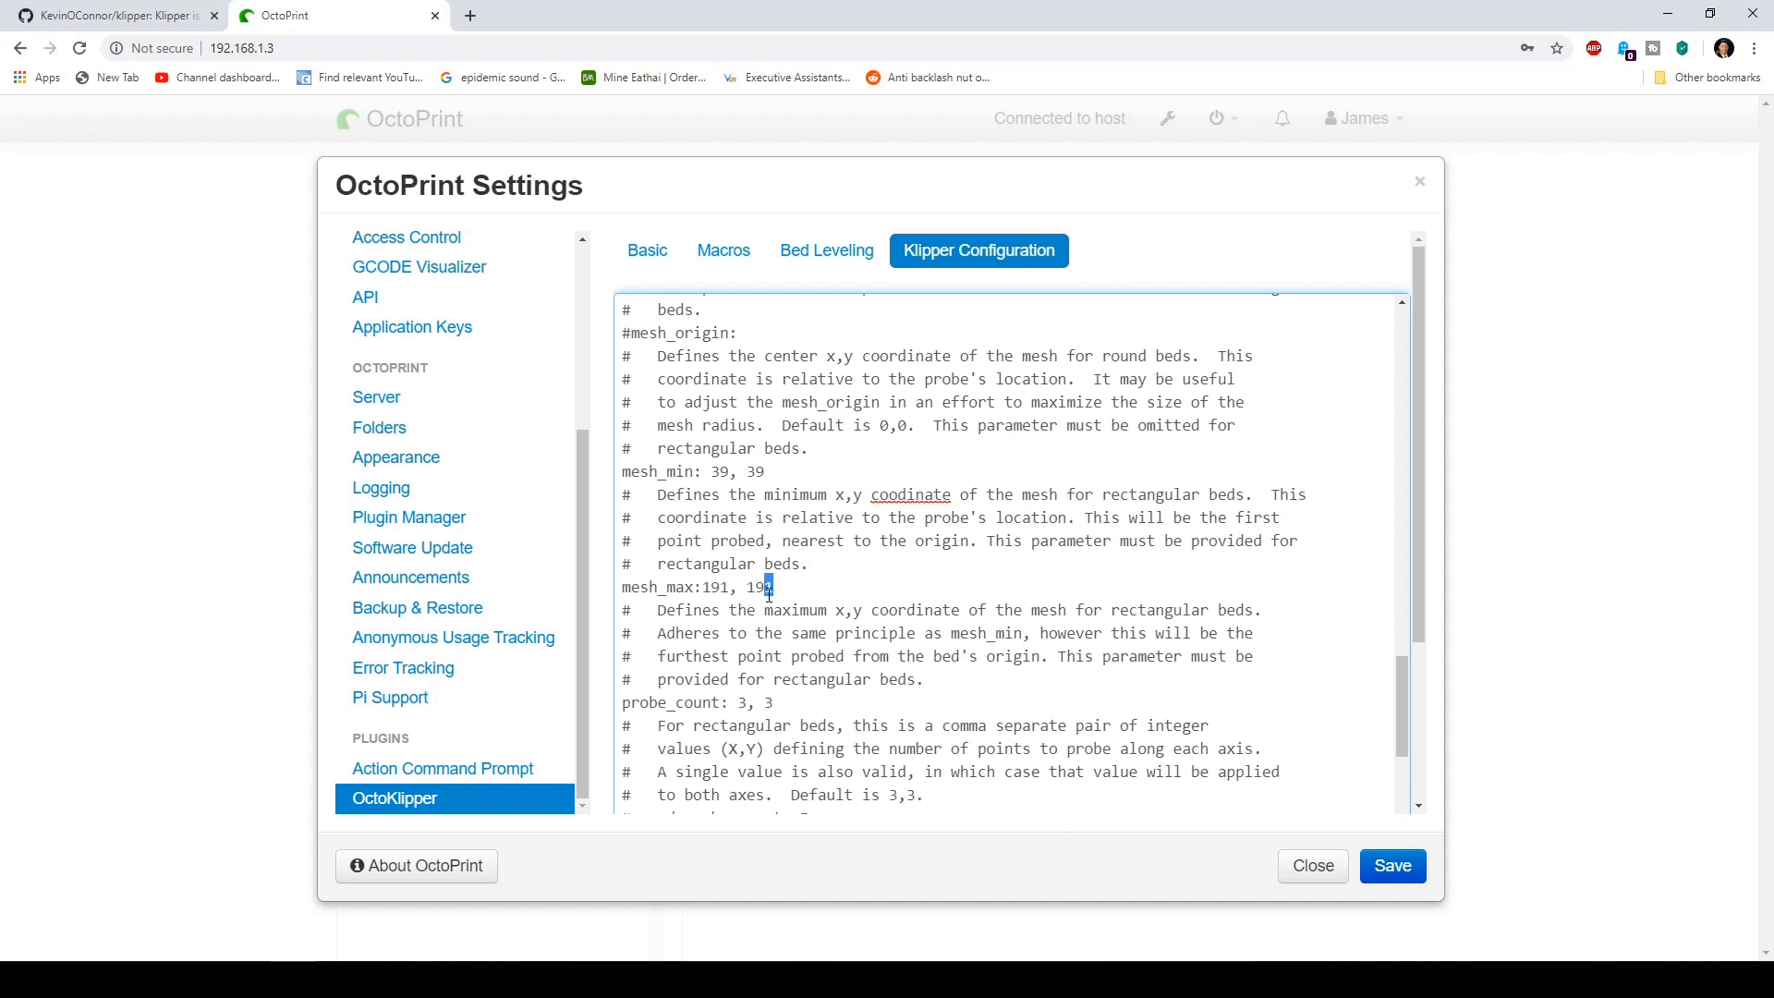